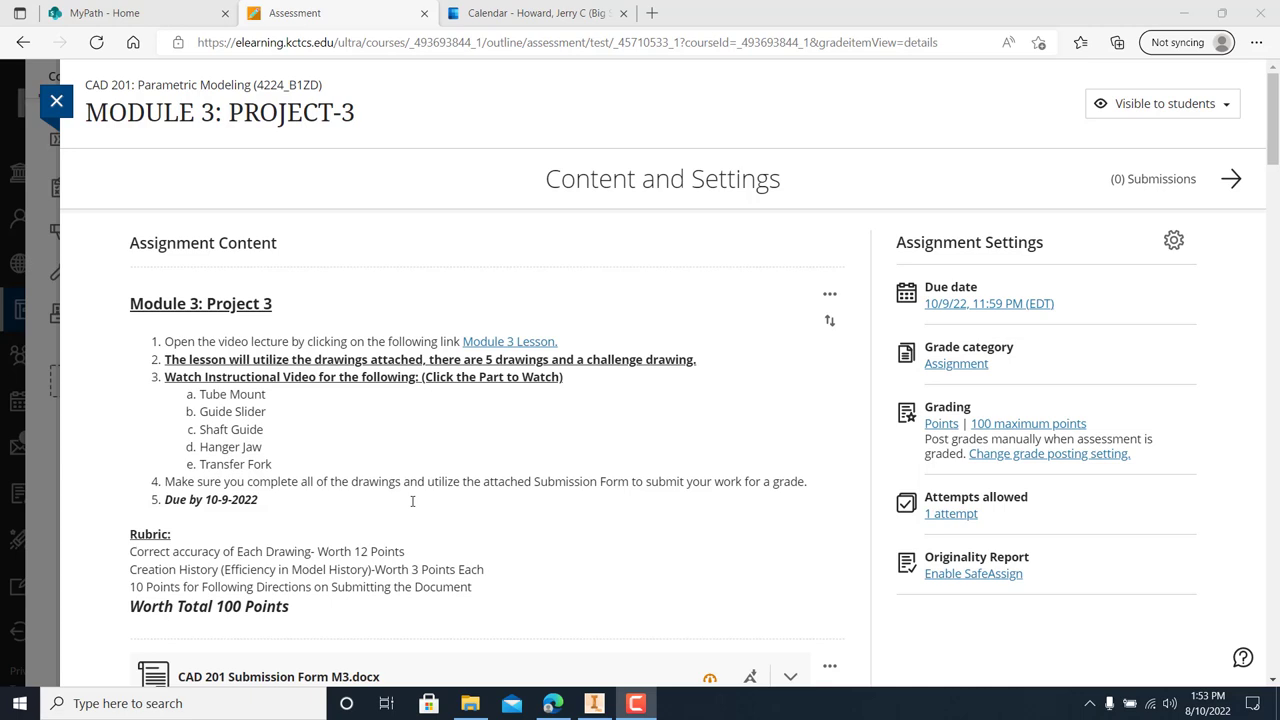
pyautogui.moveTo(500, 384)
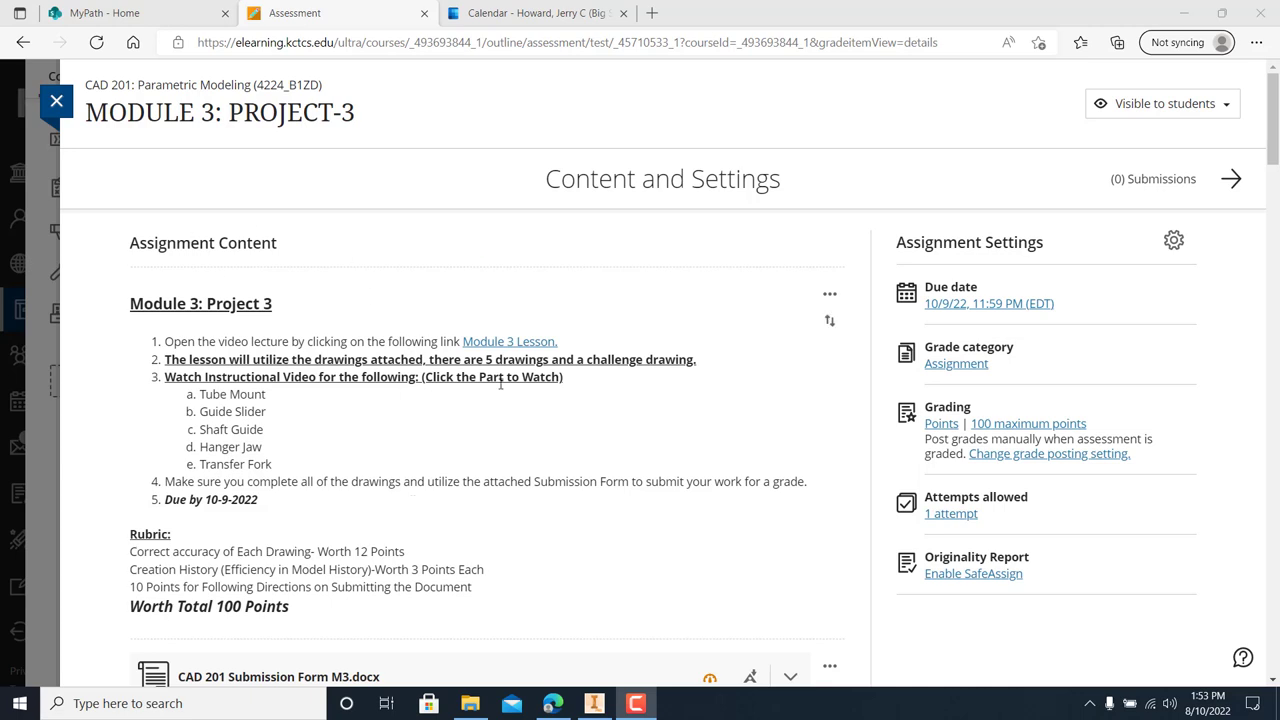
pyautogui.moveTo(536, 390)
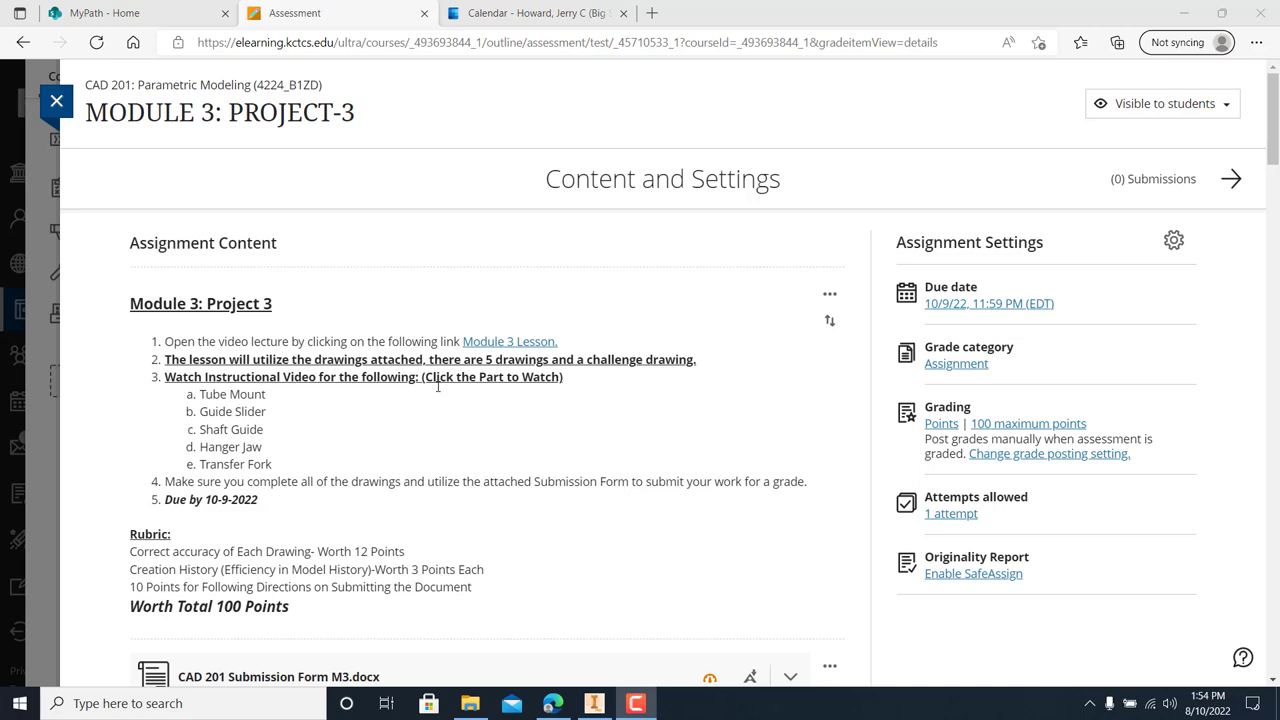
pyautogui.moveTo(525, 386)
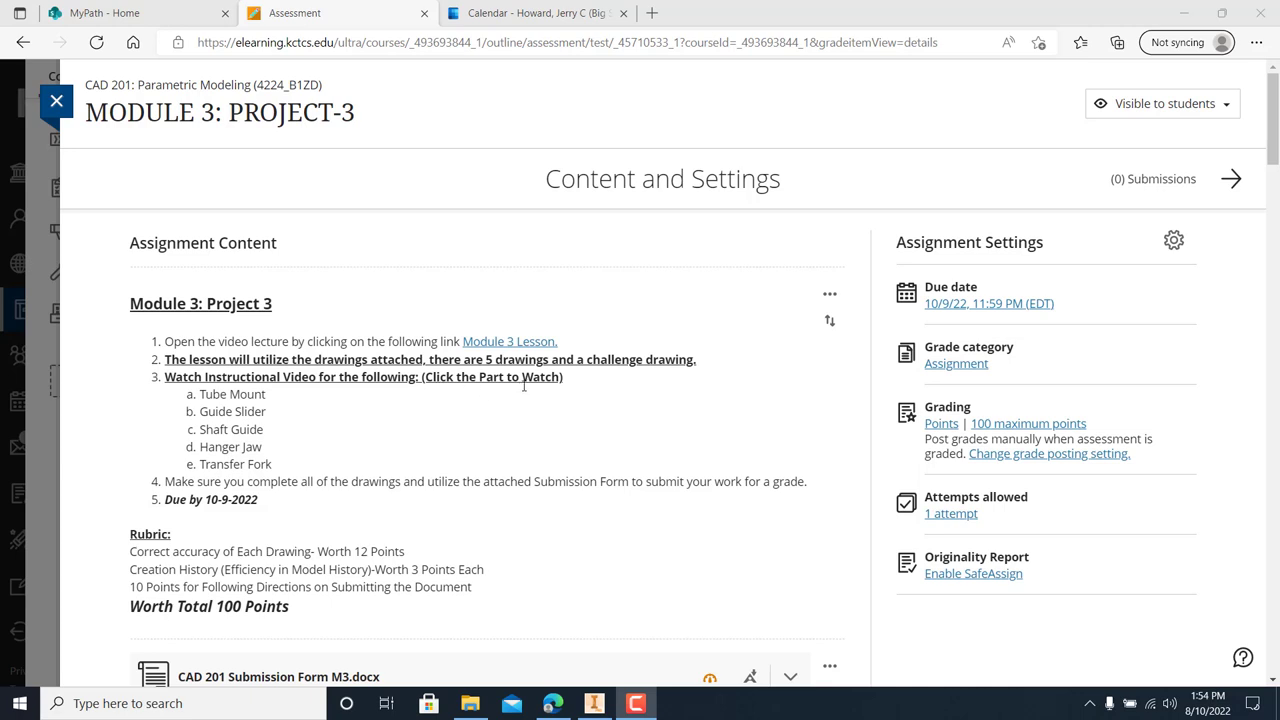
pyautogui.moveTo(399, 433)
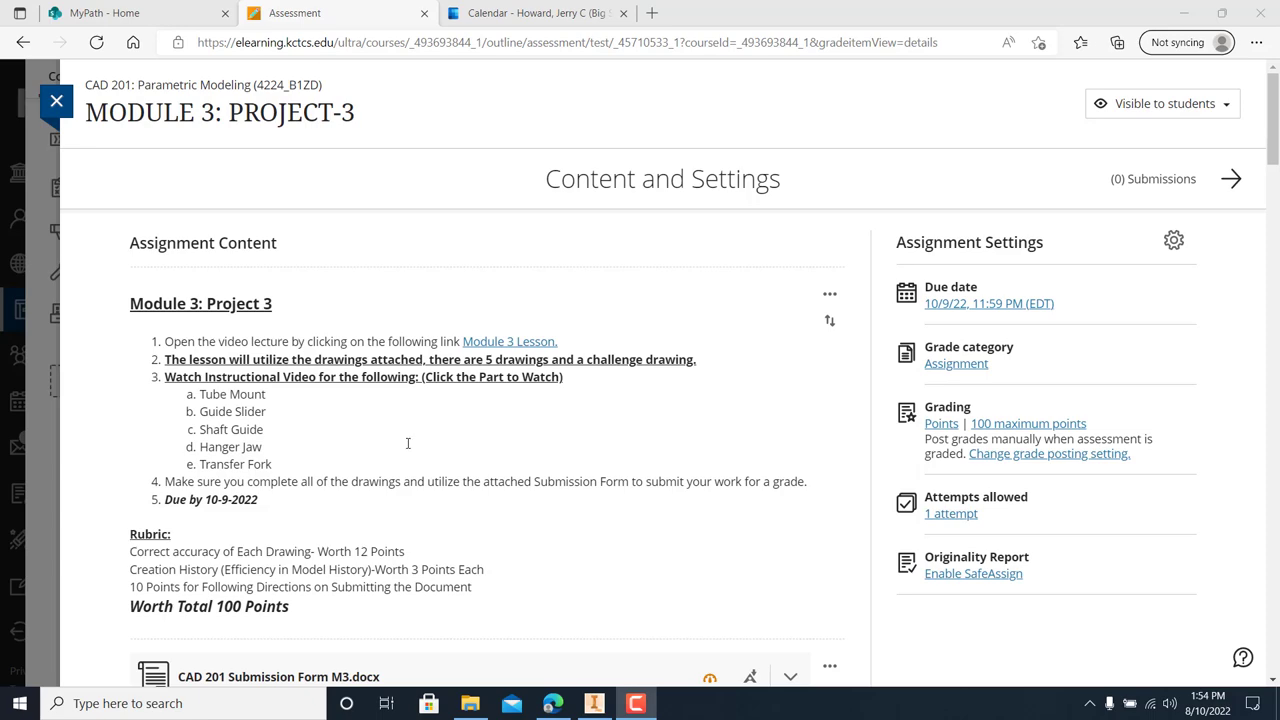
# Scroll the assignment page down to the Module 3 Tutorial bracket drawing marked 1060 ALLOY
pyautogui.scroll(-3)
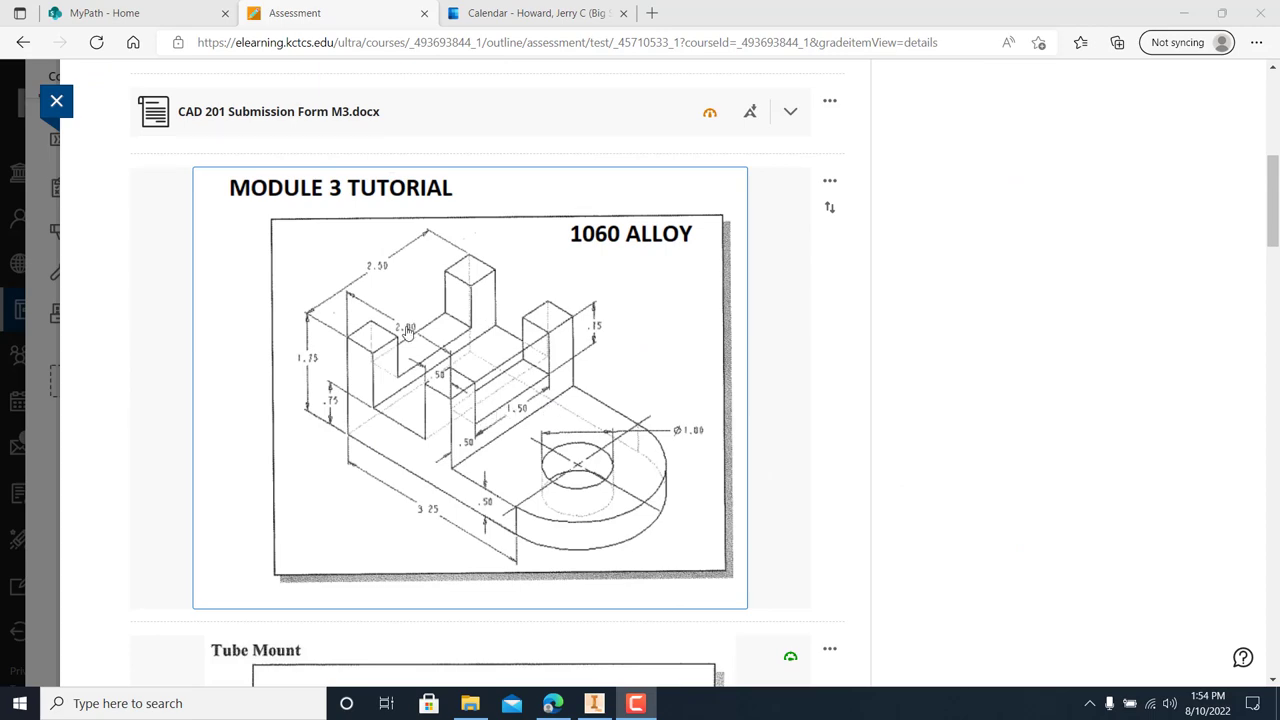
pyautogui.click(470, 388)
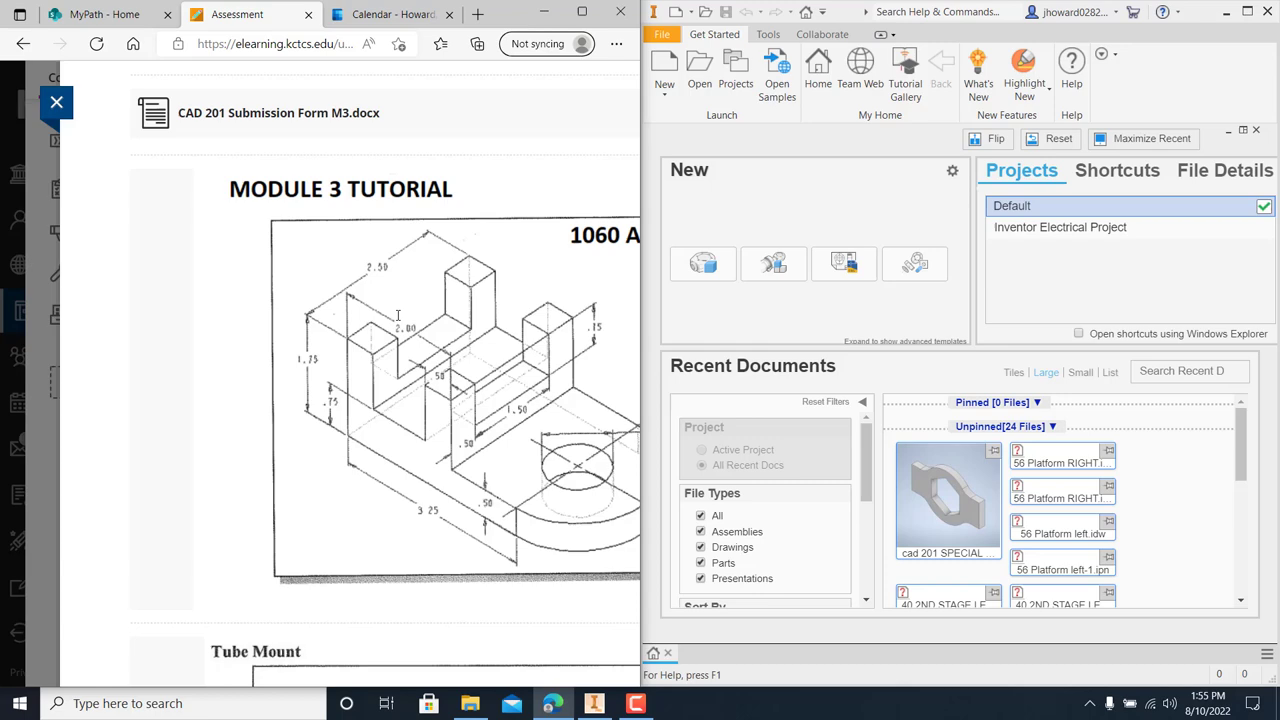
# Scroll the assignment up and back down to show the full Module 3 Tutorial drawing
pyautogui.scroll(3)
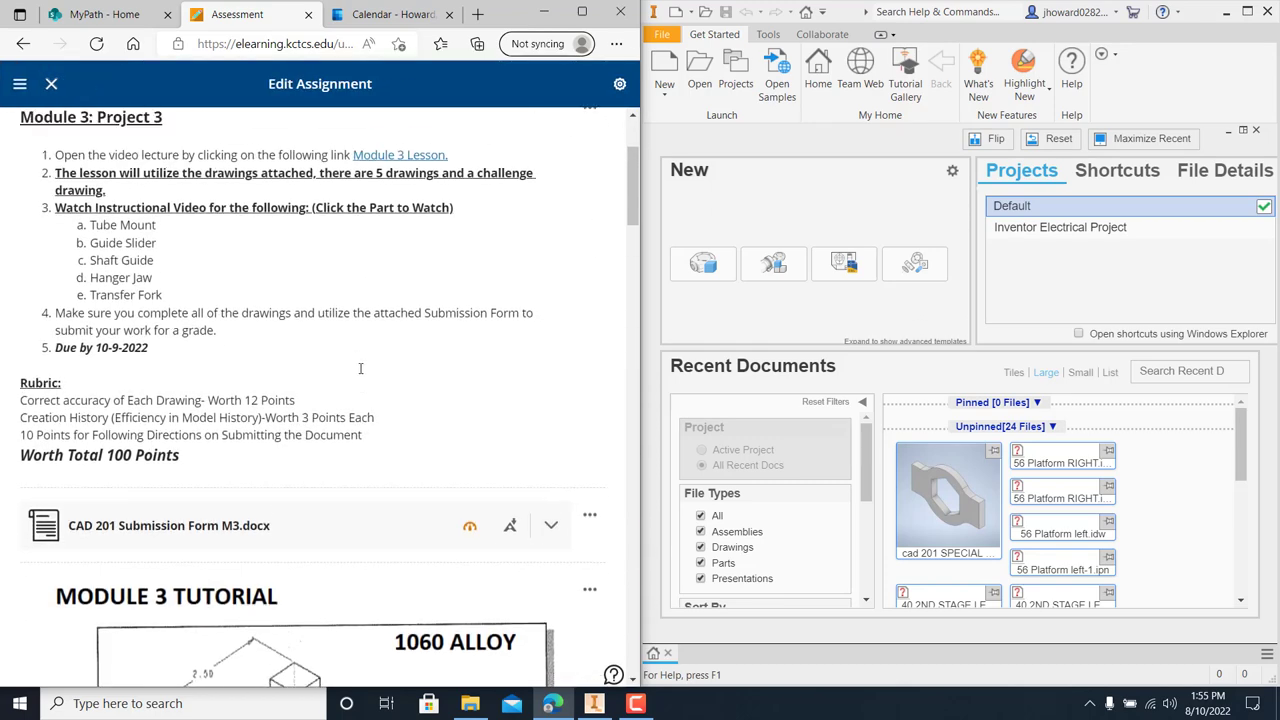
pyautogui.scroll(3)
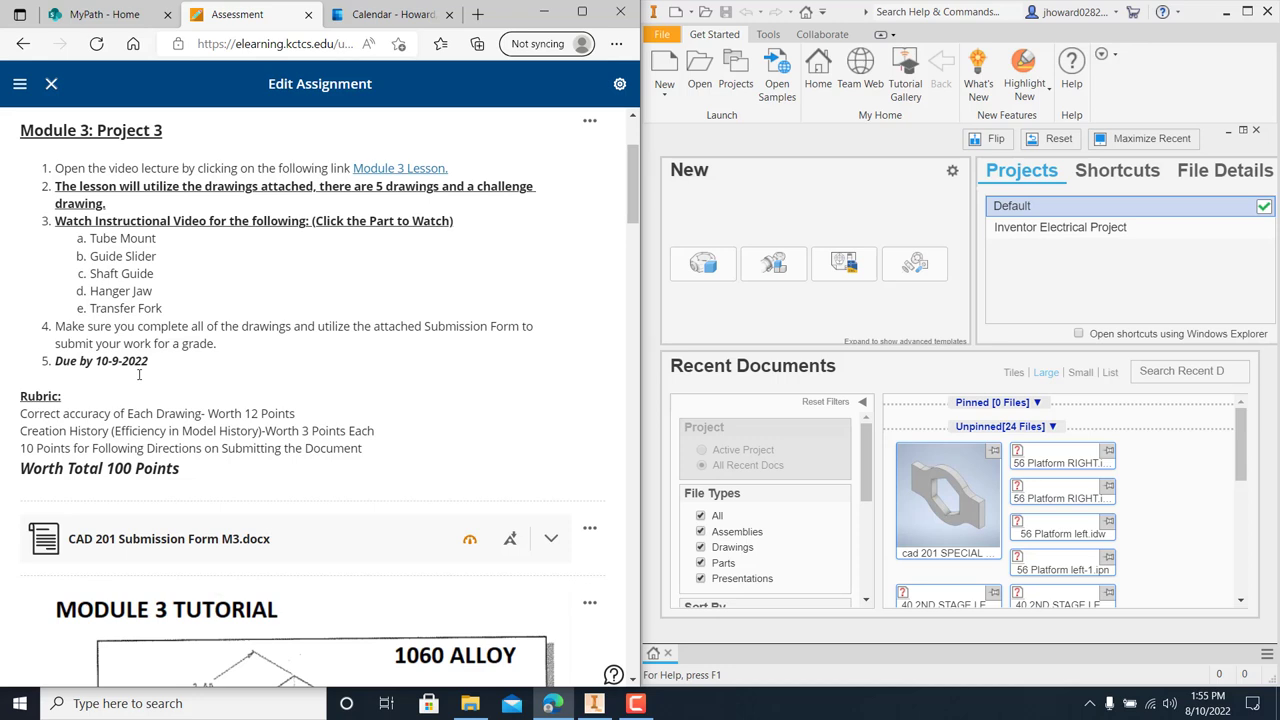
pyautogui.moveTo(221, 382)
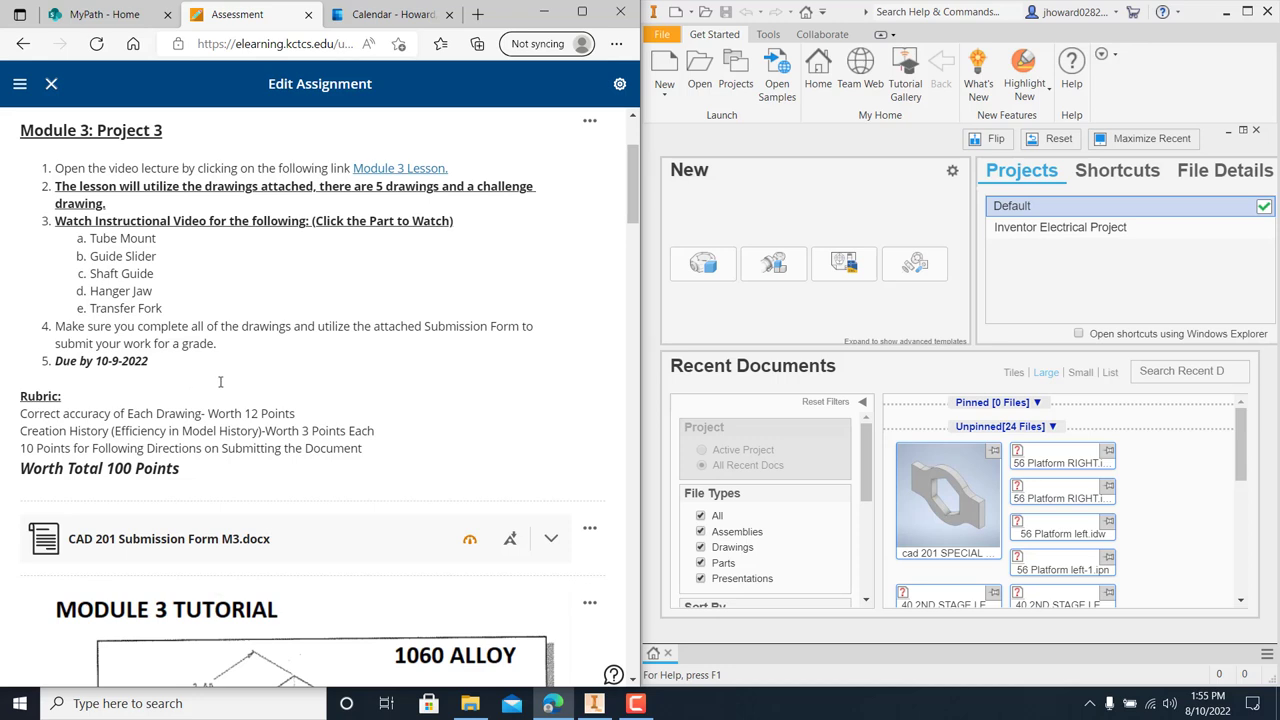
pyautogui.moveTo(510, 338)
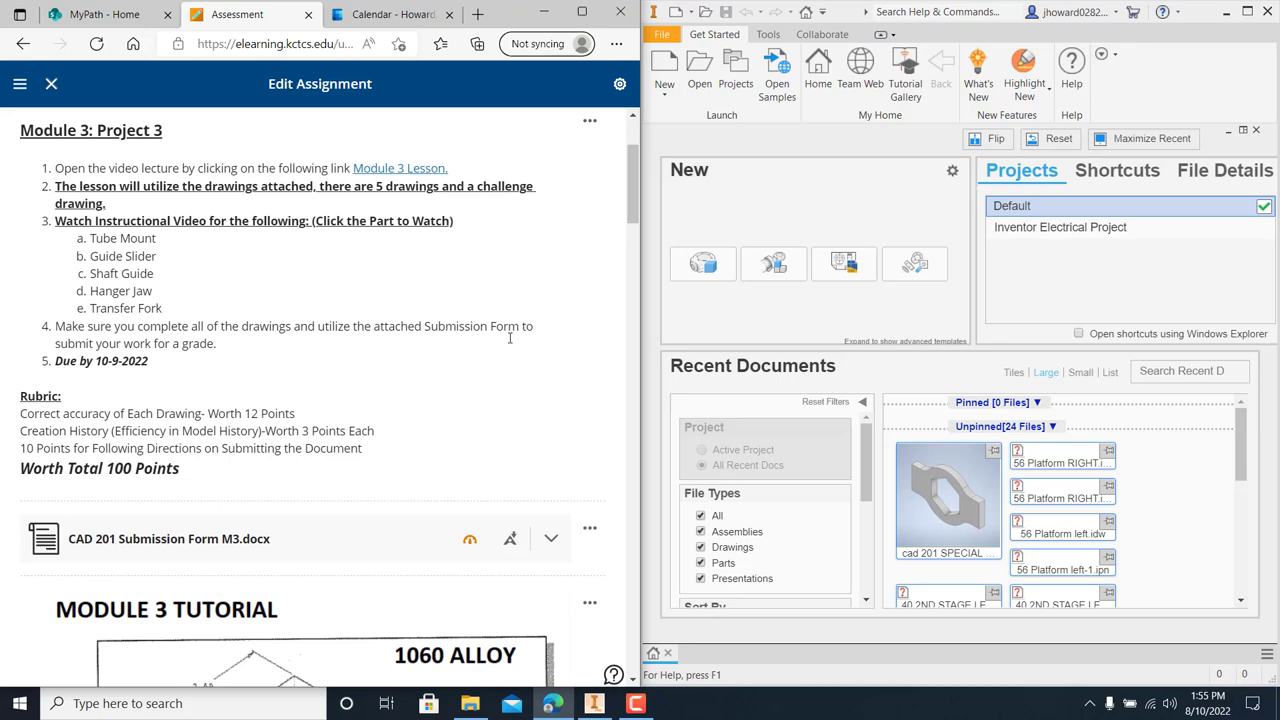
pyautogui.moveTo(375, 313)
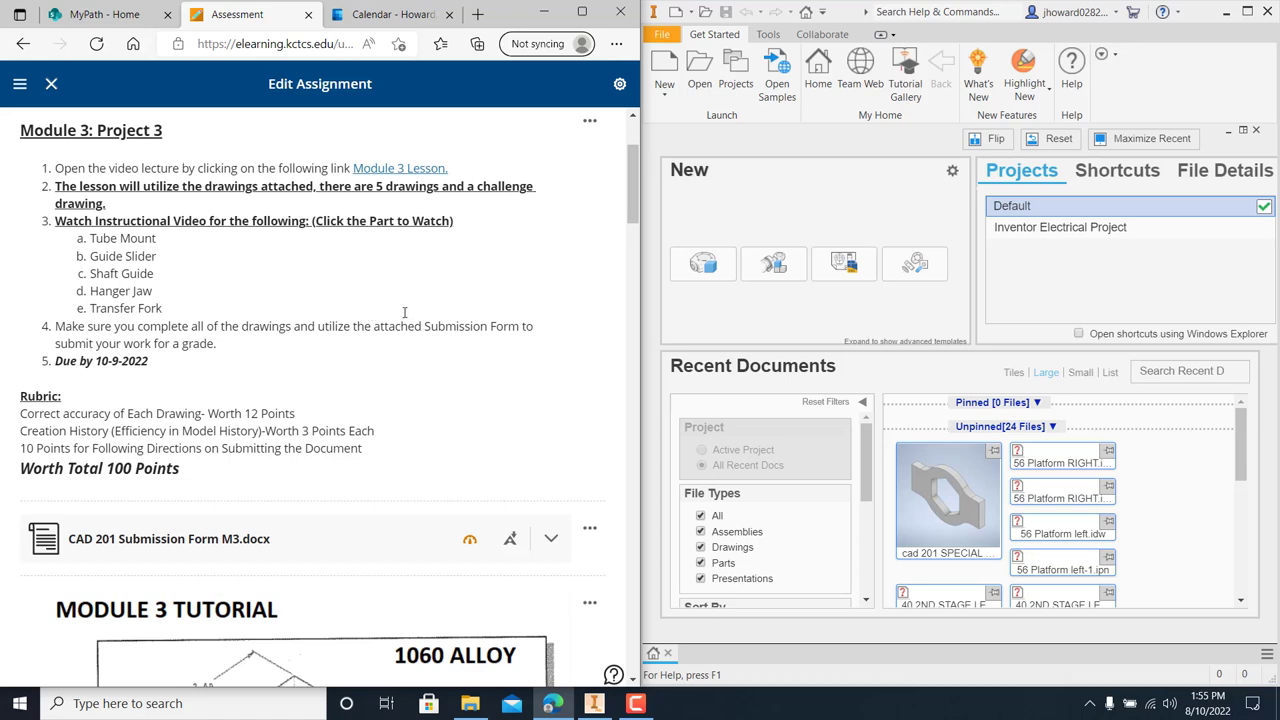
pyautogui.moveTo(785, 328)
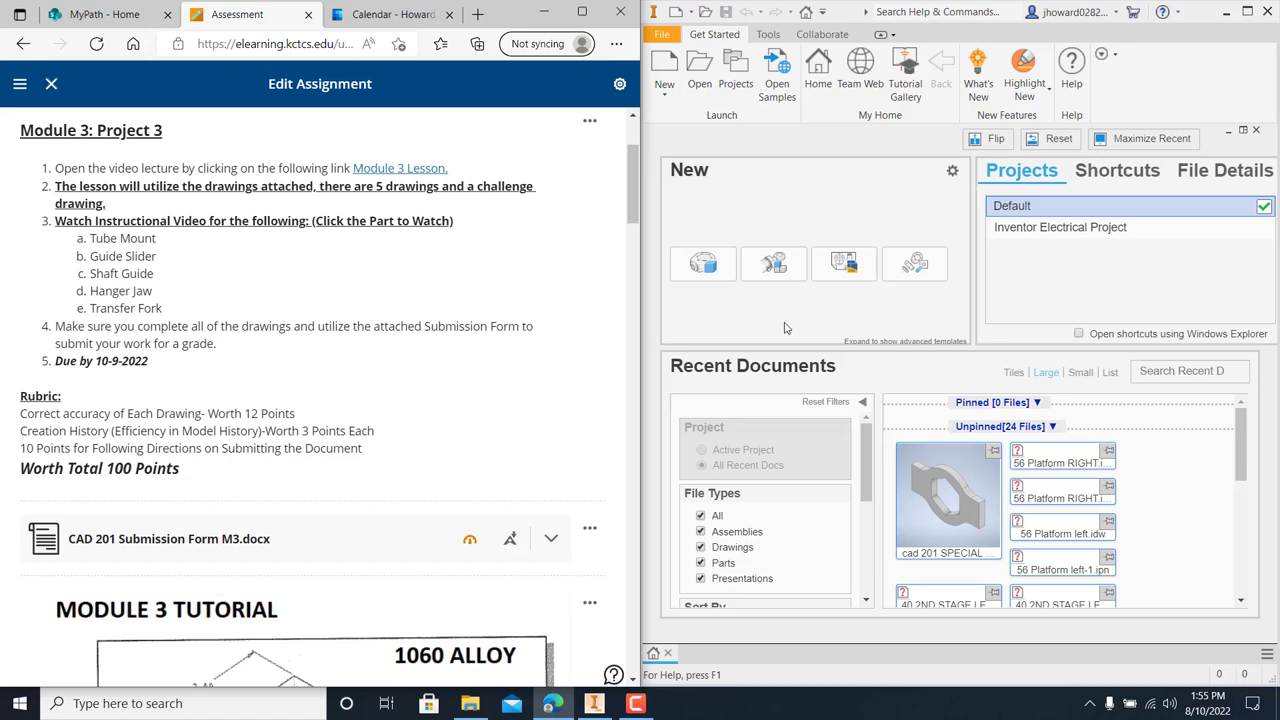
pyautogui.scroll(-3)
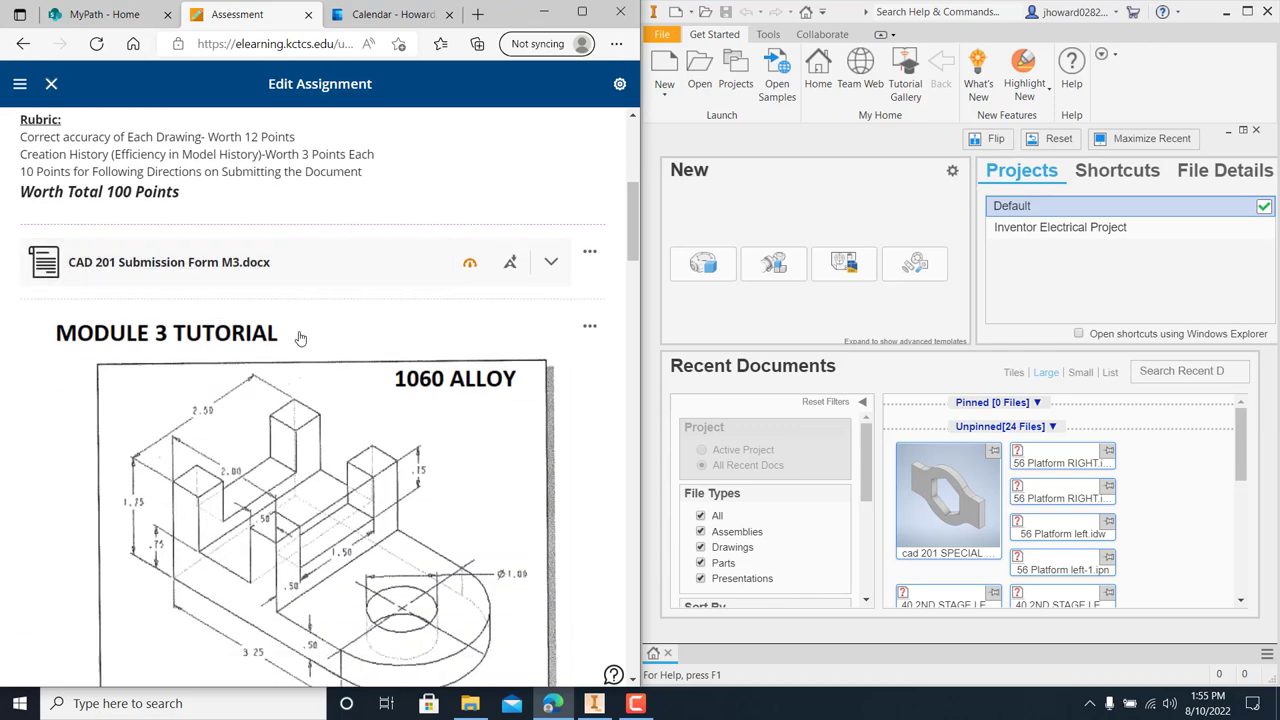
pyautogui.scroll(-3)
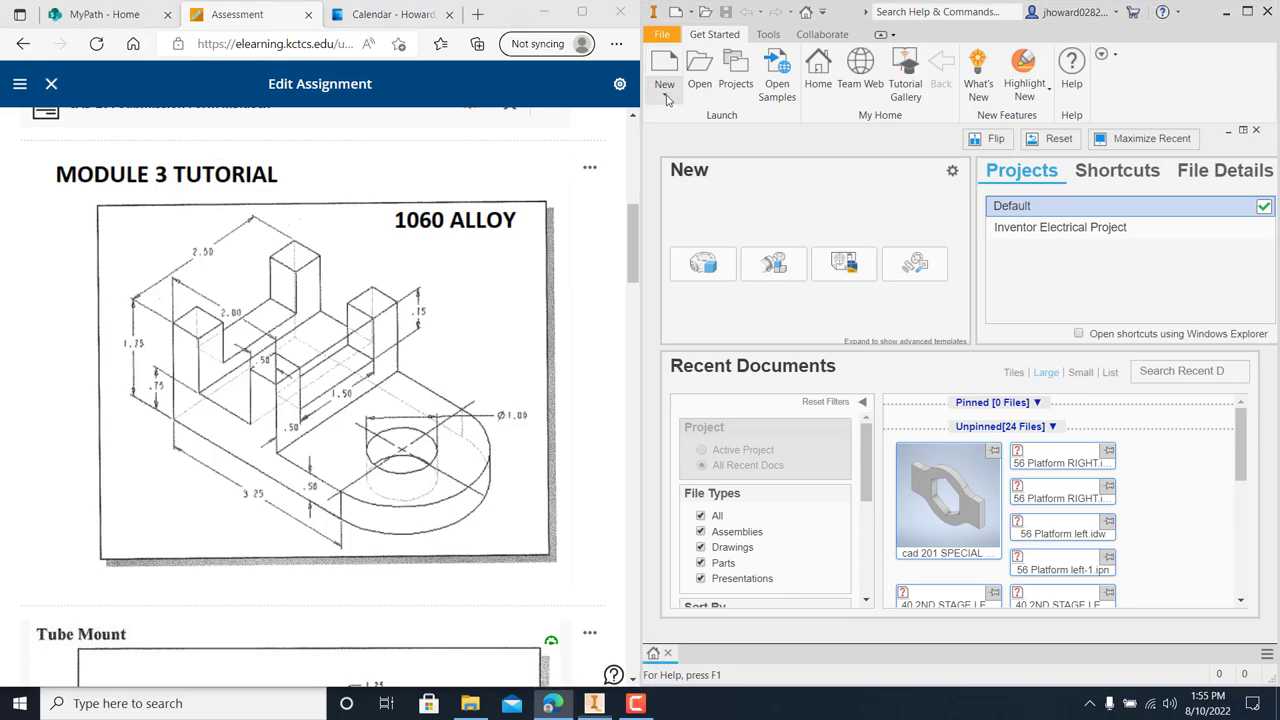
# Create a new part file from the Standard (in).ipt template
pyautogui.click(664, 75)
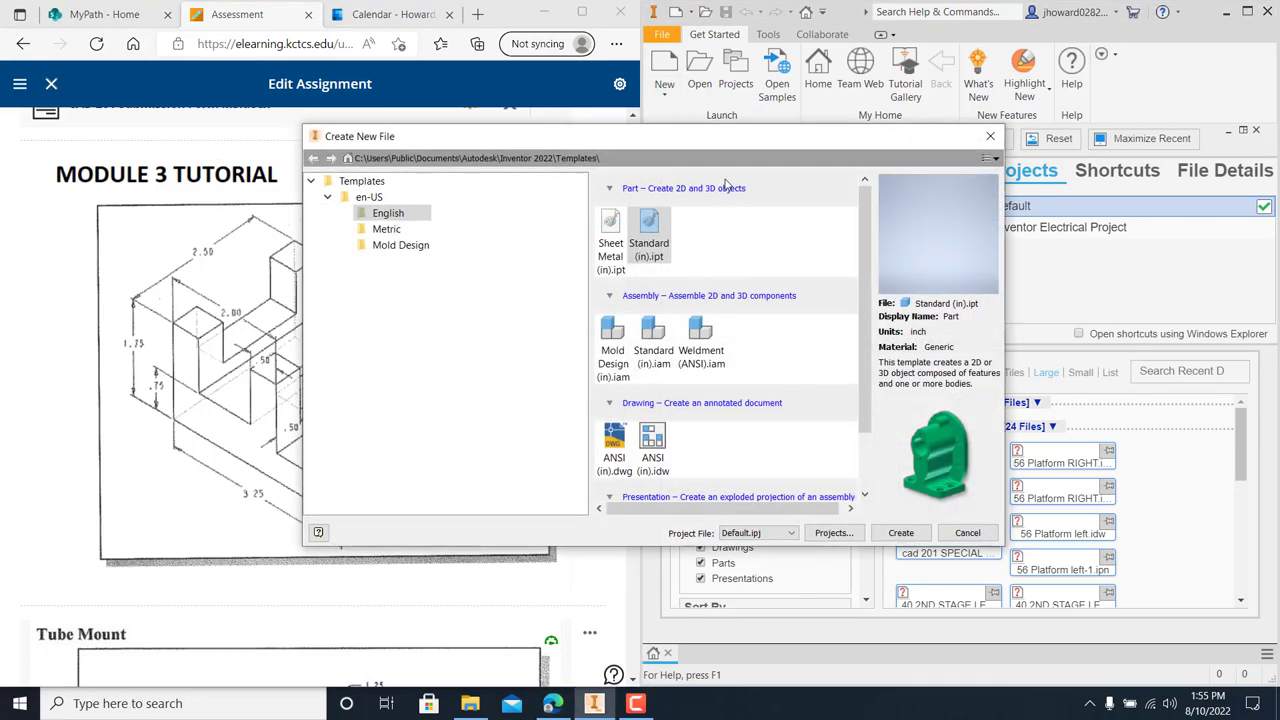
pyautogui.click(649, 225)
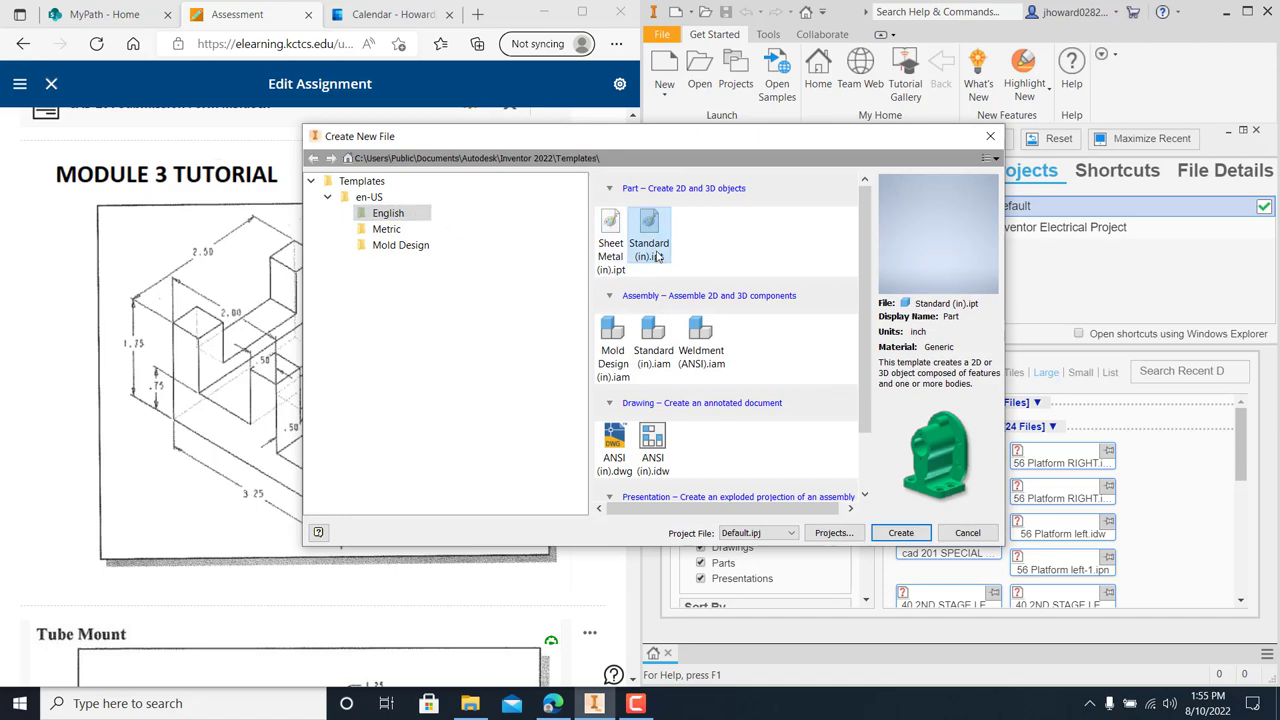
pyautogui.click(966, 532)
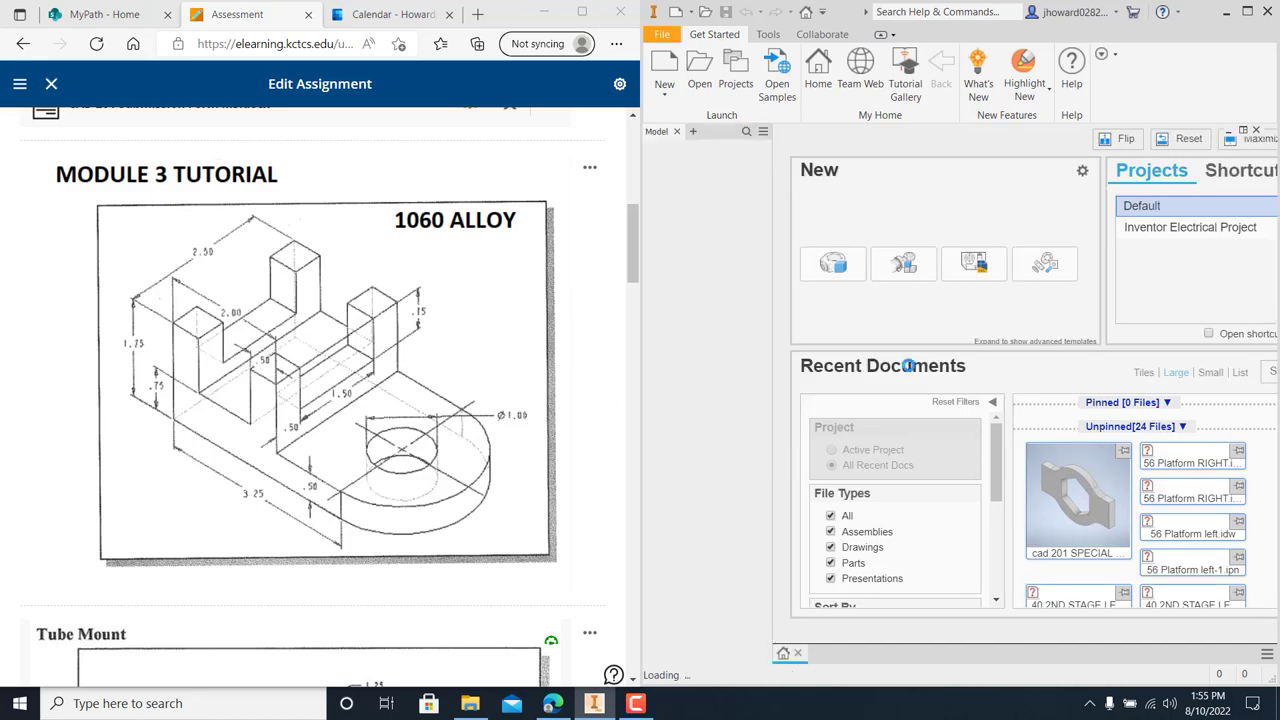
pyautogui.moveTo(660, 395)
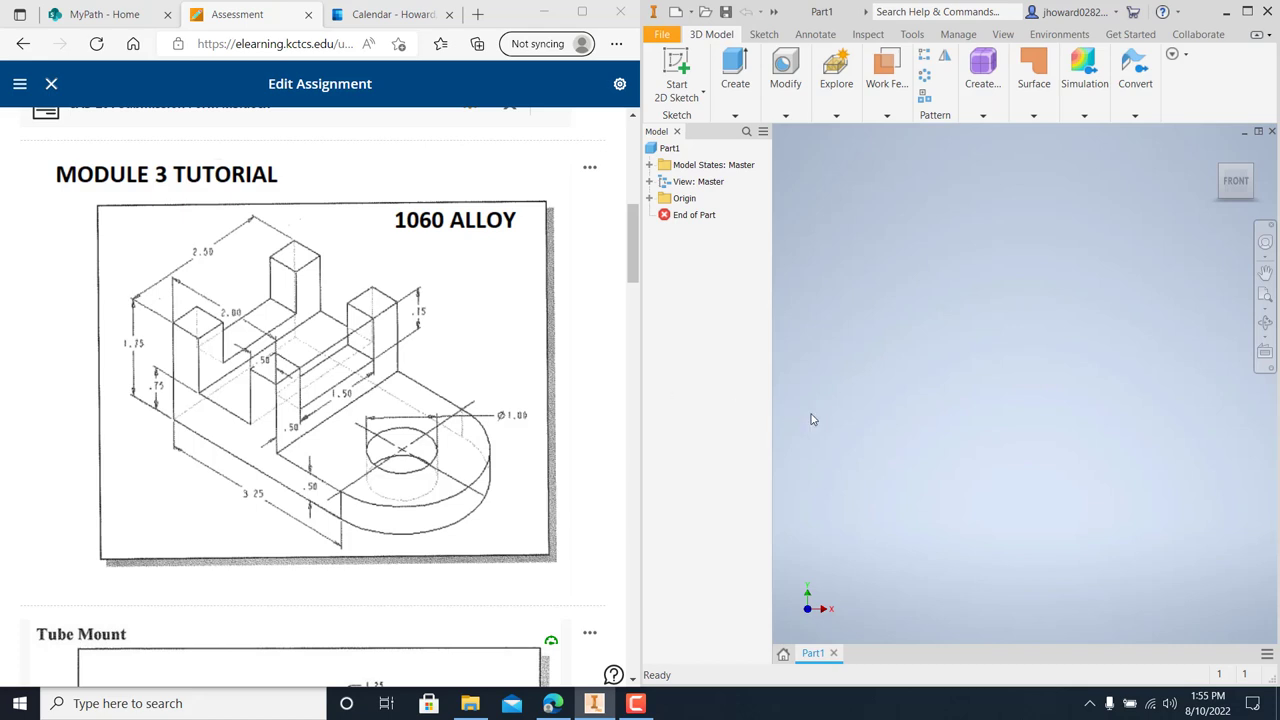
pyautogui.moveTo(635, 250)
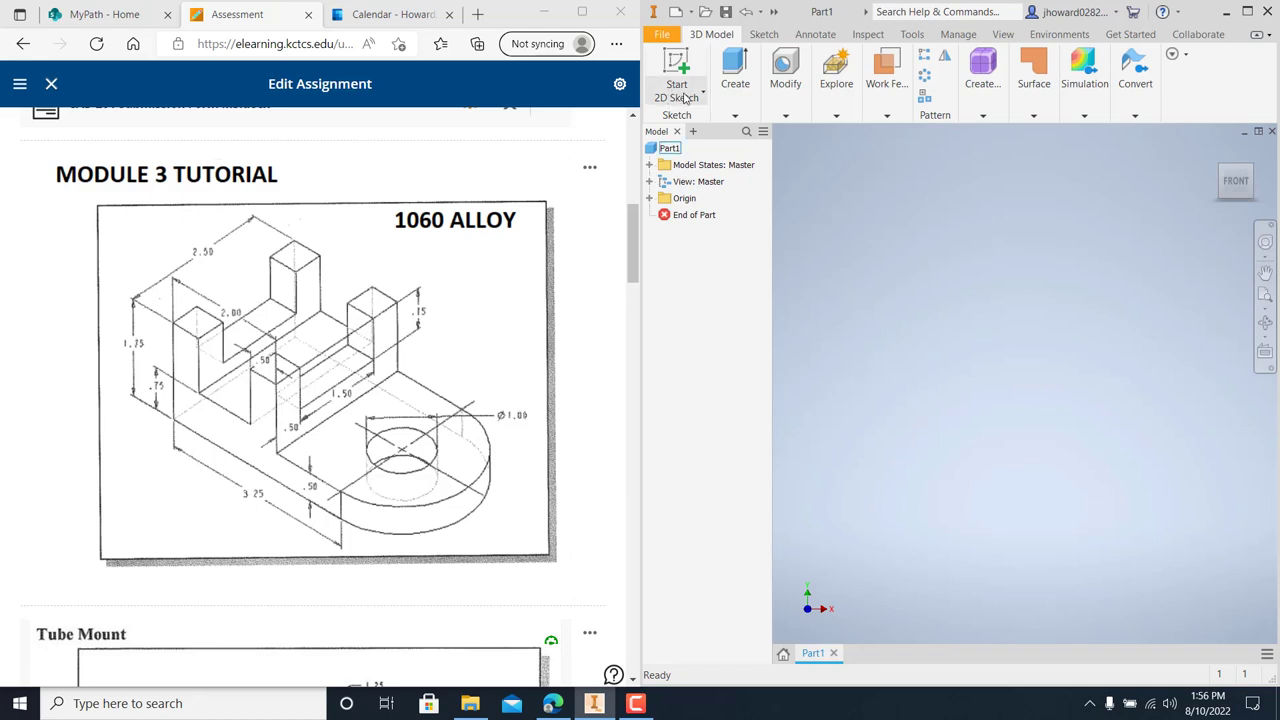
# Start Sketch1 on the part's XZ origin plane
pyautogui.click(677, 70)
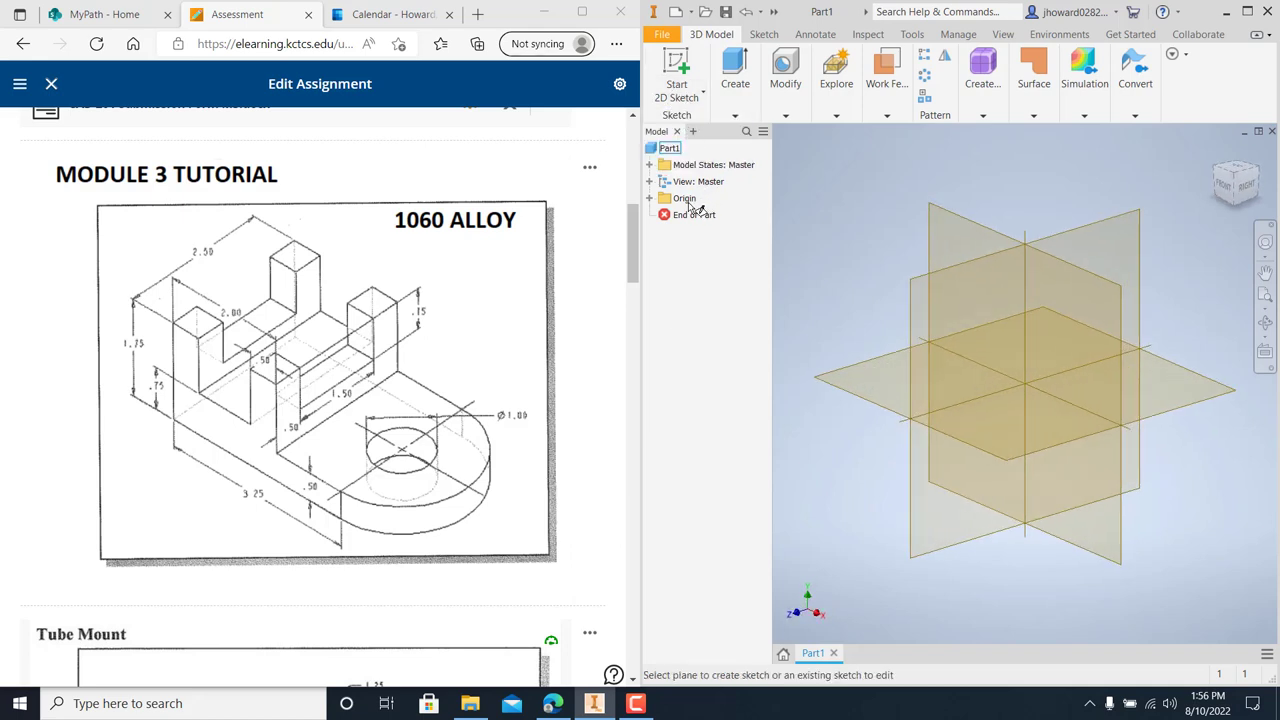
pyautogui.click(684, 198)
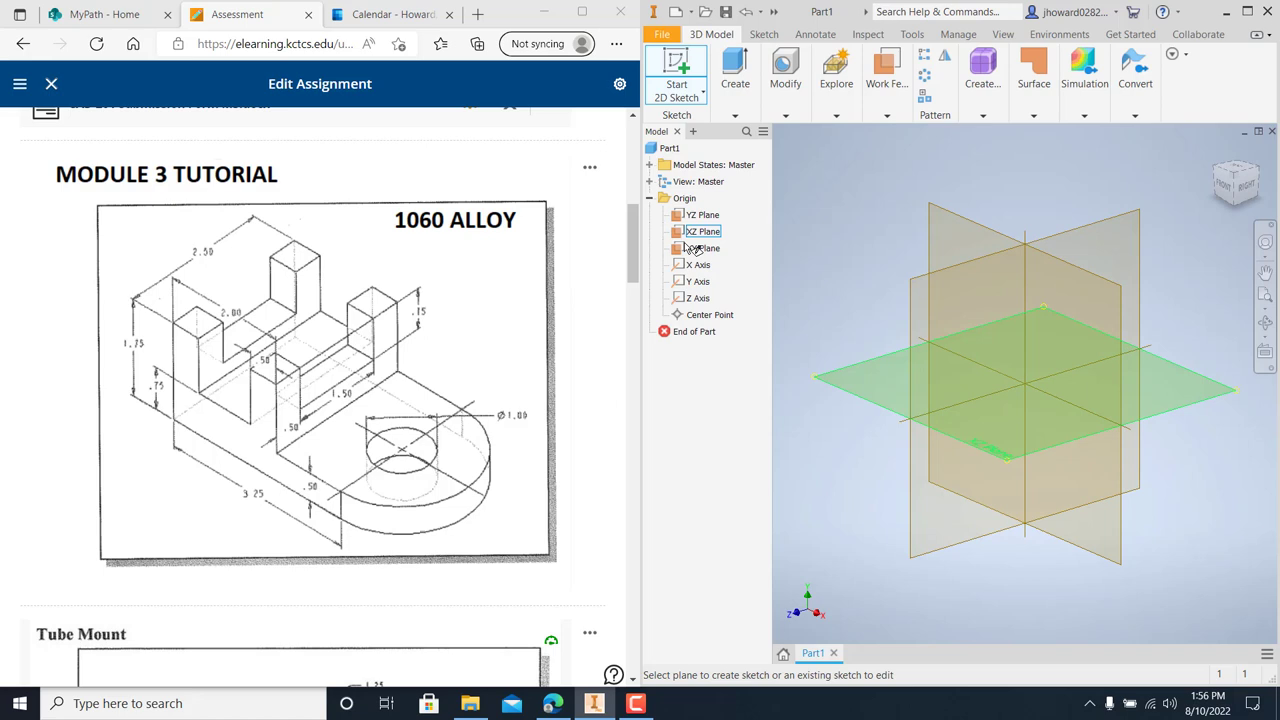
pyautogui.click(702, 247)
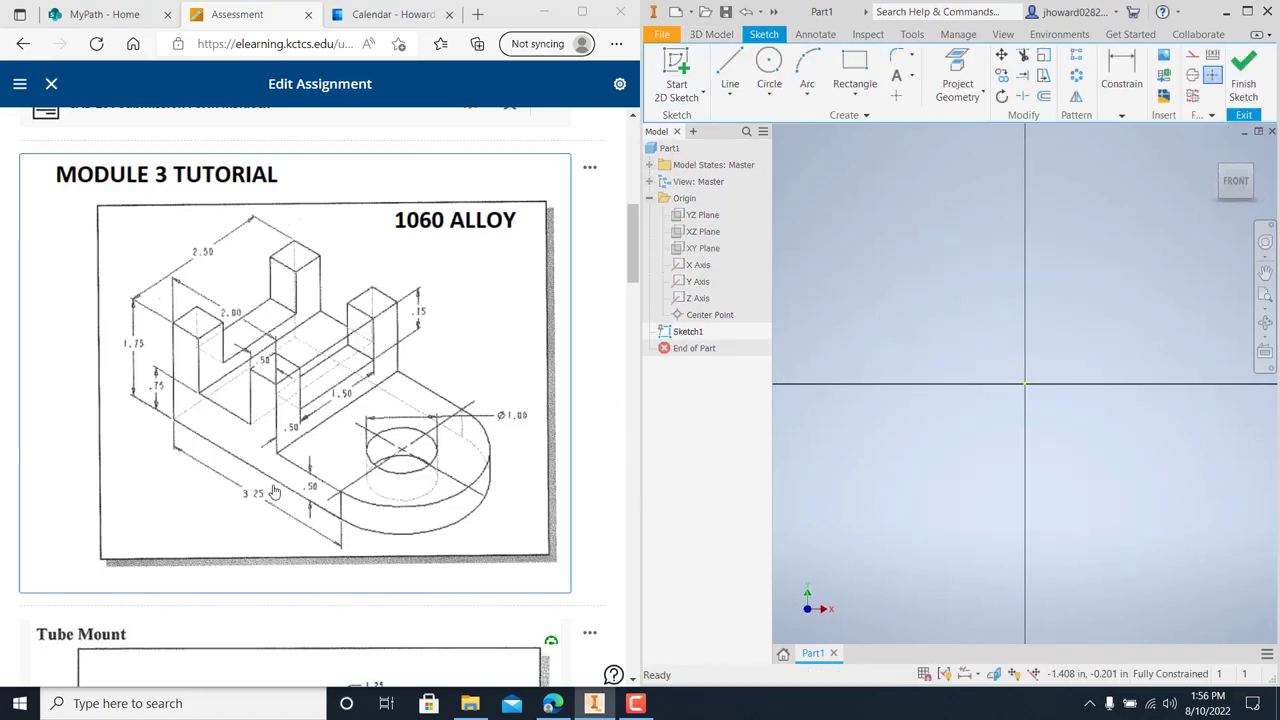
pyautogui.moveTo(242, 412)
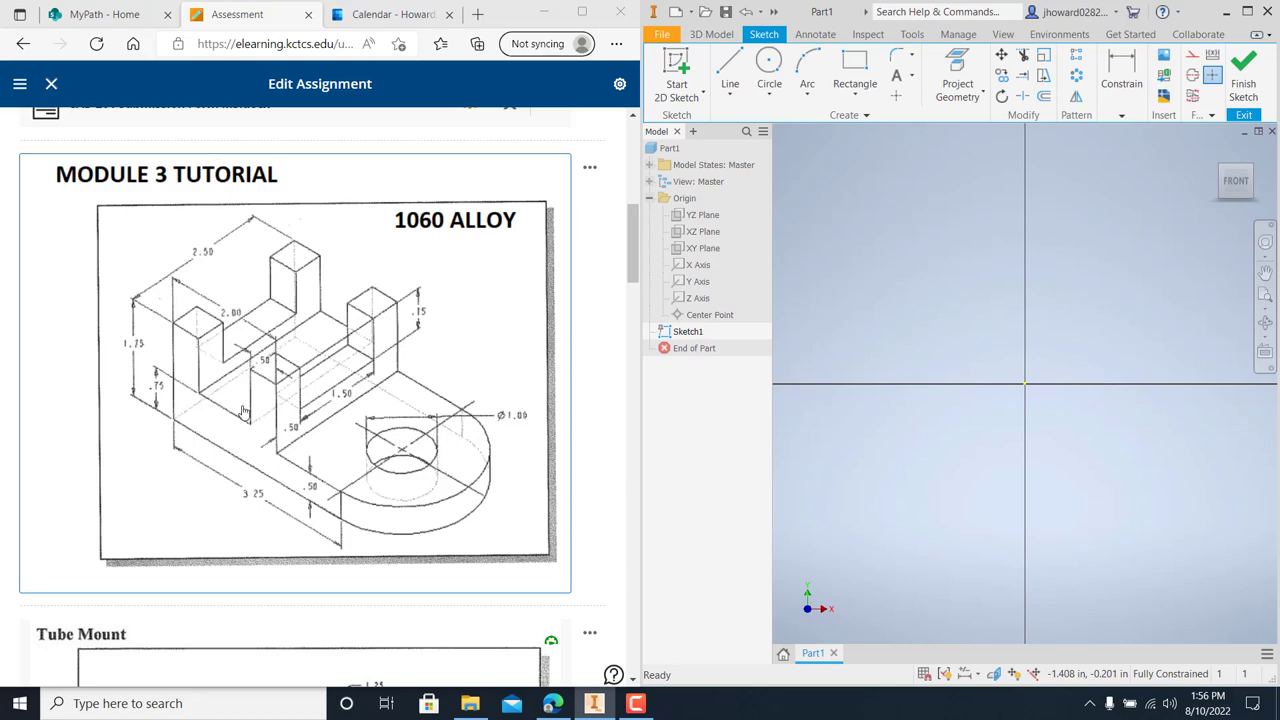
pyautogui.moveTo(243, 428)
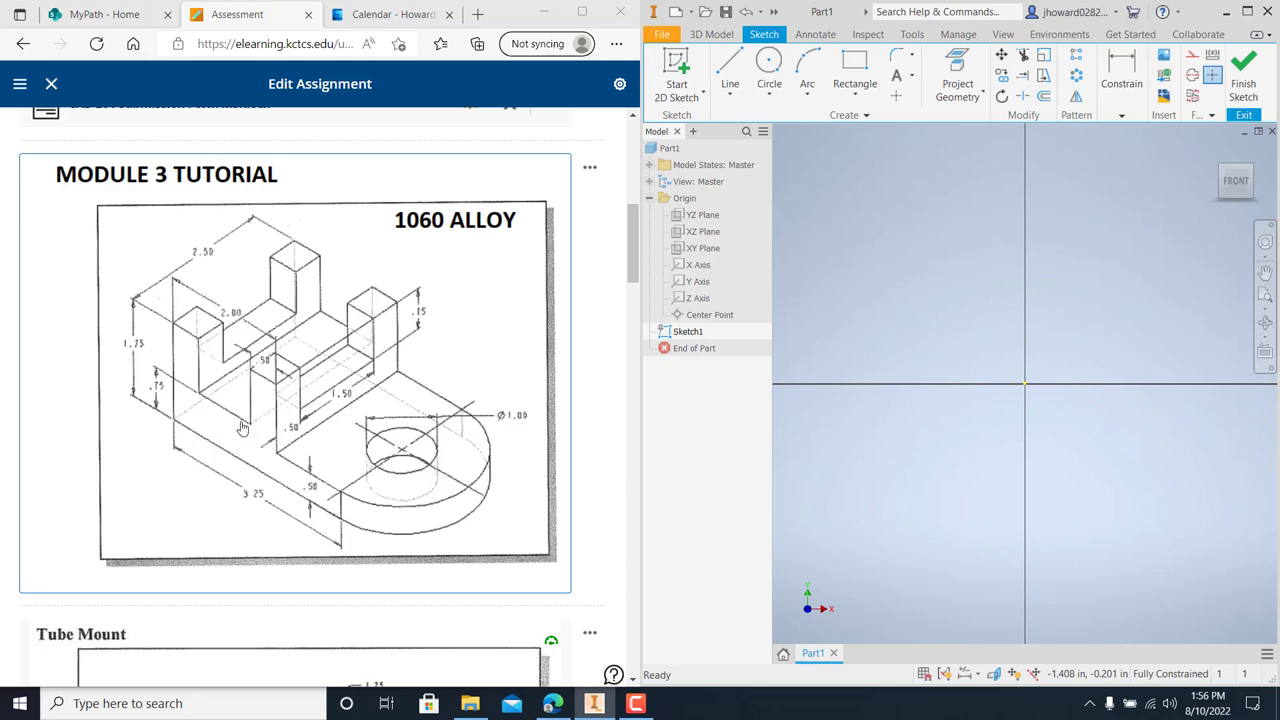
pyautogui.moveTo(340, 472)
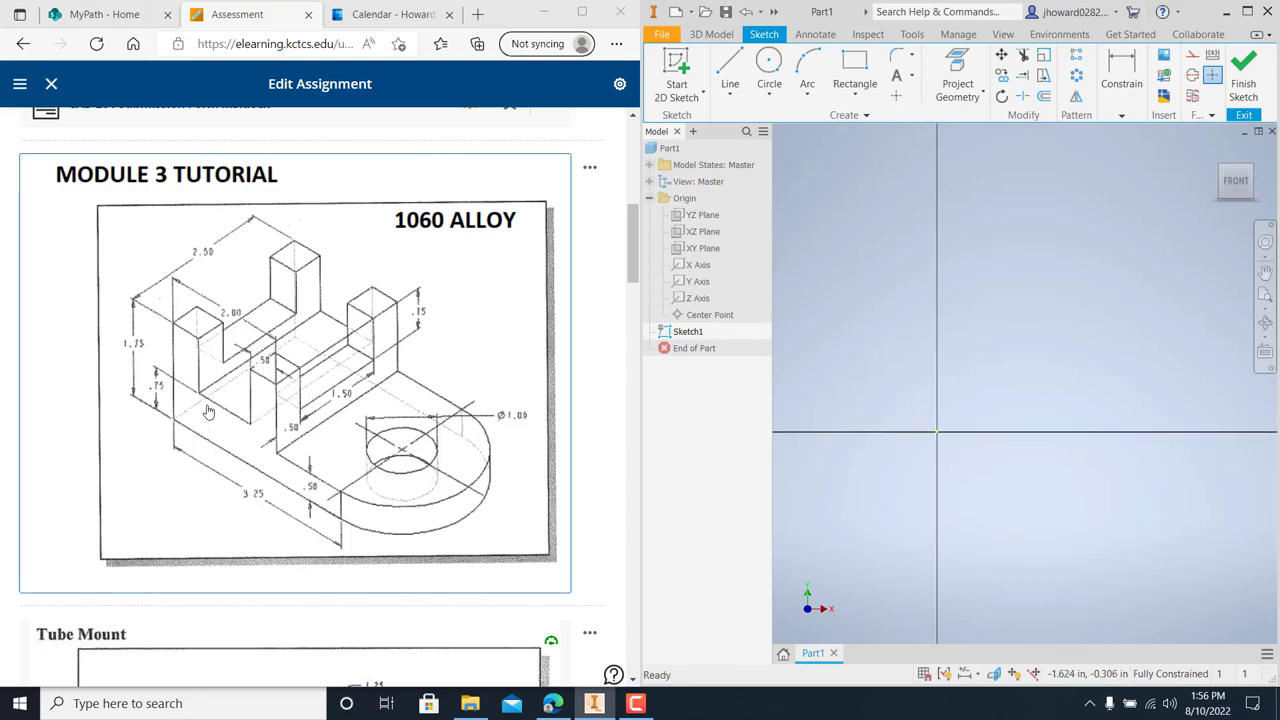
pyautogui.moveTo(170, 412)
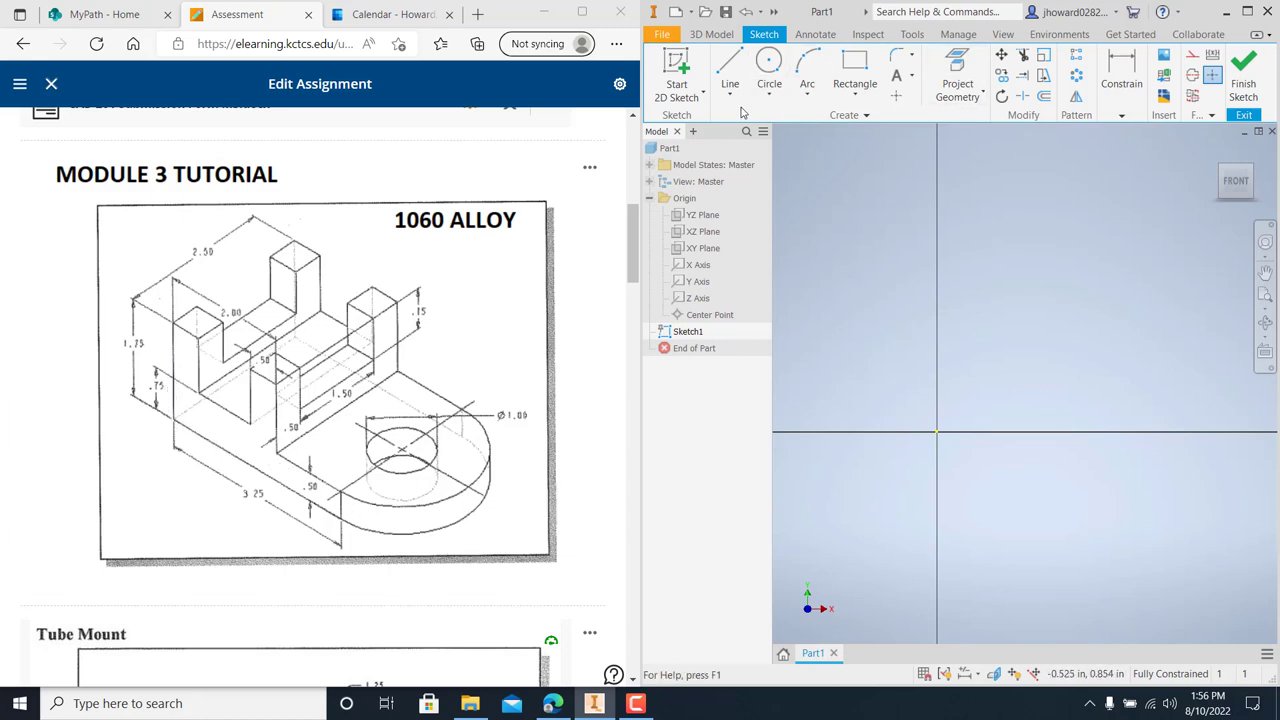
# Draw the bracket's outline with the Line tool
pyautogui.click(730, 70)
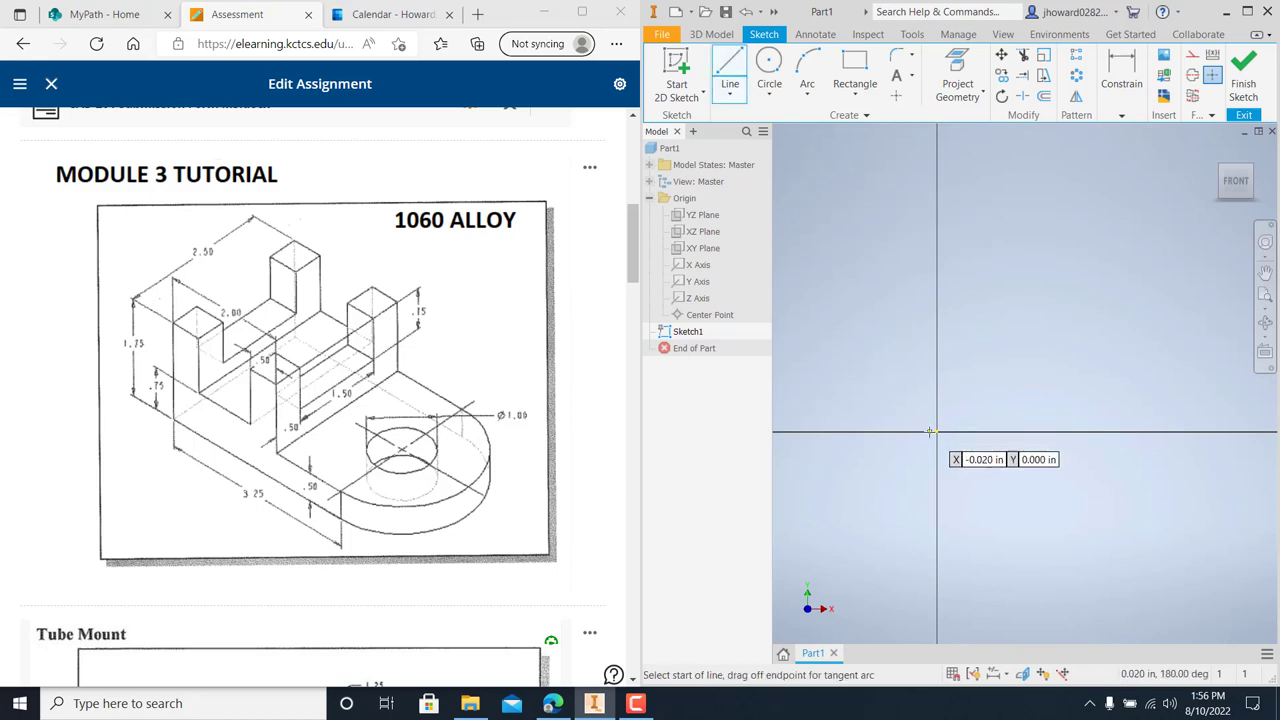
pyautogui.click(930, 431)
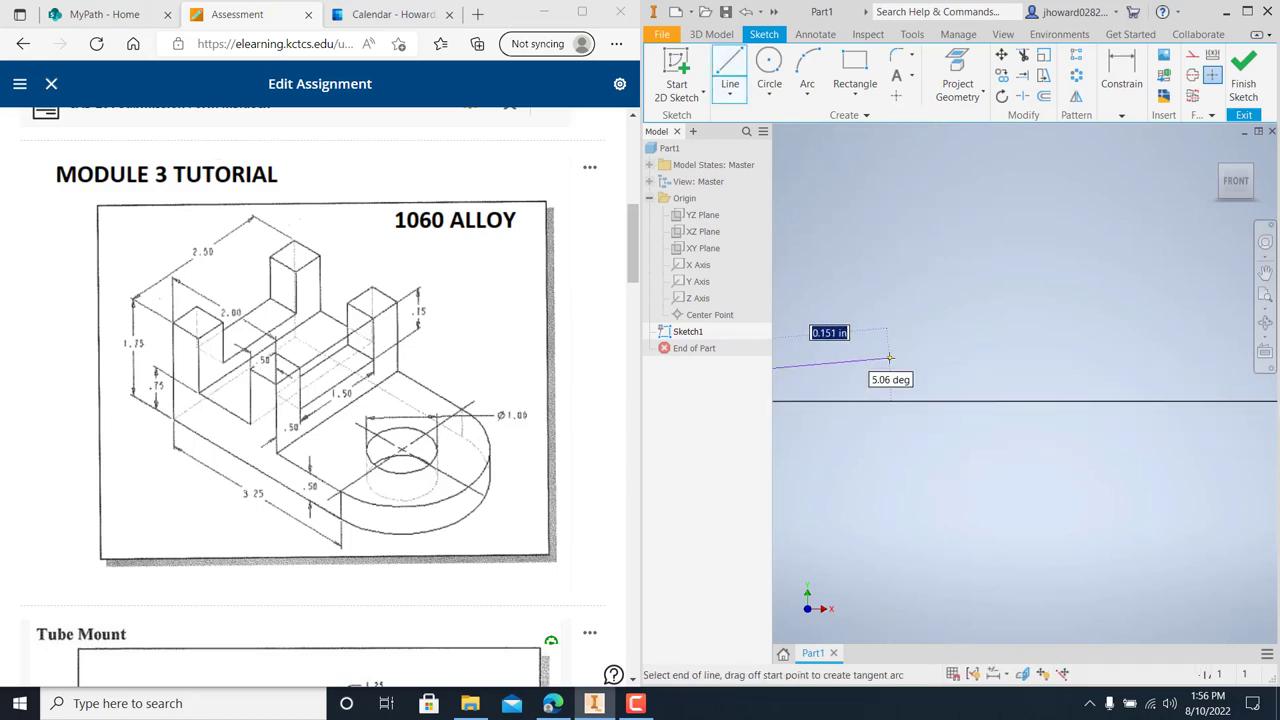
pyautogui.moveTo(1047, 357)
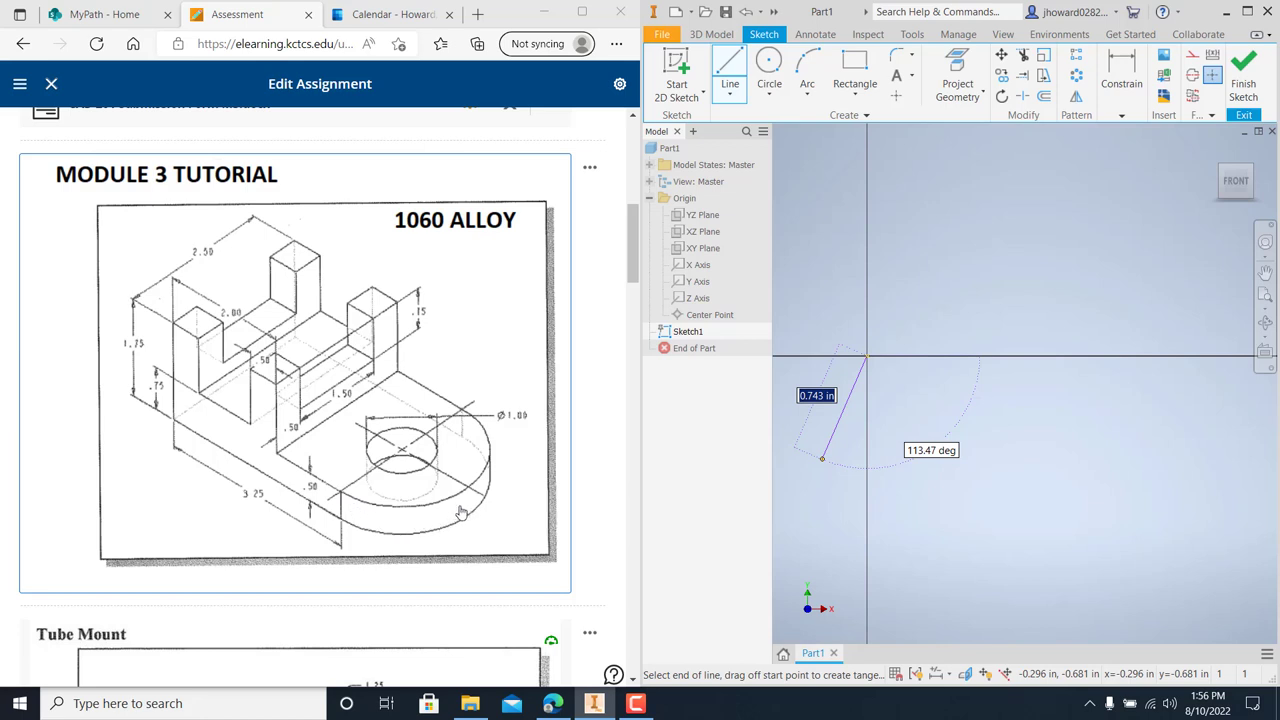
pyautogui.moveTo(409, 478)
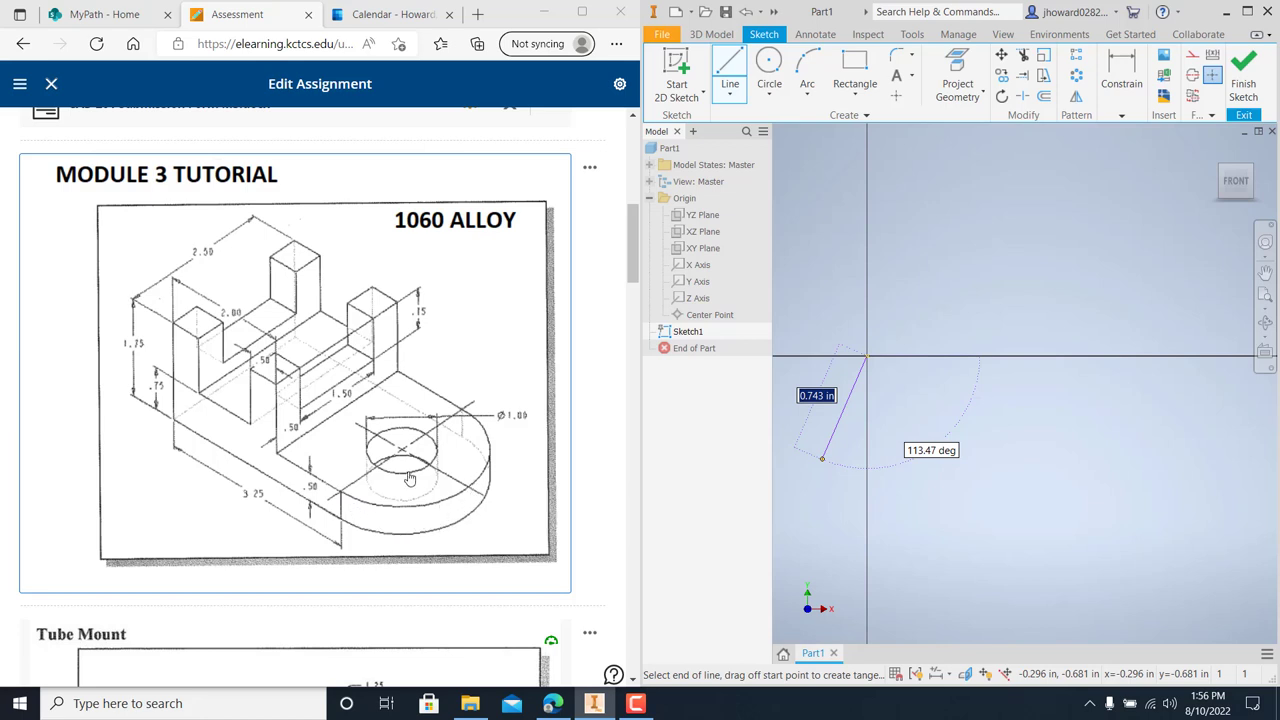
pyautogui.moveTo(458, 416)
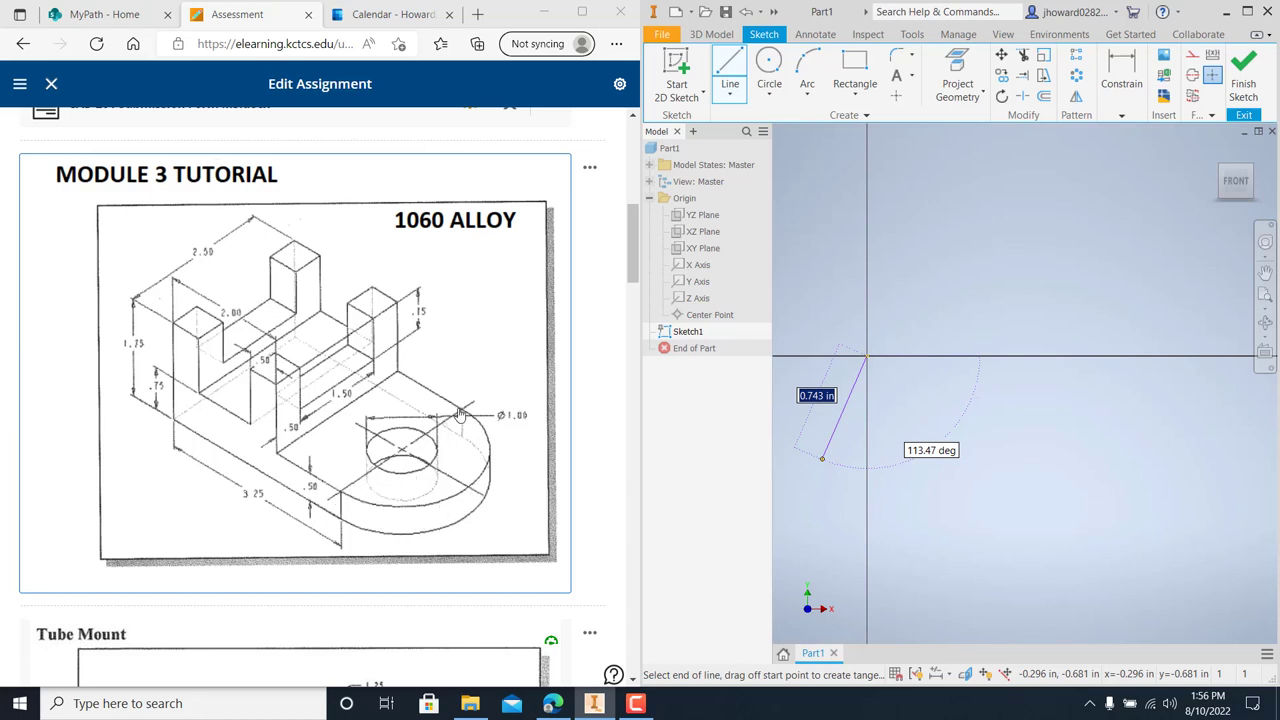
pyautogui.moveTo(232, 248)
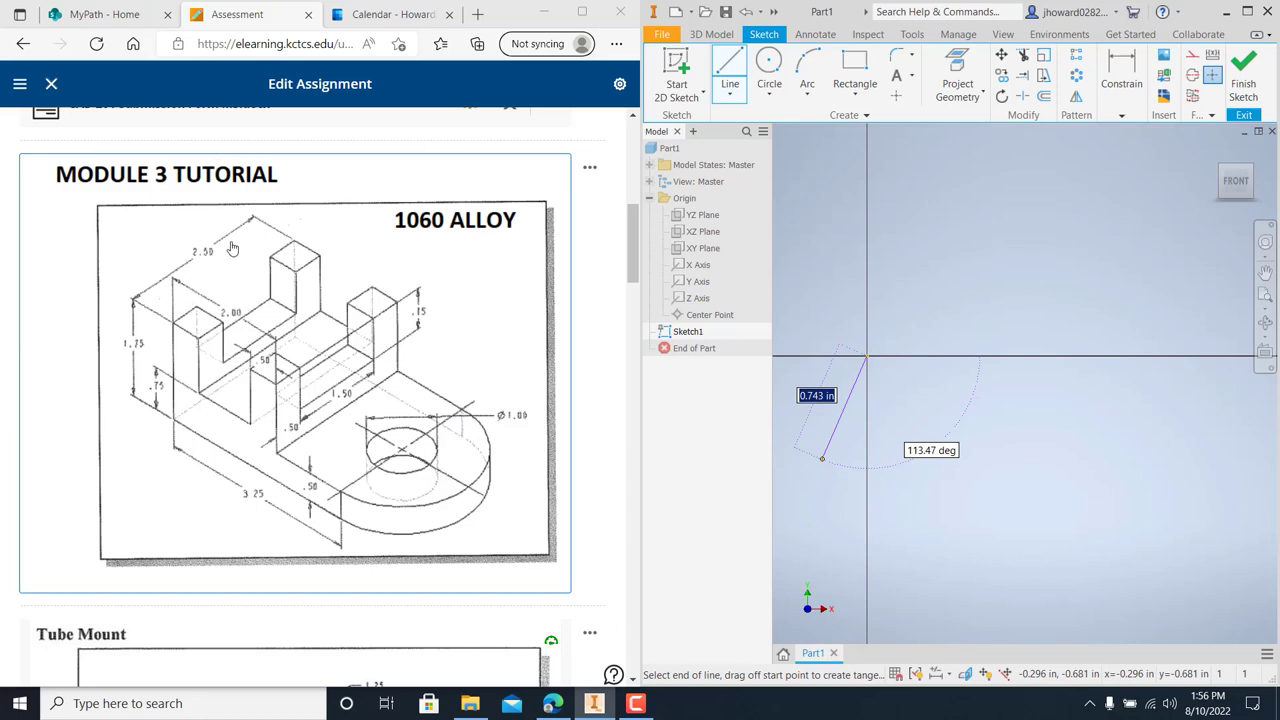
pyautogui.moveTo(228, 265)
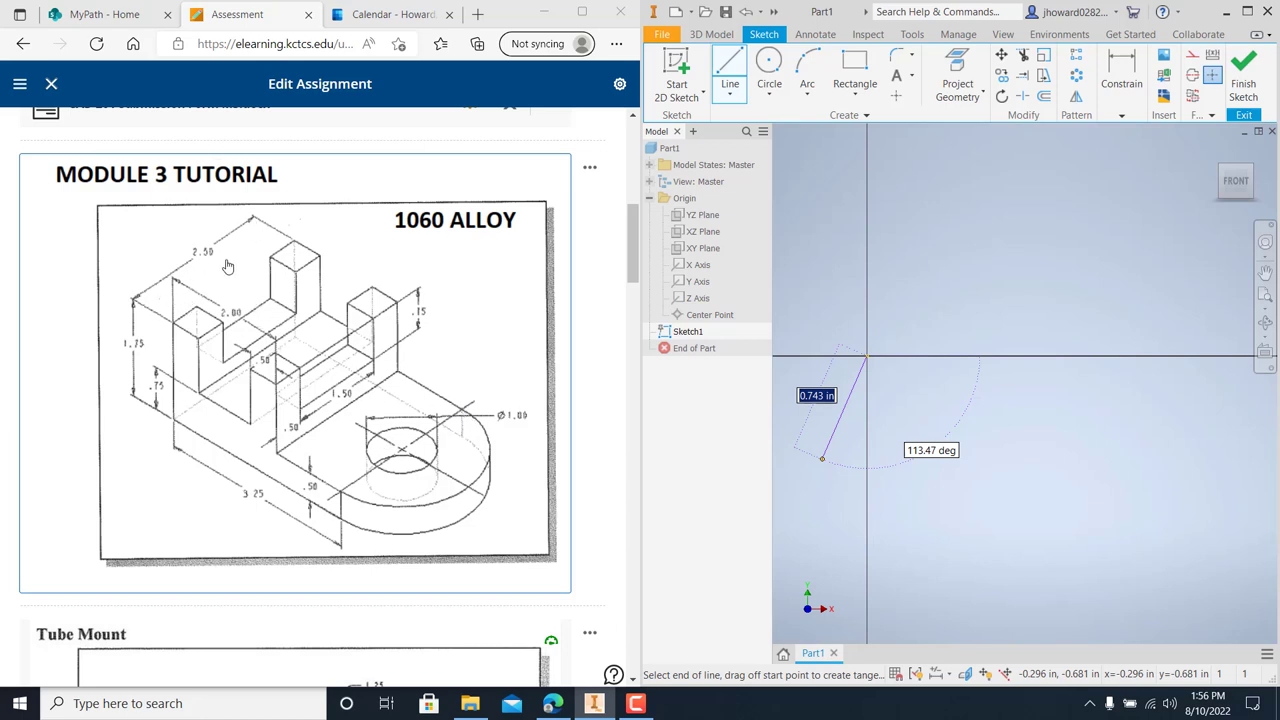
pyautogui.moveTo(210, 268)
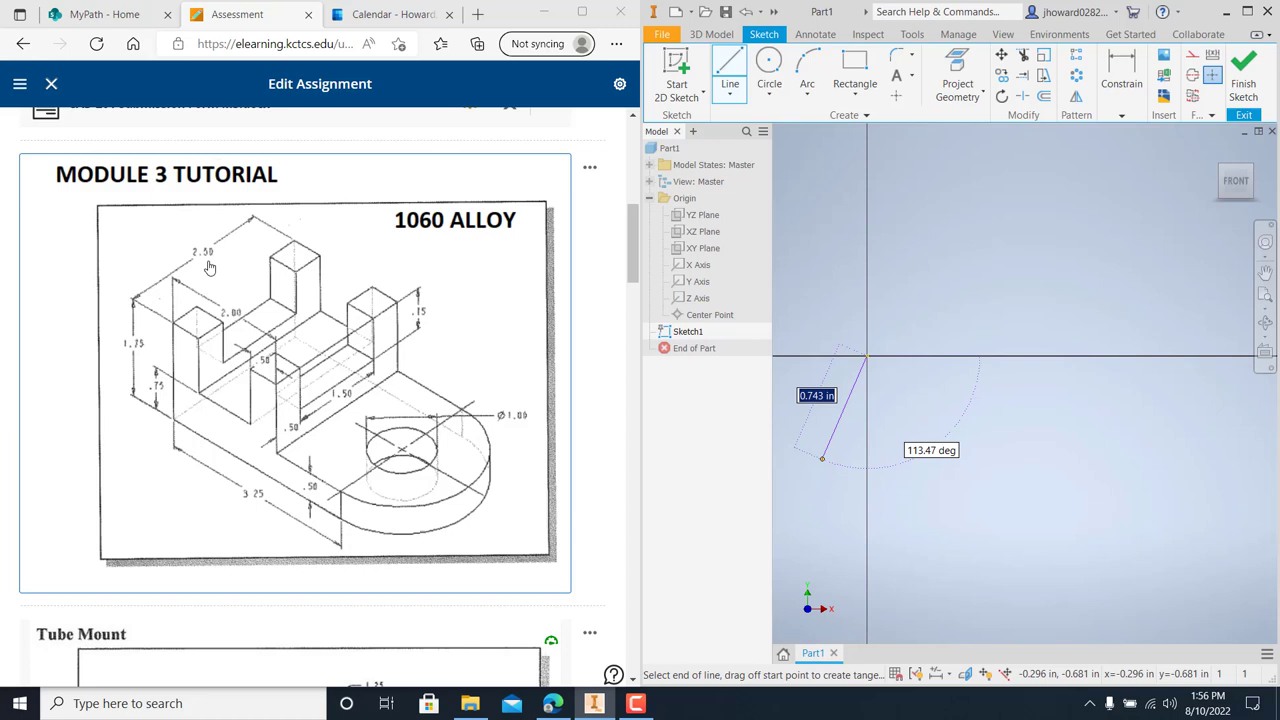
pyautogui.moveTo(331, 497)
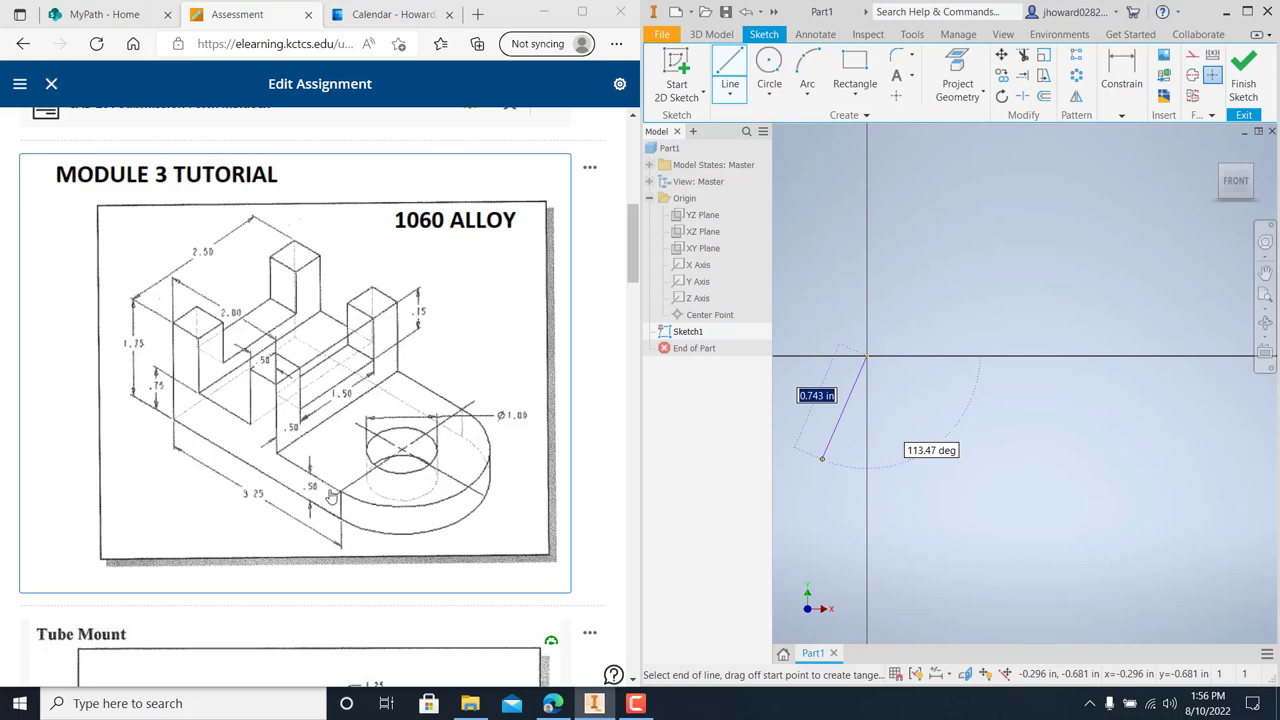
pyautogui.moveTo(458, 477)
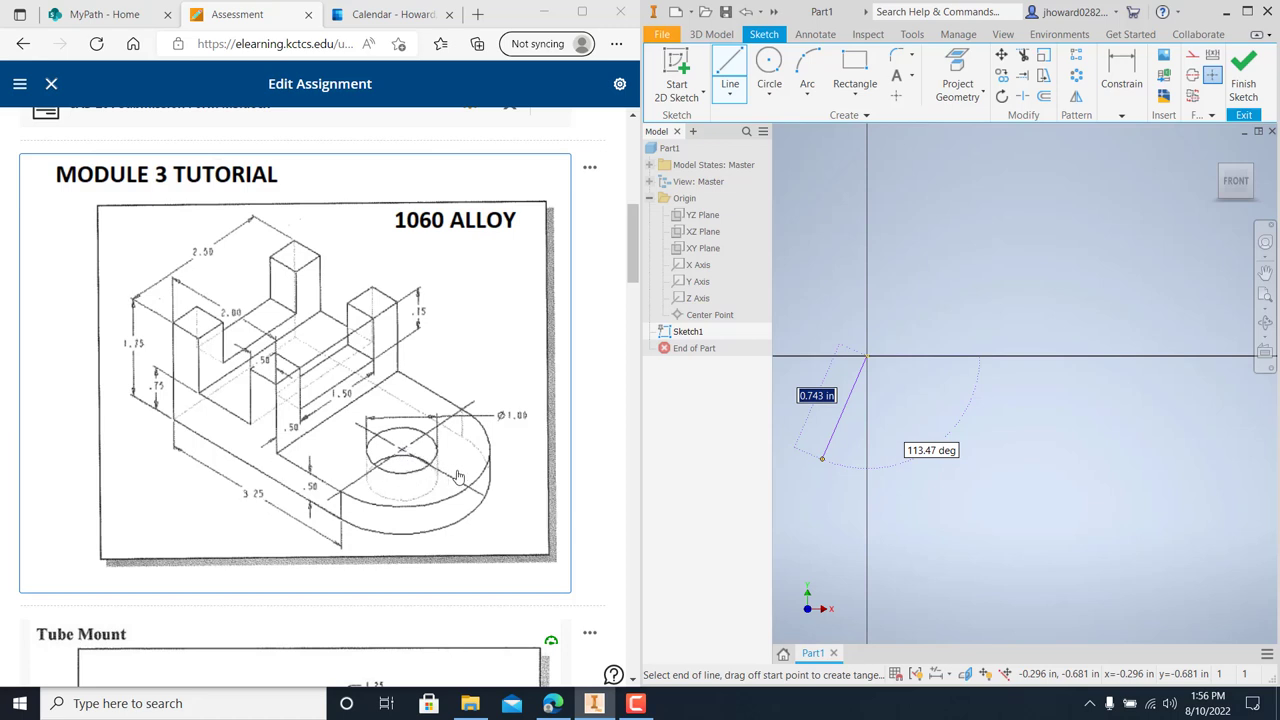
pyautogui.moveTo(474, 490)
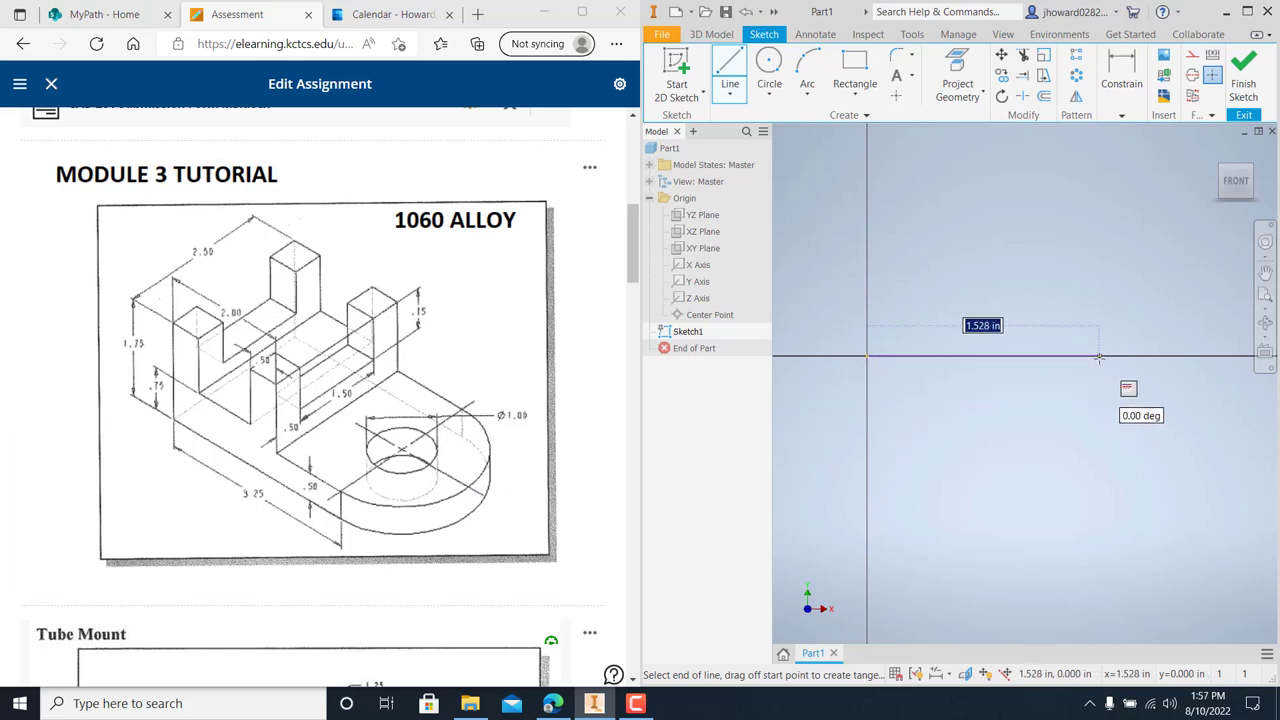
pyautogui.moveTo(1113, 430)
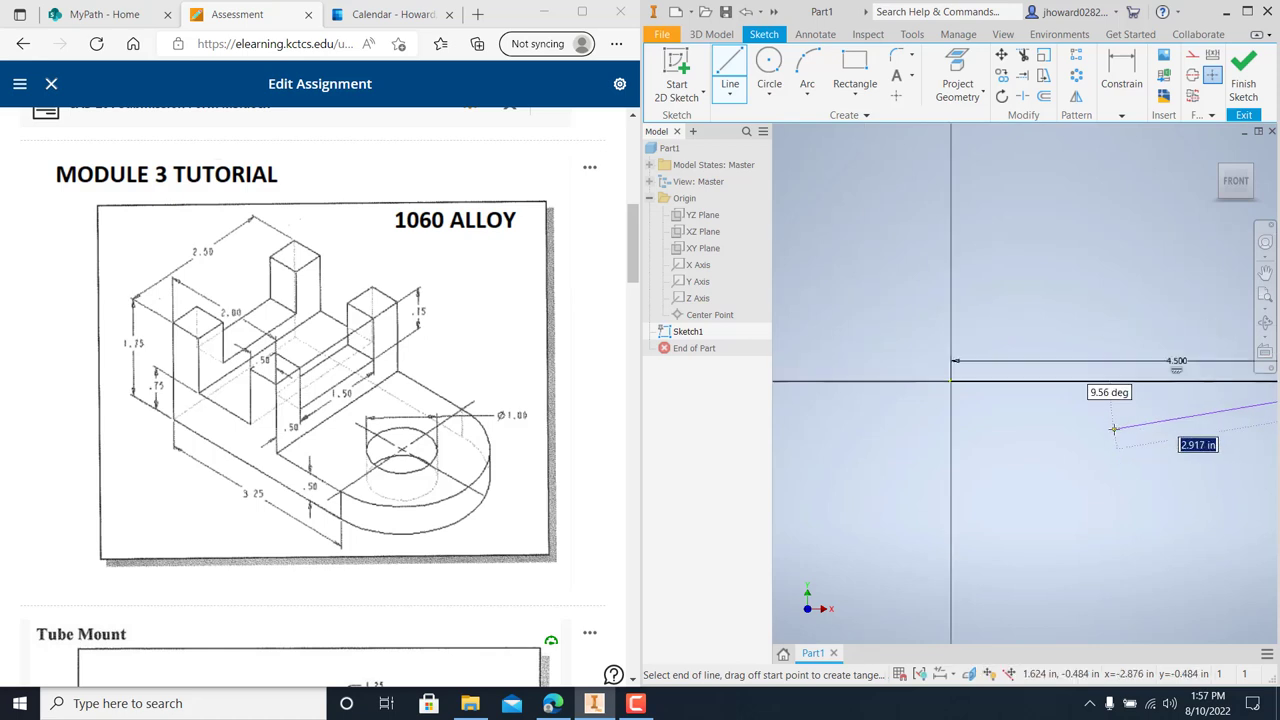
pyautogui.click(1113, 430)
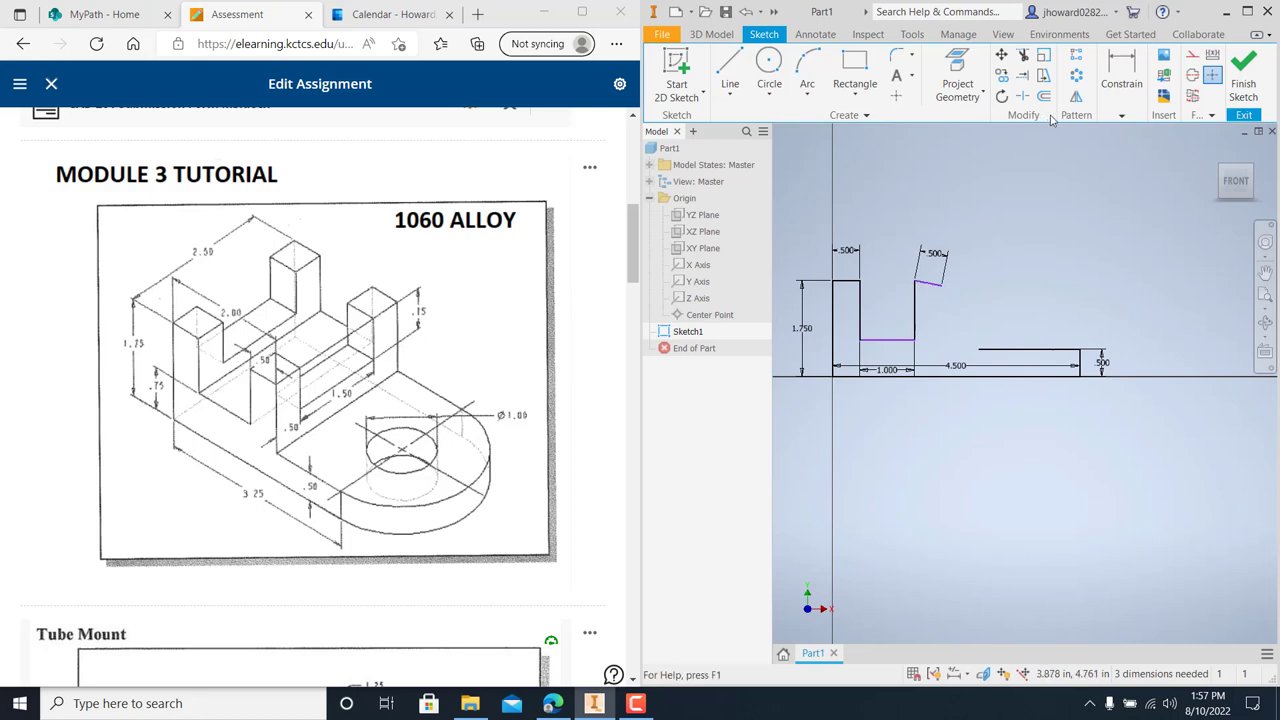
# Dimension the profile edges and extend a line to close the second upright
pyautogui.click(1121, 114)
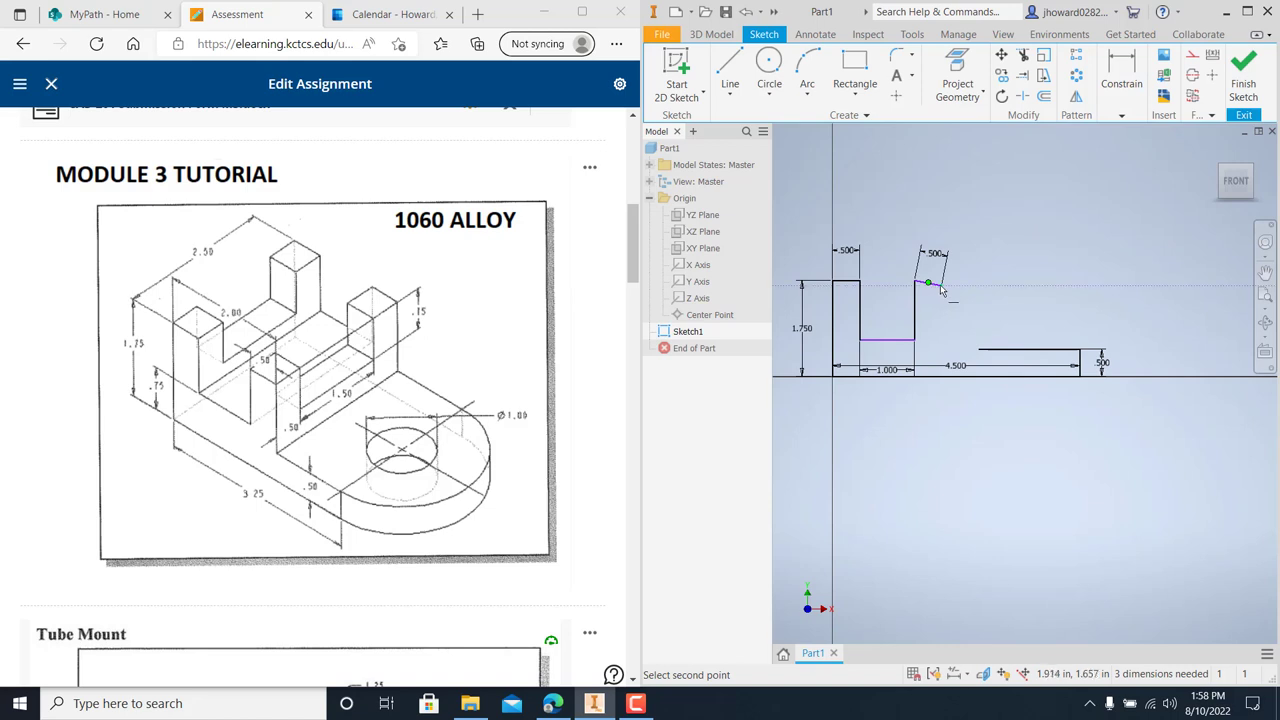
pyautogui.click(928, 282)
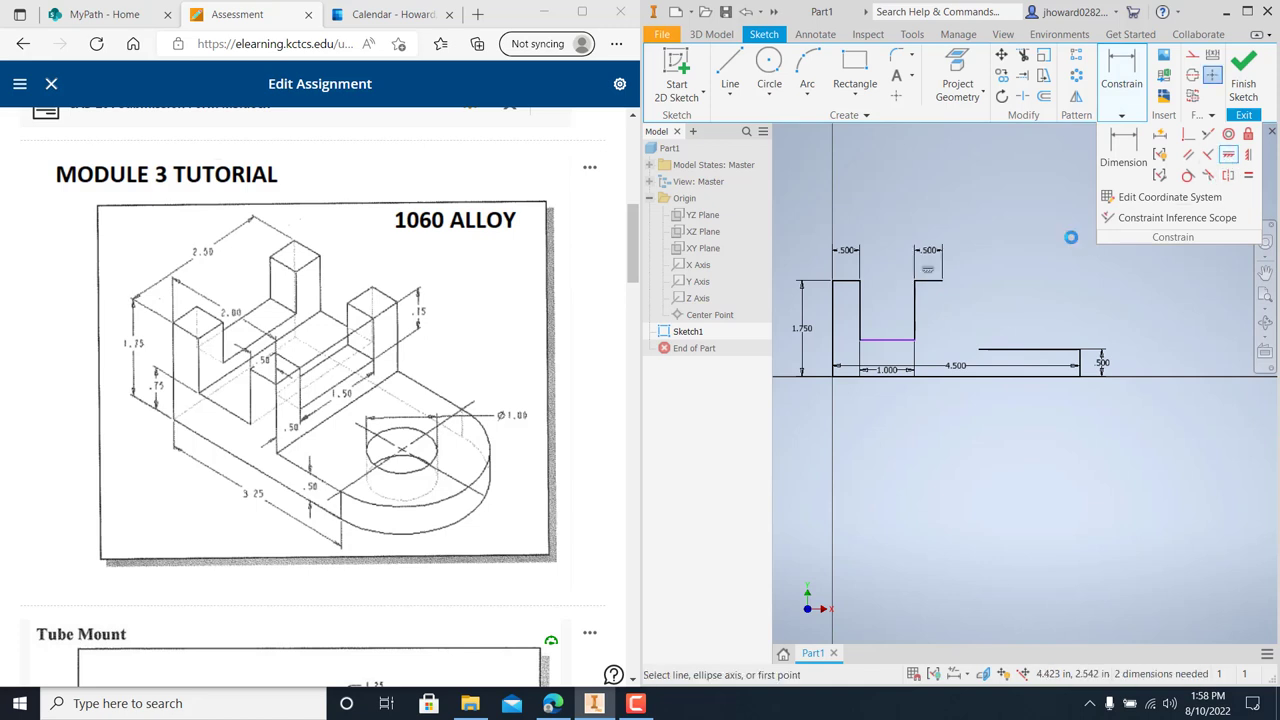
pyautogui.click(729, 70)
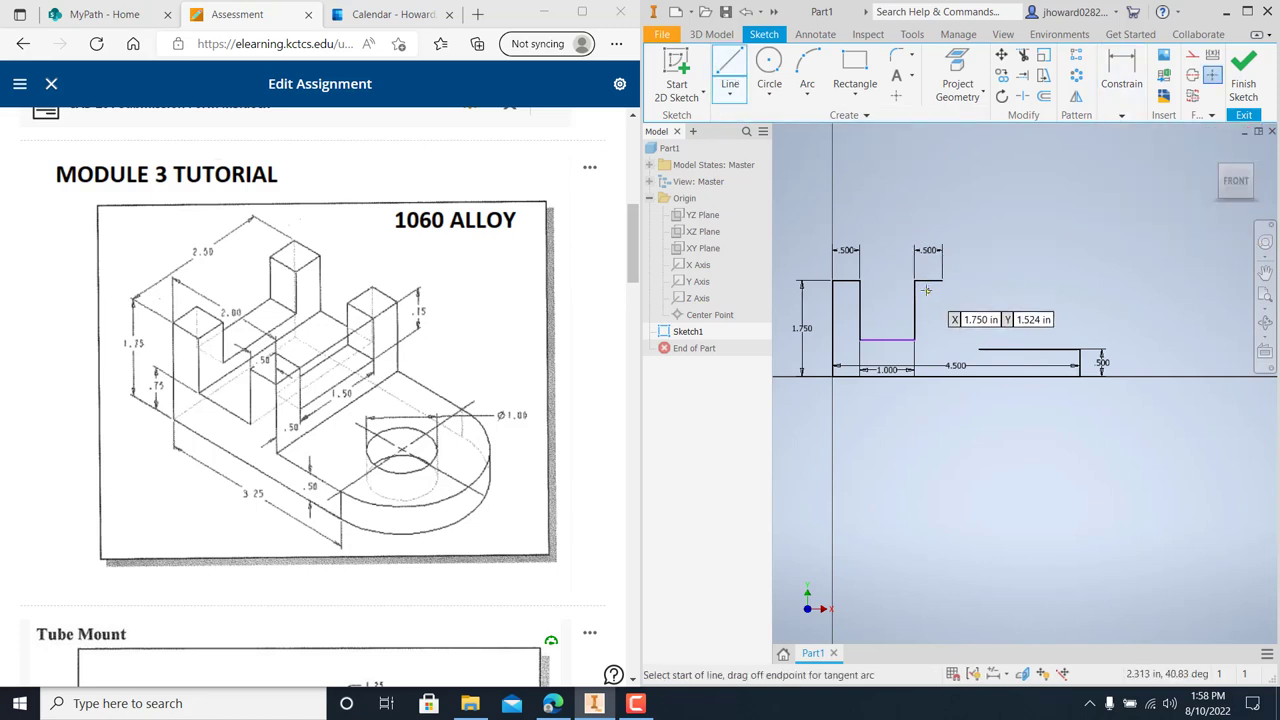
pyautogui.click(903, 328)
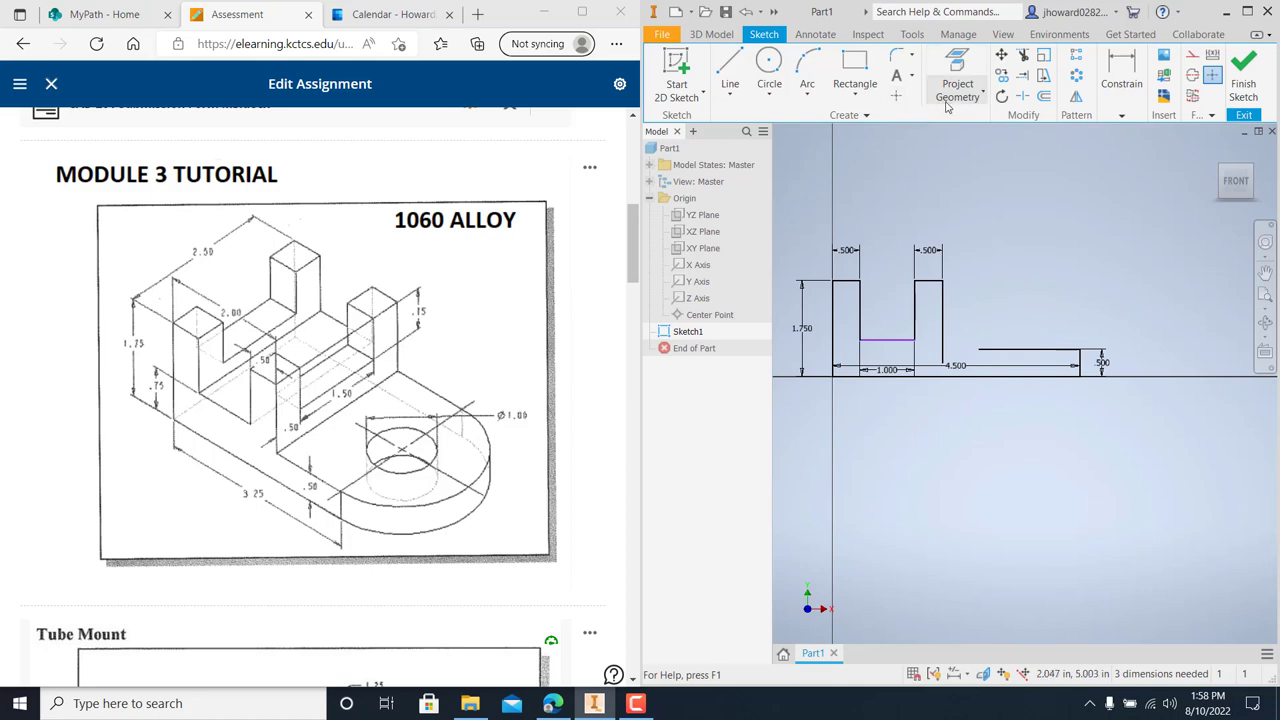
pyautogui.moveTo(922, 78)
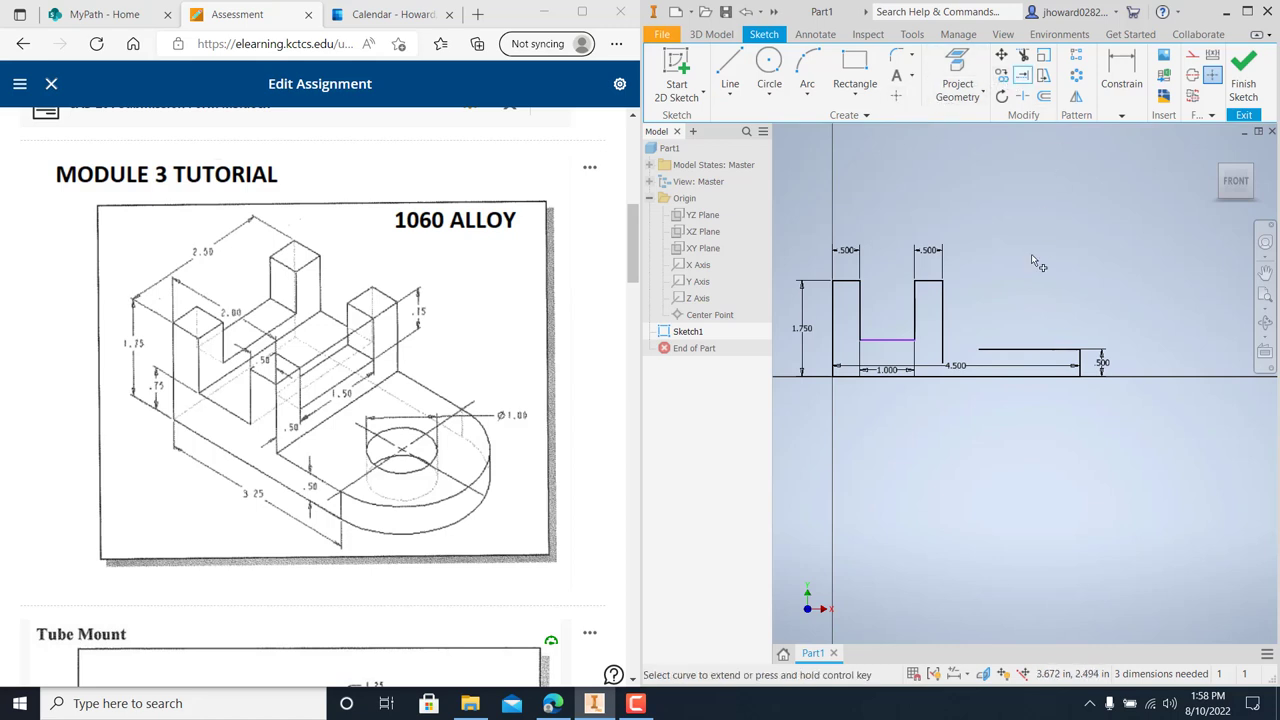
pyautogui.click(1022, 56)
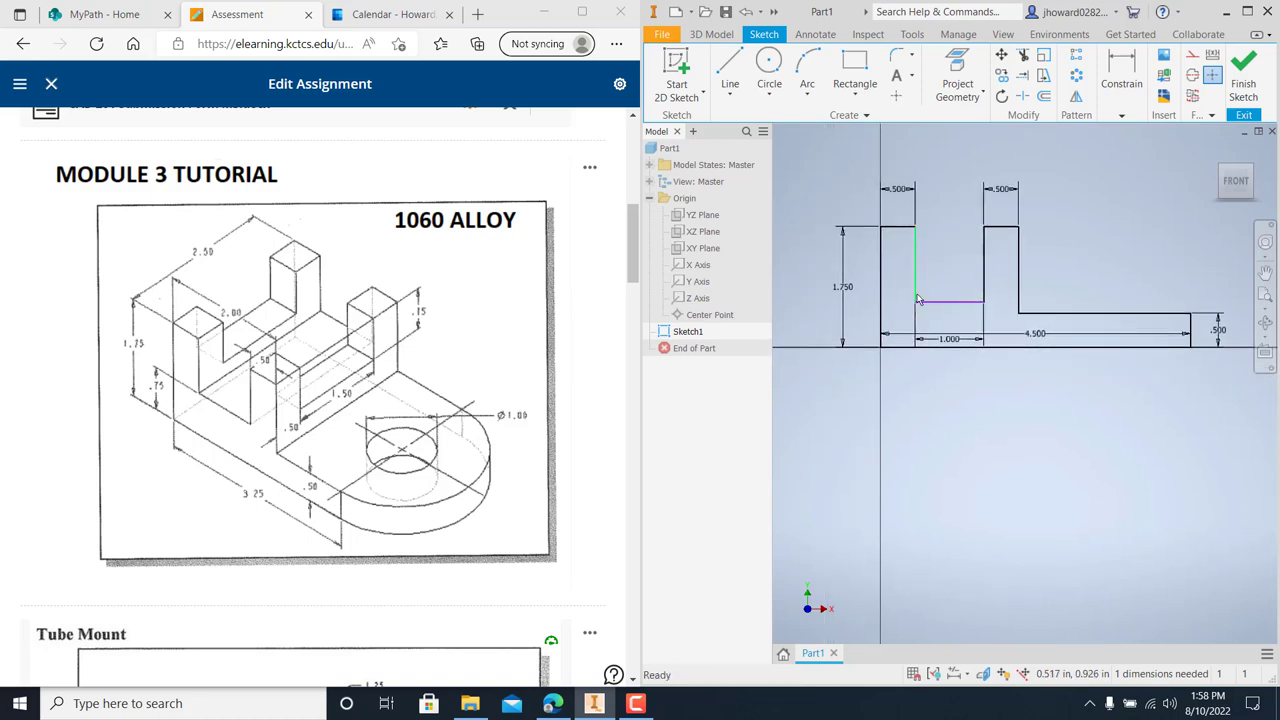
# Dimension the slot floor height at .750 to fully constrain the sketch
pyautogui.click(1121, 95)
pyautogui.write('.75')
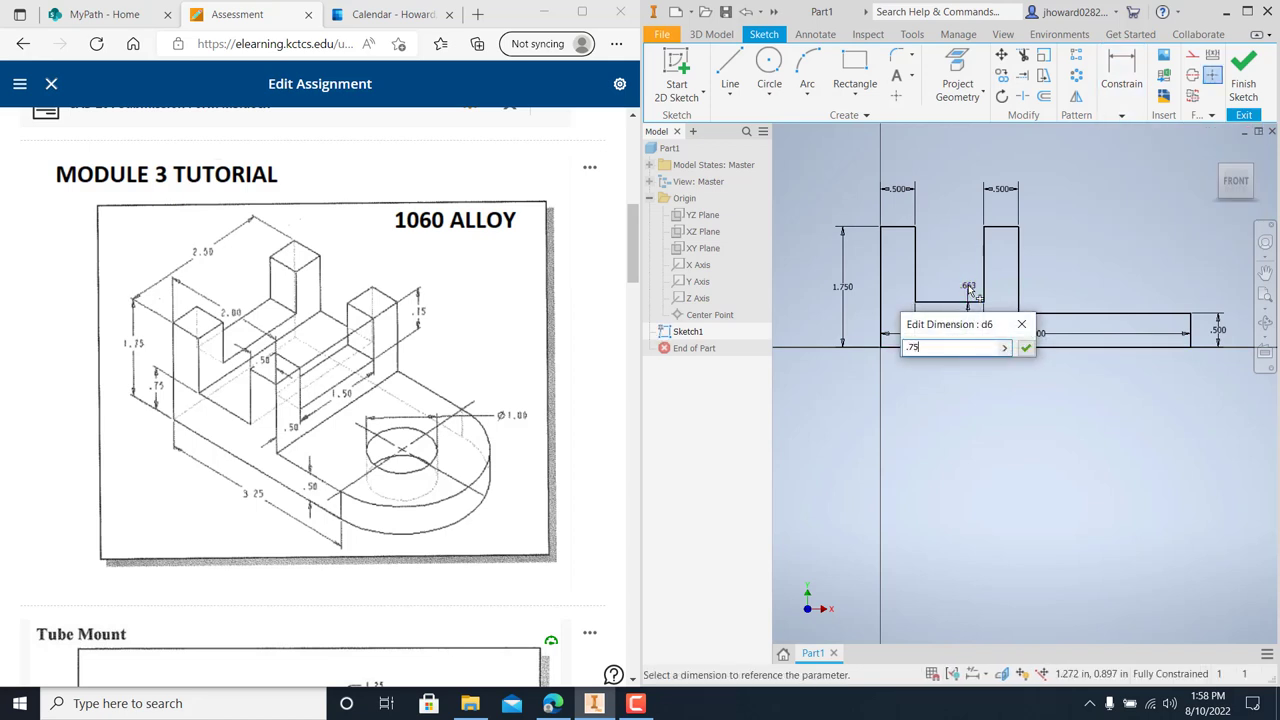
pyautogui.click(1025, 347)
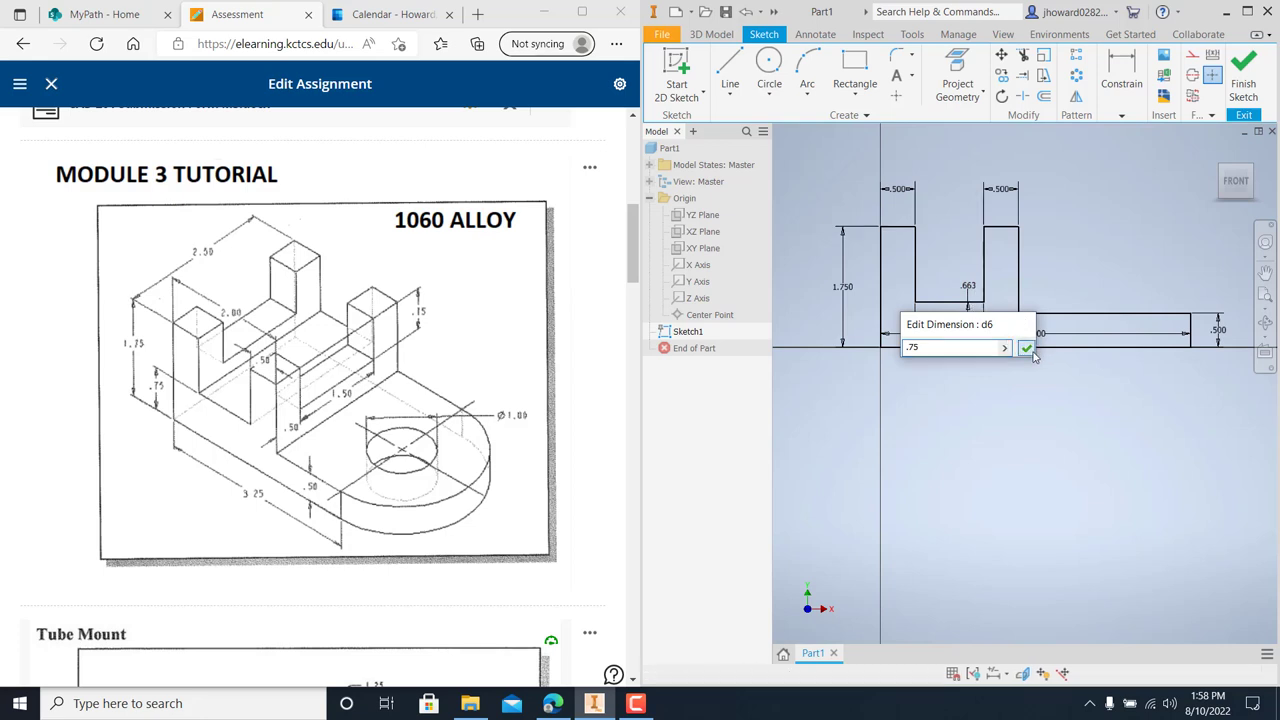
pyautogui.click(1026, 348)
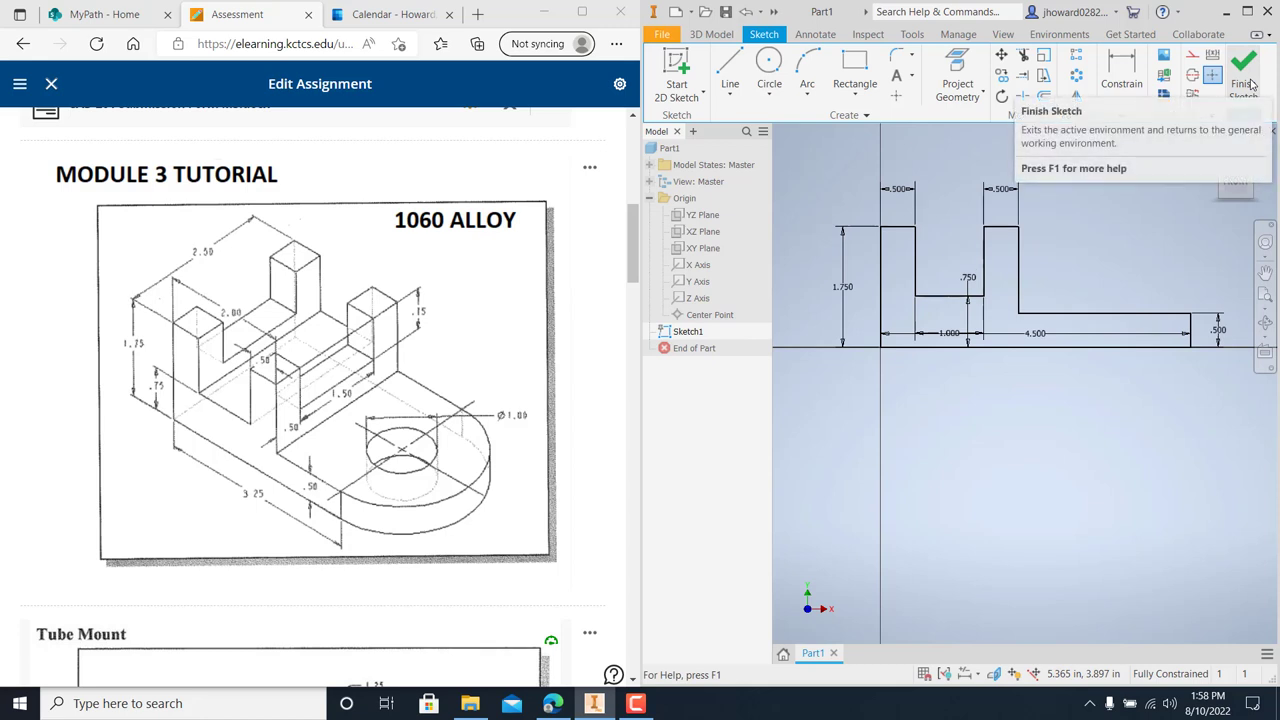
pyautogui.click(1242, 62)
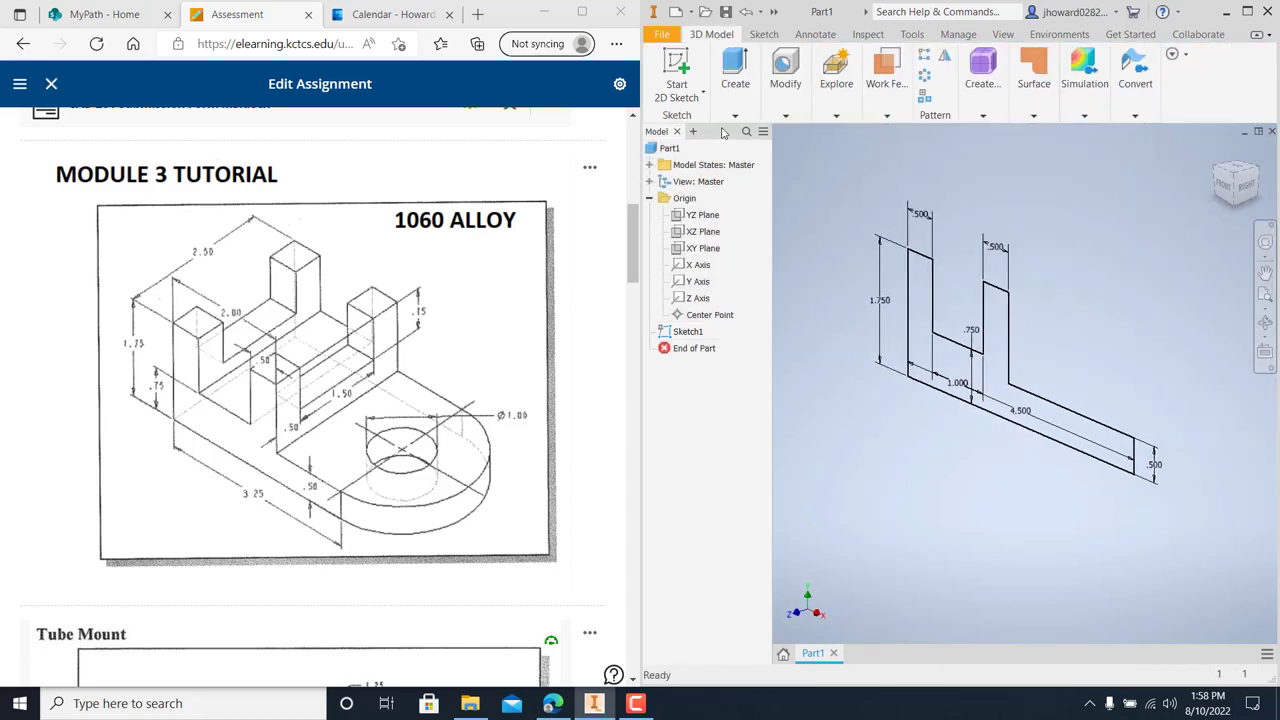
pyautogui.click(734, 70)
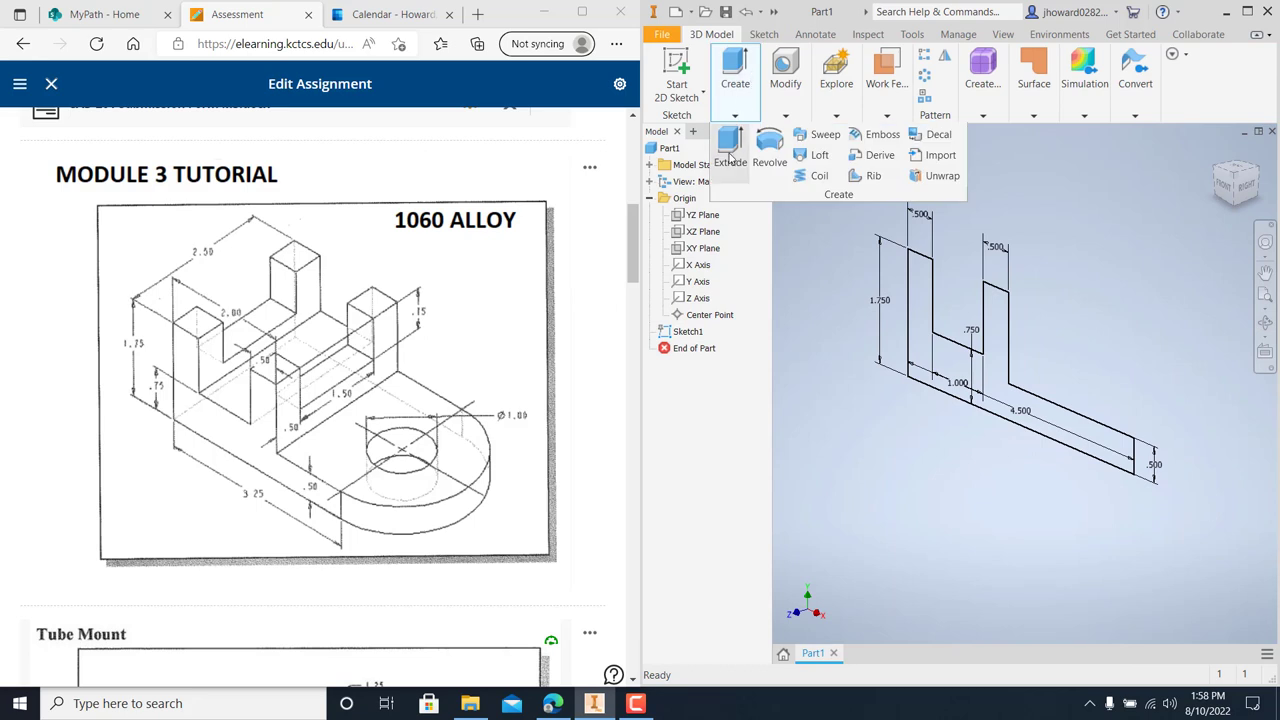
pyautogui.click(730, 150)
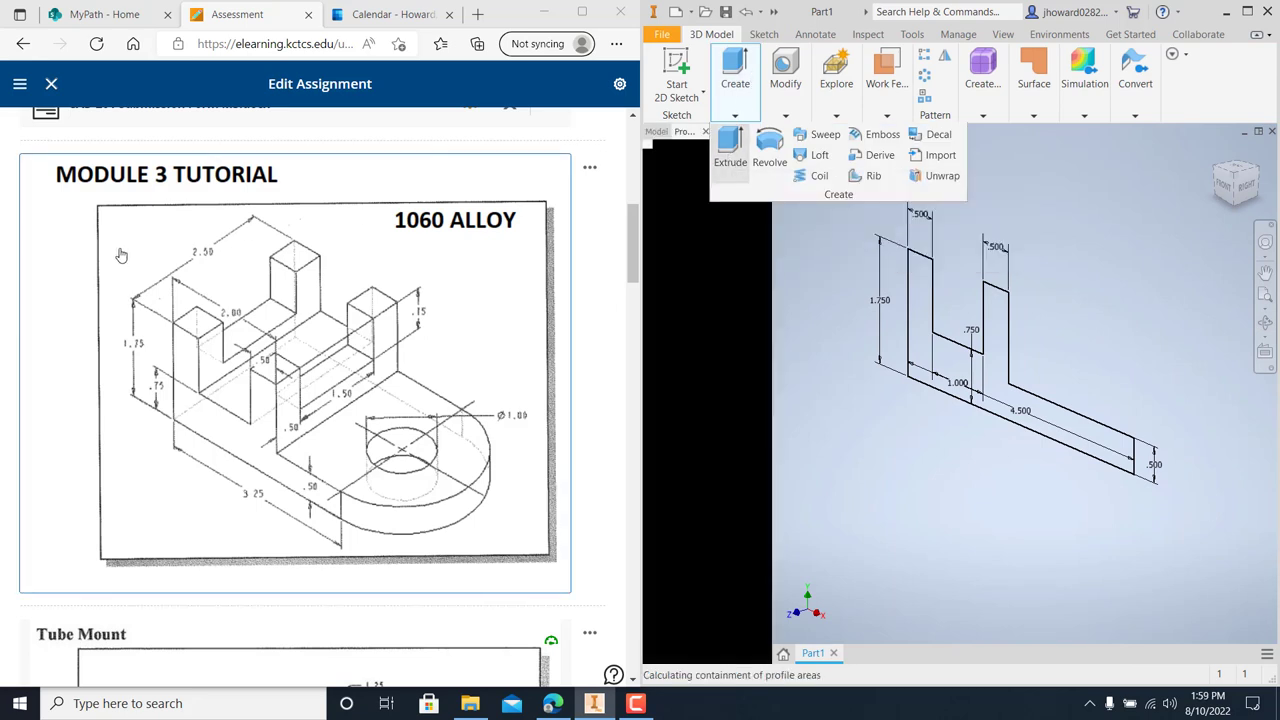
pyautogui.click(730, 150)
pyautogui.write('2.5')
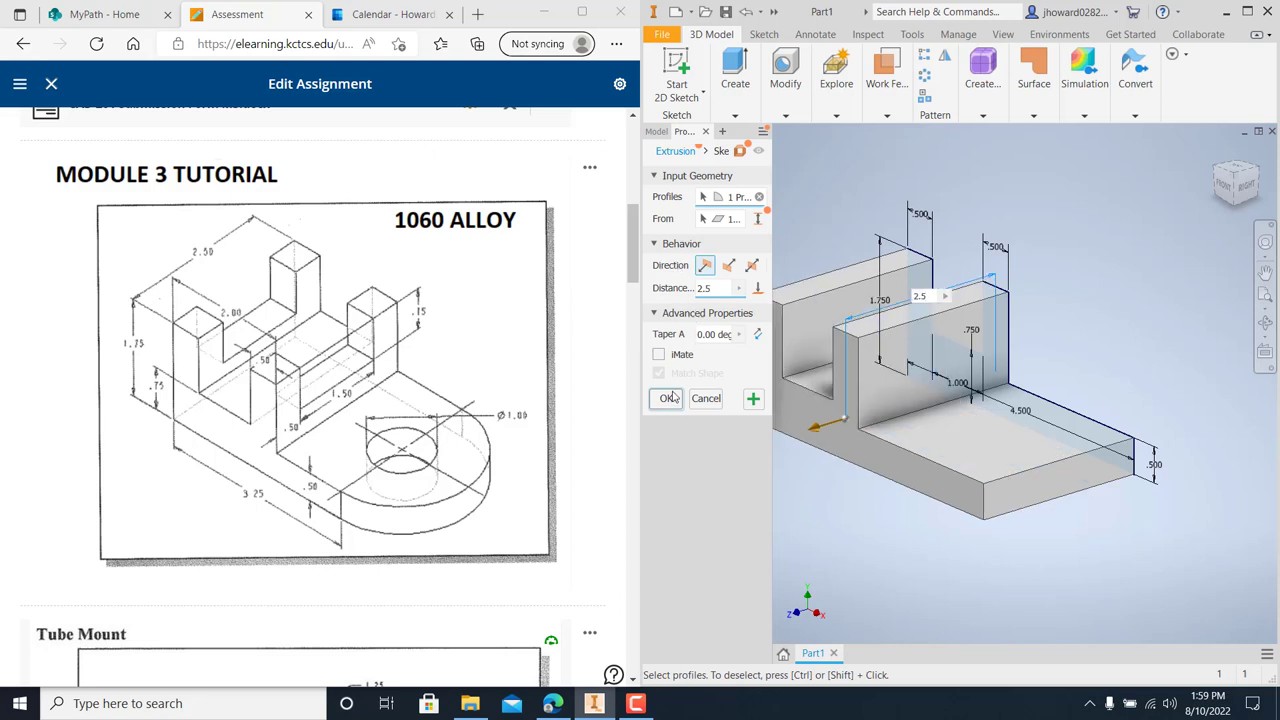
pyautogui.click(666, 398)
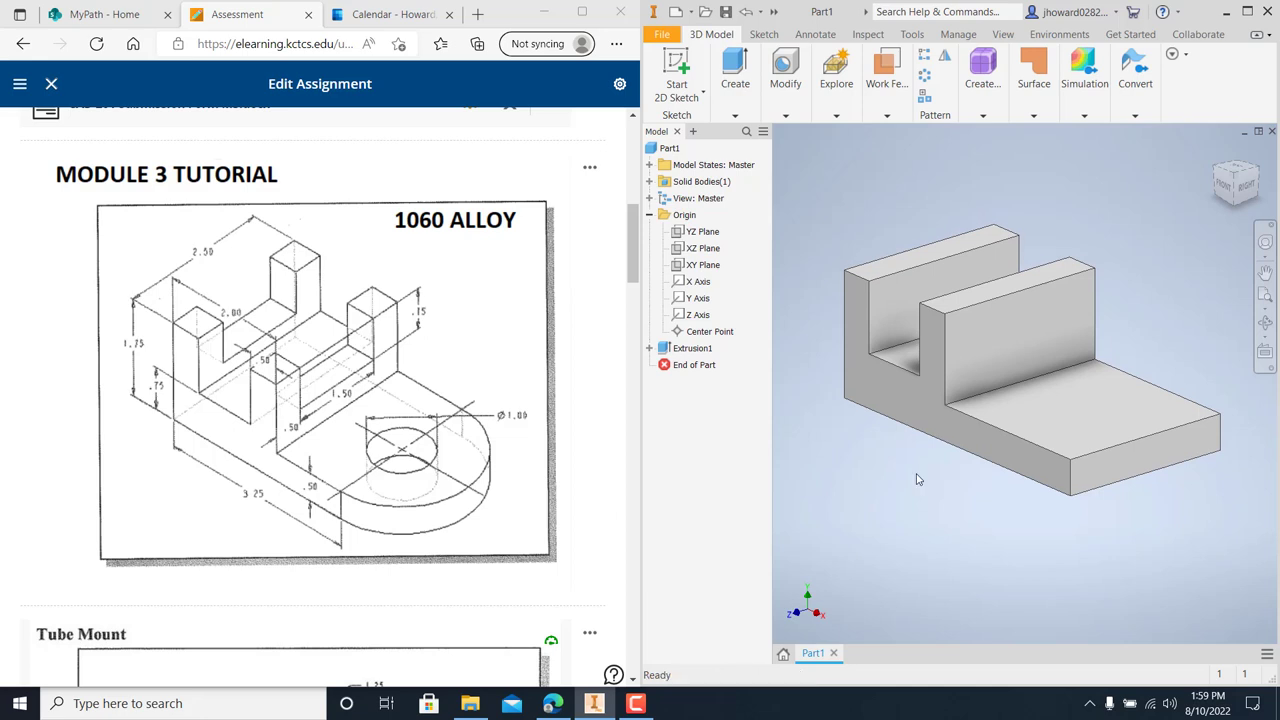
pyautogui.click(692, 348)
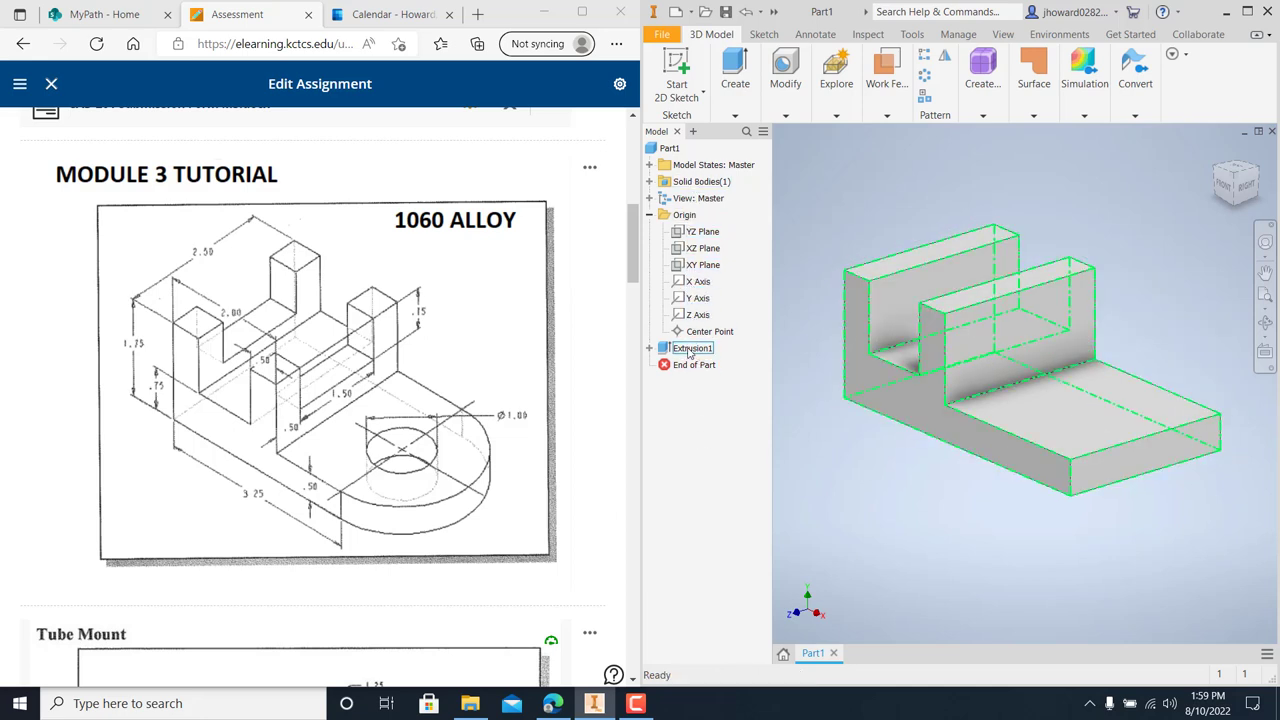
pyautogui.click(705, 477)
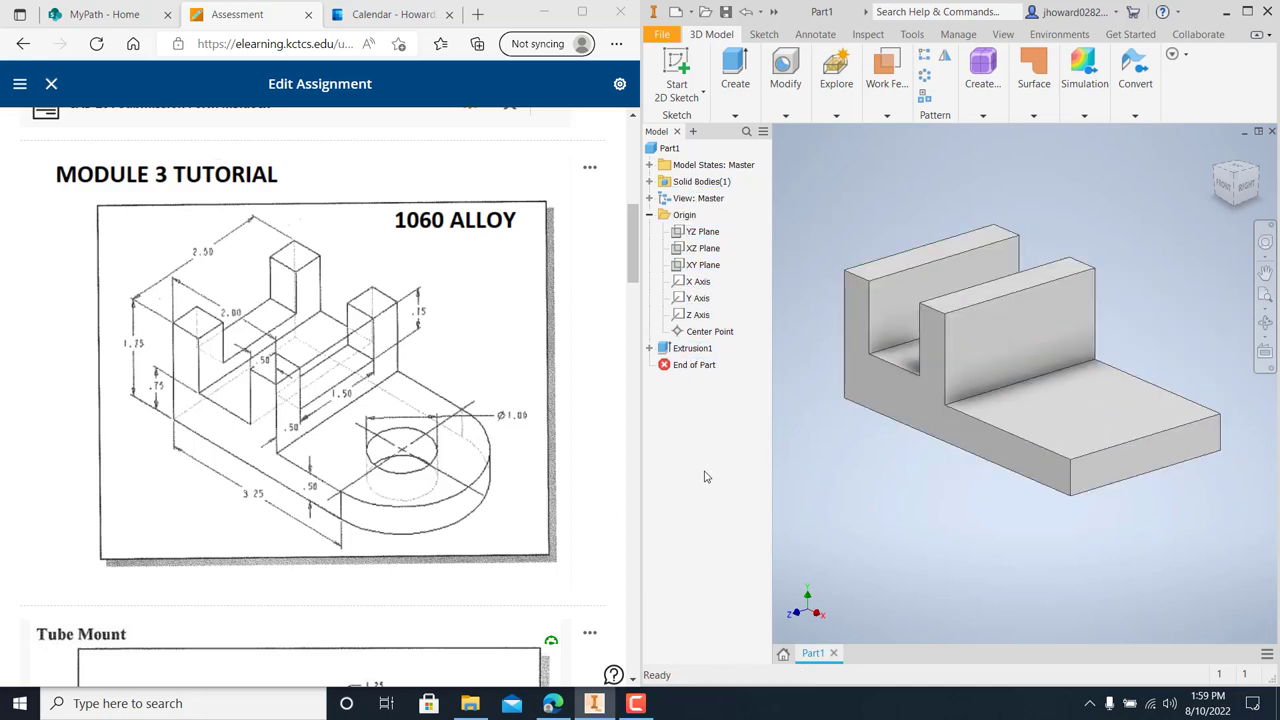
pyautogui.click(703, 264)
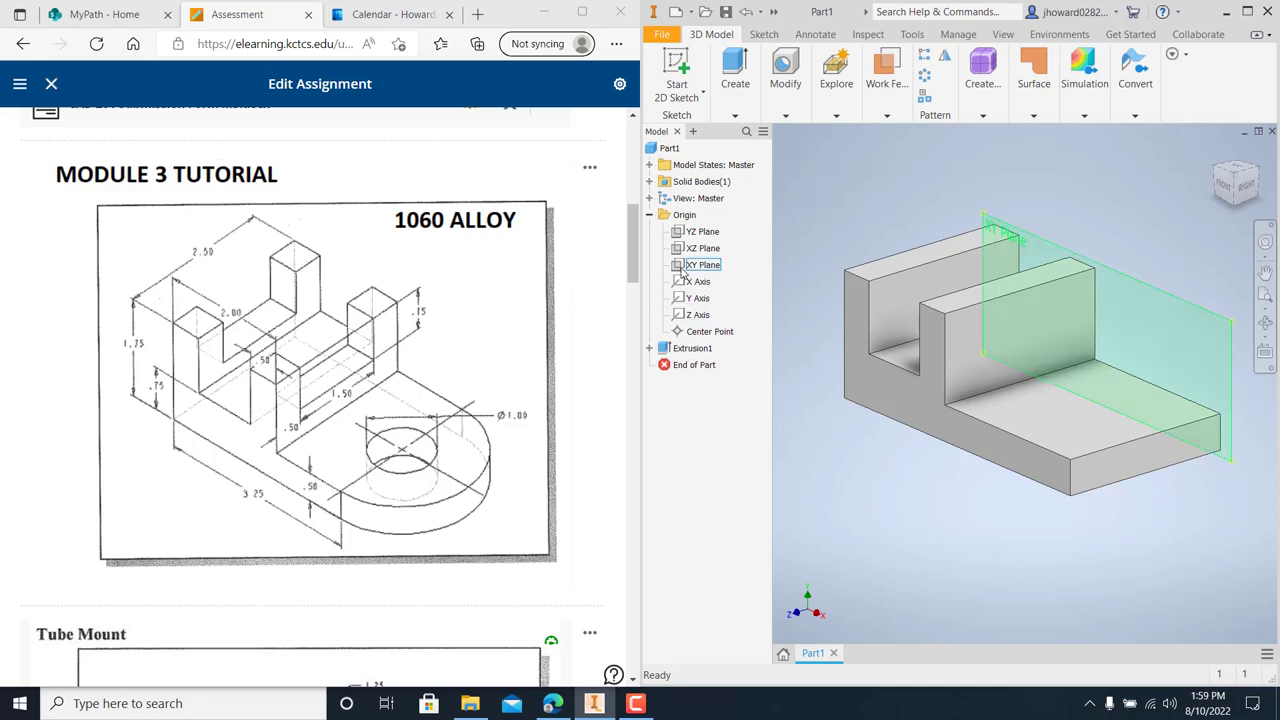
pyautogui.click(865, 182)
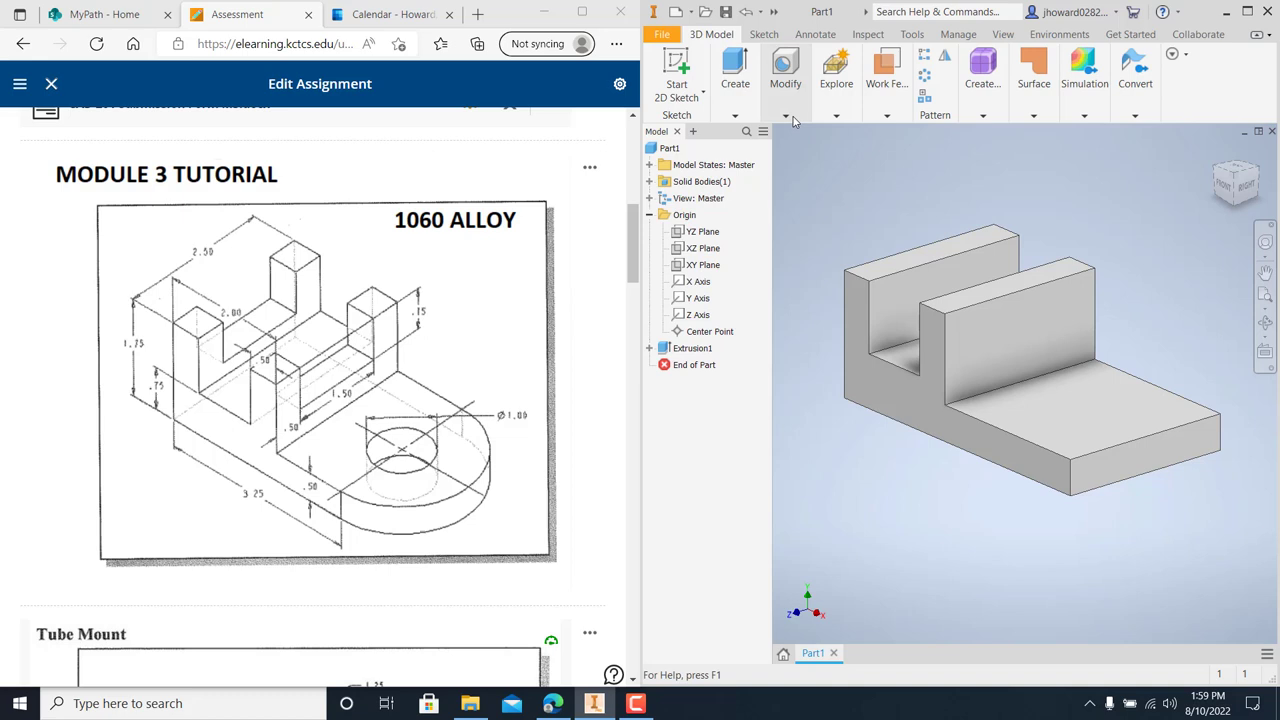
# Round the base's front vertical edges with a 1.25 in fillet and inspect Fillet1
pyautogui.click(785, 75)
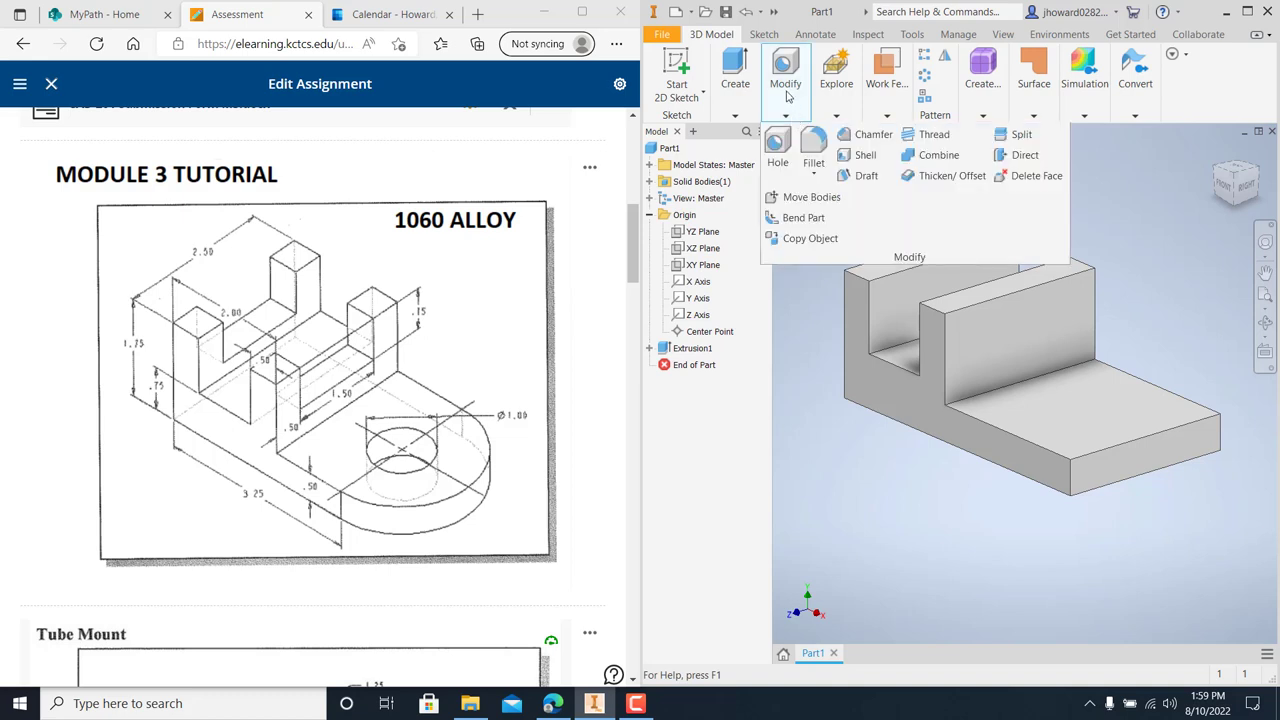
pyautogui.moveTo(820, 100)
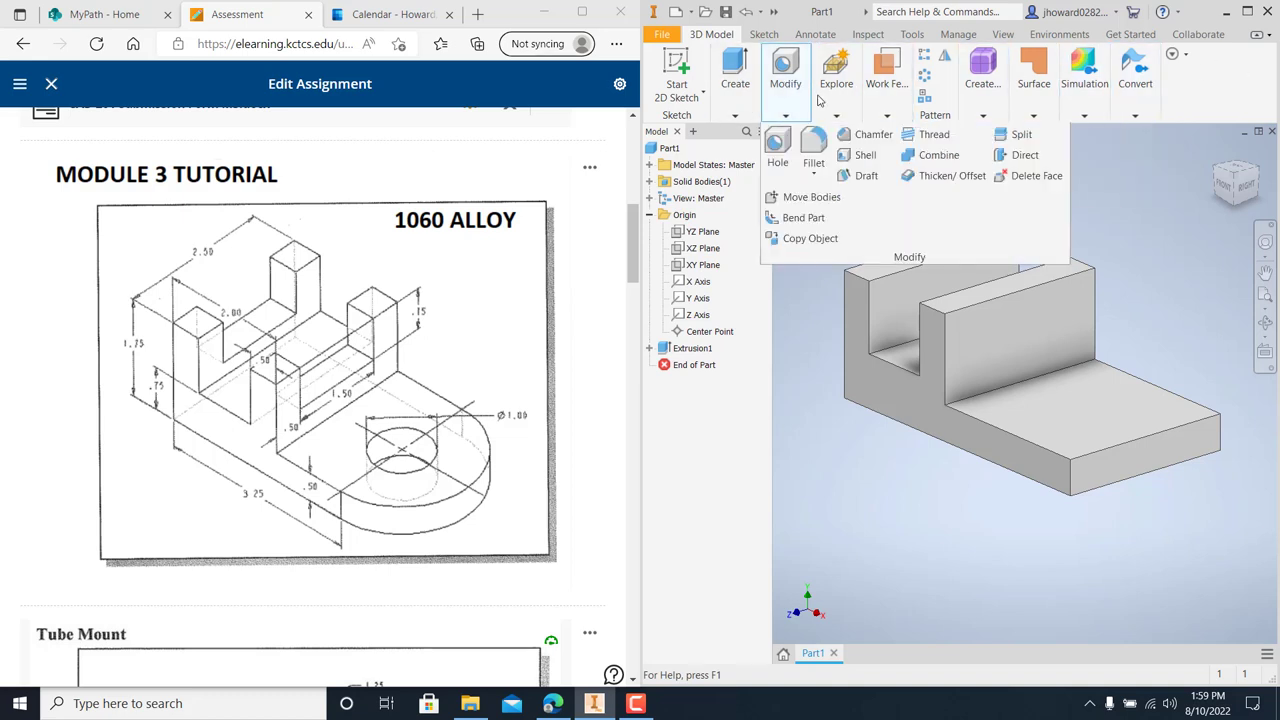
pyautogui.moveTo(782, 120)
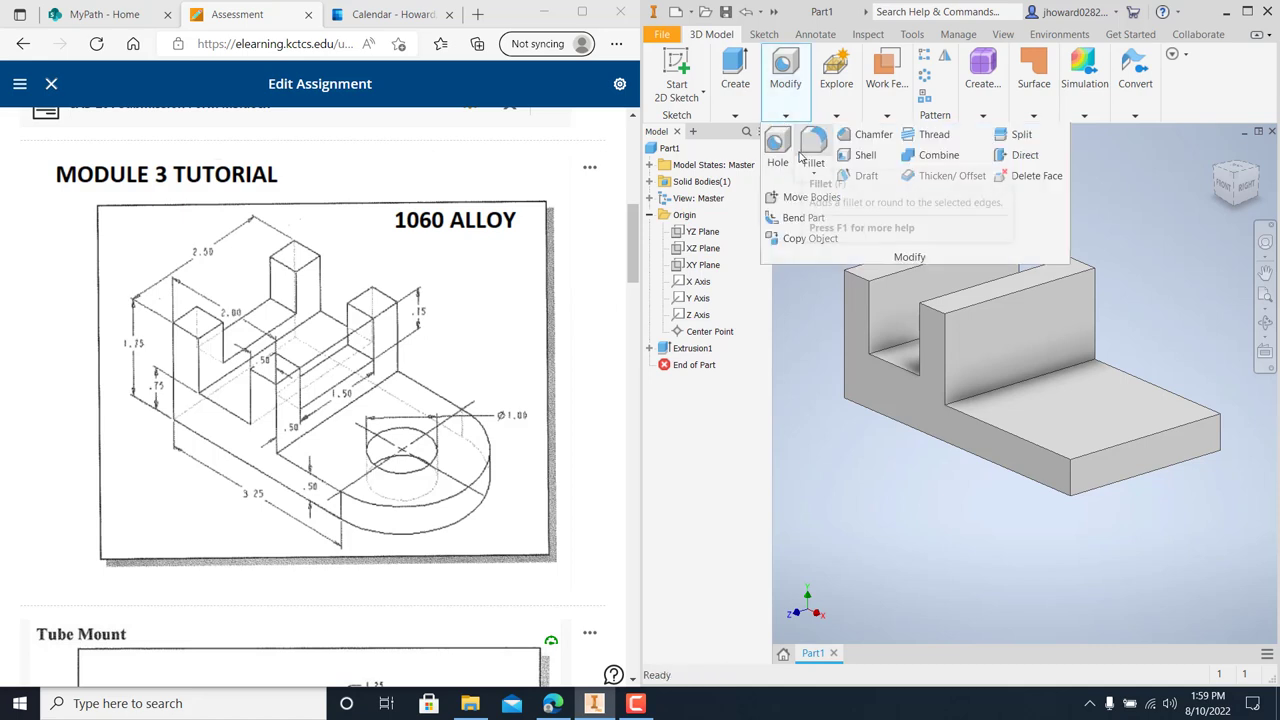
pyautogui.moveTo(884, 180)
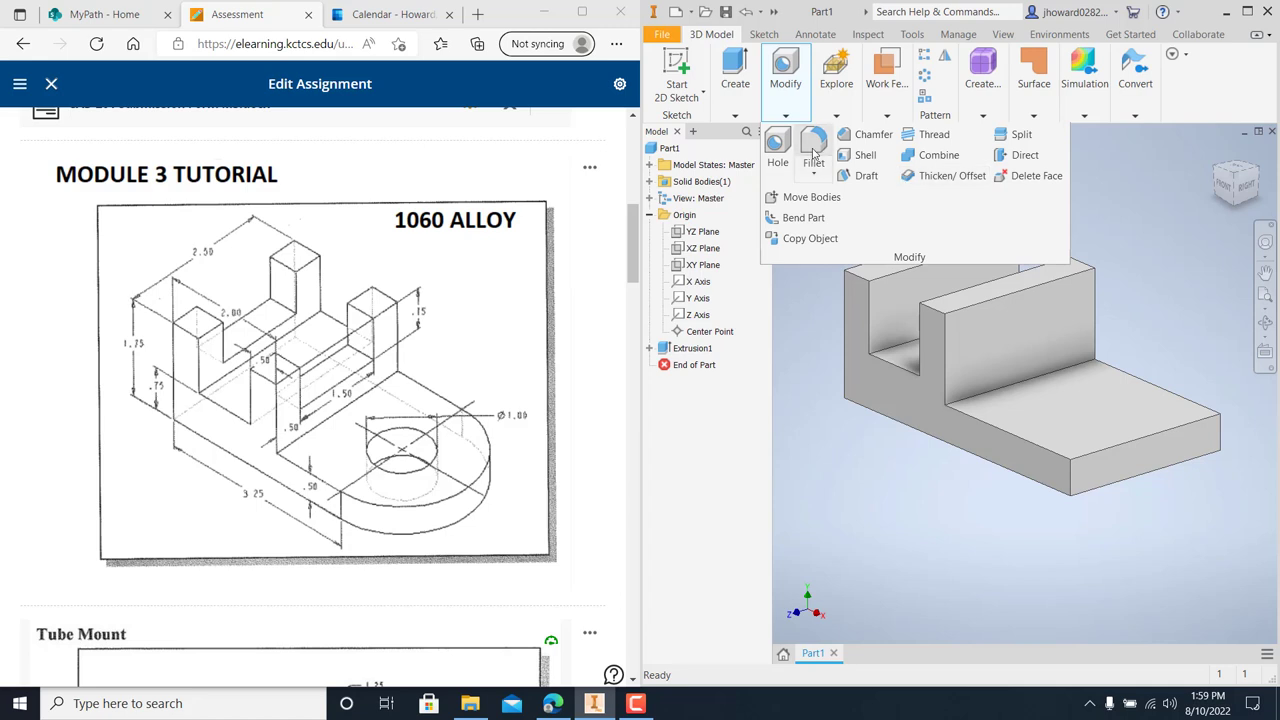
pyautogui.click(814, 142)
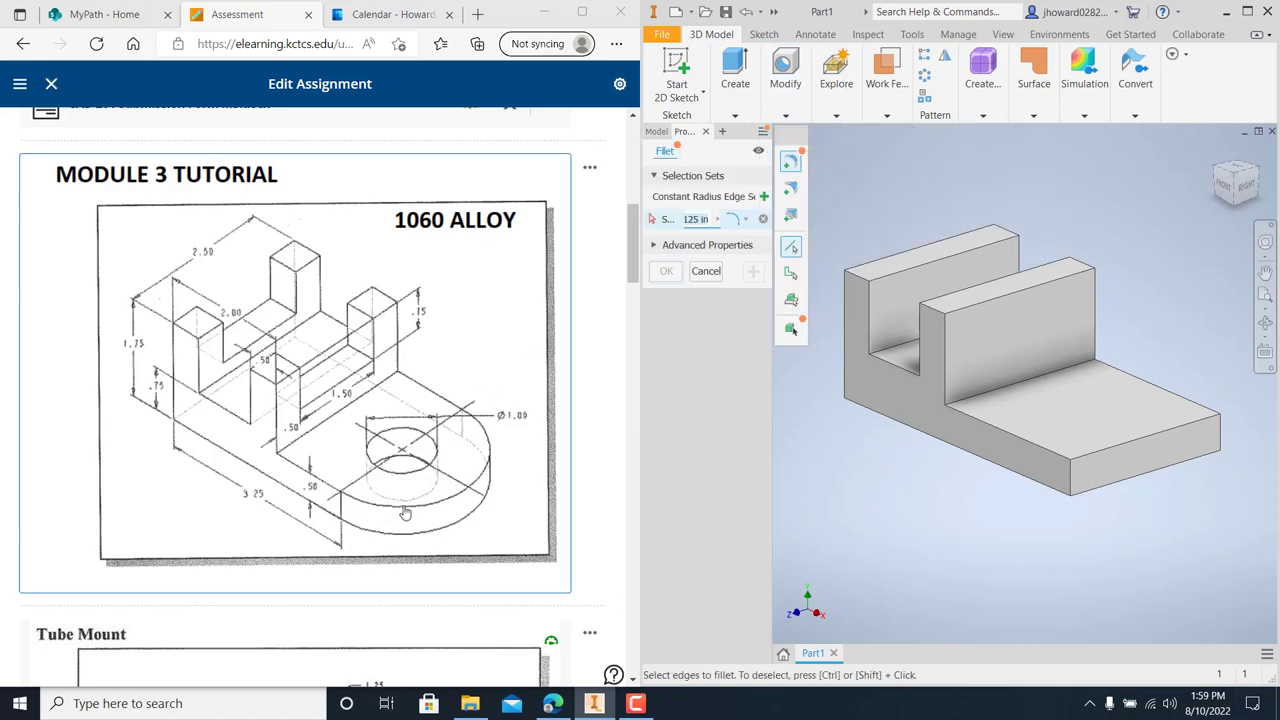
pyautogui.moveTo(450, 420)
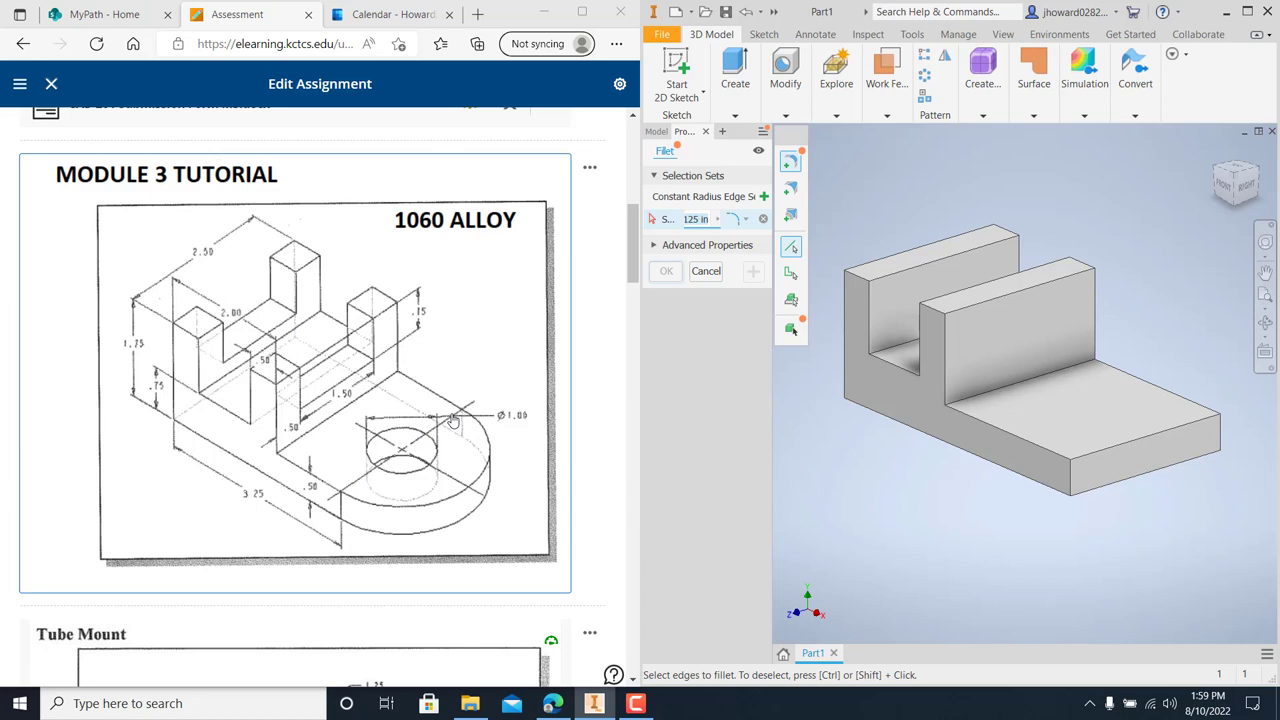
pyautogui.moveTo(352, 494)
pyautogui.write('1.25')
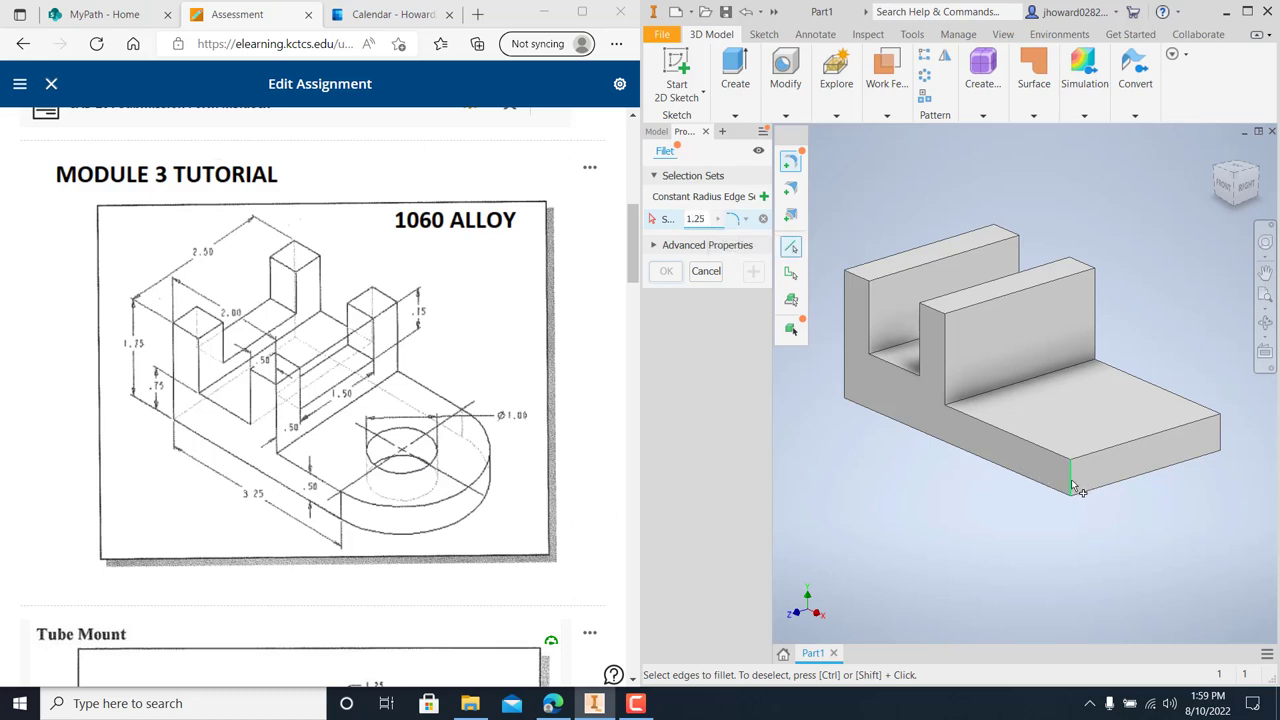
pyautogui.click(1075, 489)
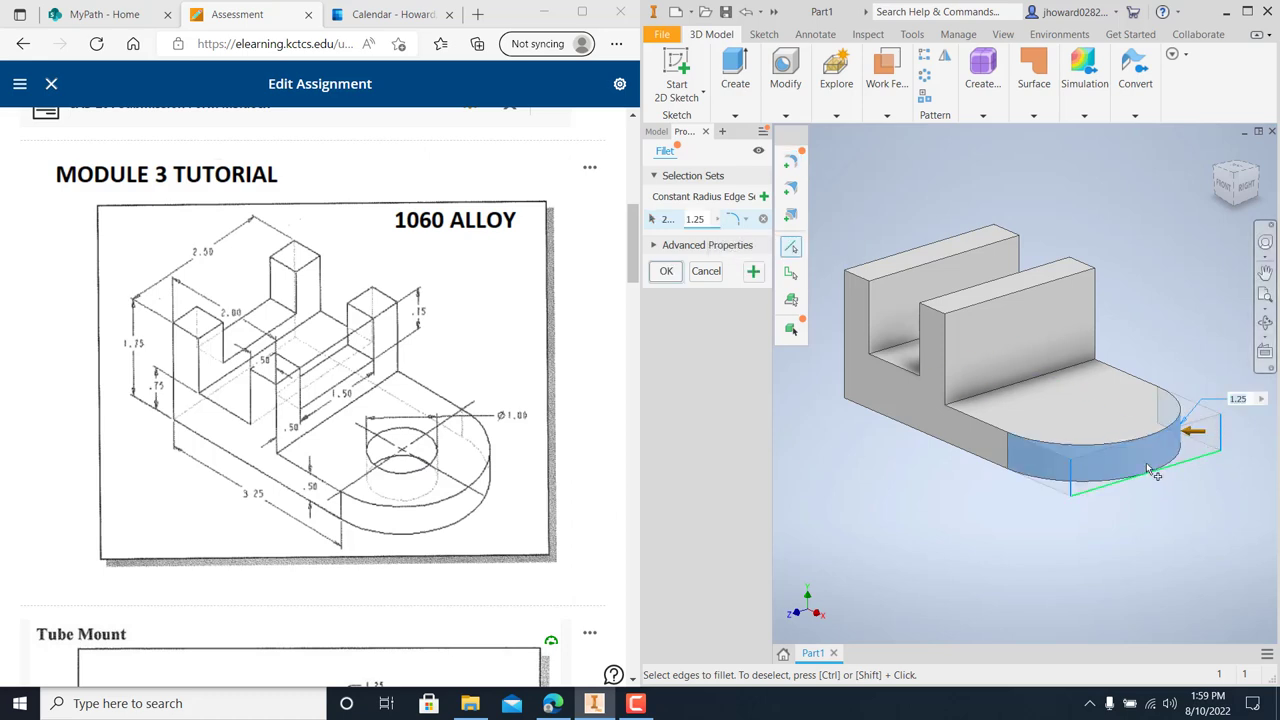
pyautogui.click(666, 271)
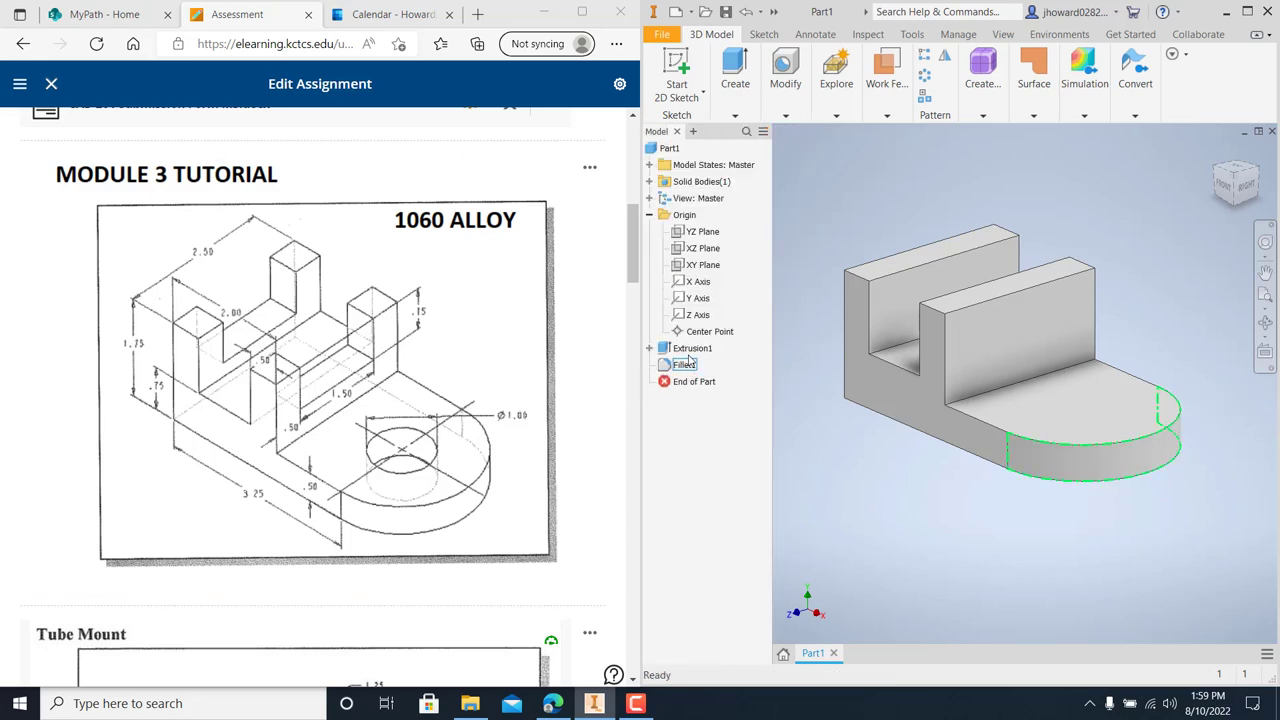
pyautogui.click(692, 347)
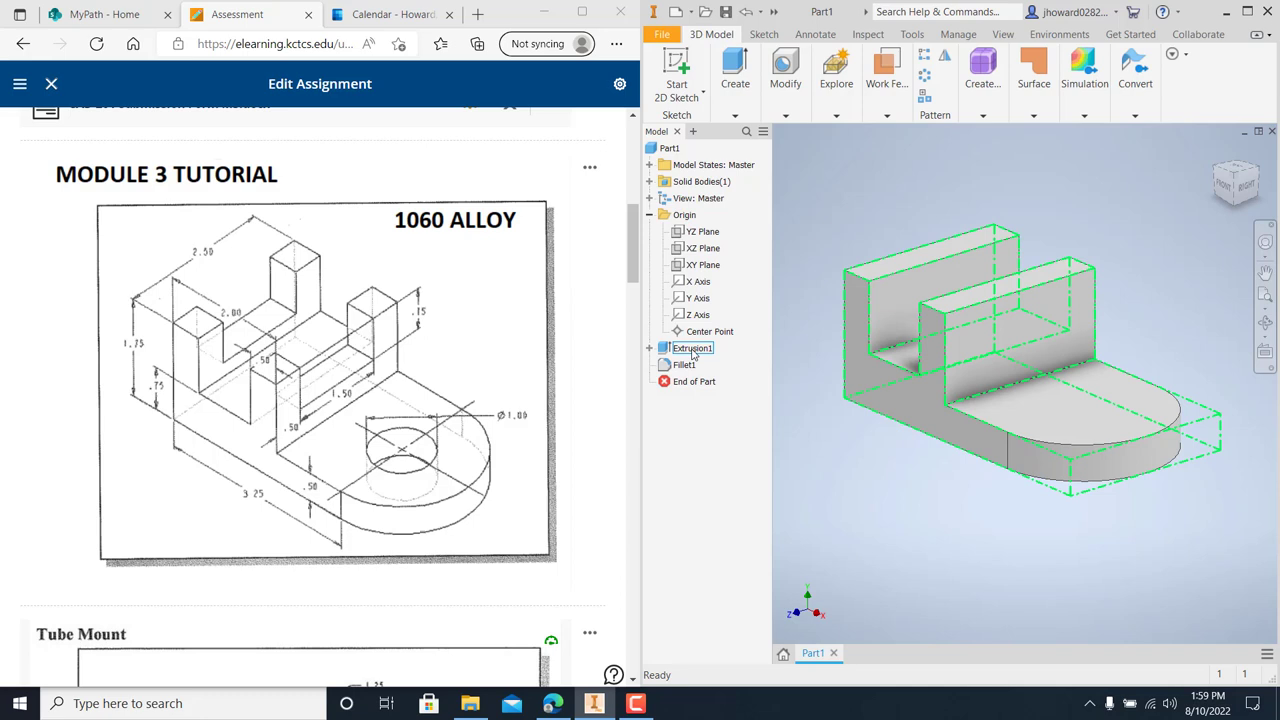
pyautogui.click(684, 364)
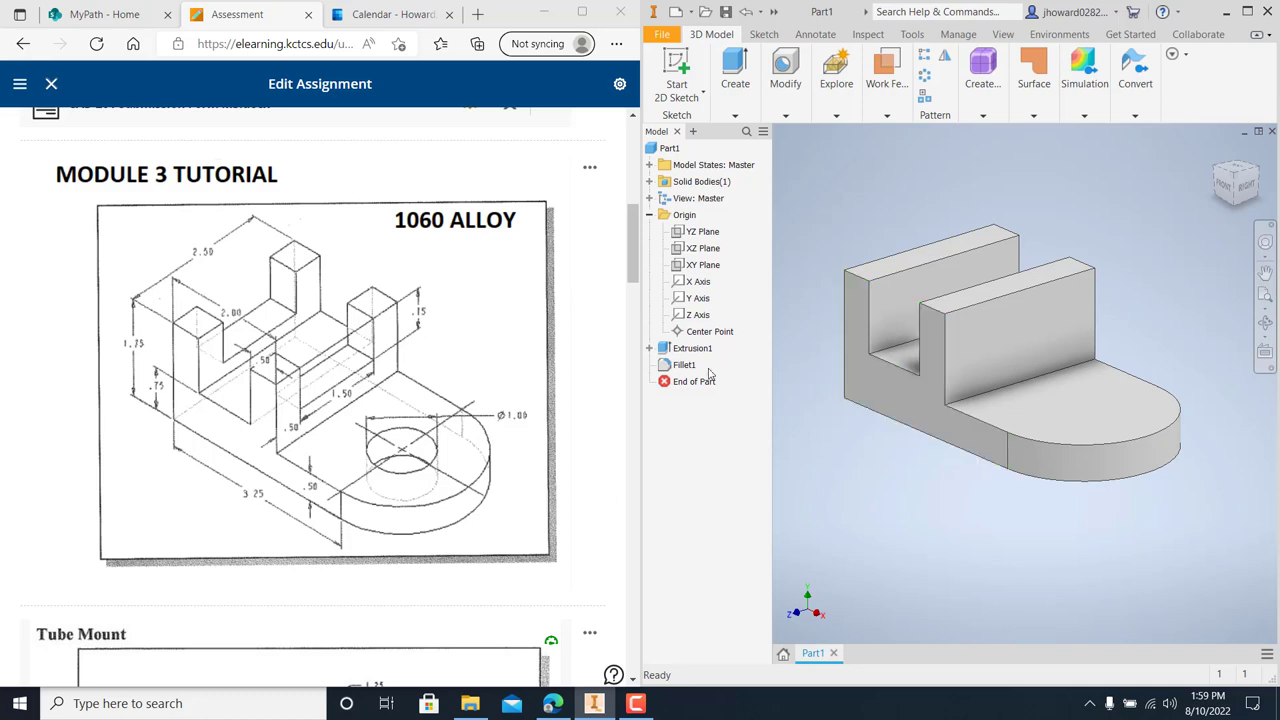
pyautogui.click(694, 381)
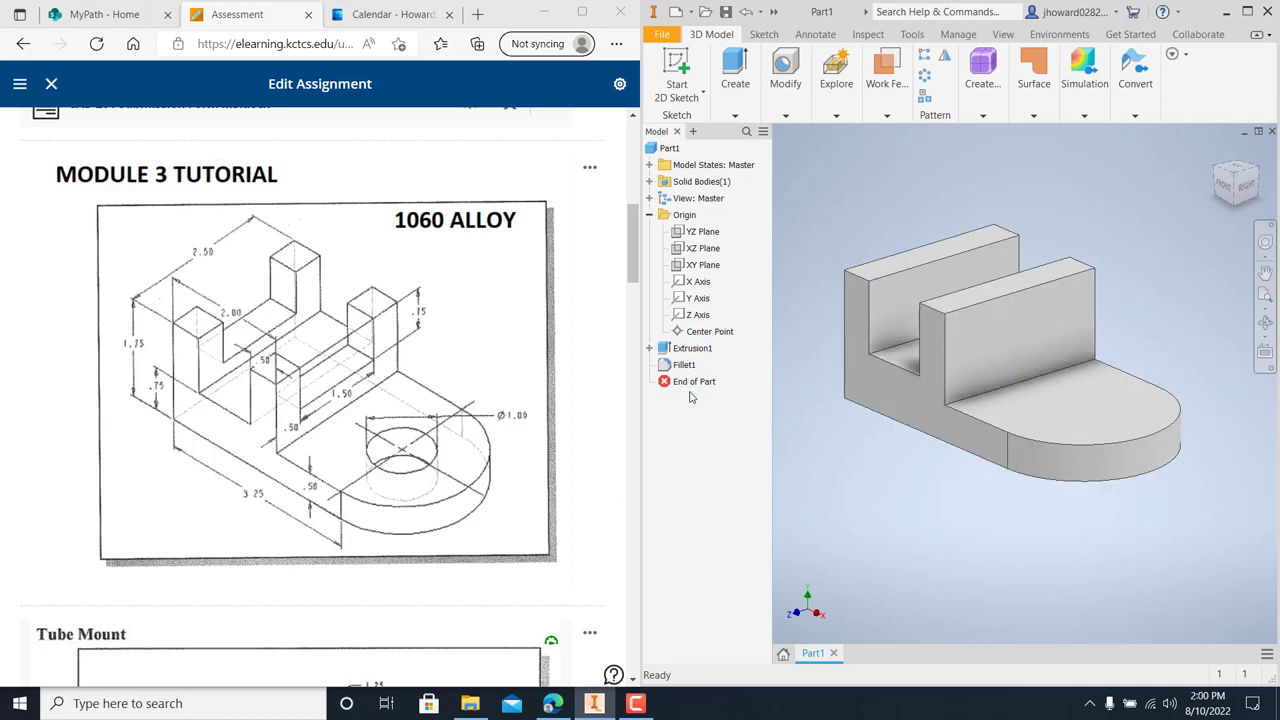
# Start Sketch2 on the rounded base's top face and place a point at the arc centre
pyautogui.click(734, 70)
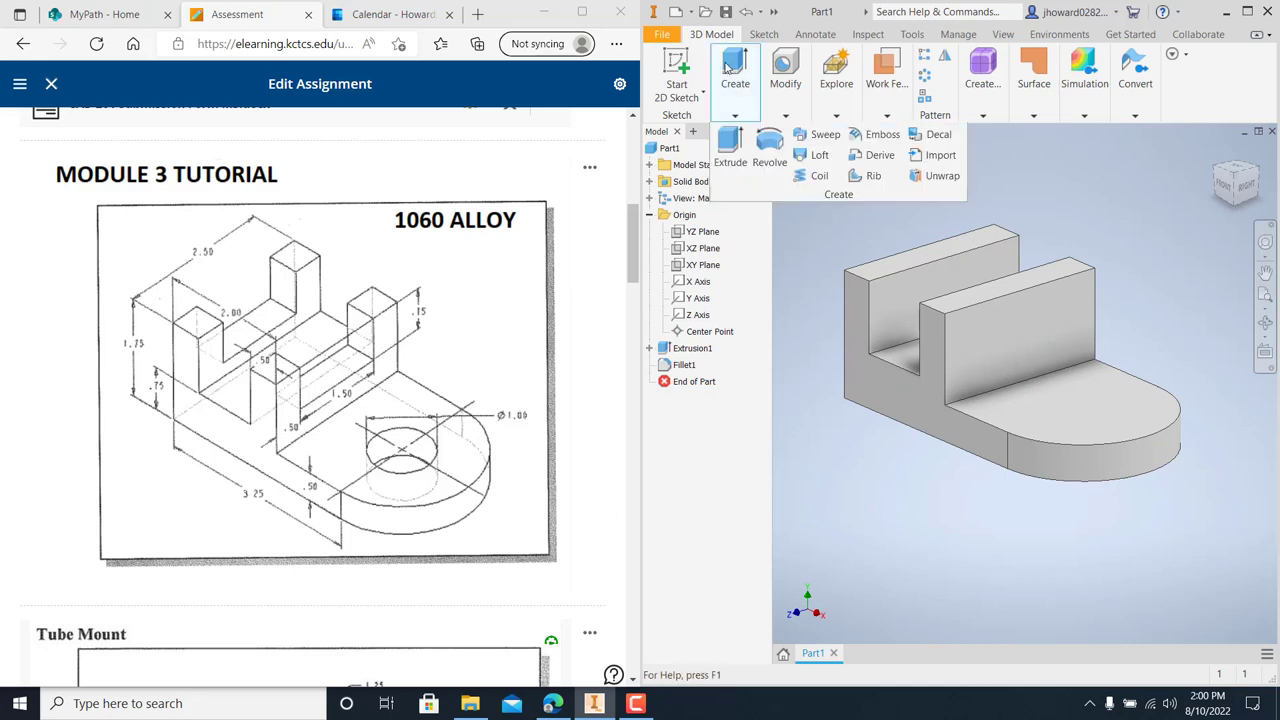
pyautogui.click(676, 70)
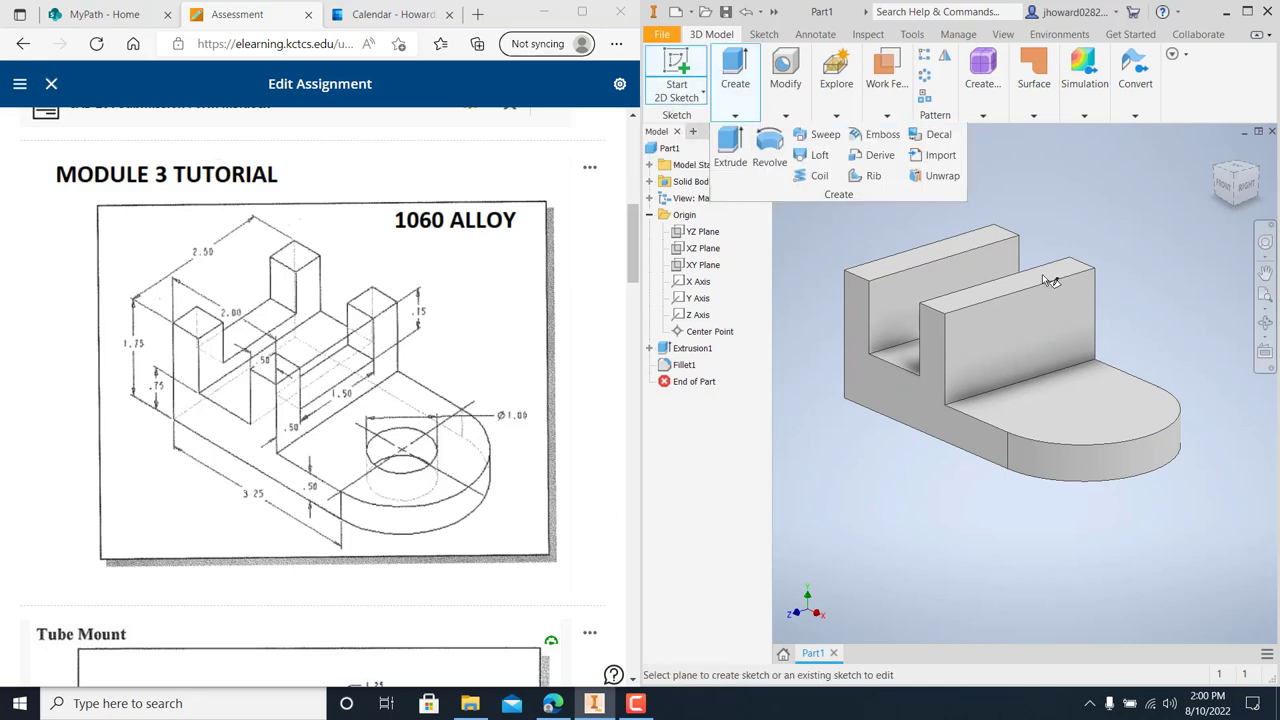
pyautogui.click(1085, 410)
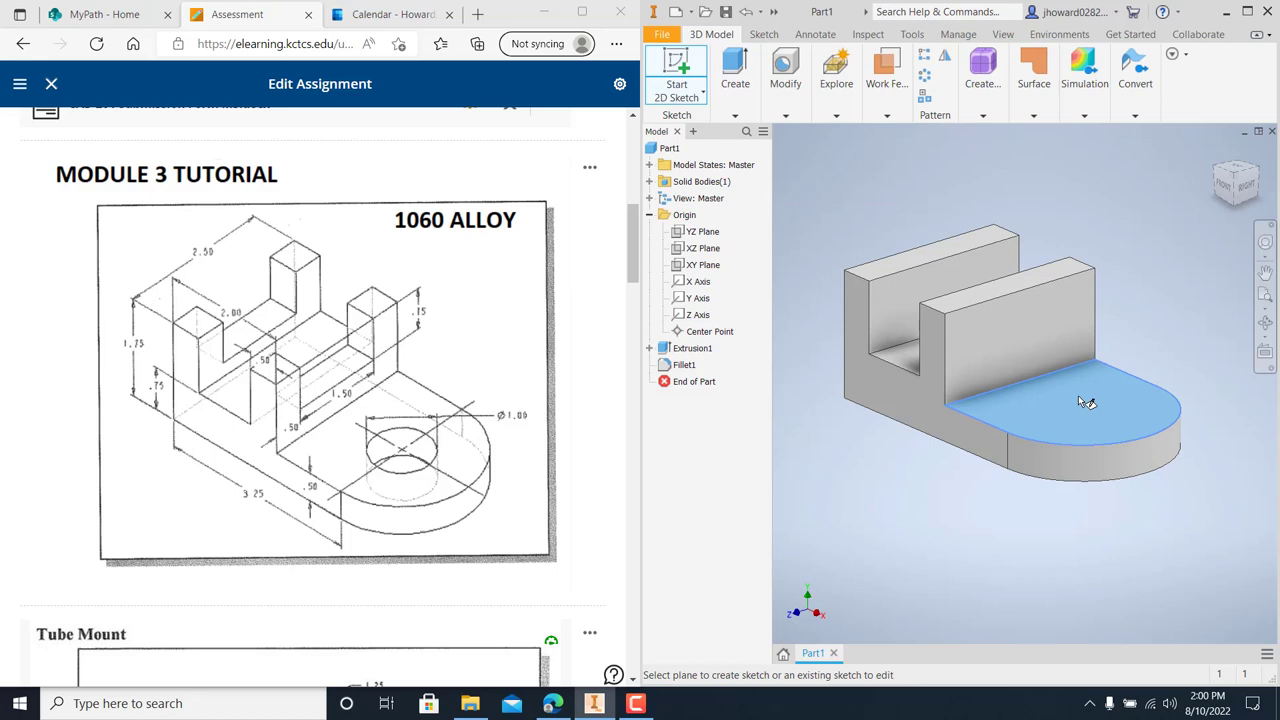
pyautogui.click(1087, 400)
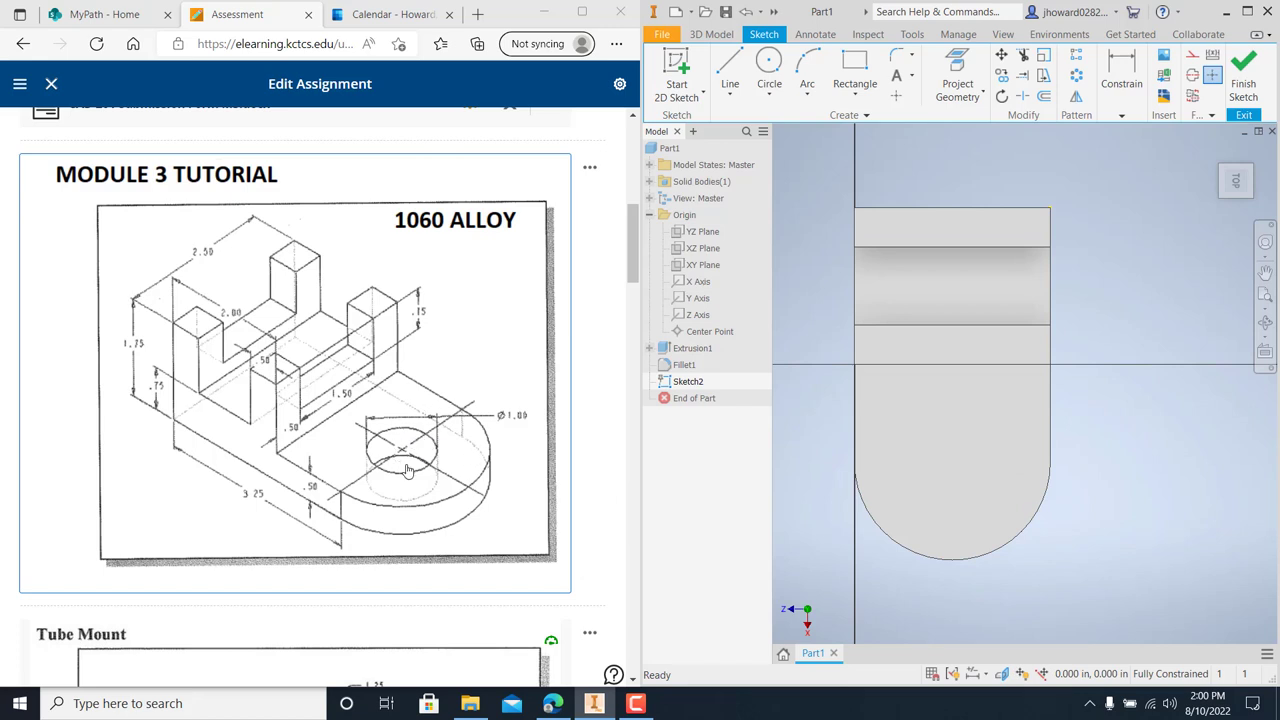
pyautogui.moveTo(769, 65)
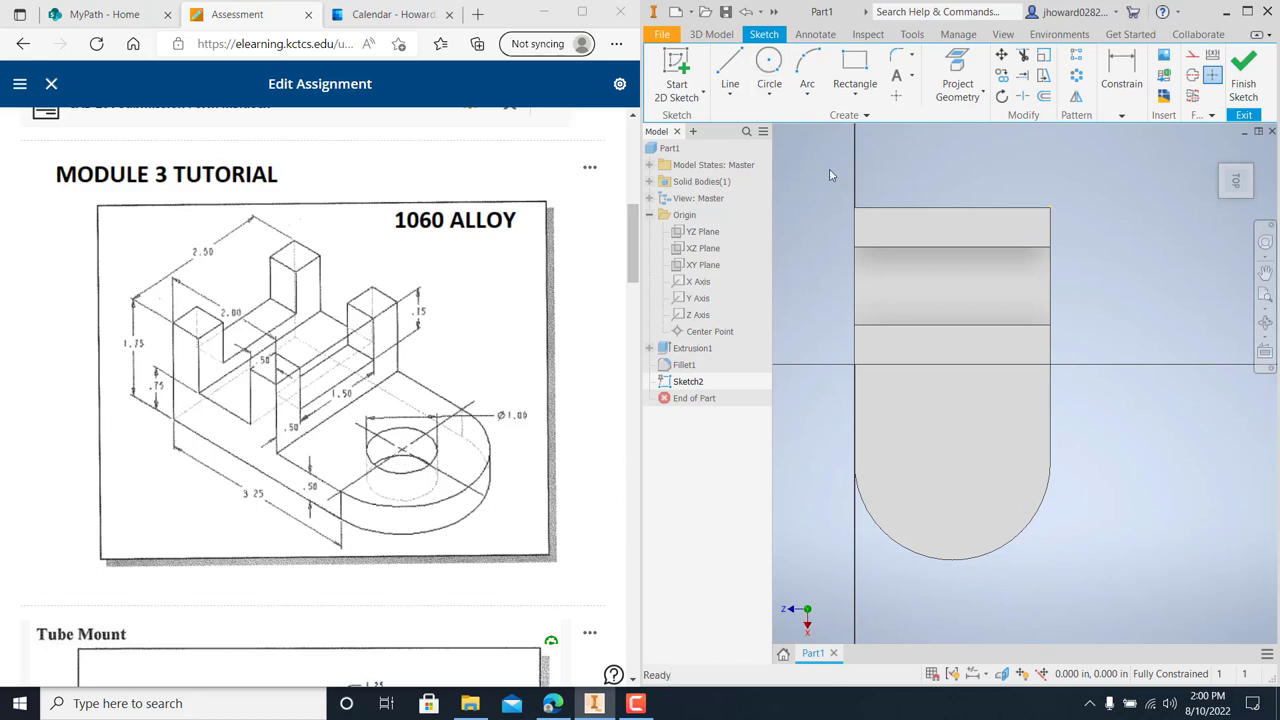
pyautogui.moveTo(896, 97)
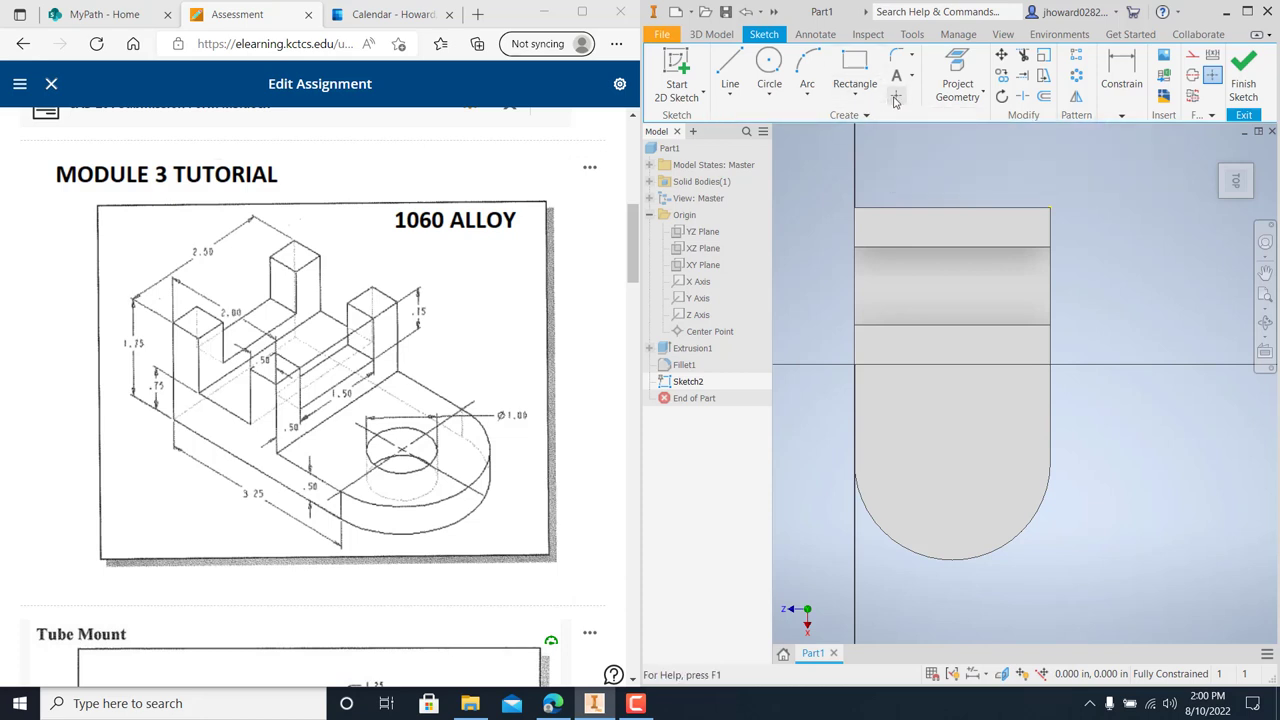
pyautogui.click(896, 96)
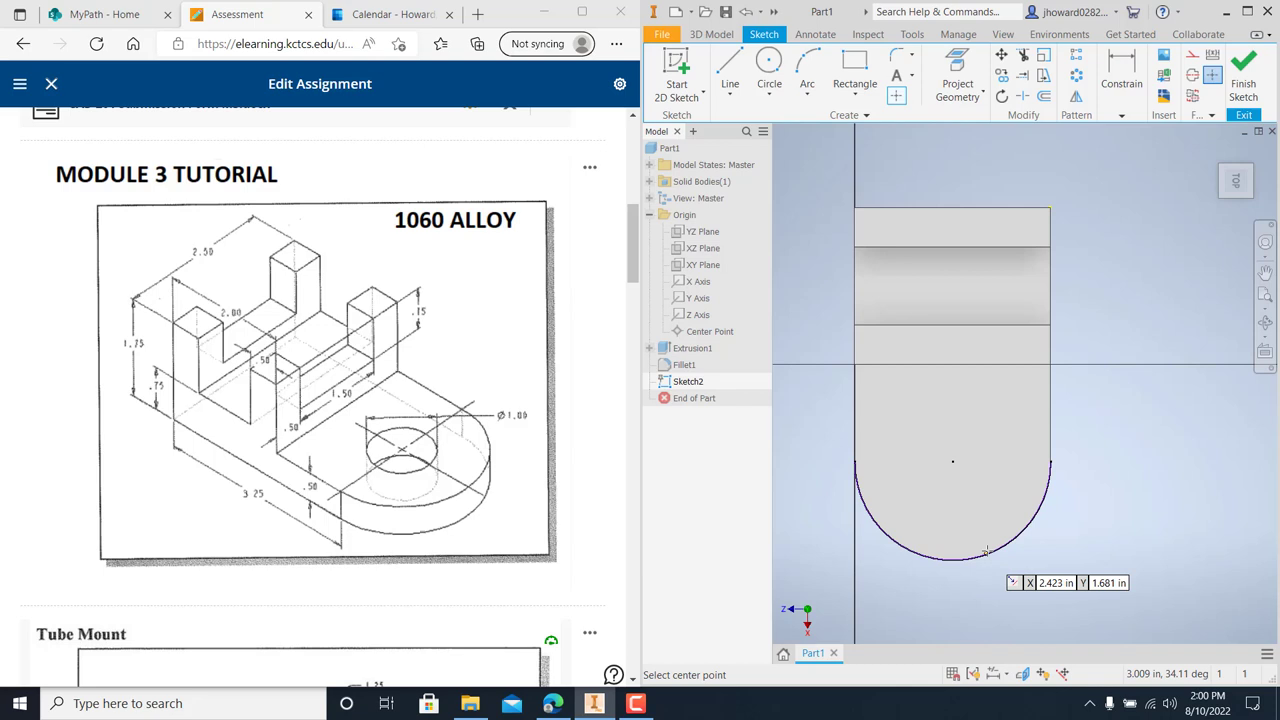
pyautogui.moveTo(950, 463)
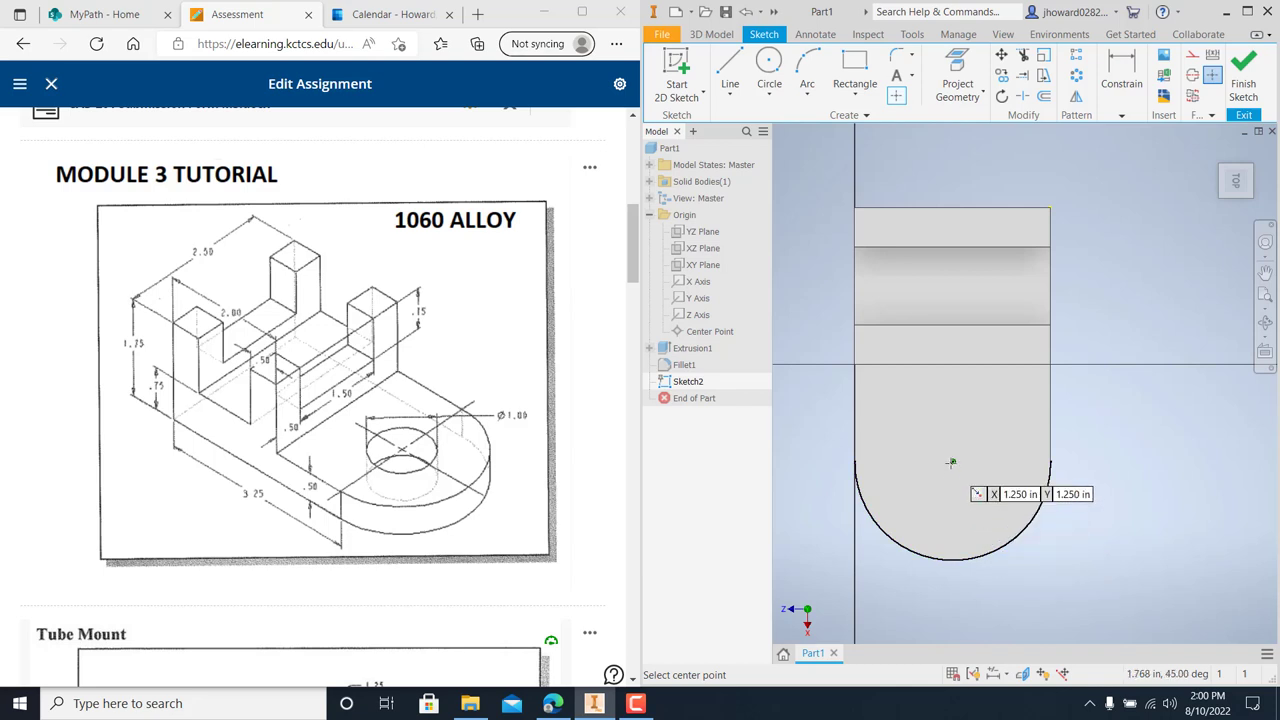
pyautogui.moveTo(951, 462)
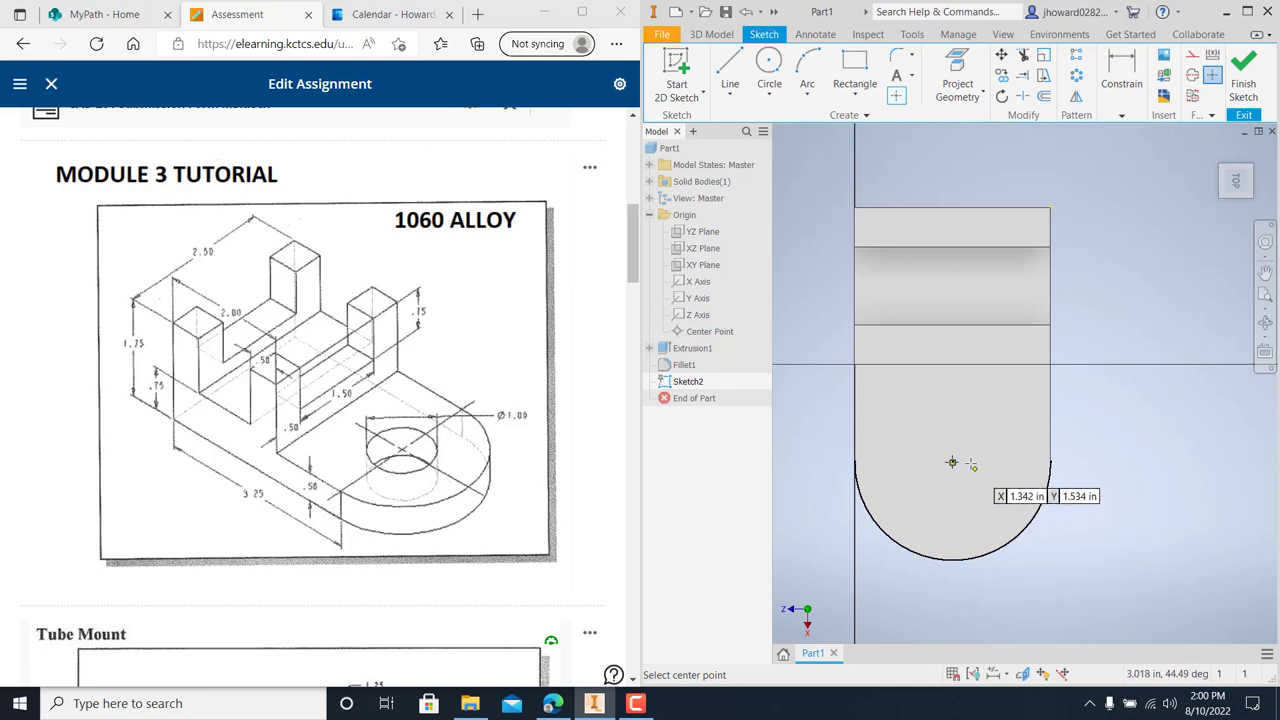
pyautogui.moveTo(880, 496)
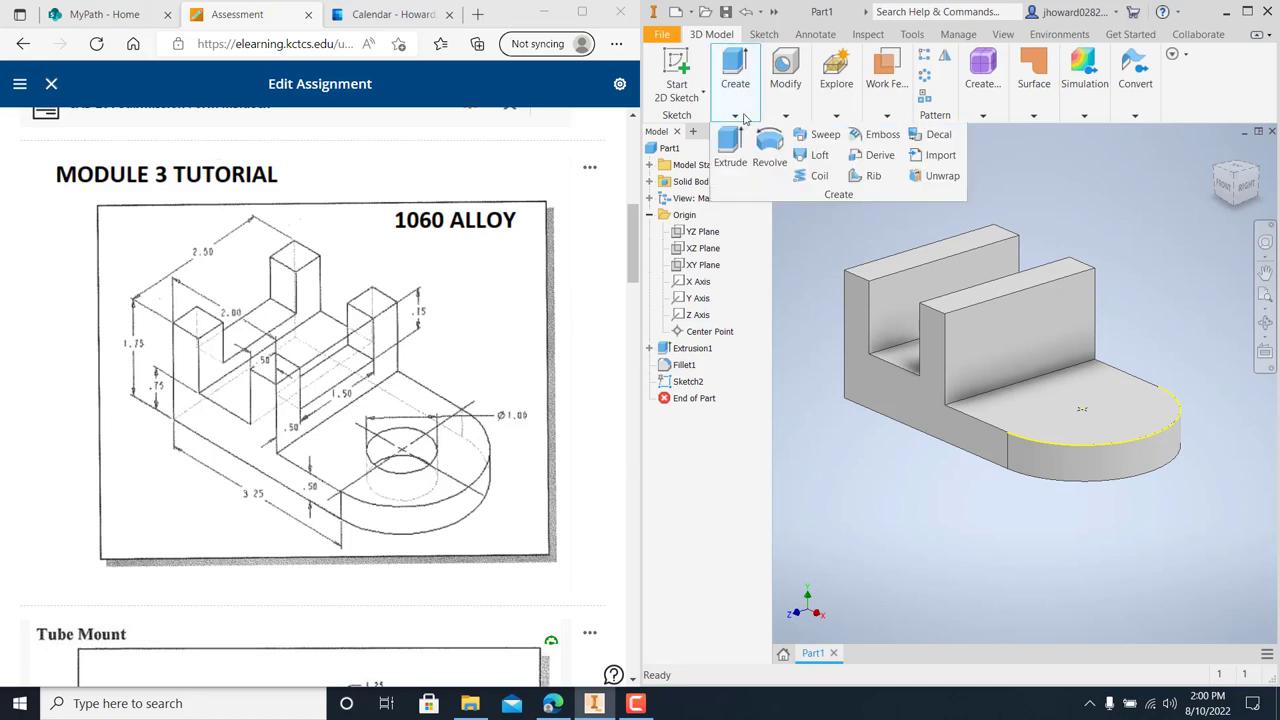
# Add Hole1 through all at the arc-centre point of the rounded lug
pyautogui.click(785, 84)
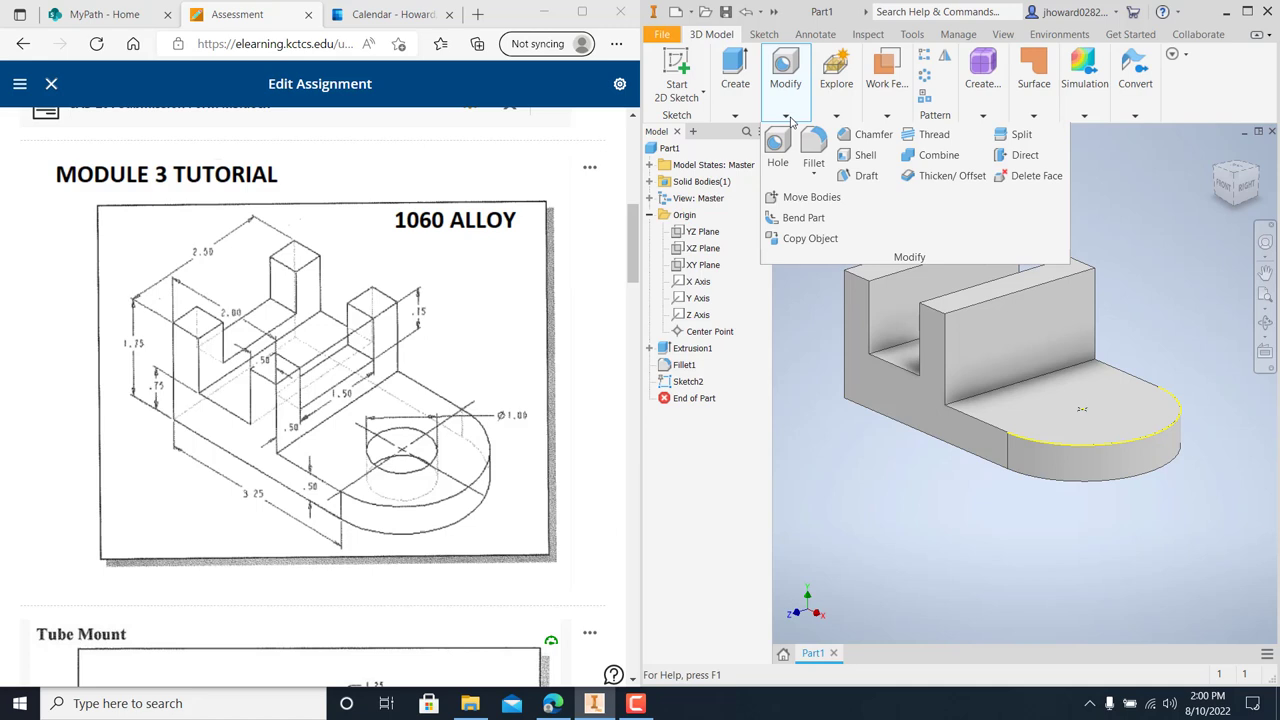
pyautogui.moveTo(778, 145)
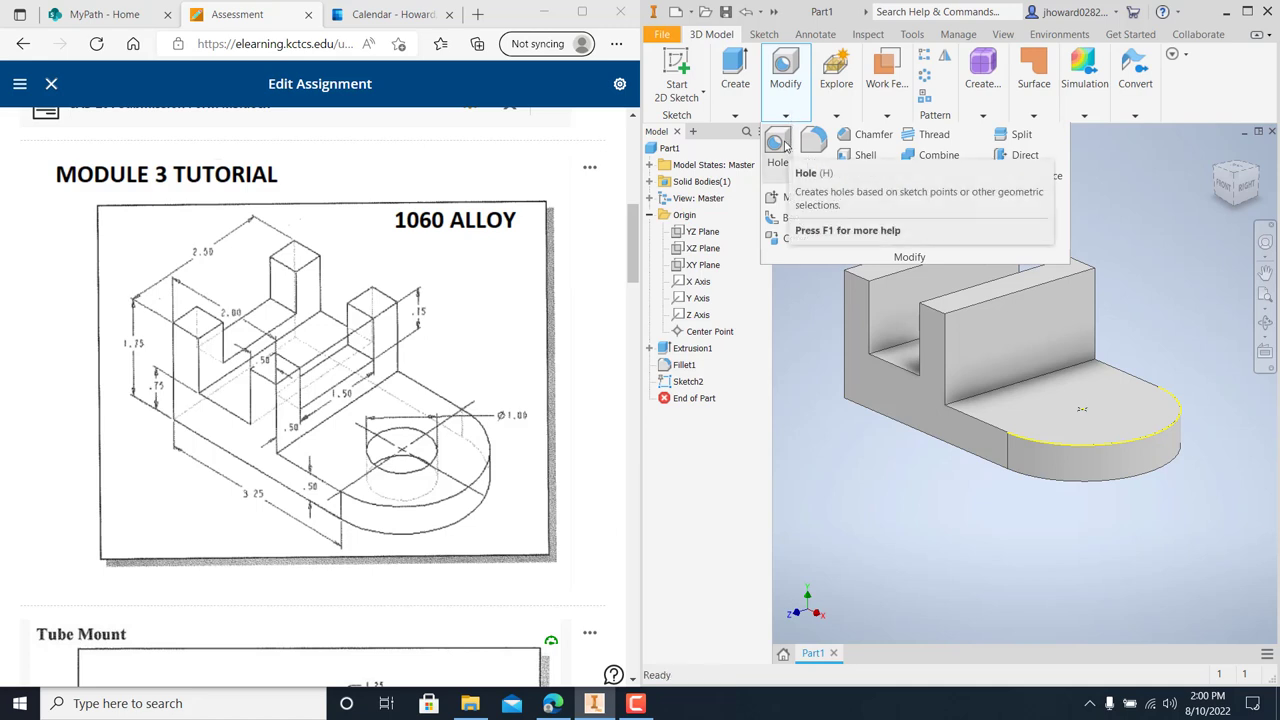
pyautogui.click(778, 145)
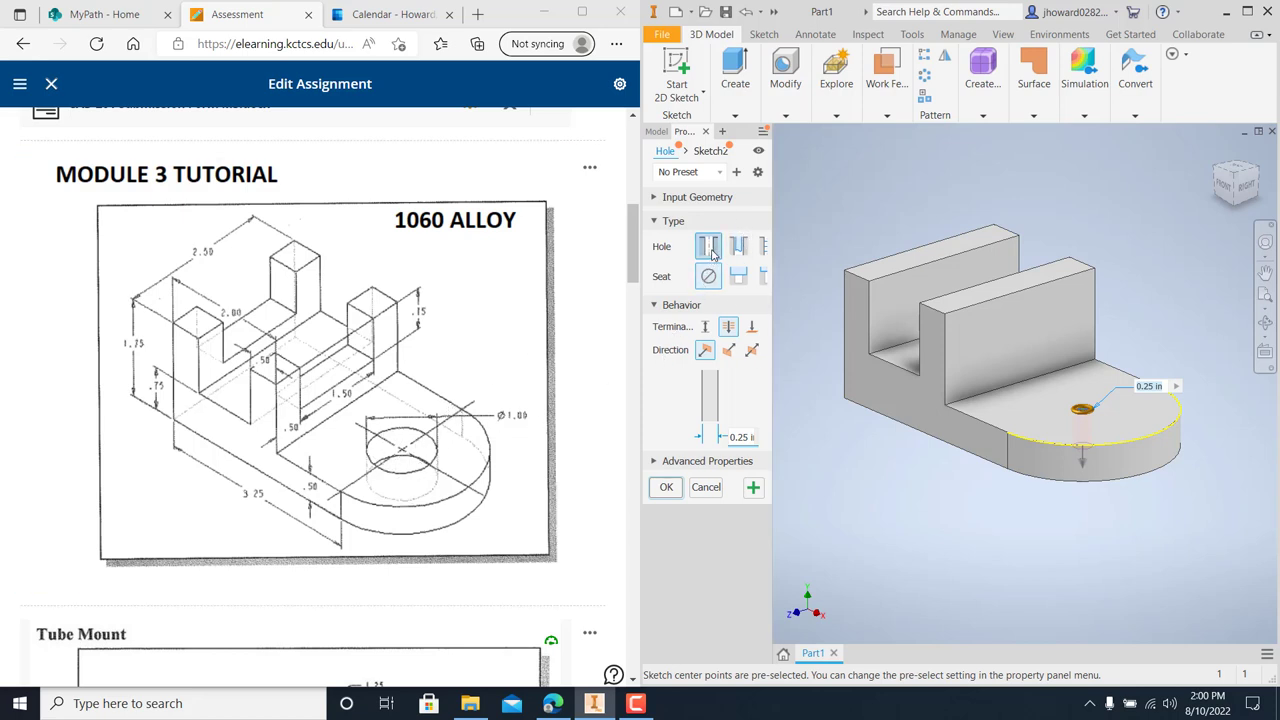
pyautogui.moveTo(738, 246)
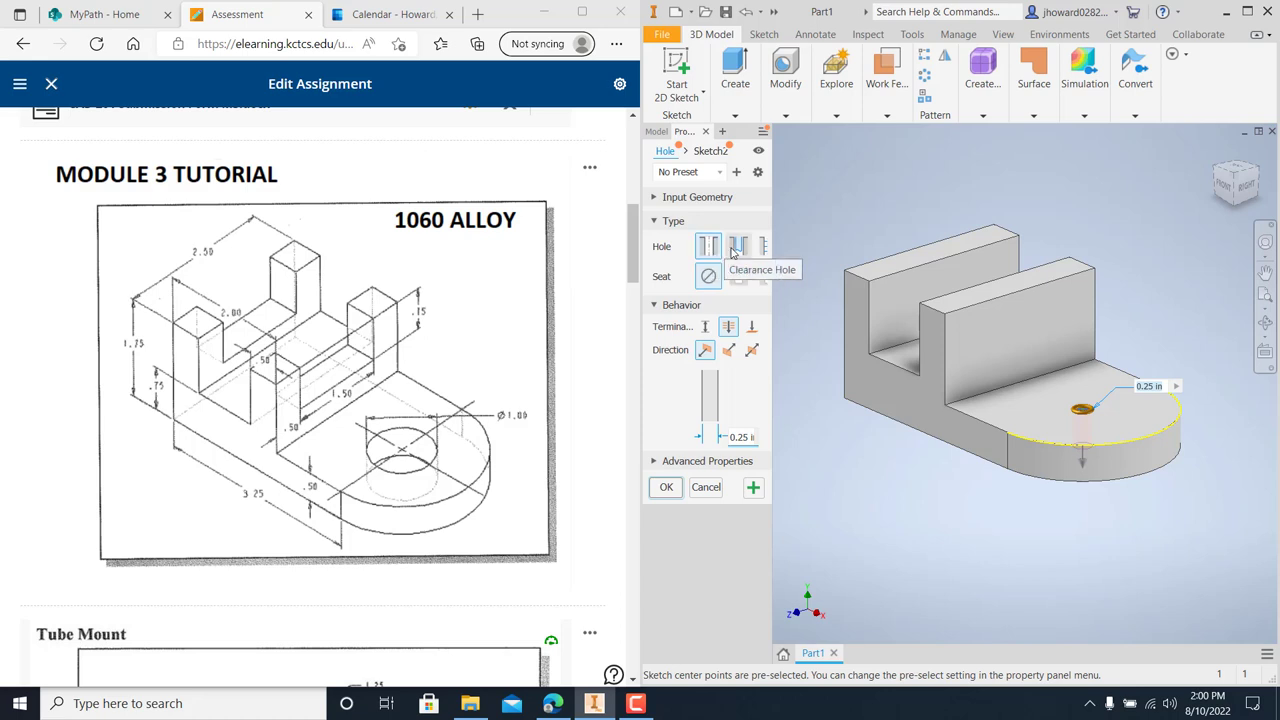
pyautogui.moveTo(763, 247)
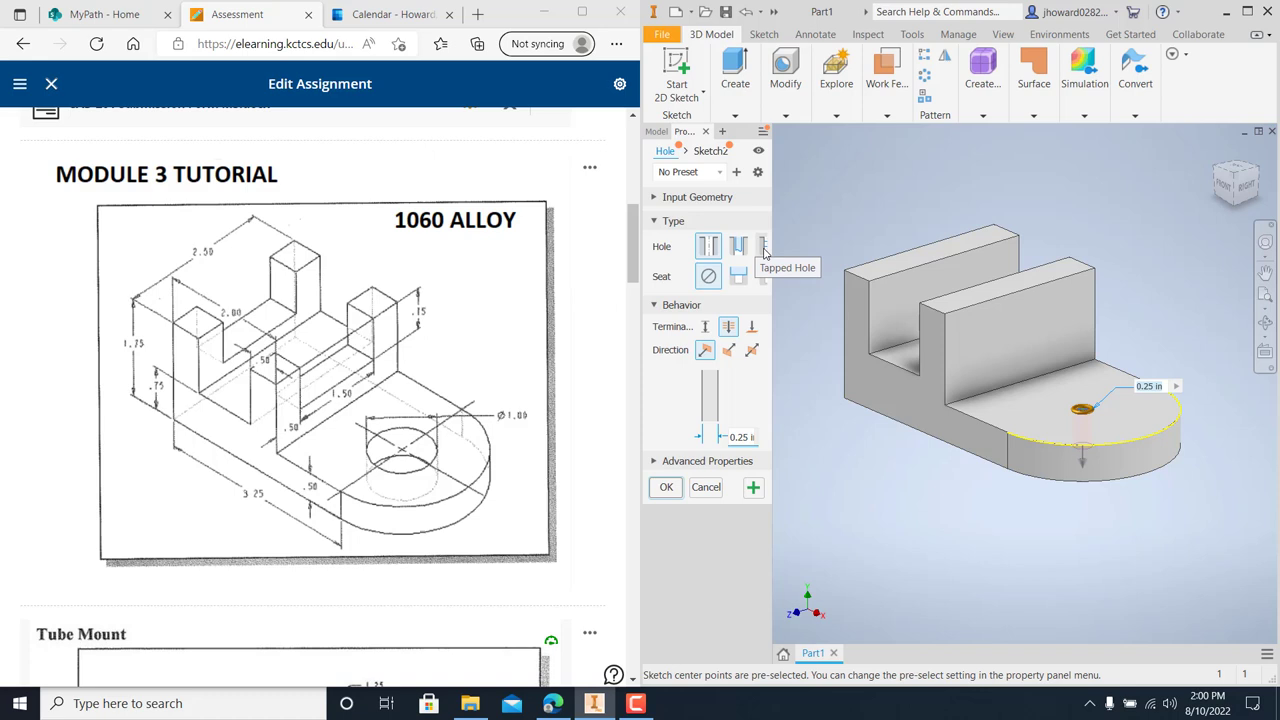
pyautogui.moveTo(760, 280)
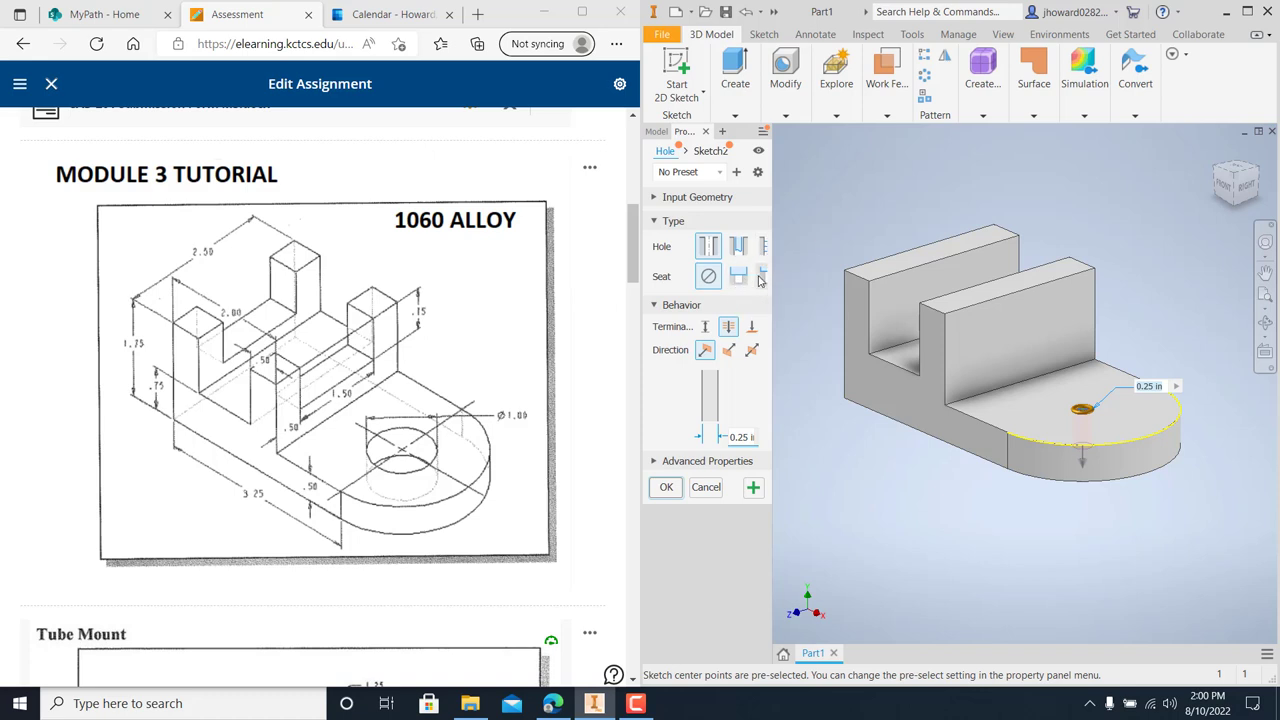
pyautogui.moveTo(720, 295)
pyautogui.write('1')
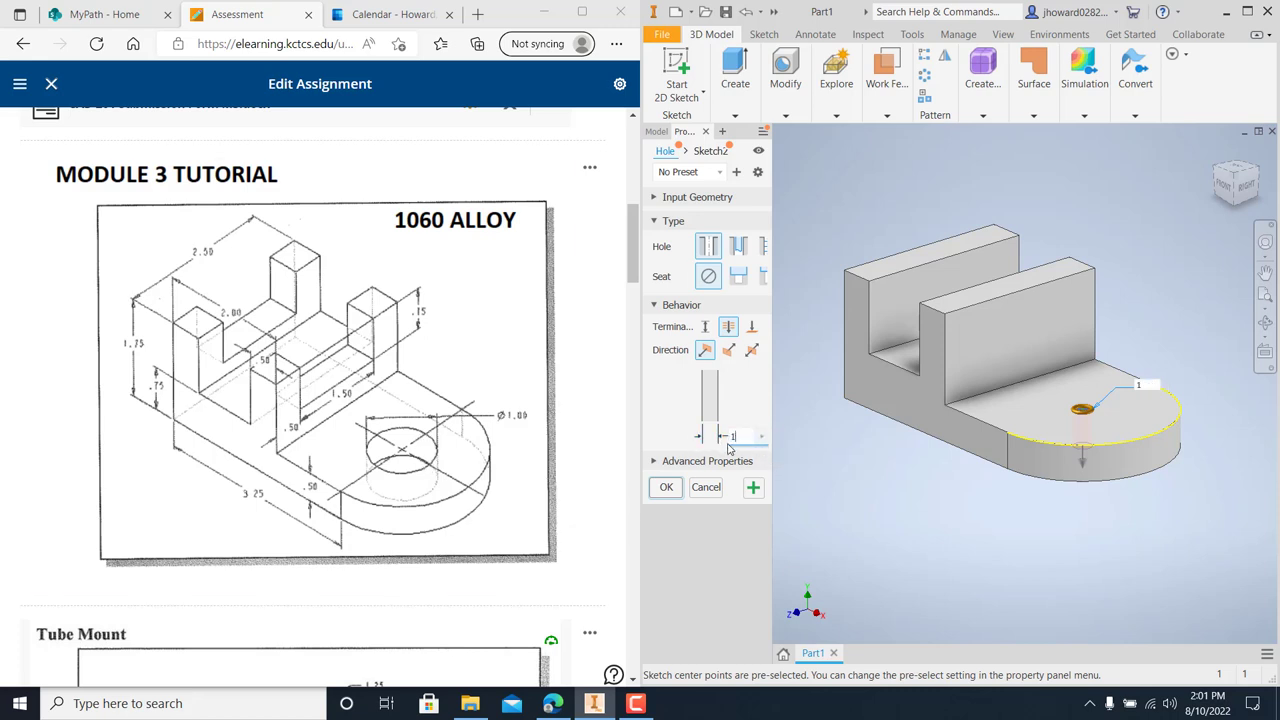
pyautogui.click(665, 487)
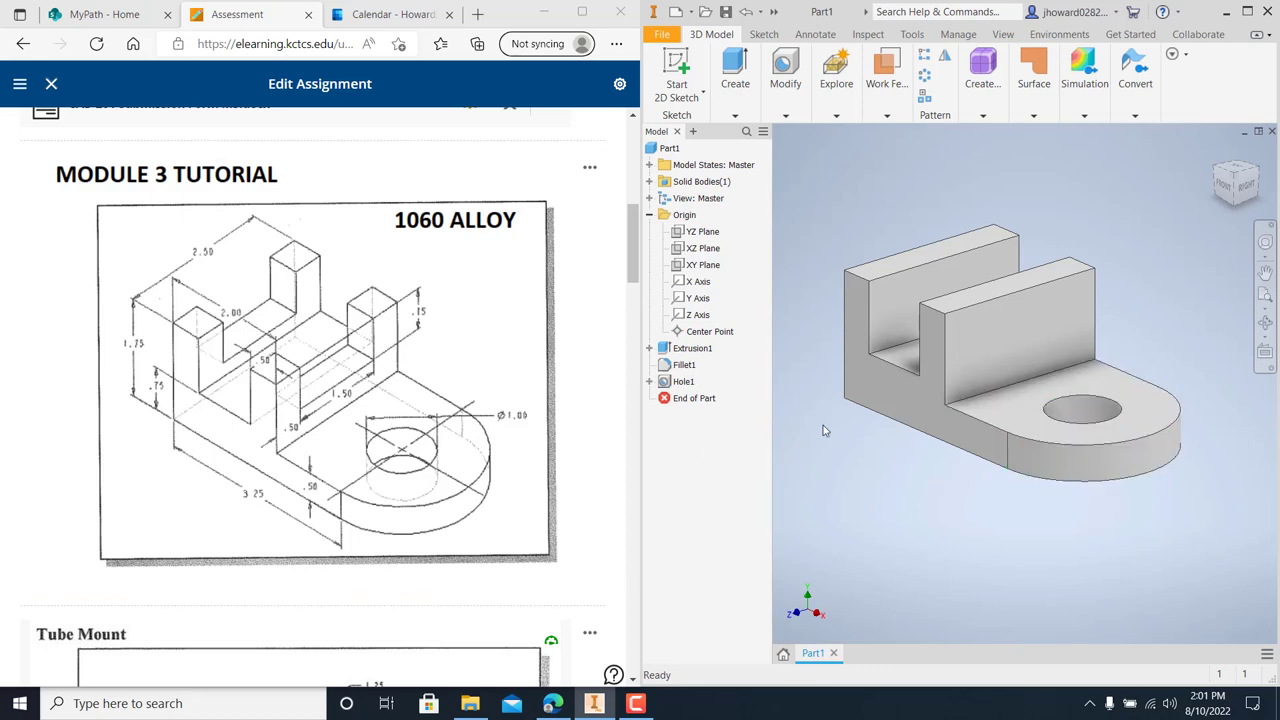
pyautogui.click(1085, 430)
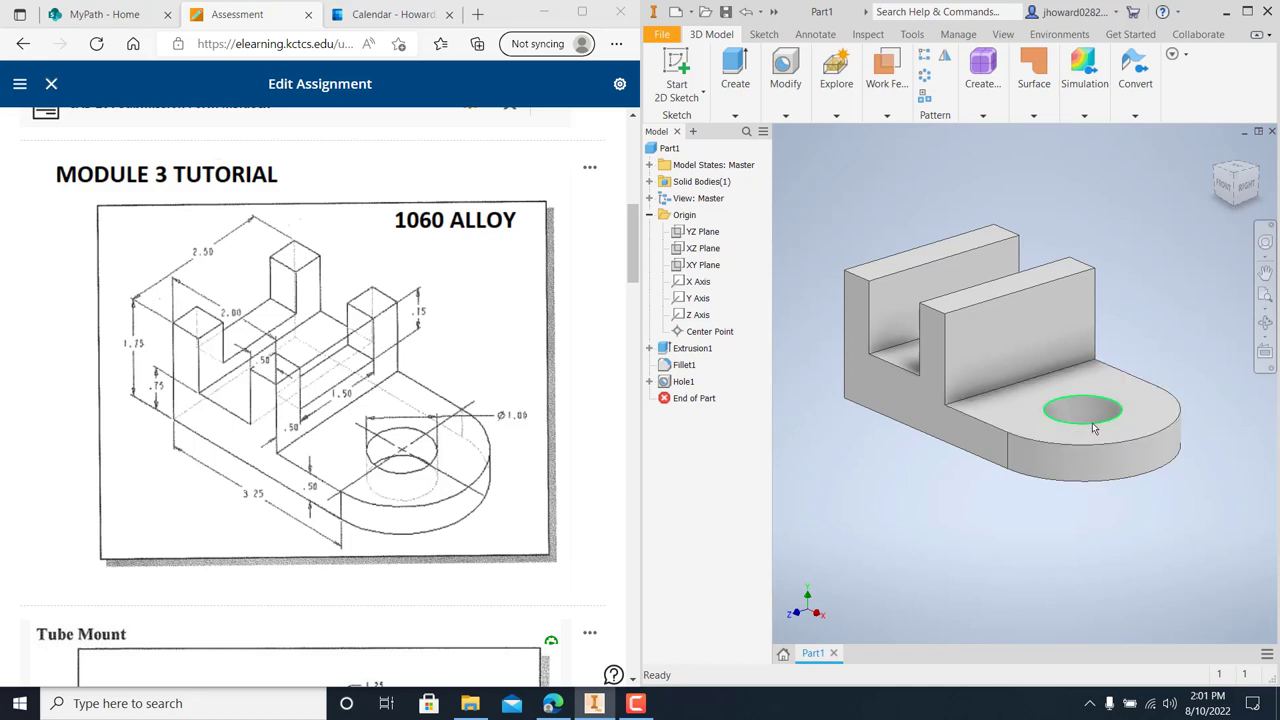
pyautogui.click(1083, 420)
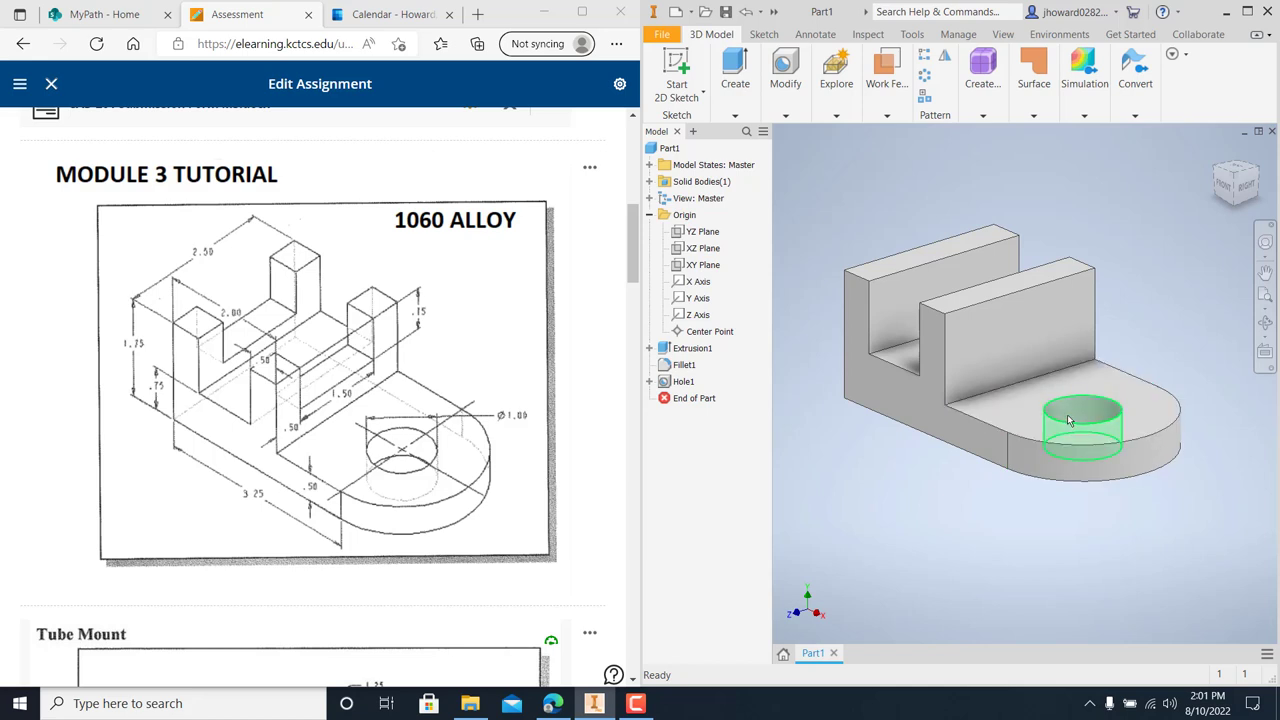
pyautogui.click(1050, 440)
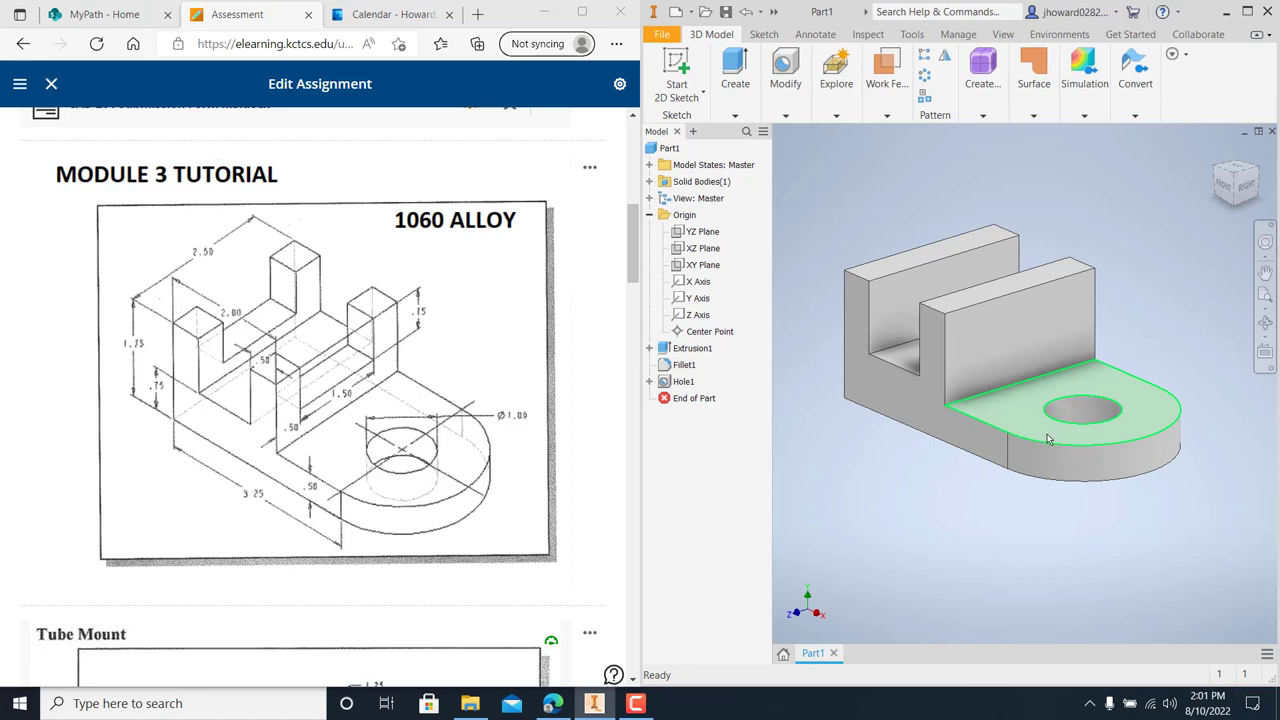
pyautogui.click(1075, 430)
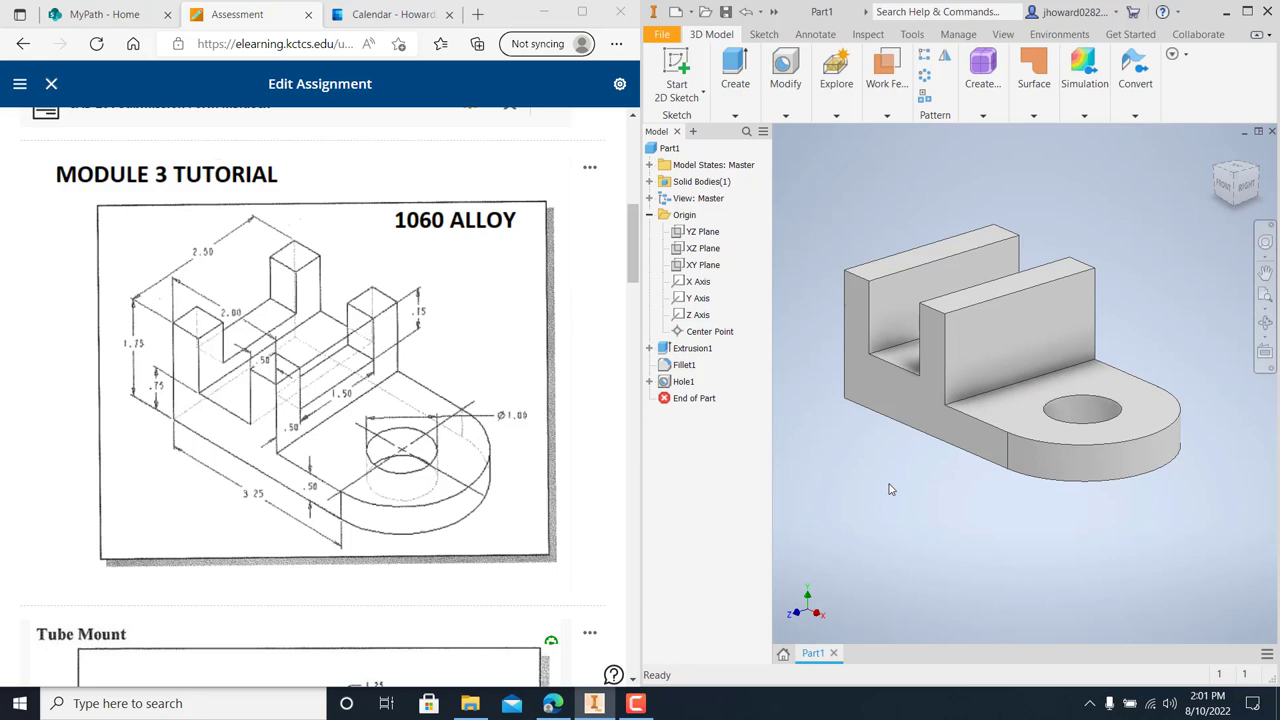
pyautogui.moveTo(856, 548)
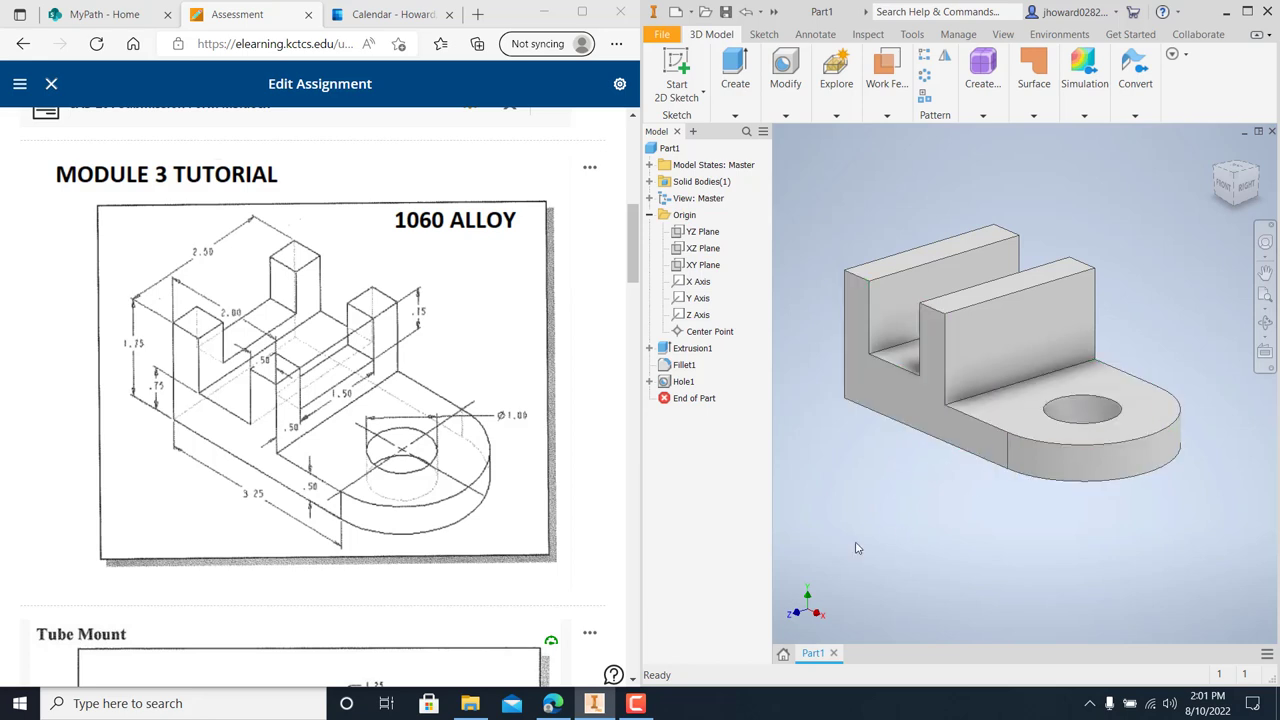
pyautogui.click(692, 347)
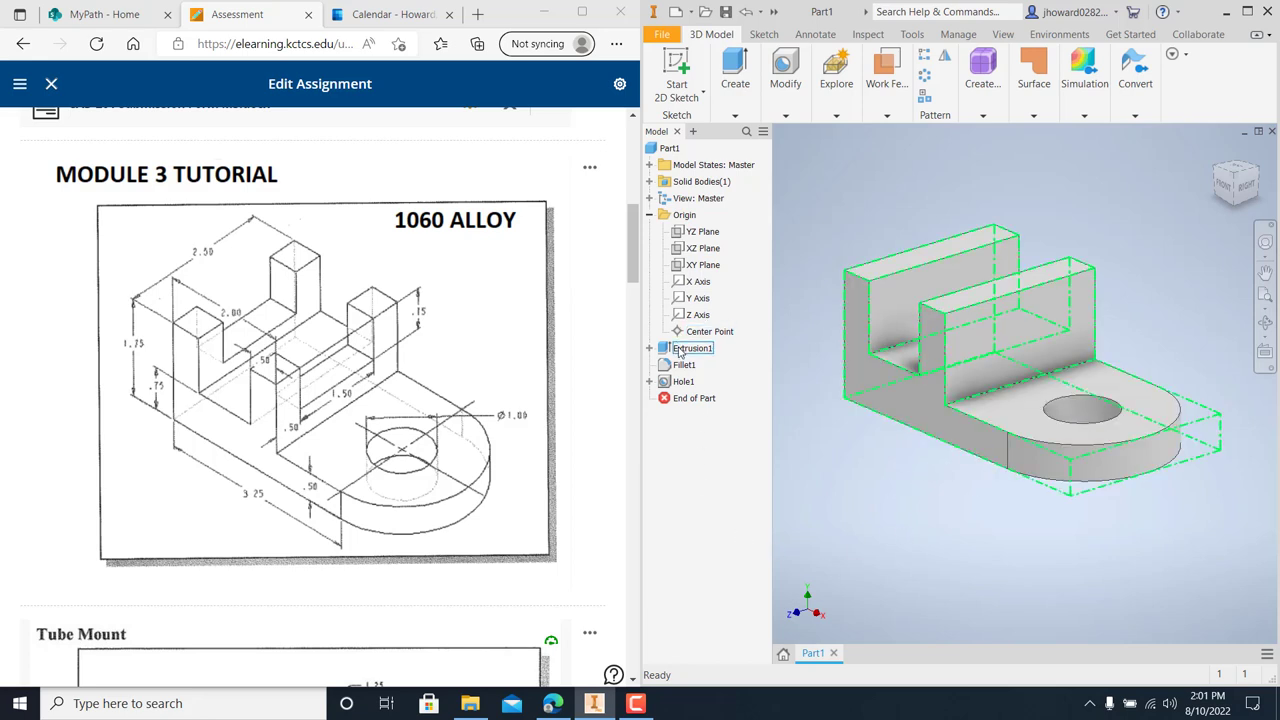
pyautogui.click(683, 364)
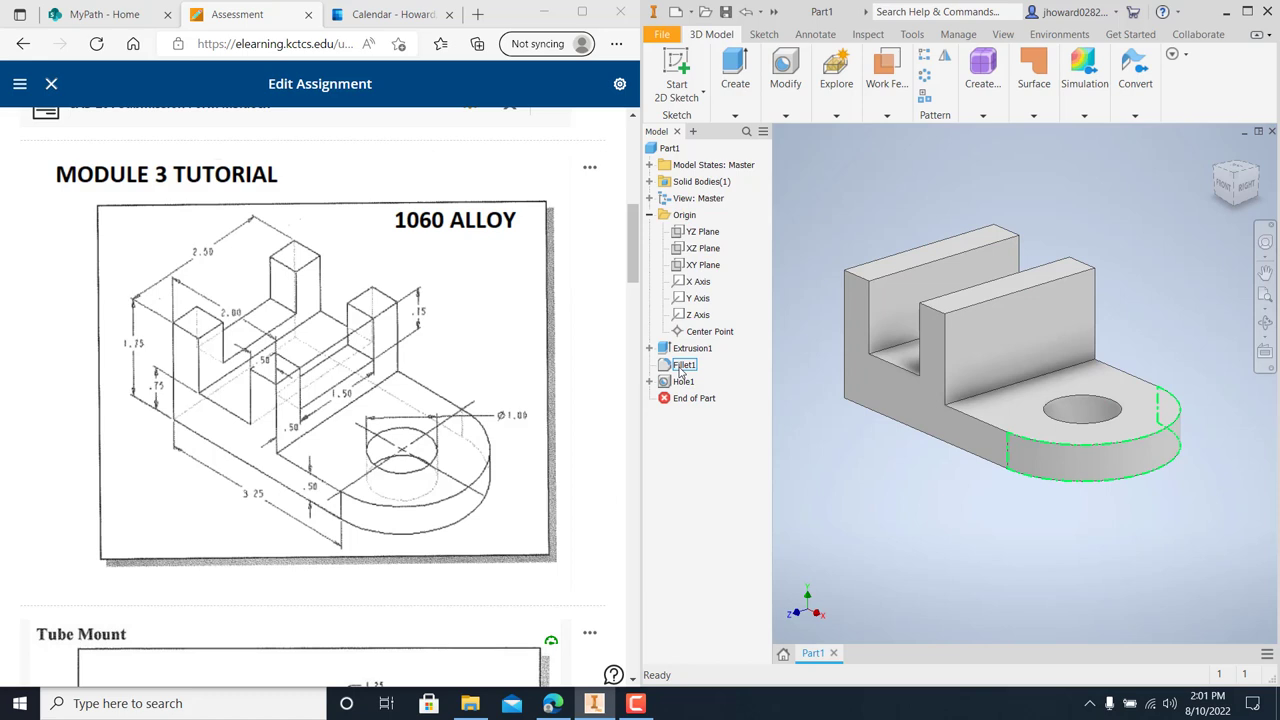
pyautogui.click(683, 381)
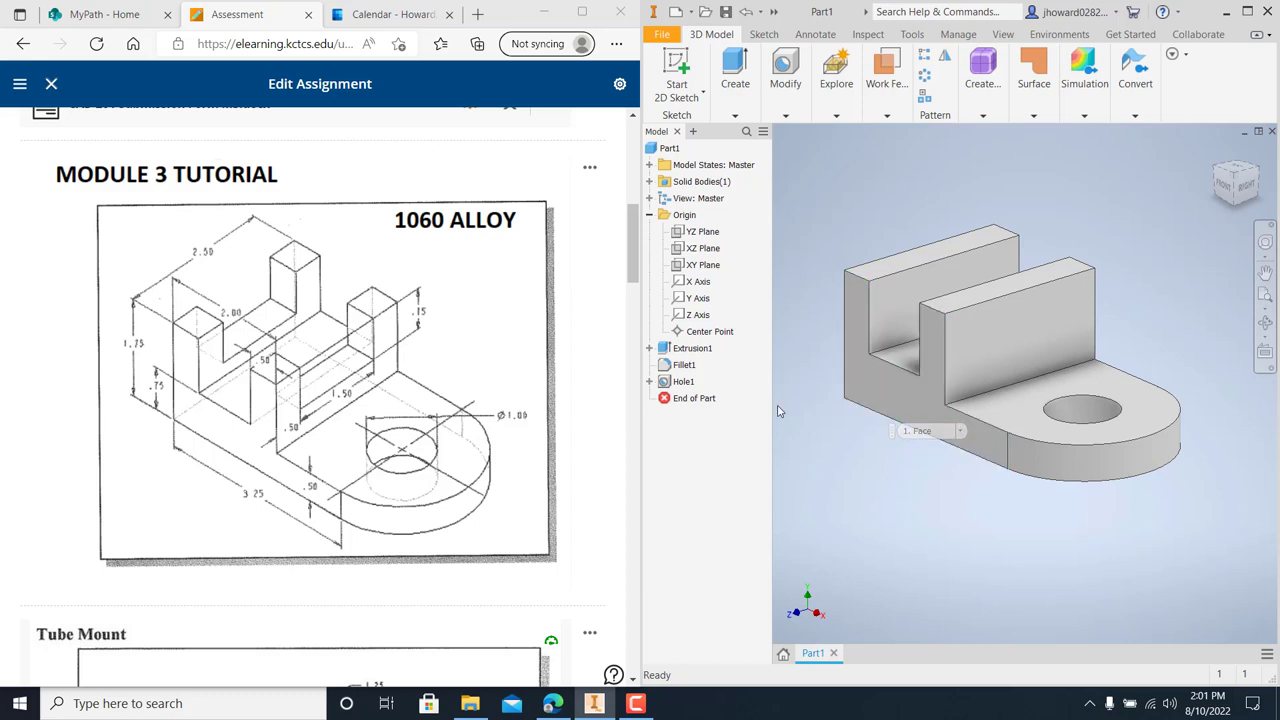
pyautogui.click(698, 314)
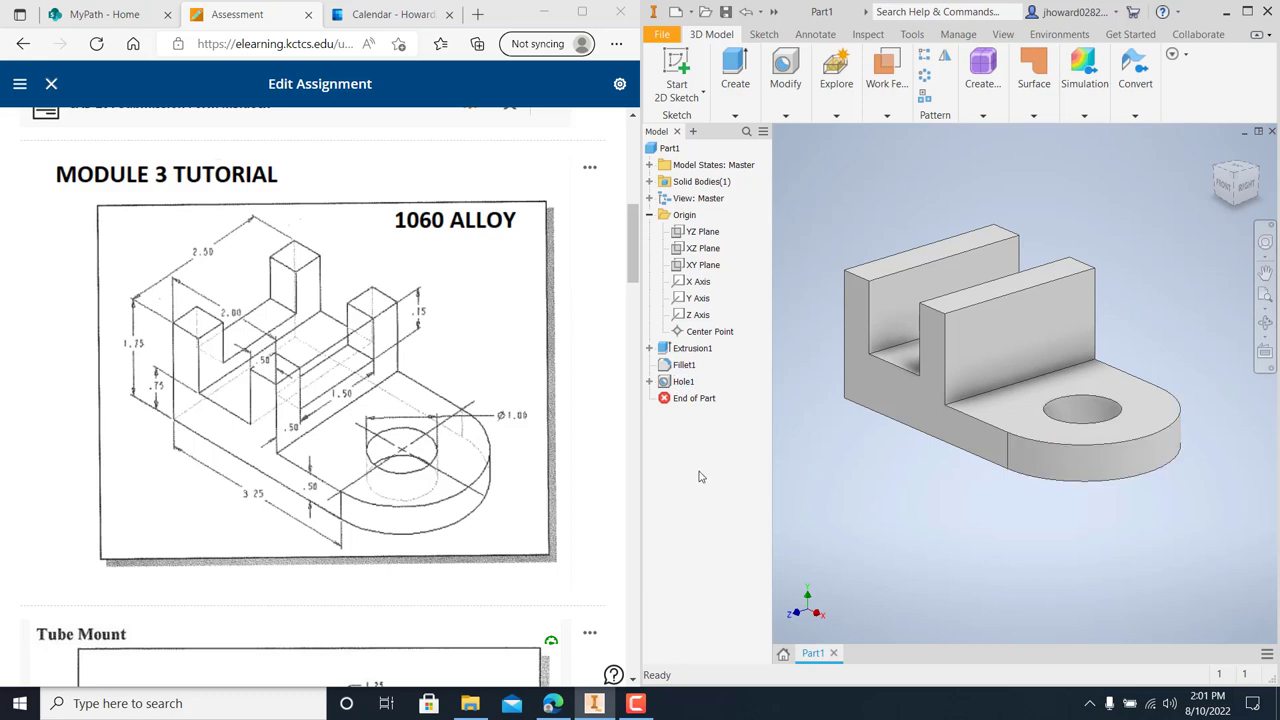
pyautogui.moveTo(744, 466)
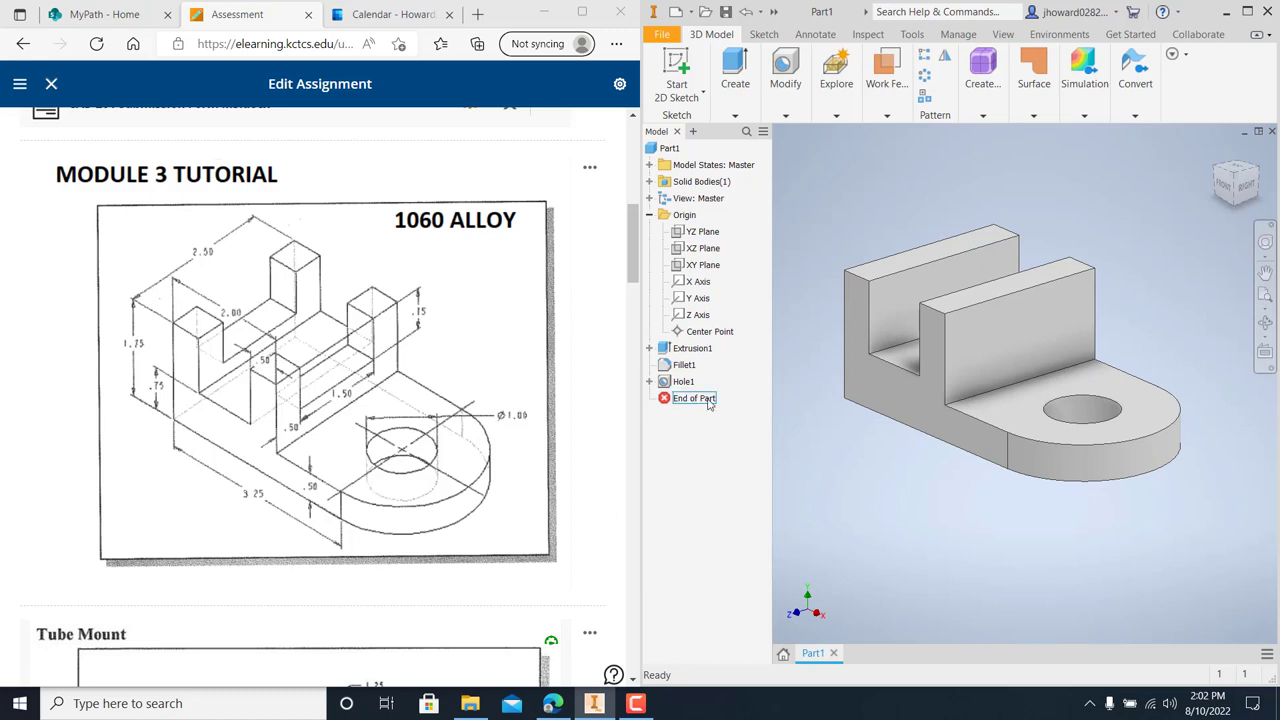
# Start Sketch3 on the upright wall face and draw a rectangle
pyautogui.click(677, 75)
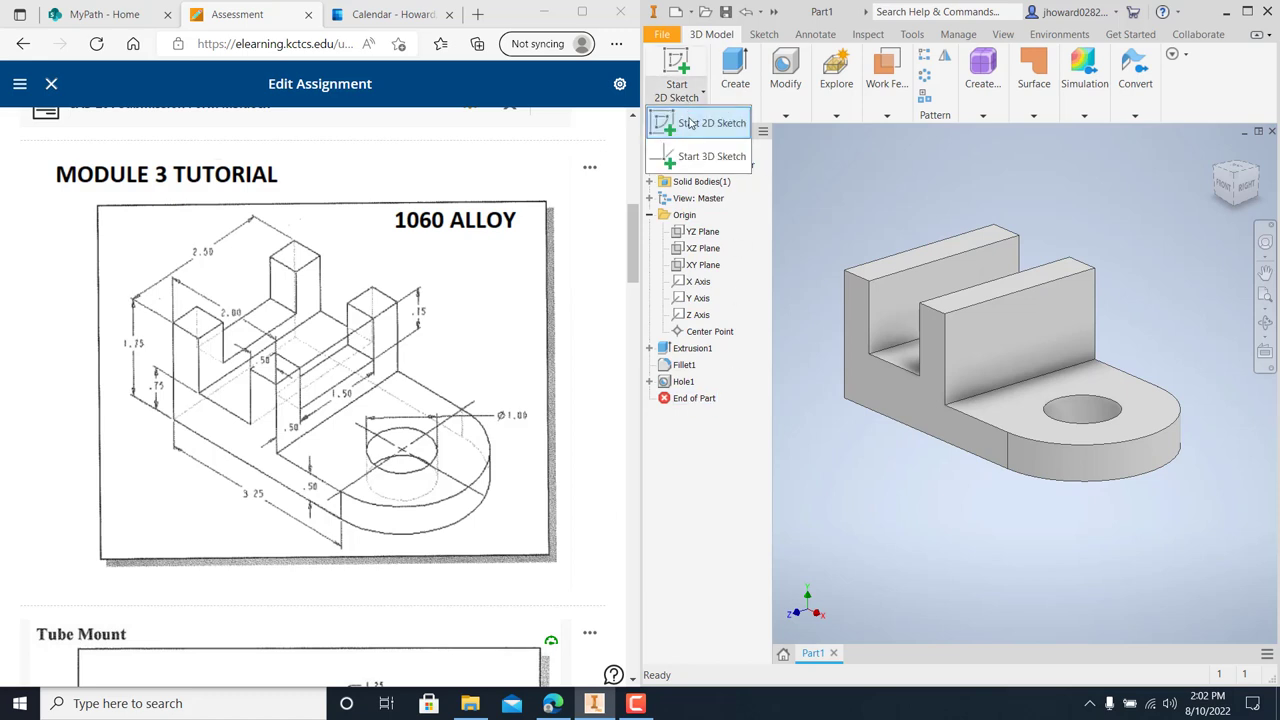
pyautogui.click(713, 122)
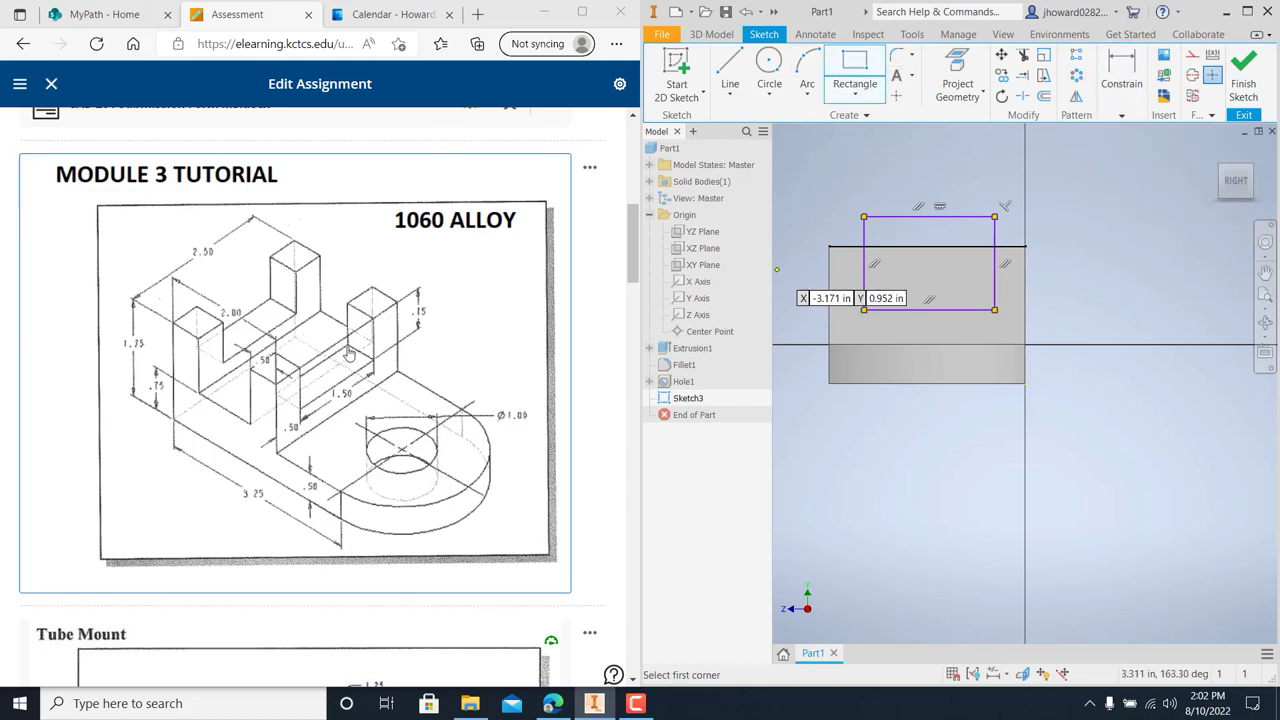
pyautogui.moveTo(422, 320)
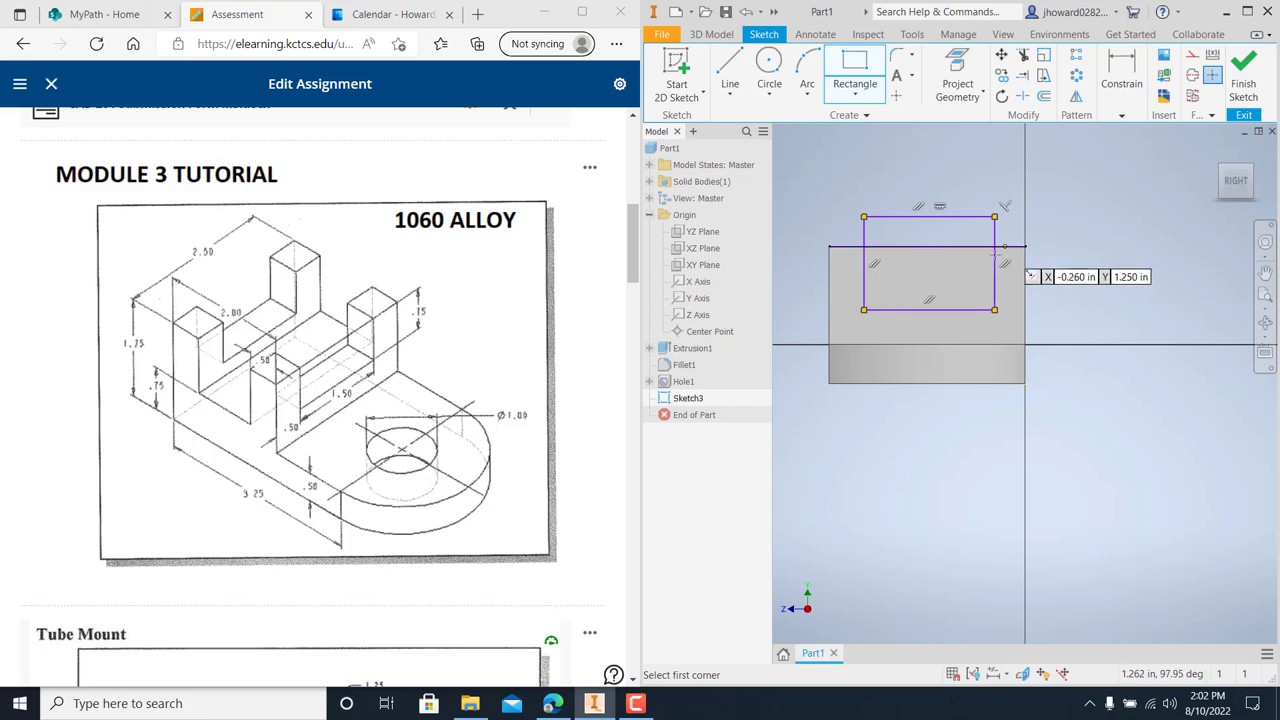
pyautogui.click(1120, 75)
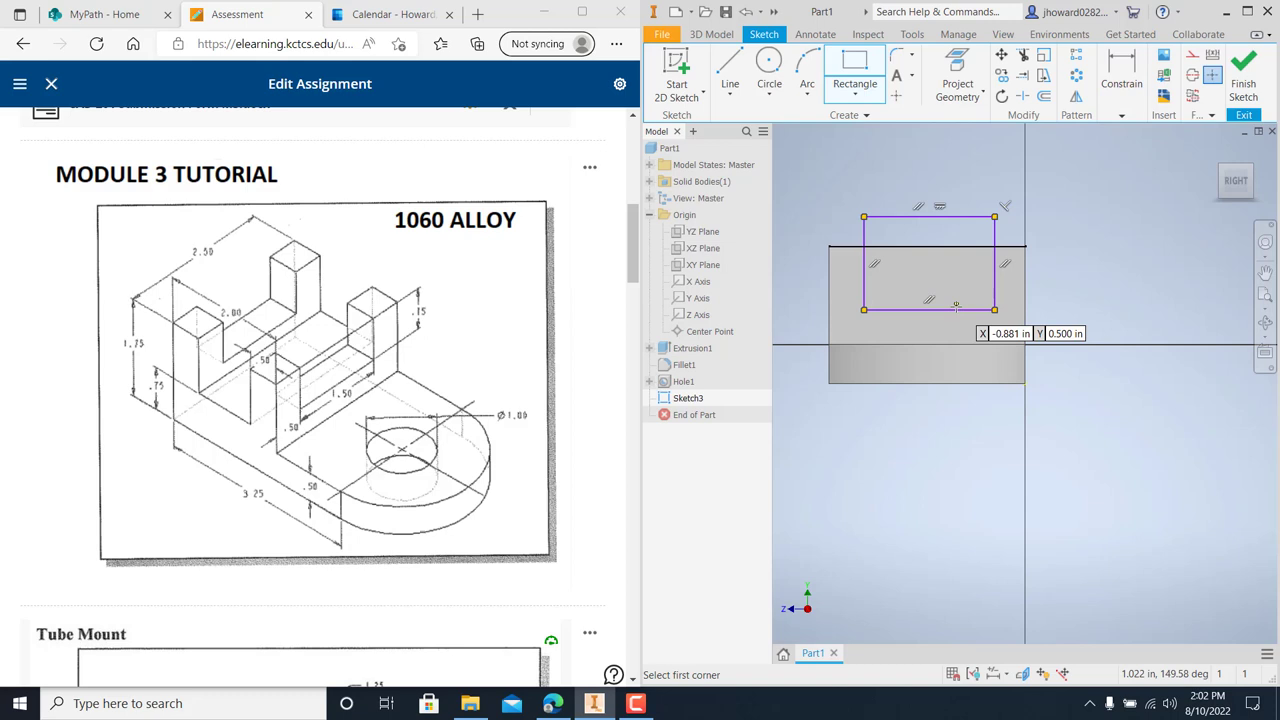
# Dimension the rectangle's bottom edge 0.750 below the wall top and finish the sketch
pyautogui.click(1120, 60)
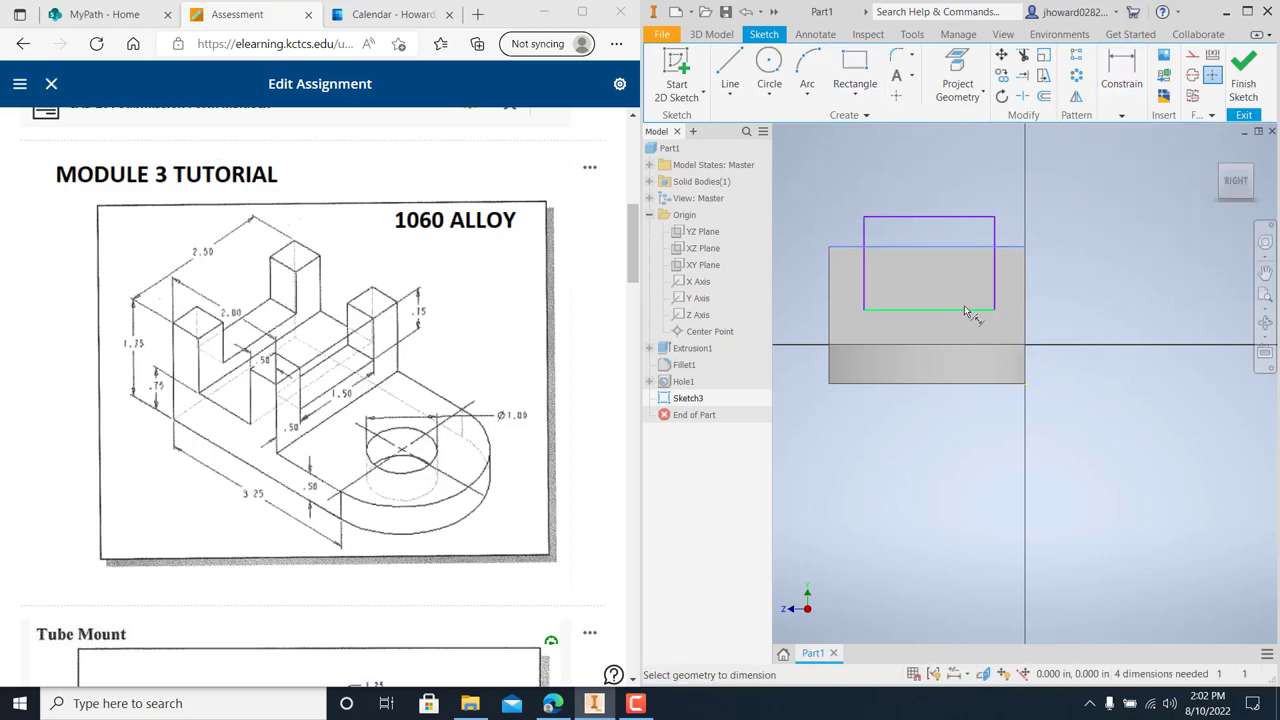
pyautogui.click(955, 250)
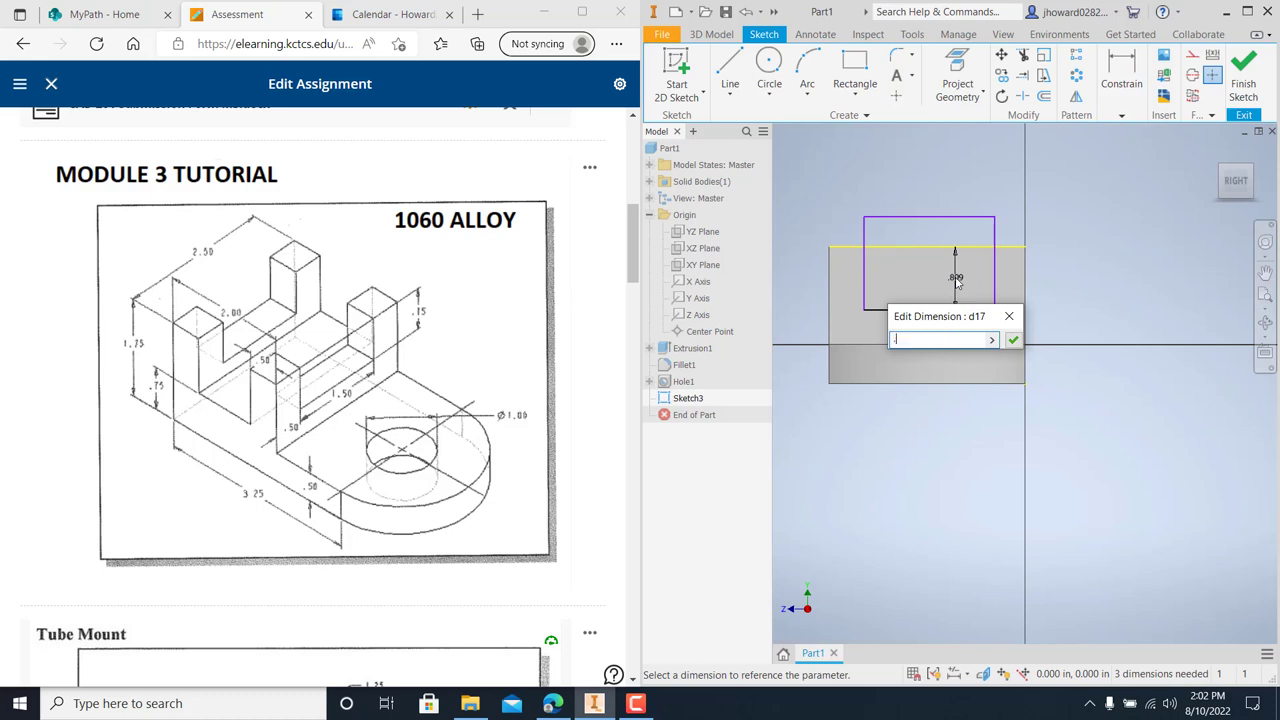
pyautogui.click(1013, 339)
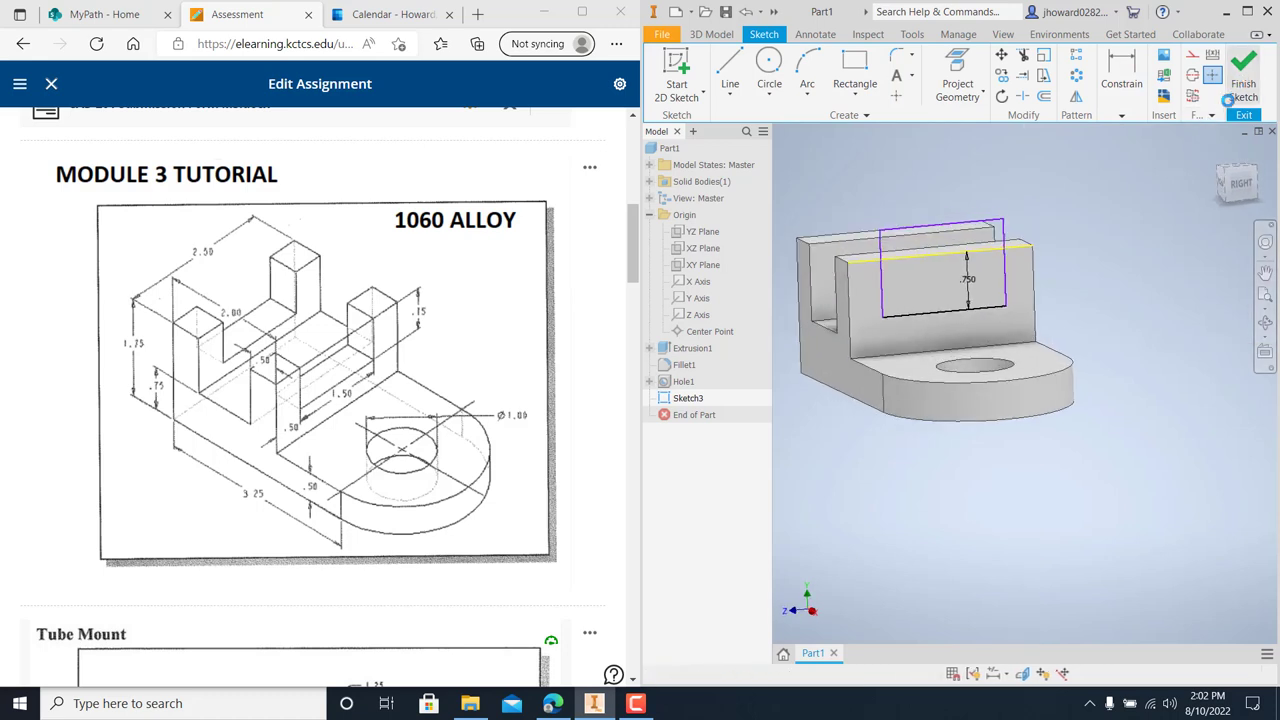
pyautogui.click(1244, 62)
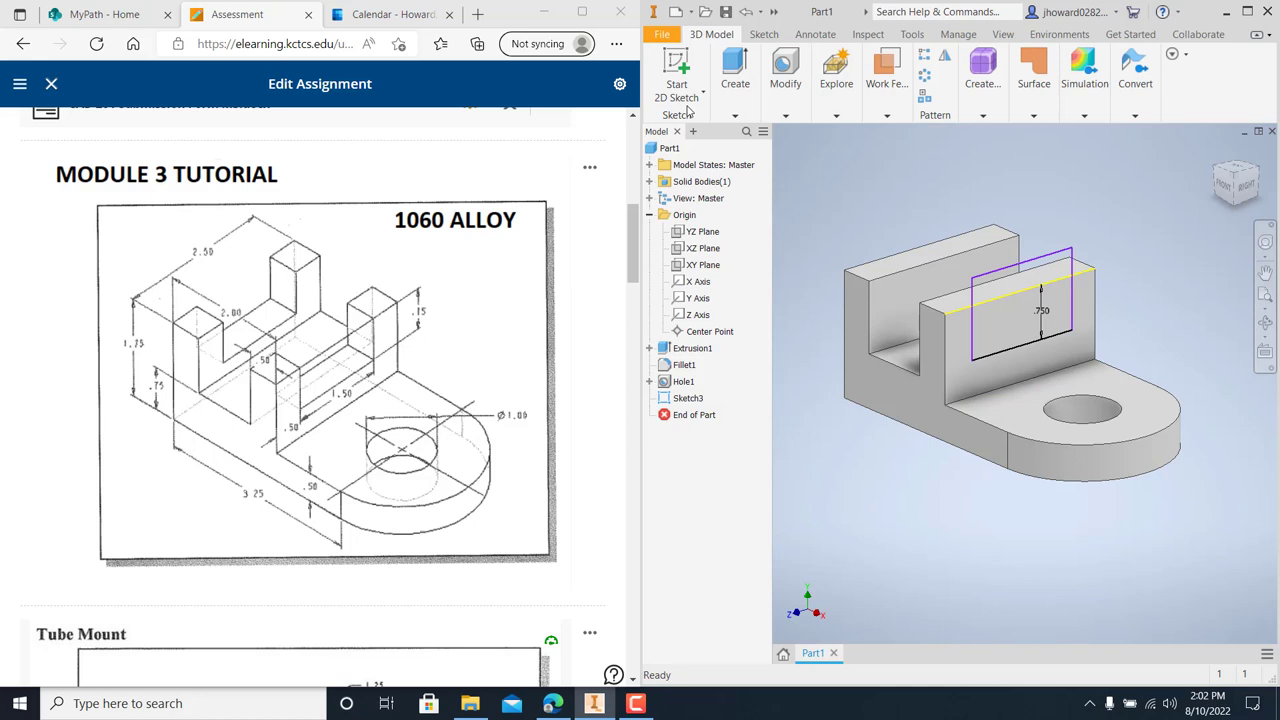
# Cut both wall rectangle profiles Through All, leaving four posts on the bracket
pyautogui.click(730, 70)
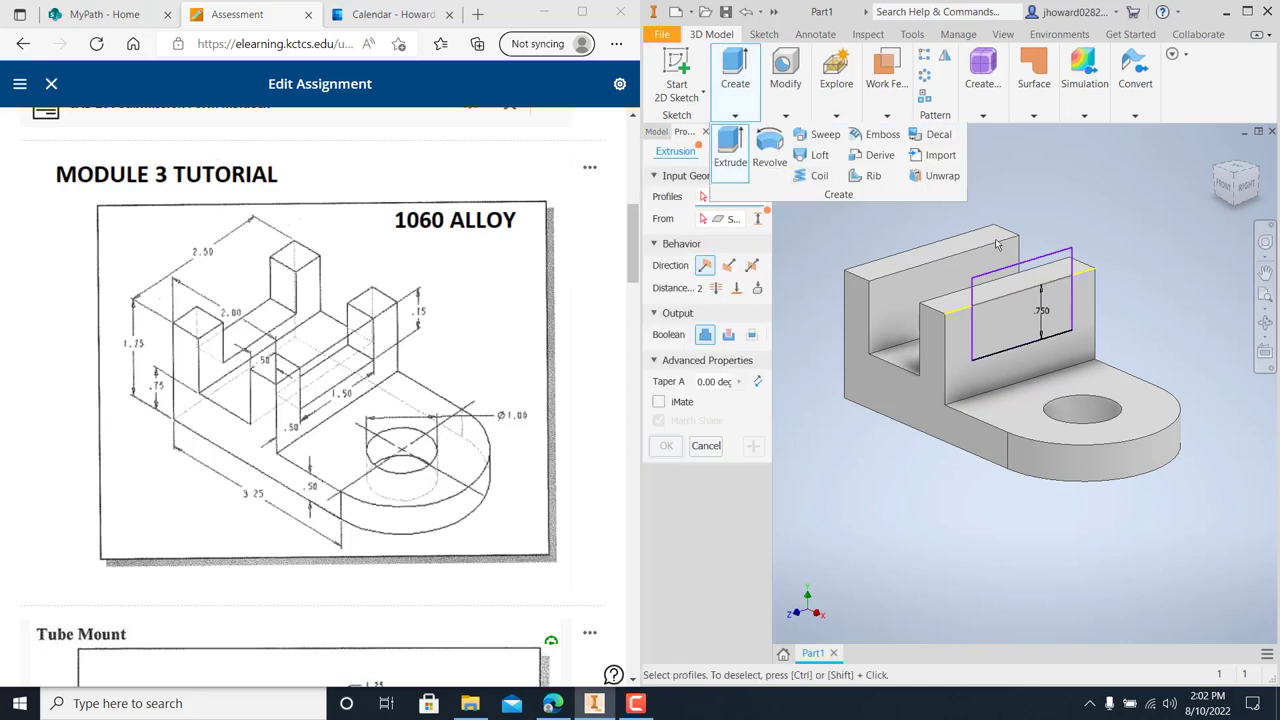
pyautogui.click(1010, 310)
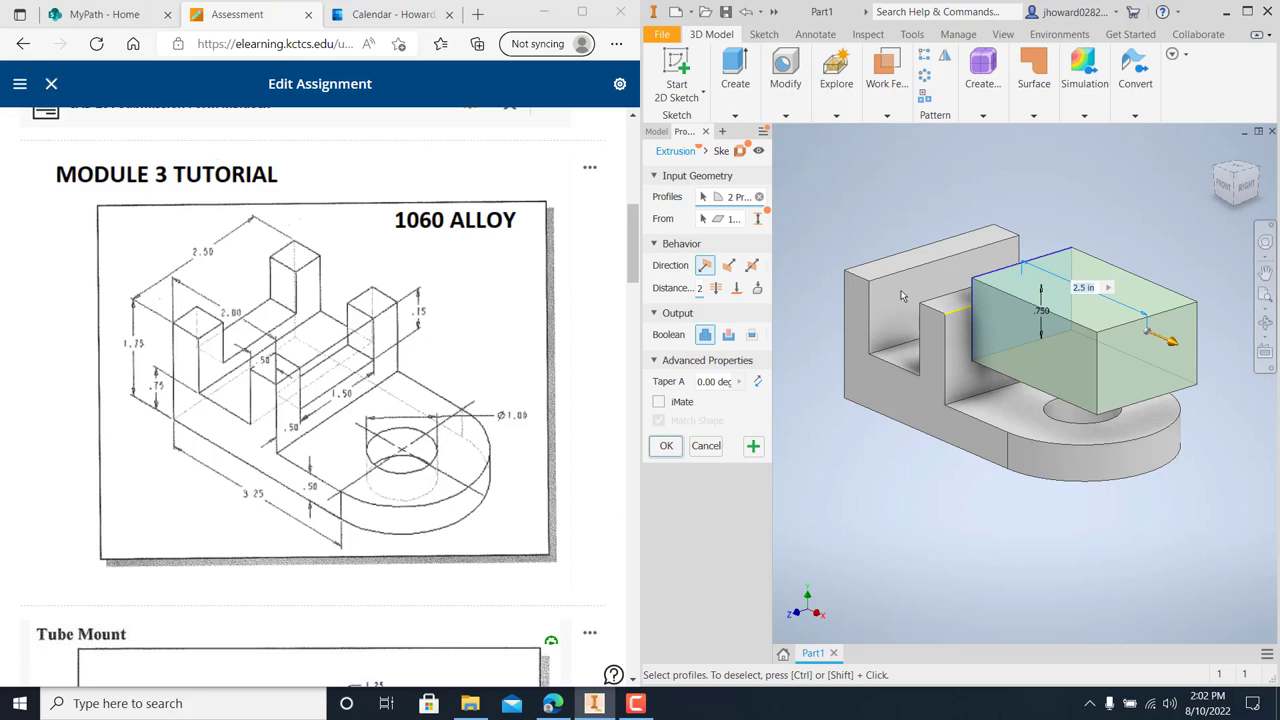
pyautogui.moveTo(1088, 328)
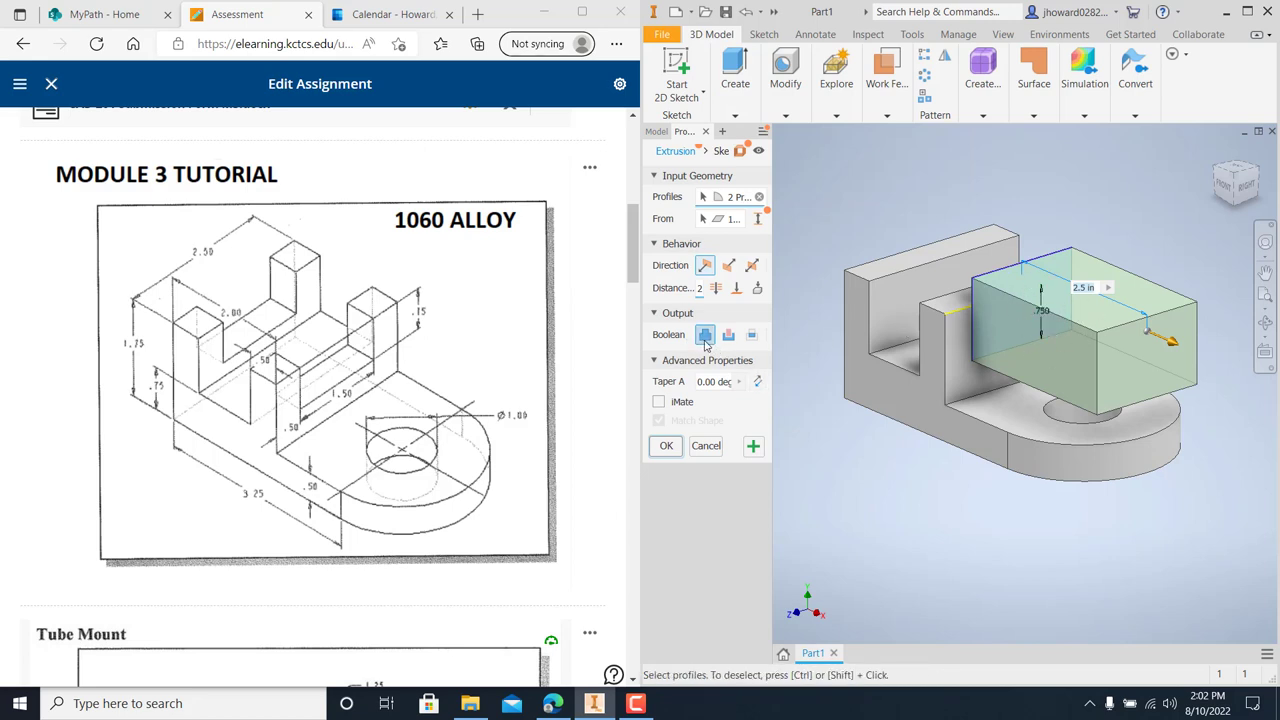
pyautogui.click(728, 334)
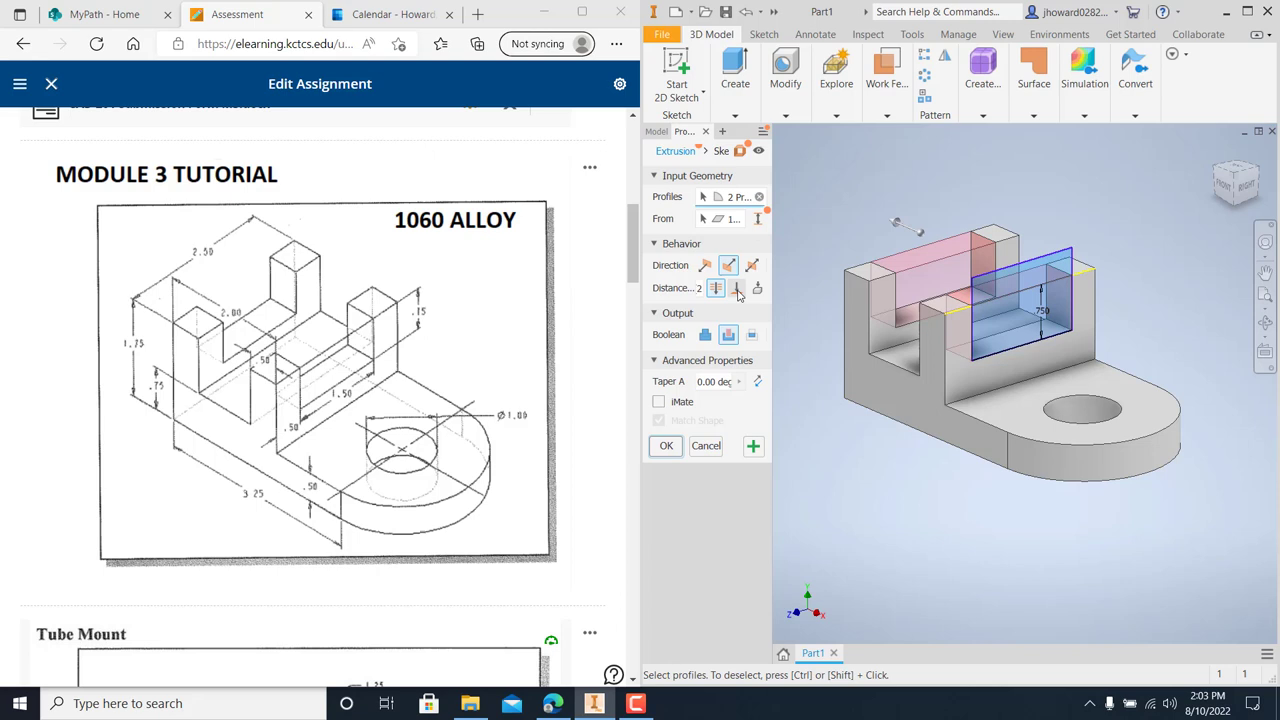
pyautogui.click(665, 446)
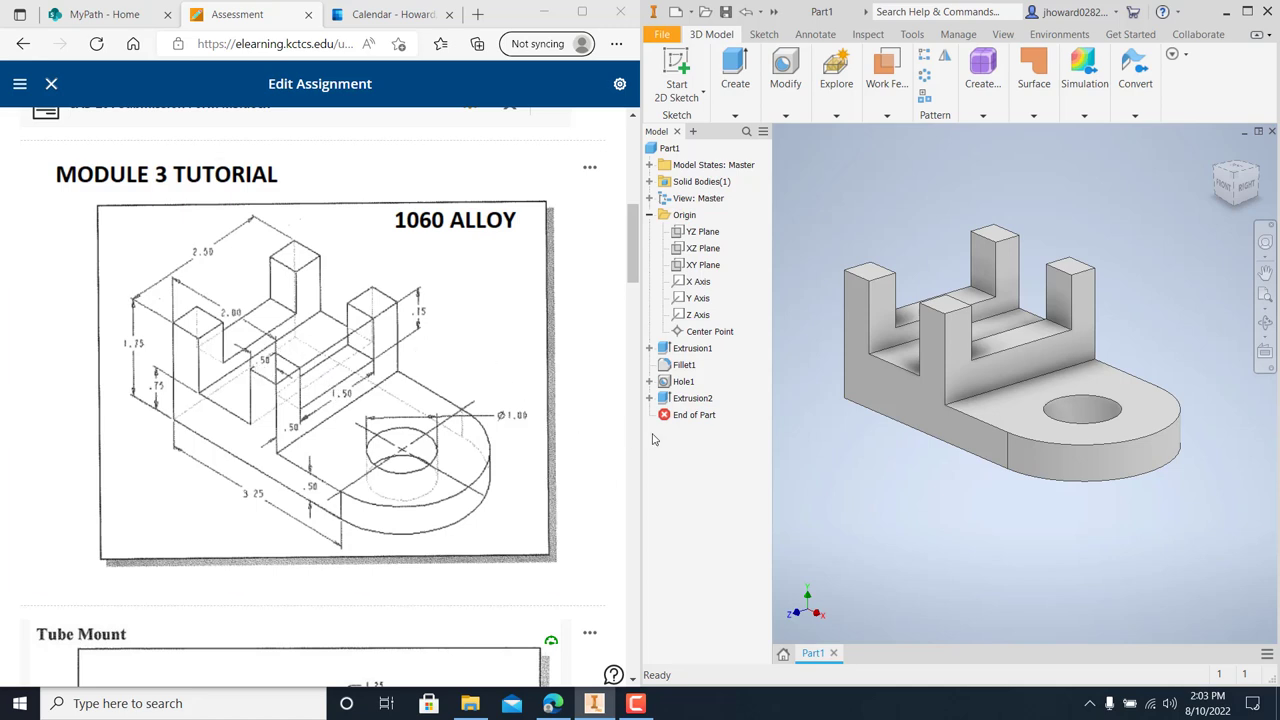
# Expand Extrusion2 in the Model browser to show Sketch3, then select Extrusion2
pyautogui.click(684, 364)
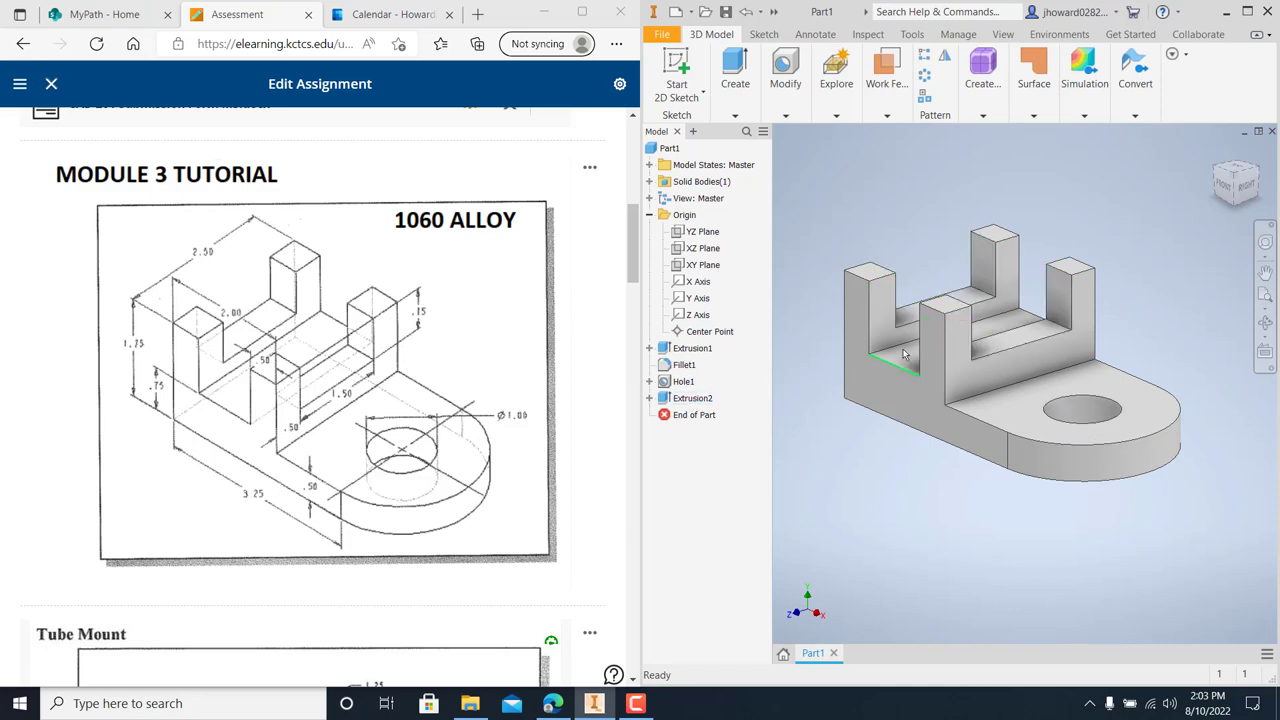
pyautogui.moveTo(955, 313)
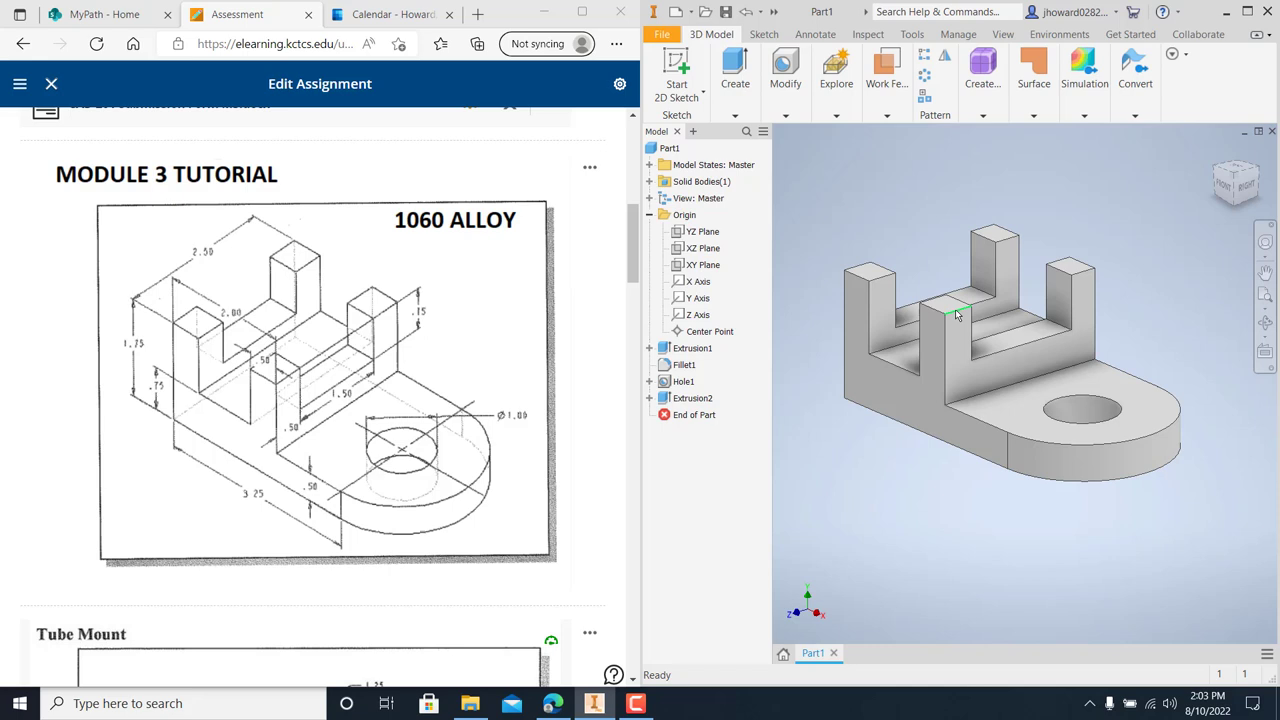
pyautogui.moveTo(1085, 273)
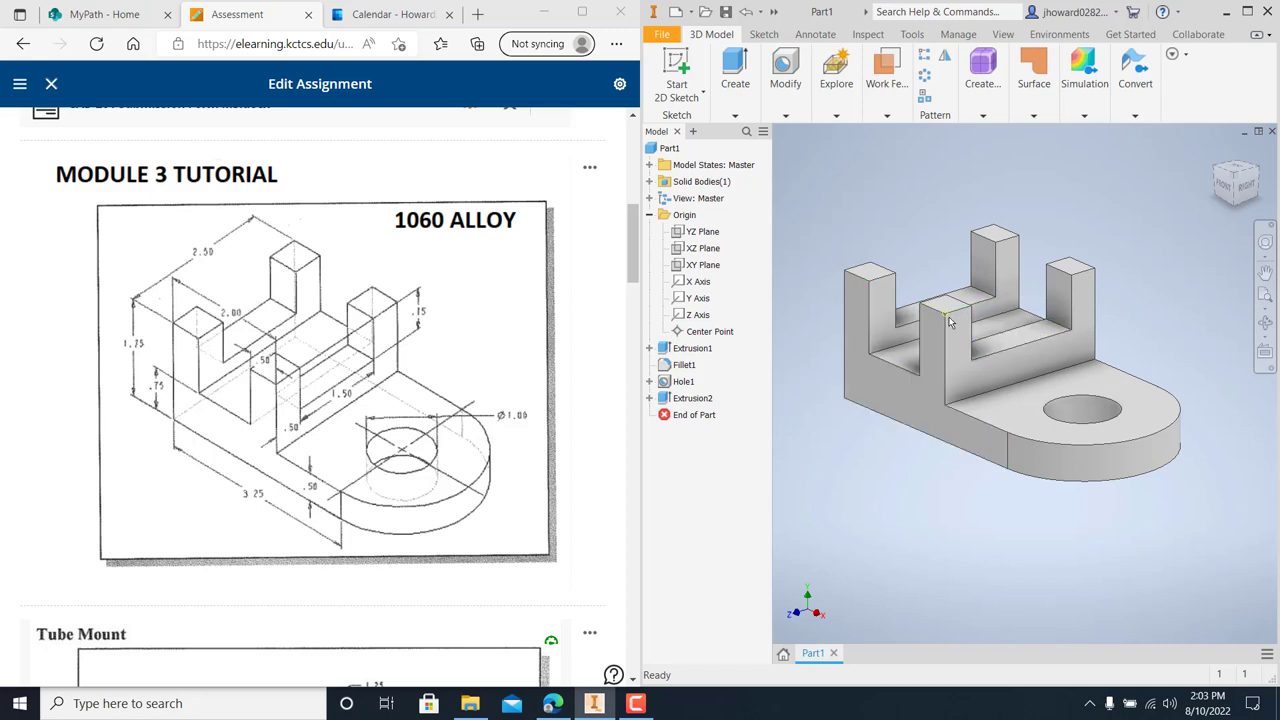
pyautogui.moveTo(980, 330)
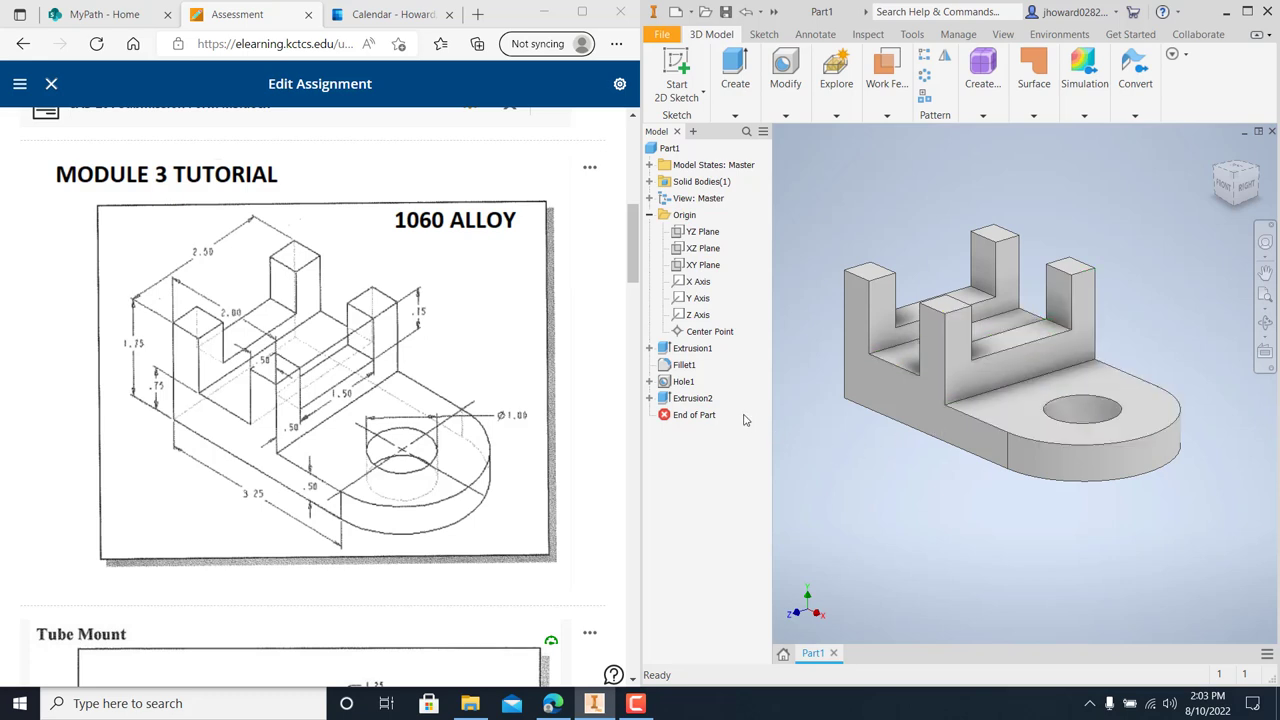
pyautogui.click(693, 398)
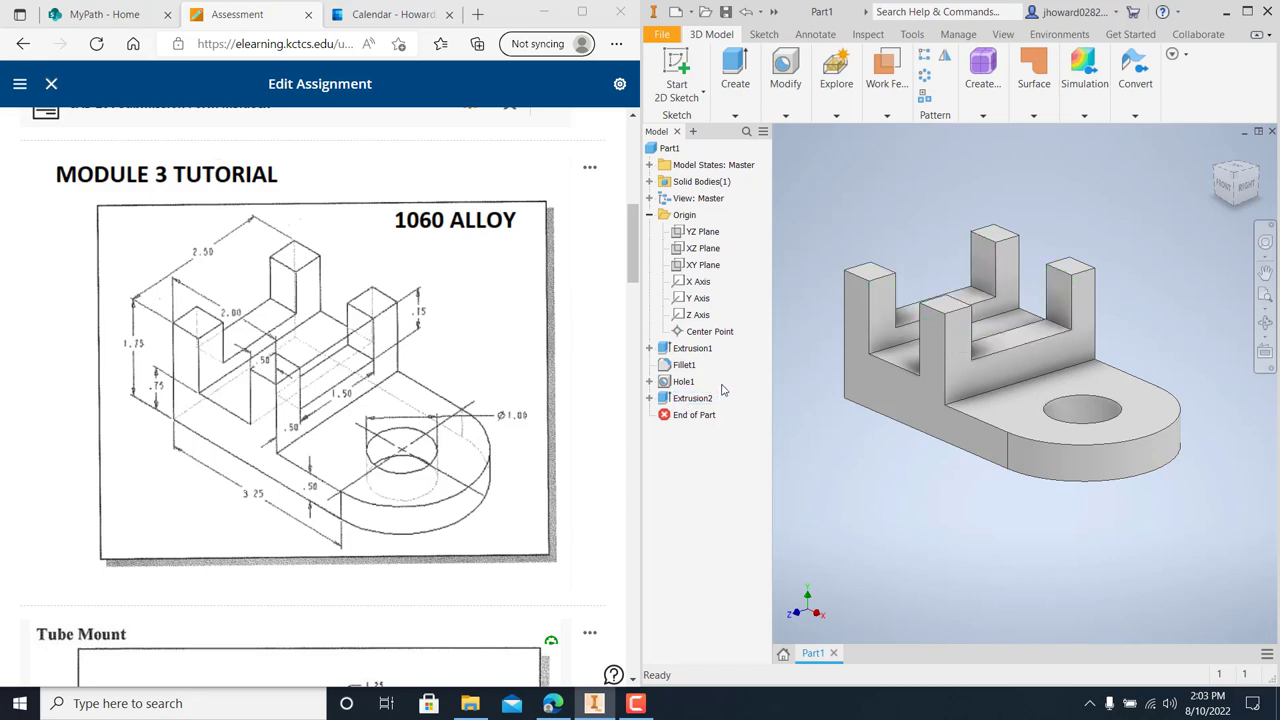
pyautogui.click(693, 398)
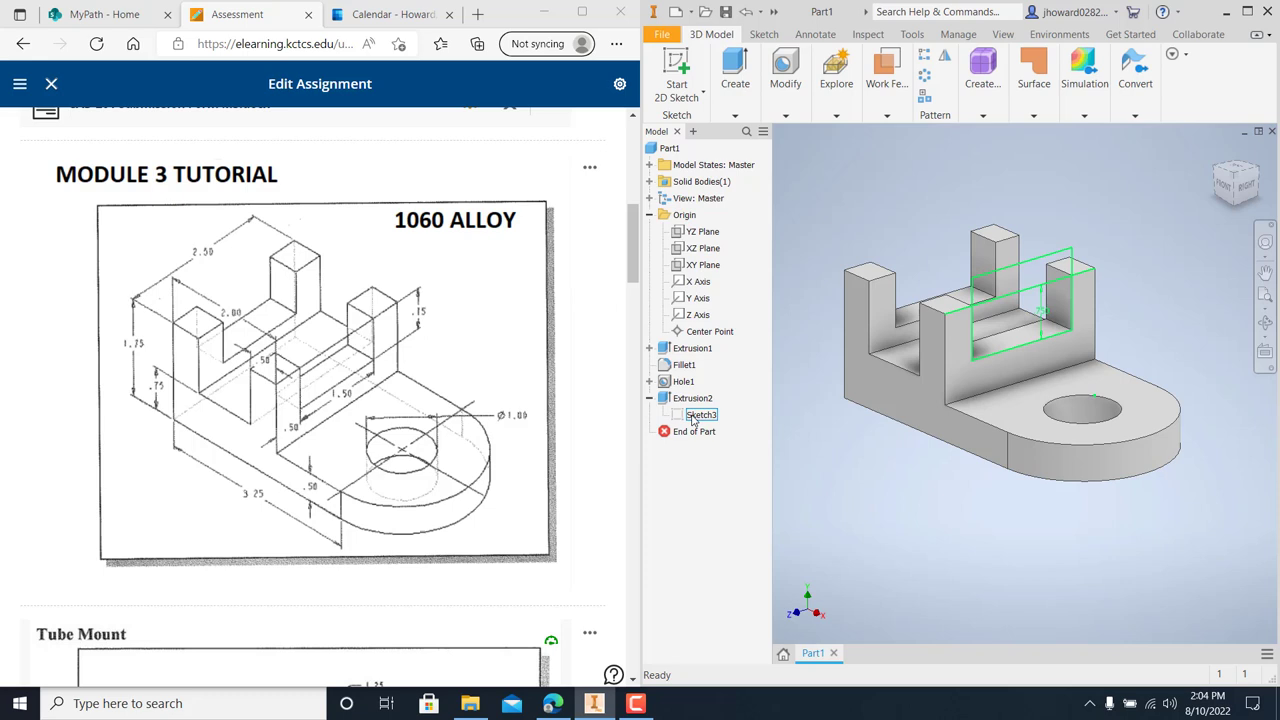
pyautogui.click(692, 398)
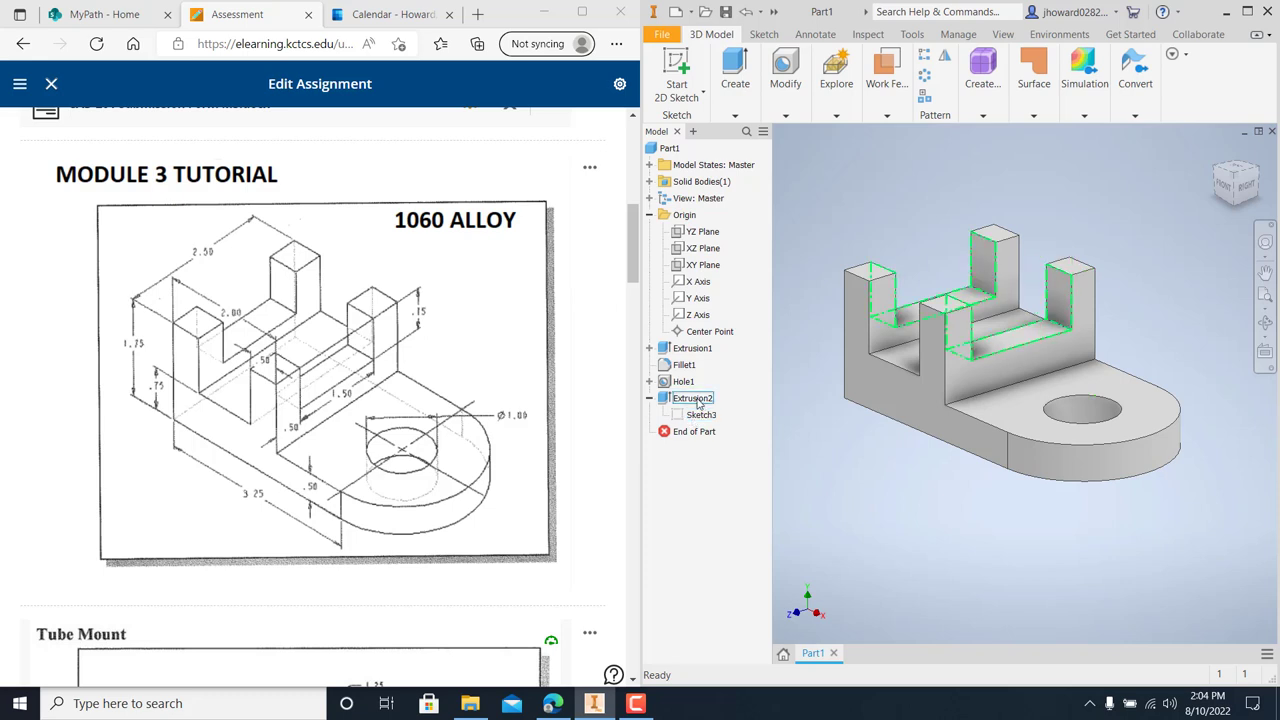
pyautogui.moveTo(693, 405)
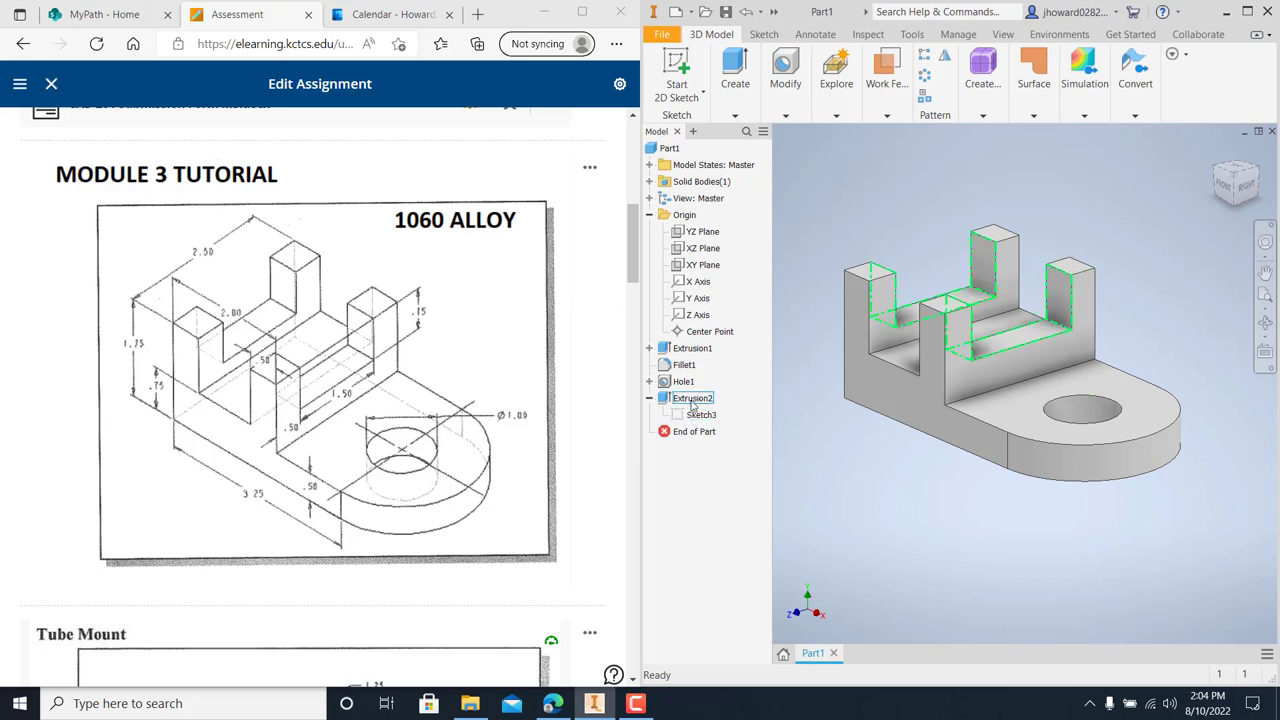
# Reopen Sketch3 for editing from the Model browser
pyautogui.click(700, 414)
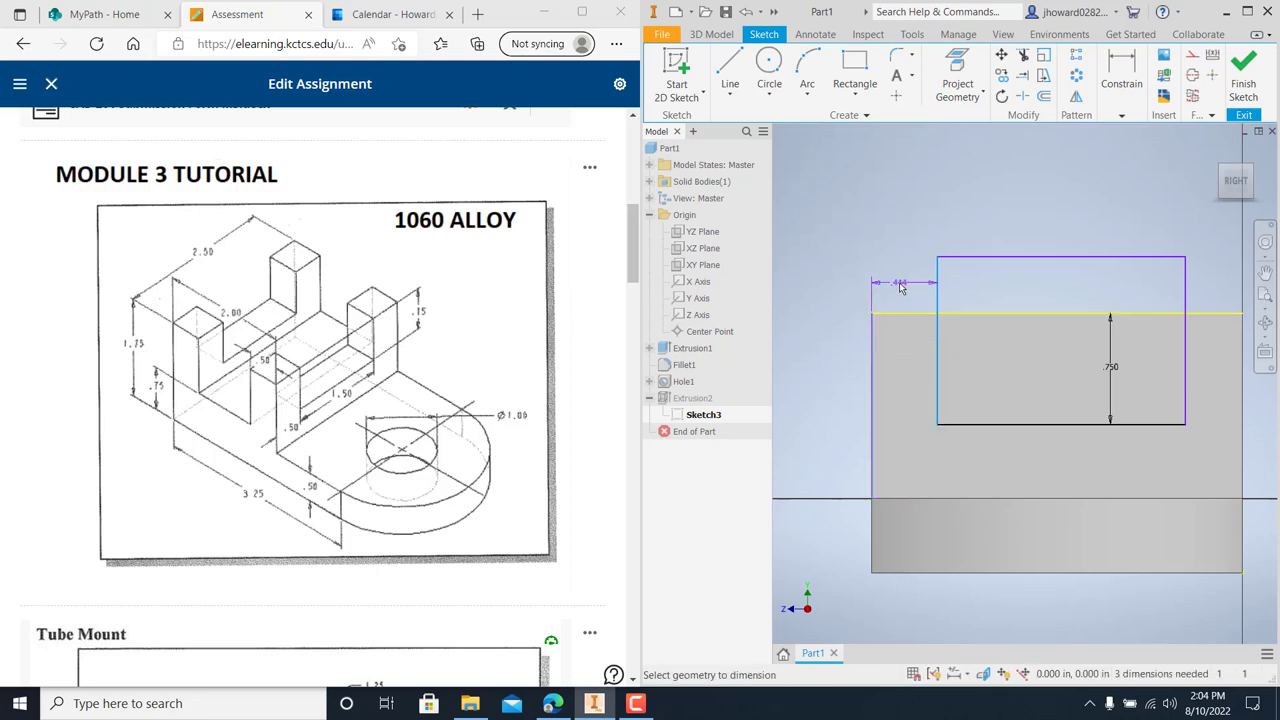
# Dimension the slot rectangle with a .5 offset and 1.5 width, then finish the sketch
pyautogui.click(900, 283)
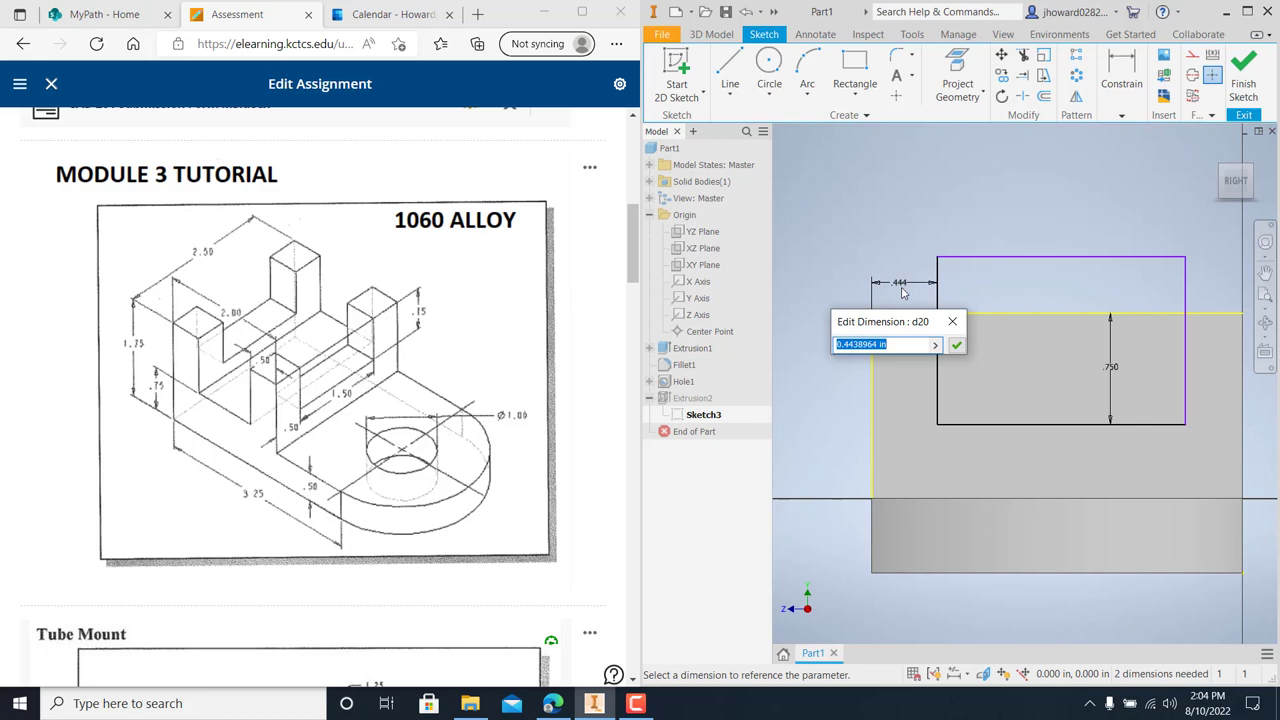
pyautogui.write('.5')
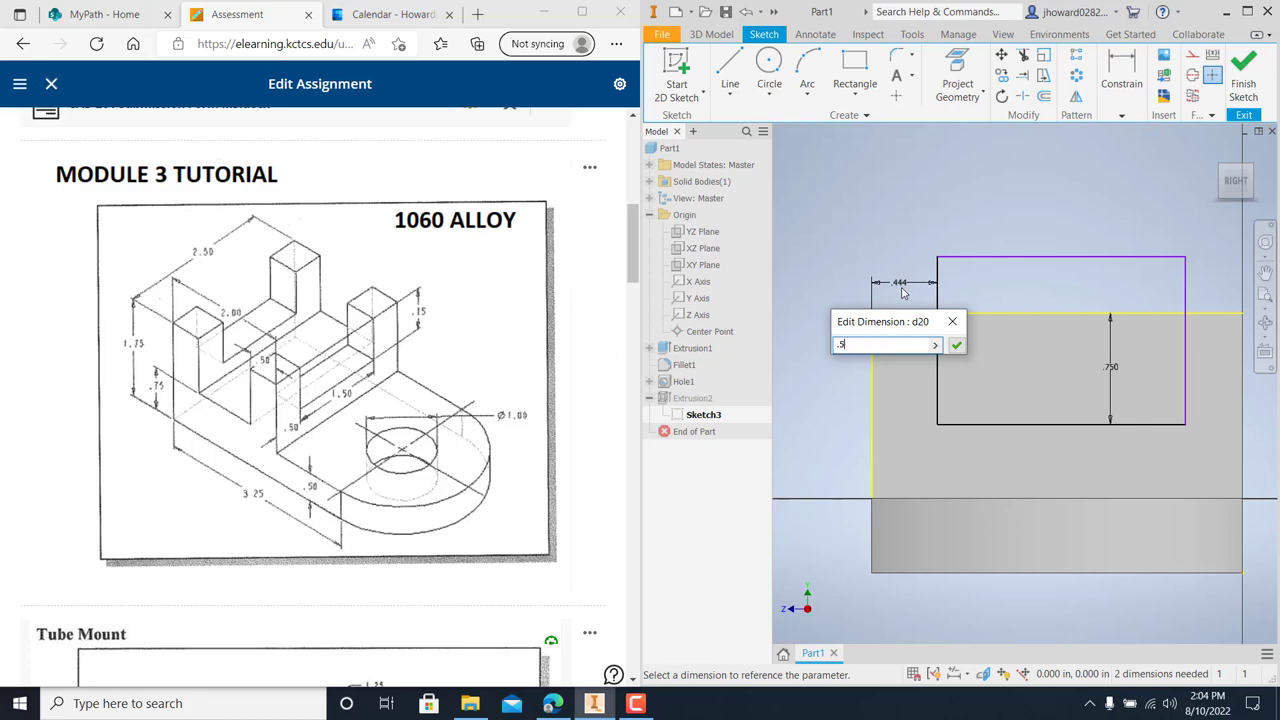
pyautogui.click(956, 344)
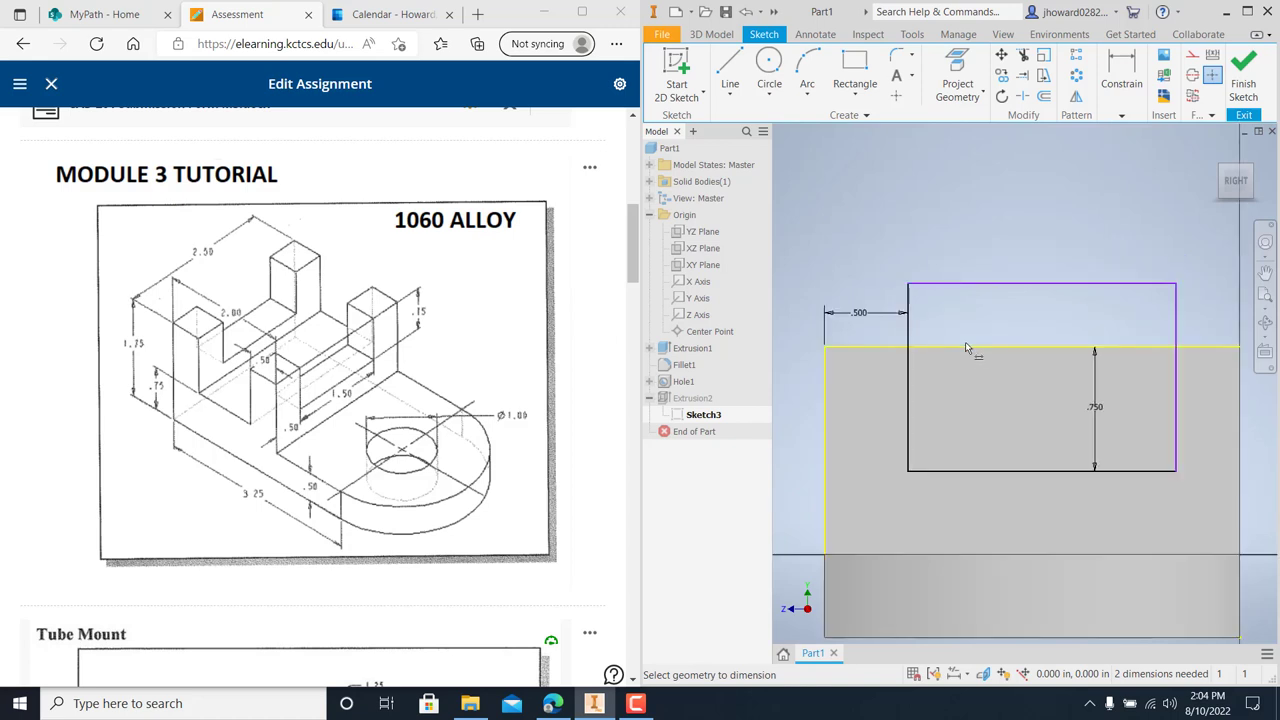
pyautogui.click(1040, 255)
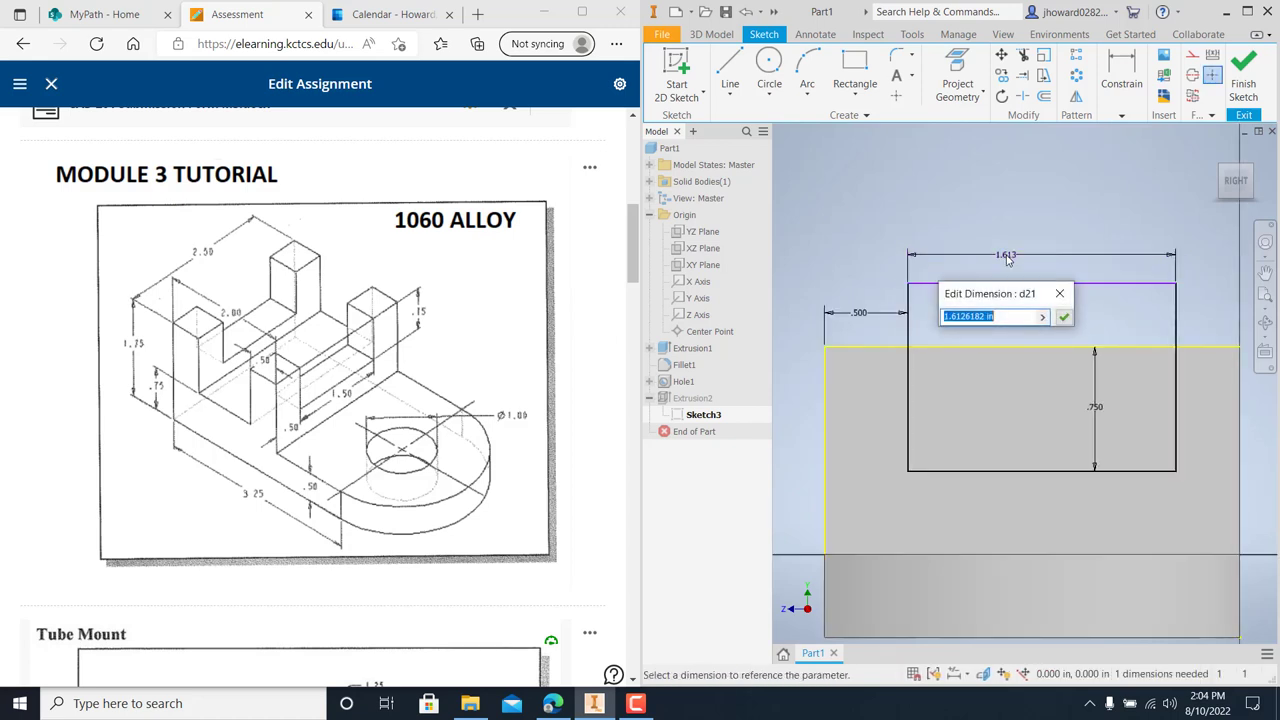
pyautogui.click(1063, 316)
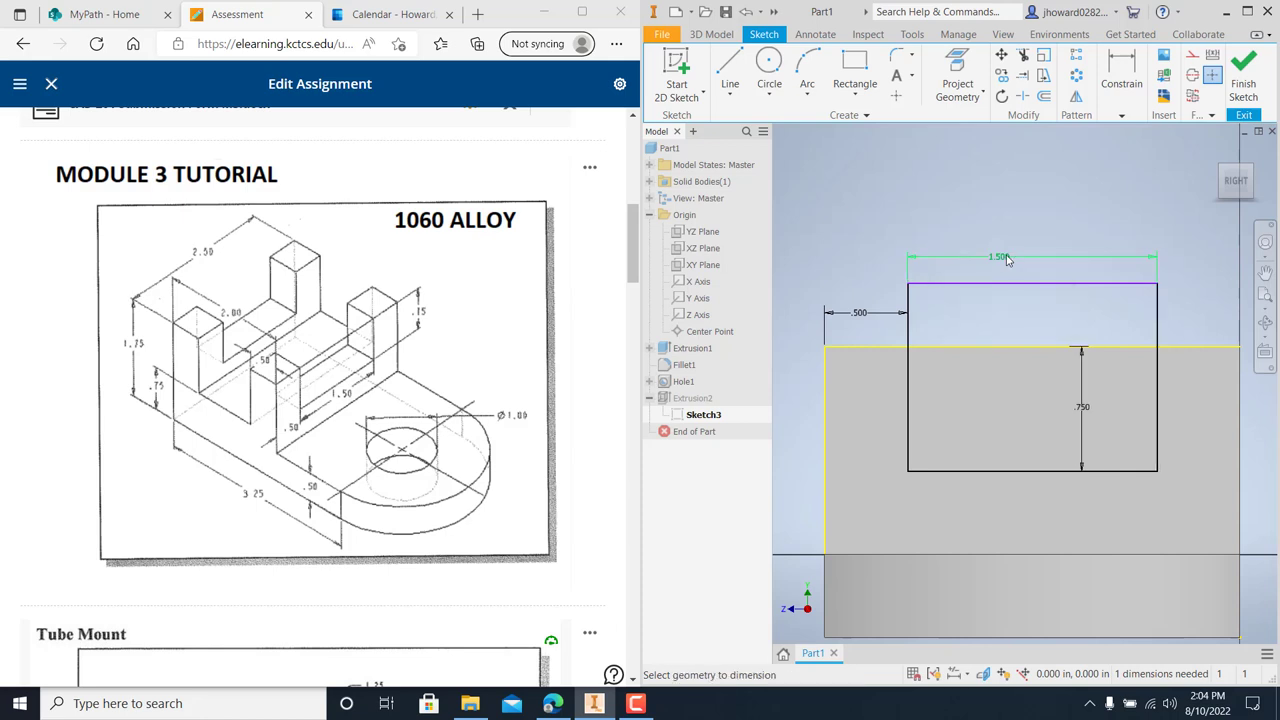
pyautogui.click(1243, 65)
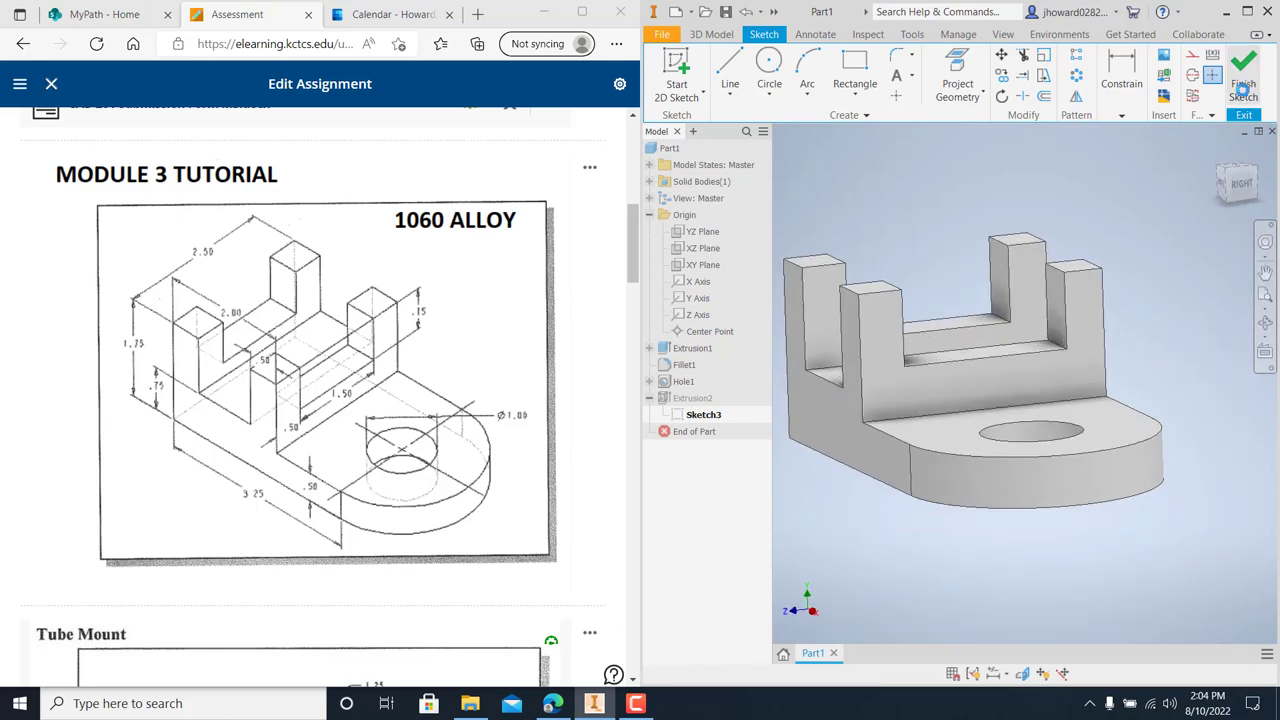
pyautogui.click(1243, 70)
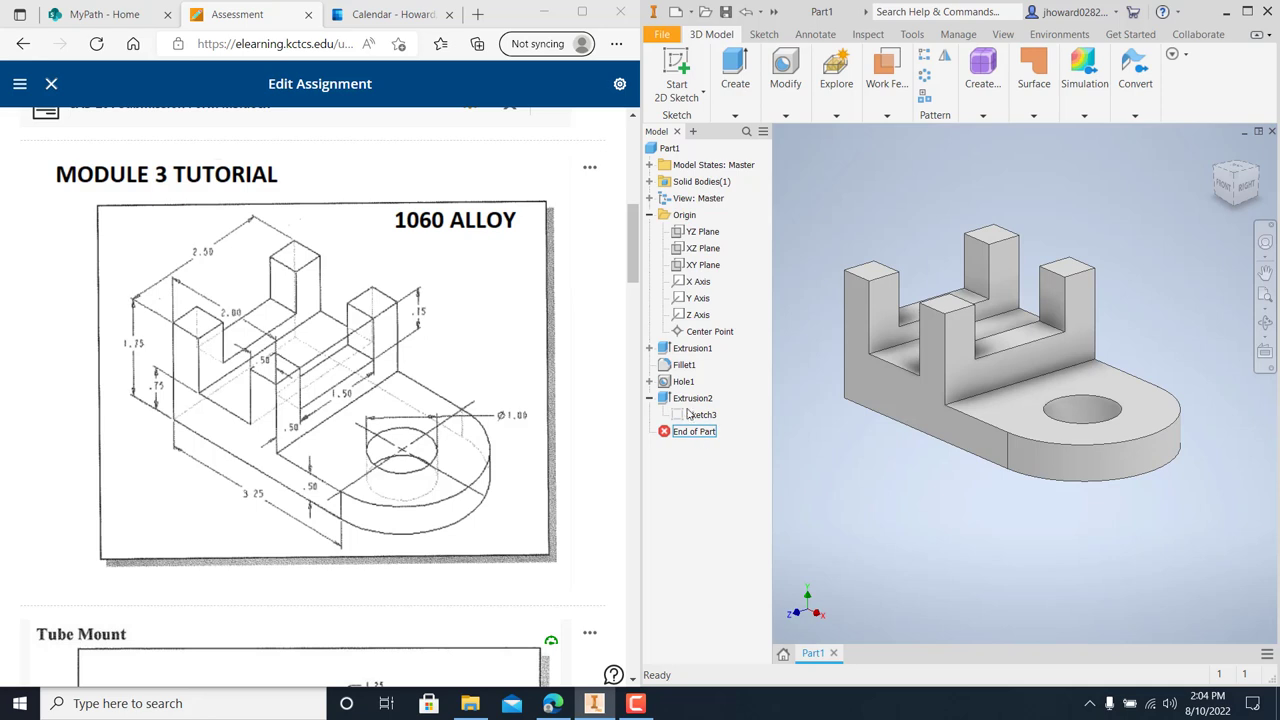
# Collapse Extrusion2 and highlight Extrusion2, Extrusion1, Fillet1 and End of Part in the browser
pyautogui.click(700, 414)
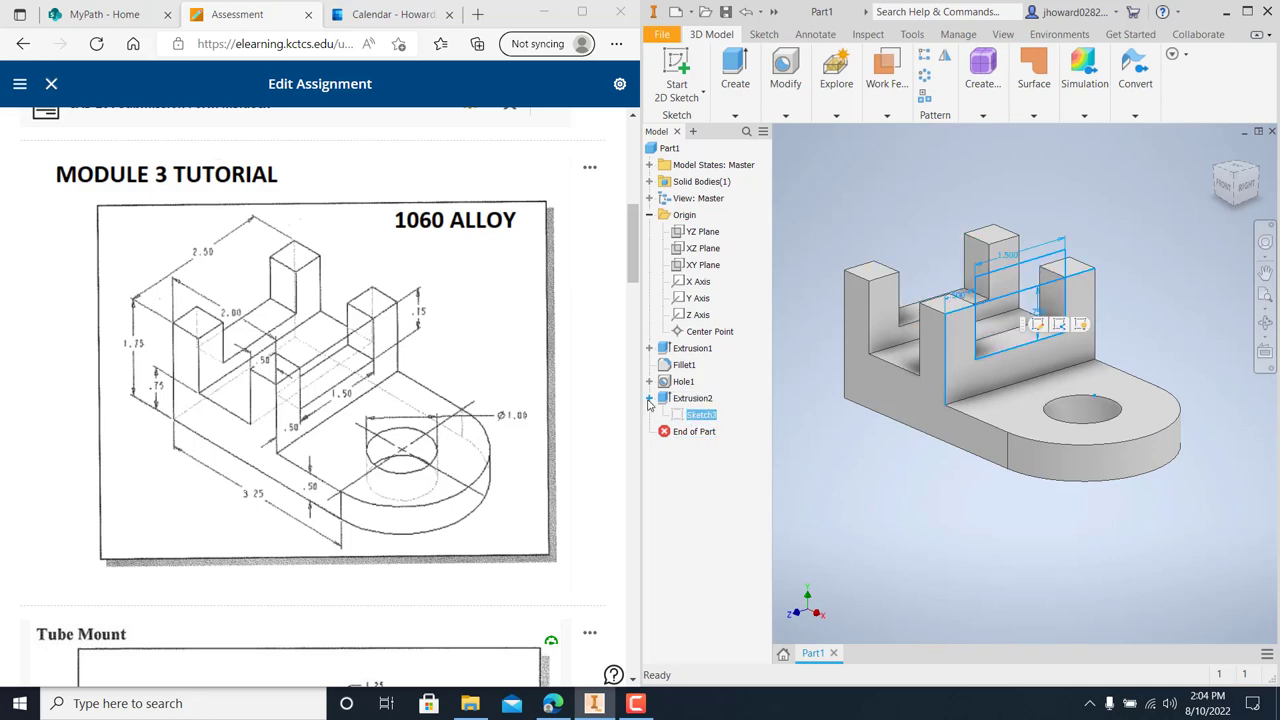
pyautogui.click(649, 398)
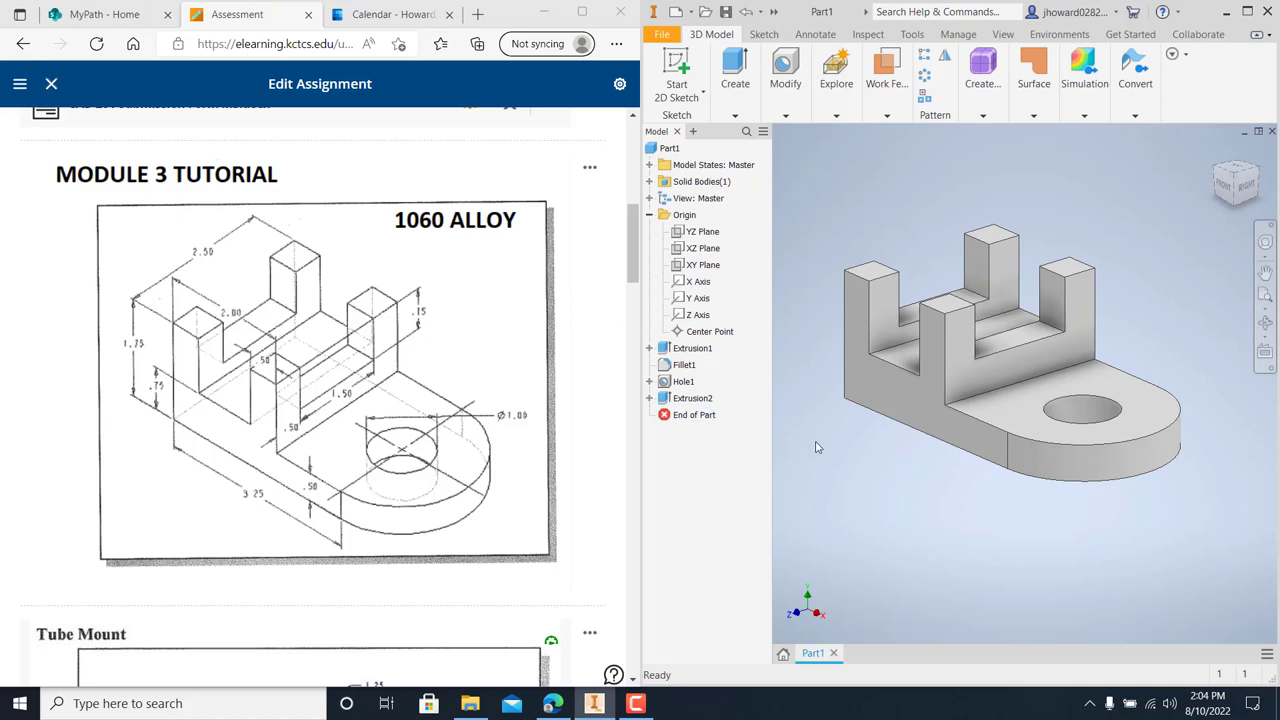
pyautogui.moveTo(1005, 360)
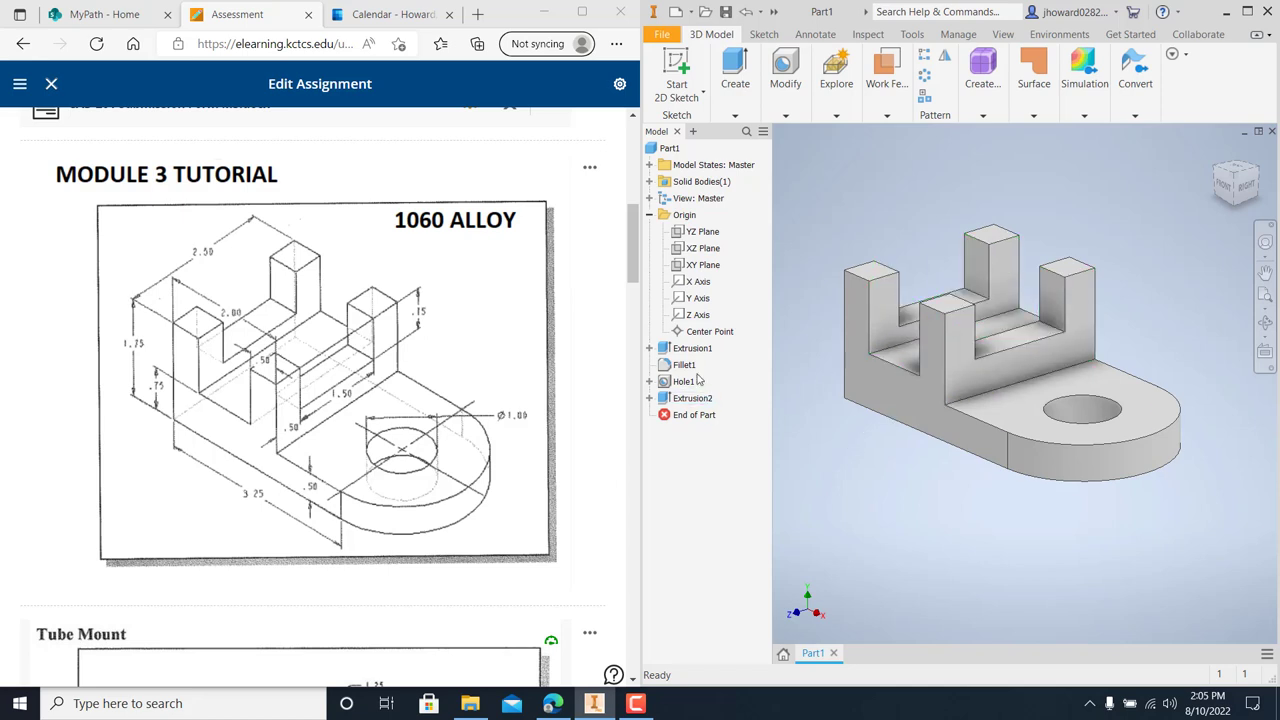
pyautogui.click(692, 398)
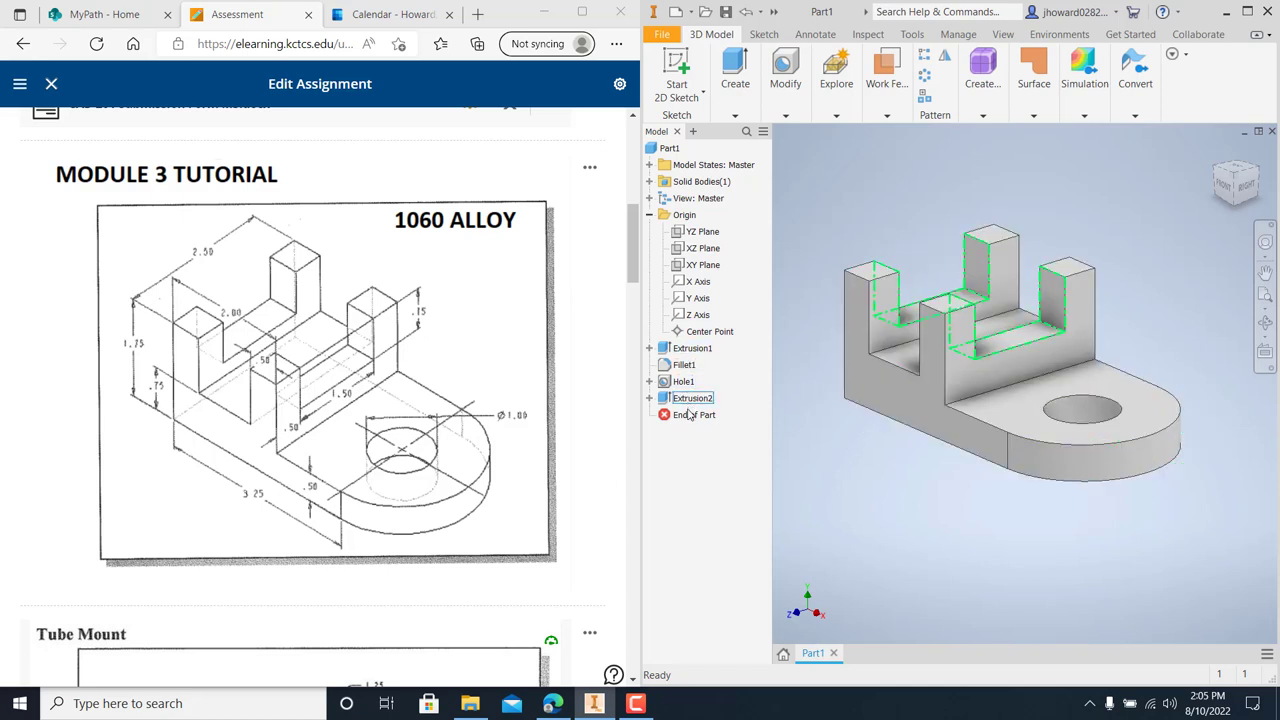
pyautogui.click(692, 348)
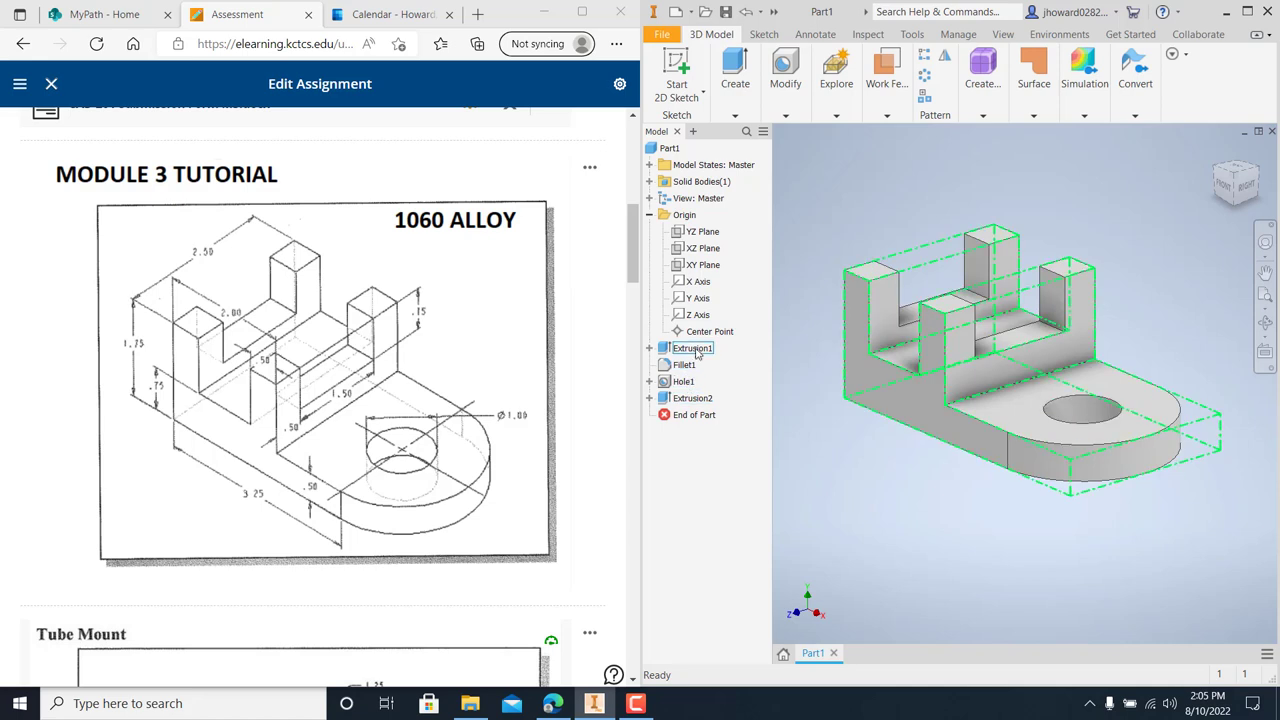
pyautogui.click(683, 364)
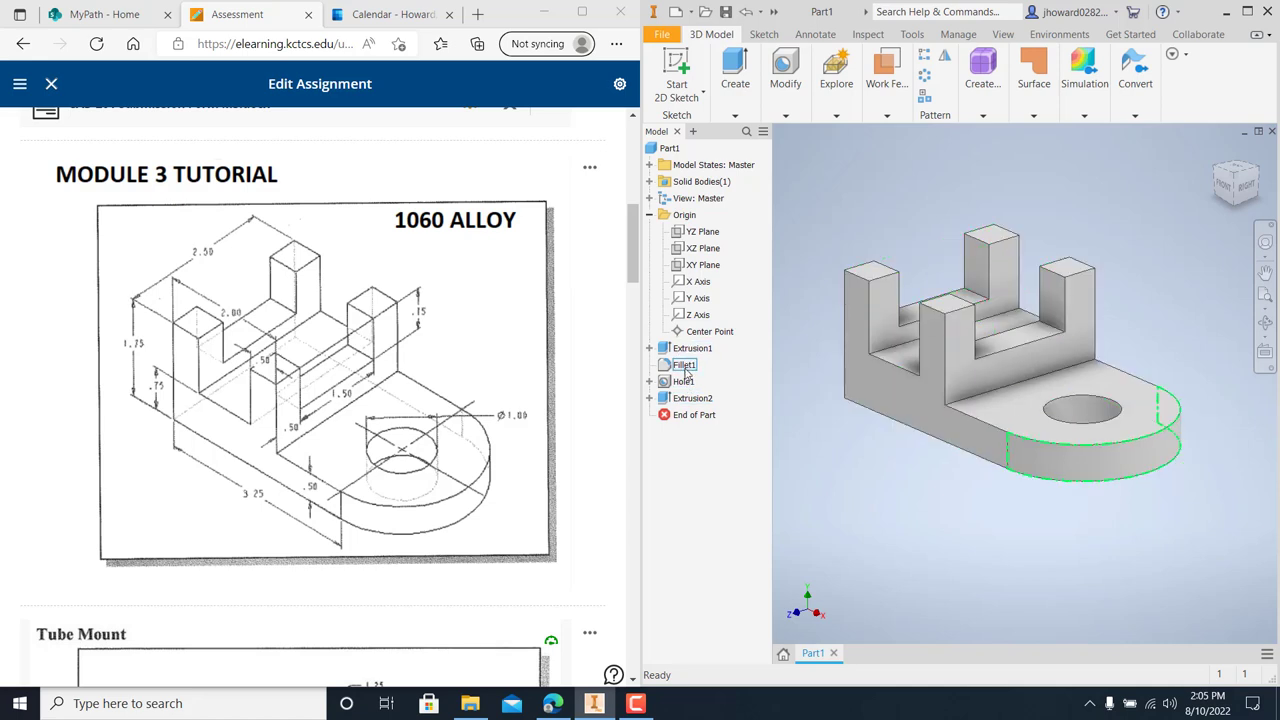
pyautogui.click(694, 414)
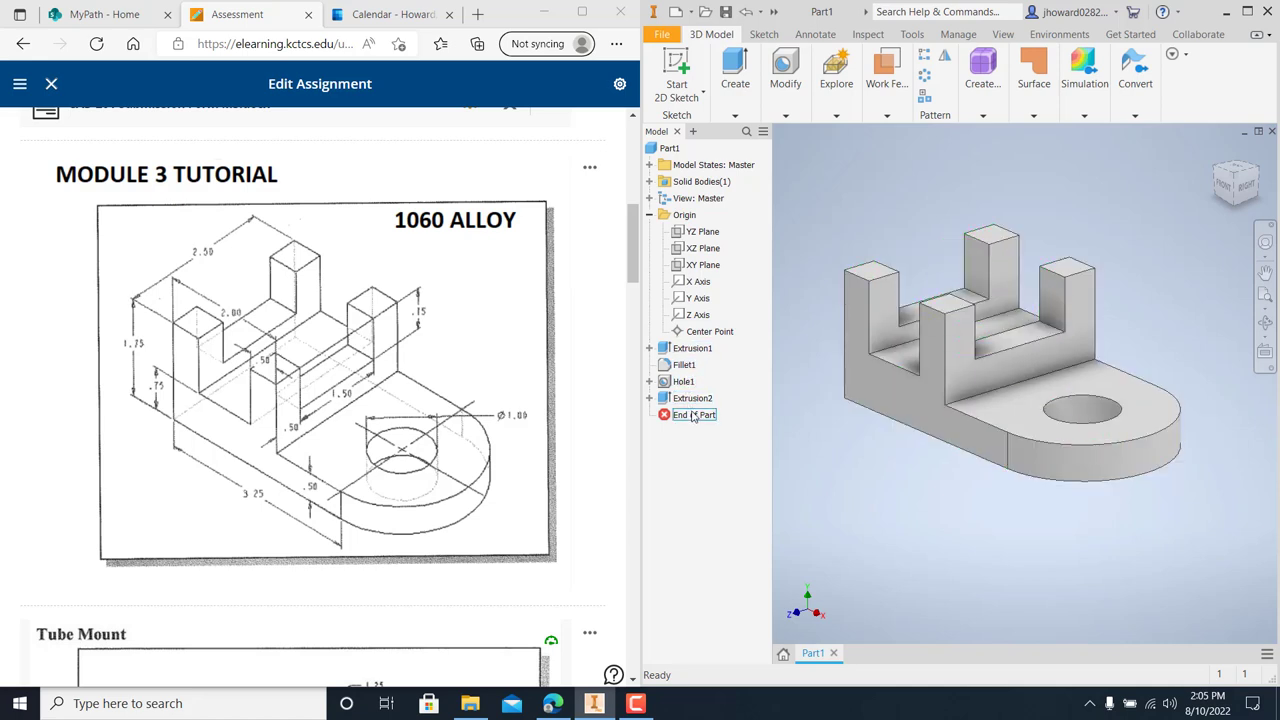
# Clear the selection, expand Extrusion1 to reveal Sketch1, and select Extrusion1
pyautogui.click(684, 364)
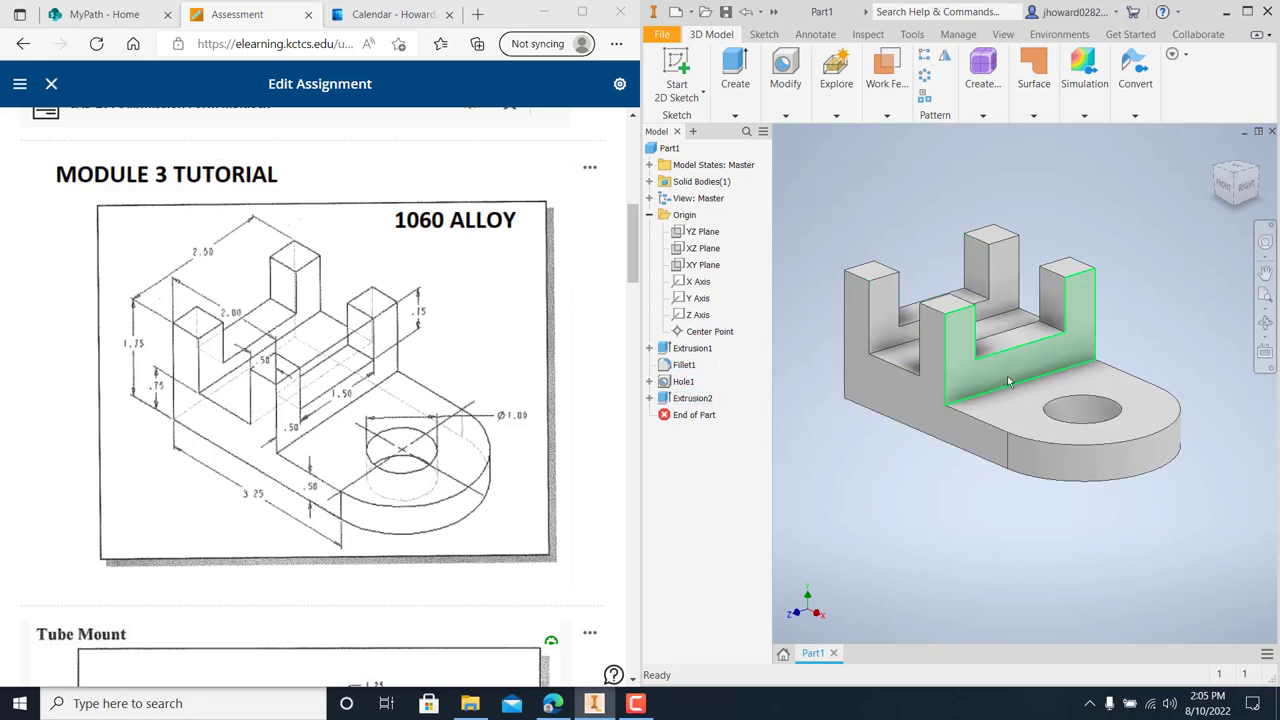
pyautogui.click(805, 408)
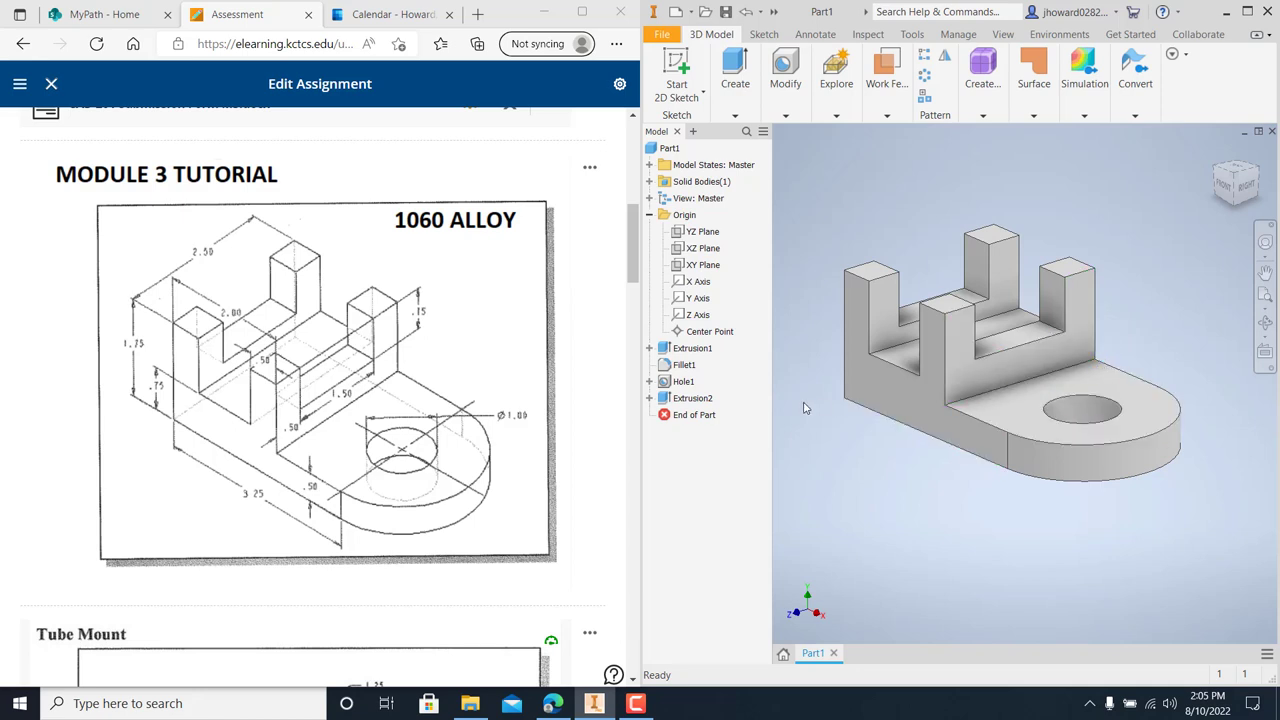
pyautogui.moveTo(715, 366)
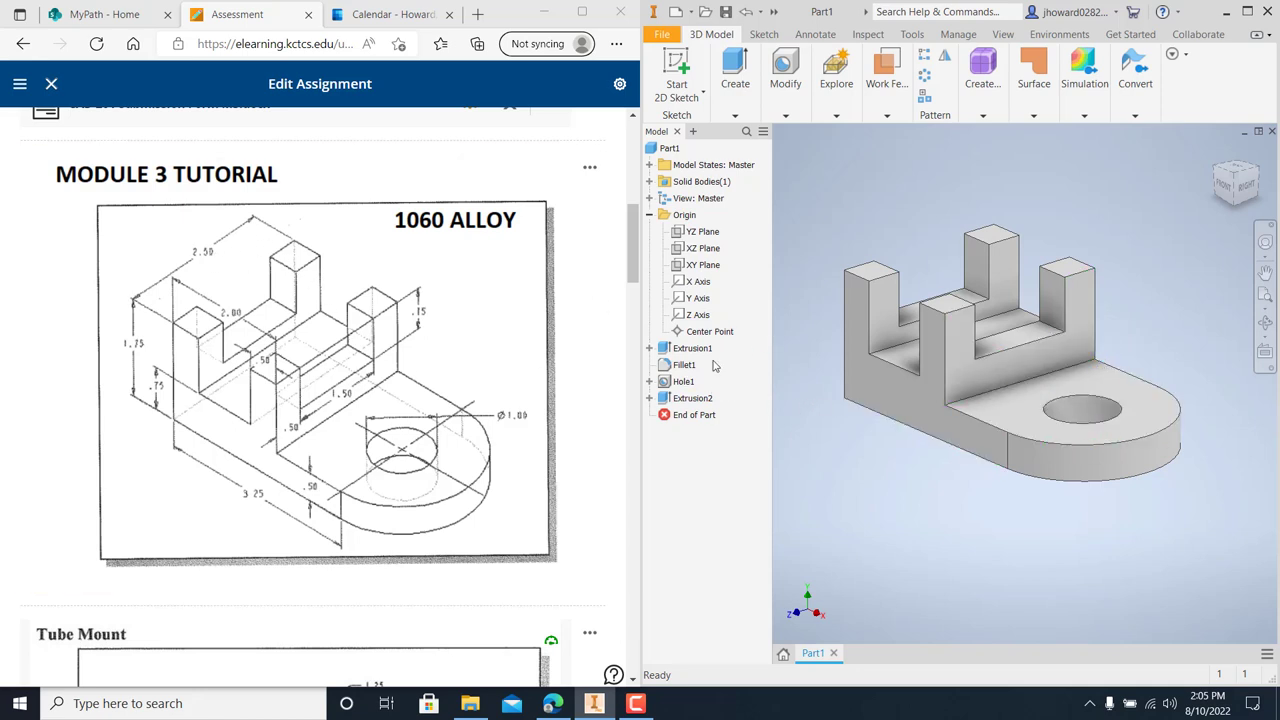
pyautogui.click(692, 347)
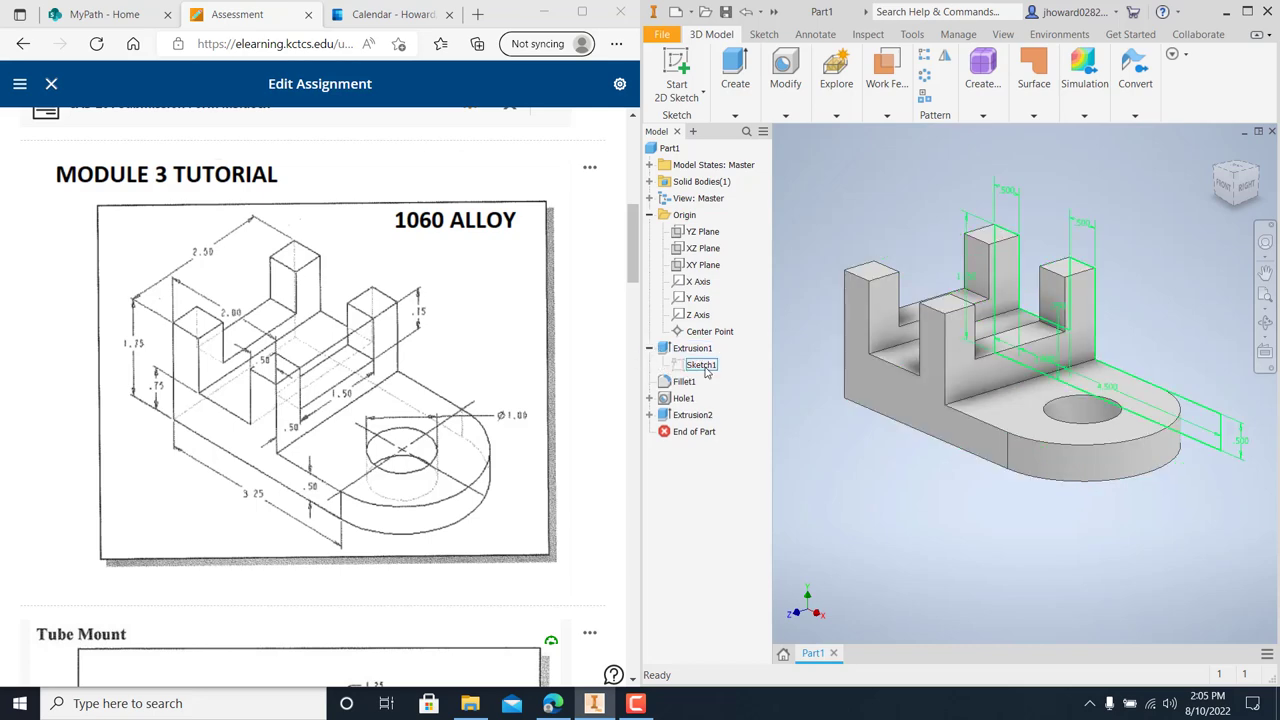
pyautogui.click(693, 348)
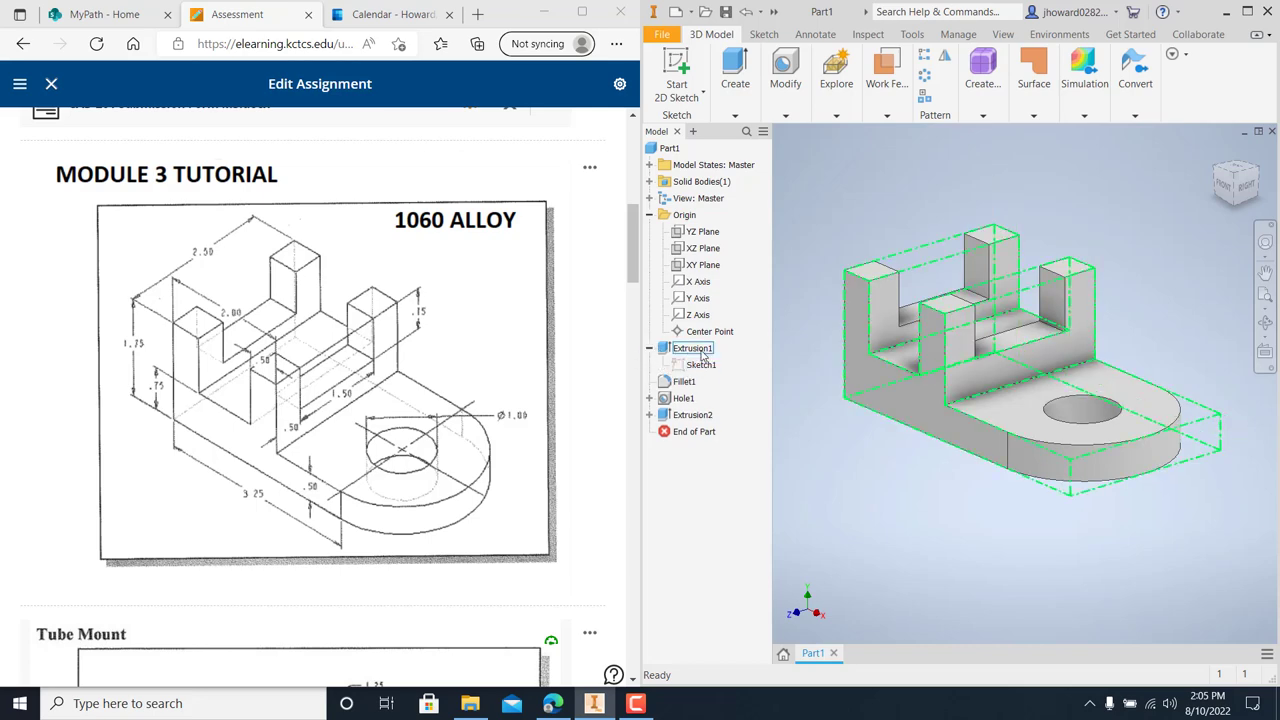
pyautogui.doubleClick(692, 348)
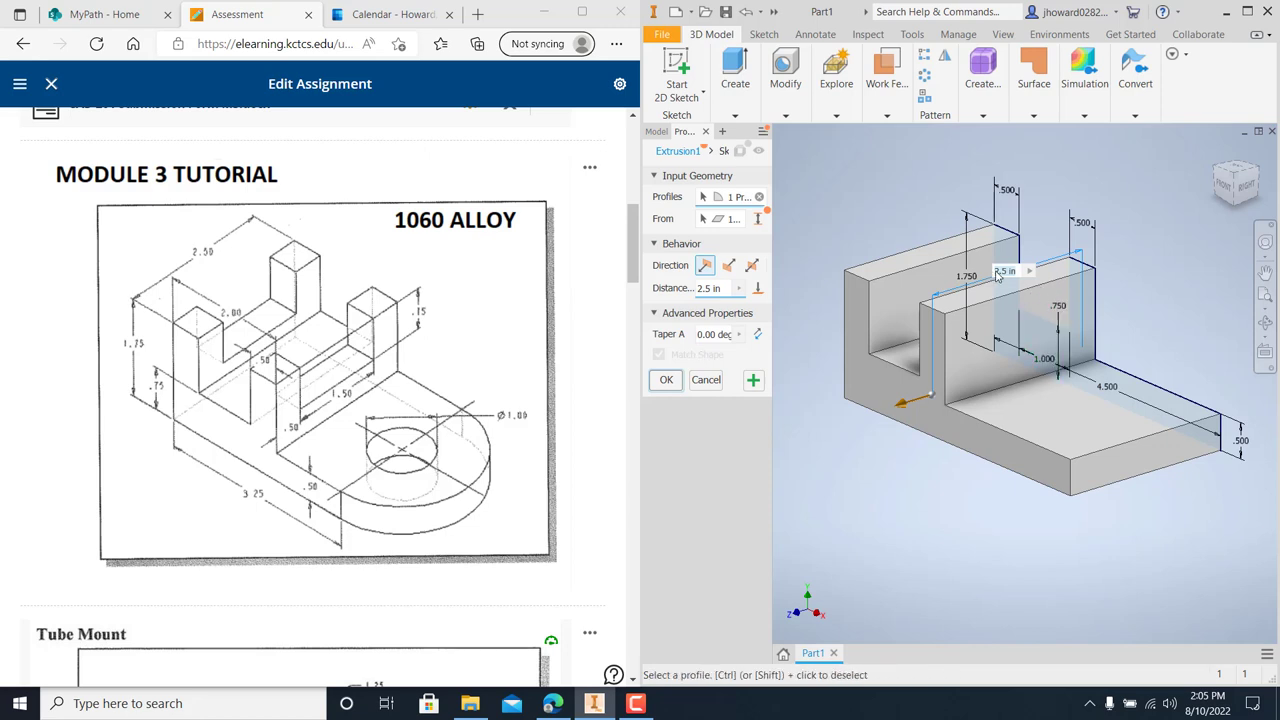
pyautogui.click(665, 380)
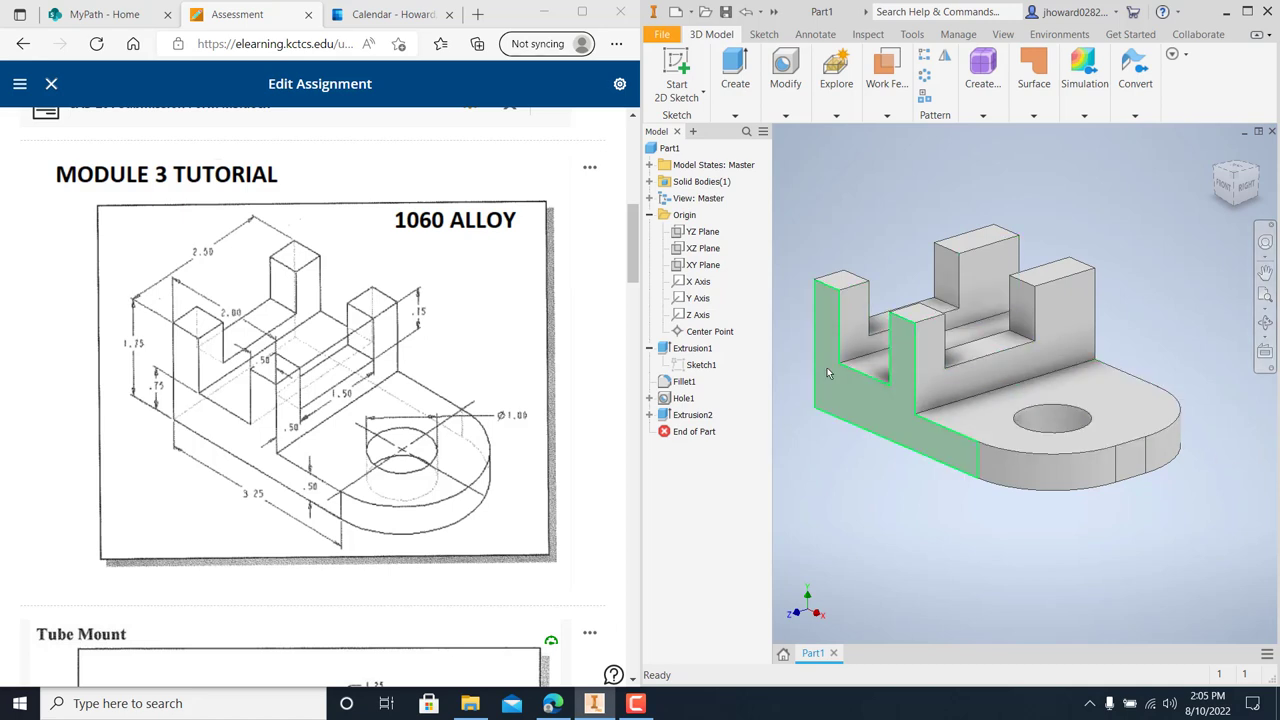
pyautogui.doubleClick(692, 348)
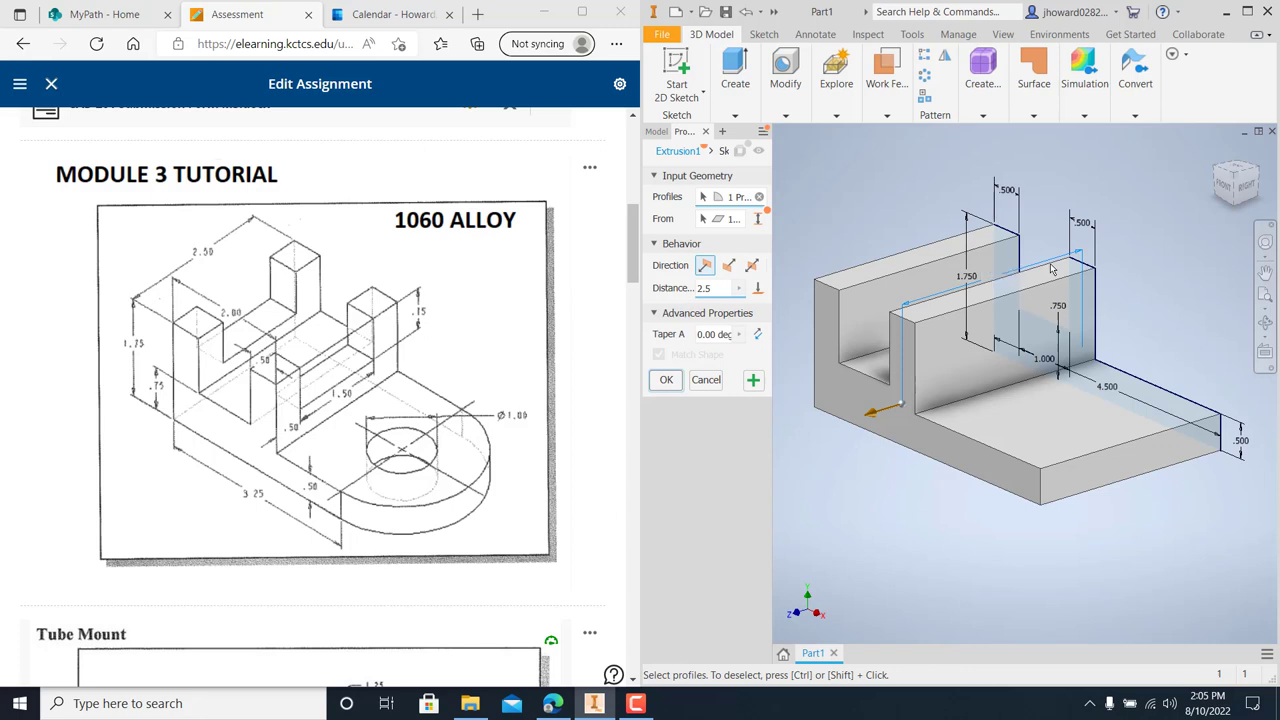
pyautogui.click(665, 379)
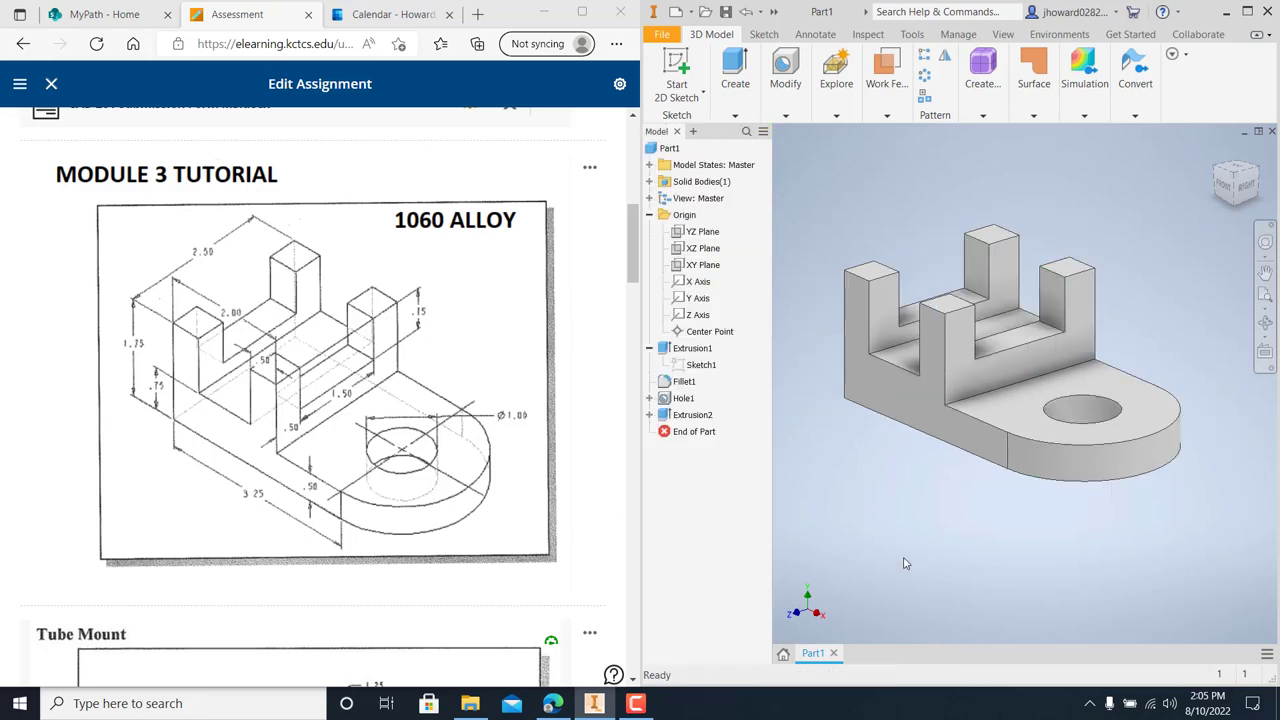
pyautogui.moveTo(990, 337)
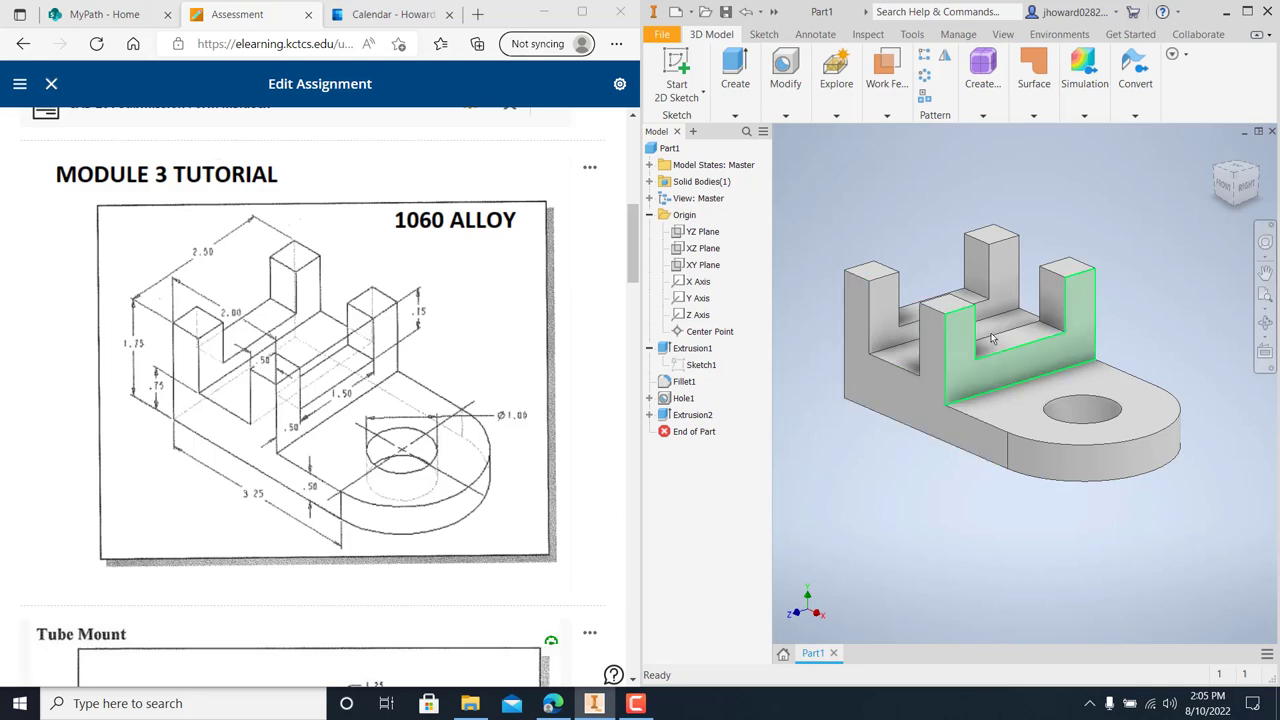
pyautogui.click(915, 422)
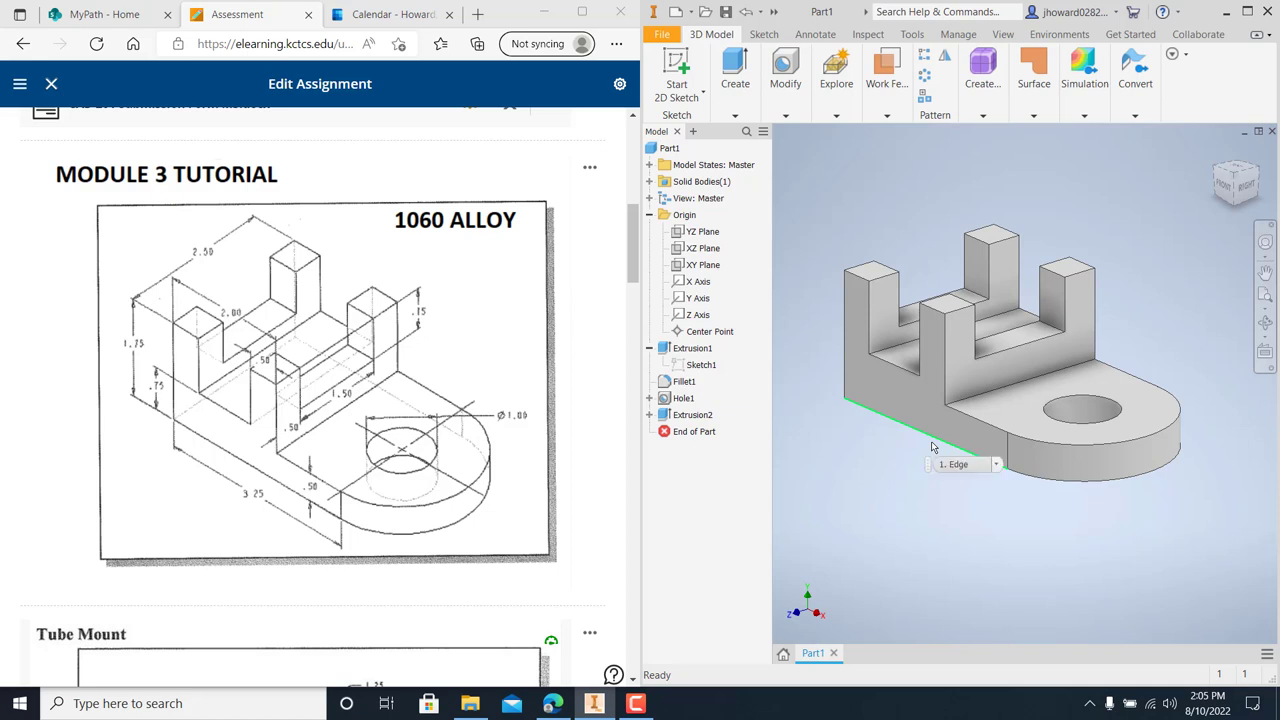
pyautogui.moveTo(950, 447)
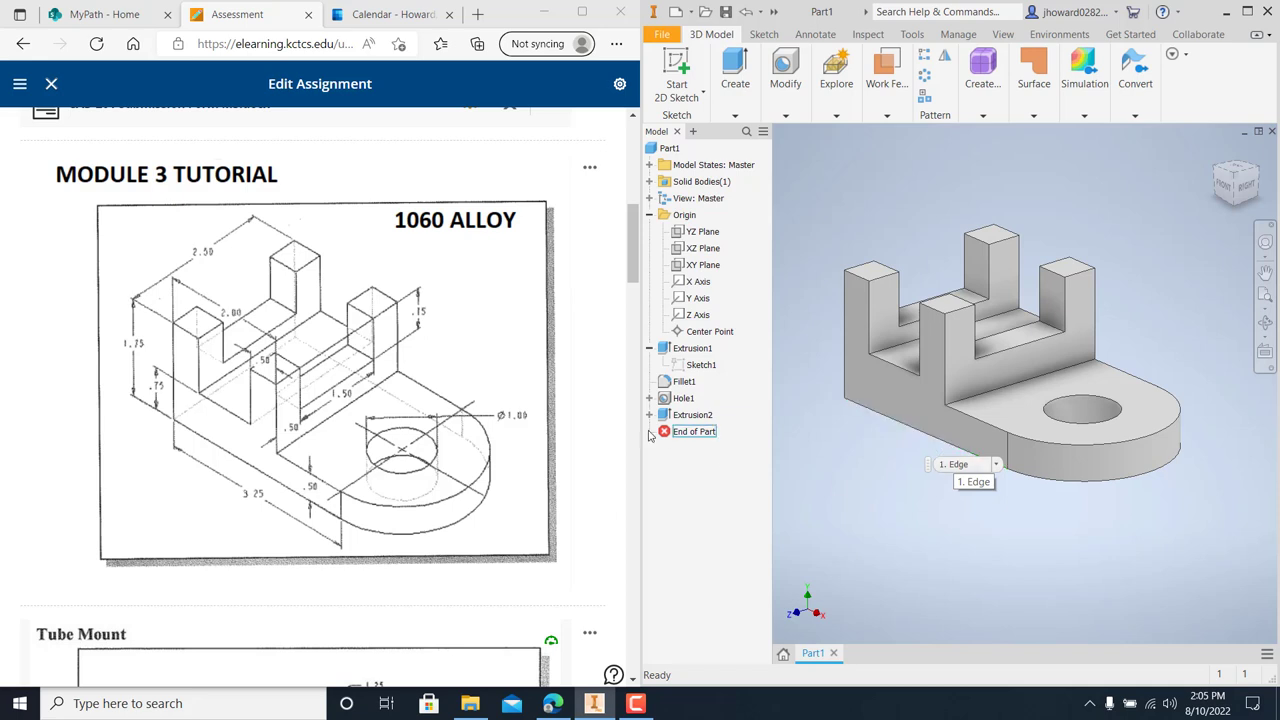
pyautogui.click(975, 270)
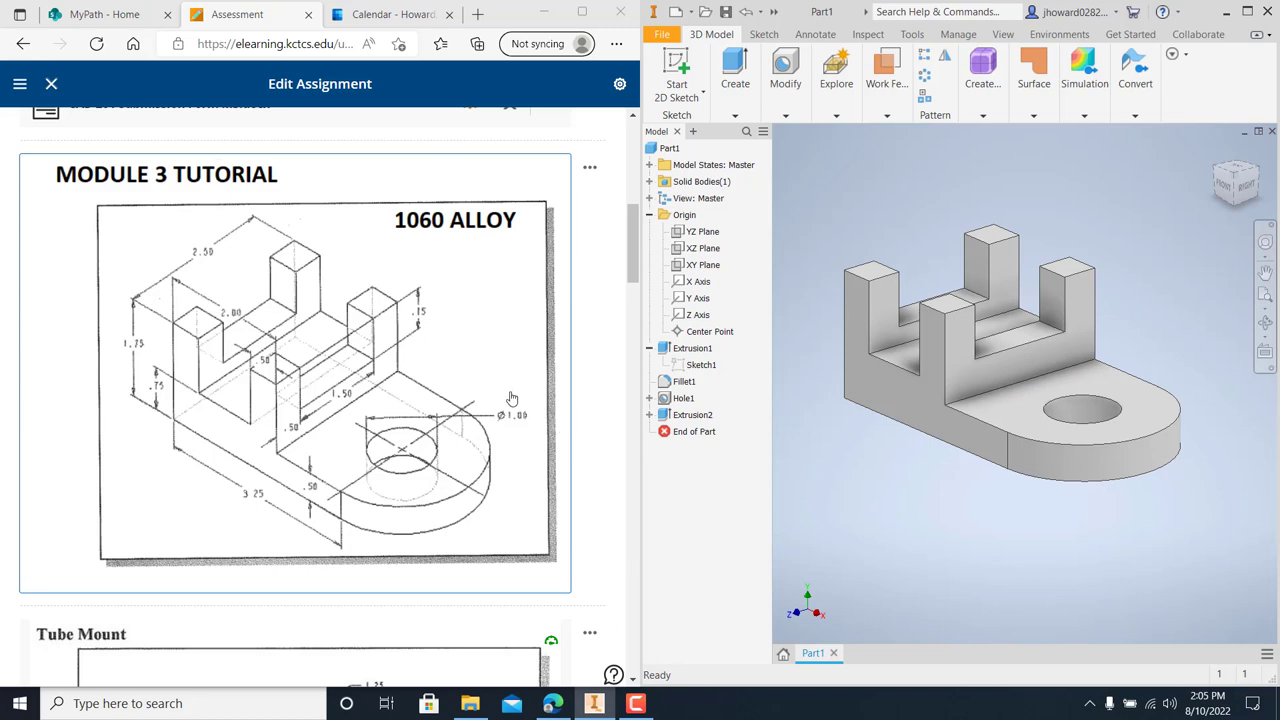
pyautogui.moveTo(502, 400)
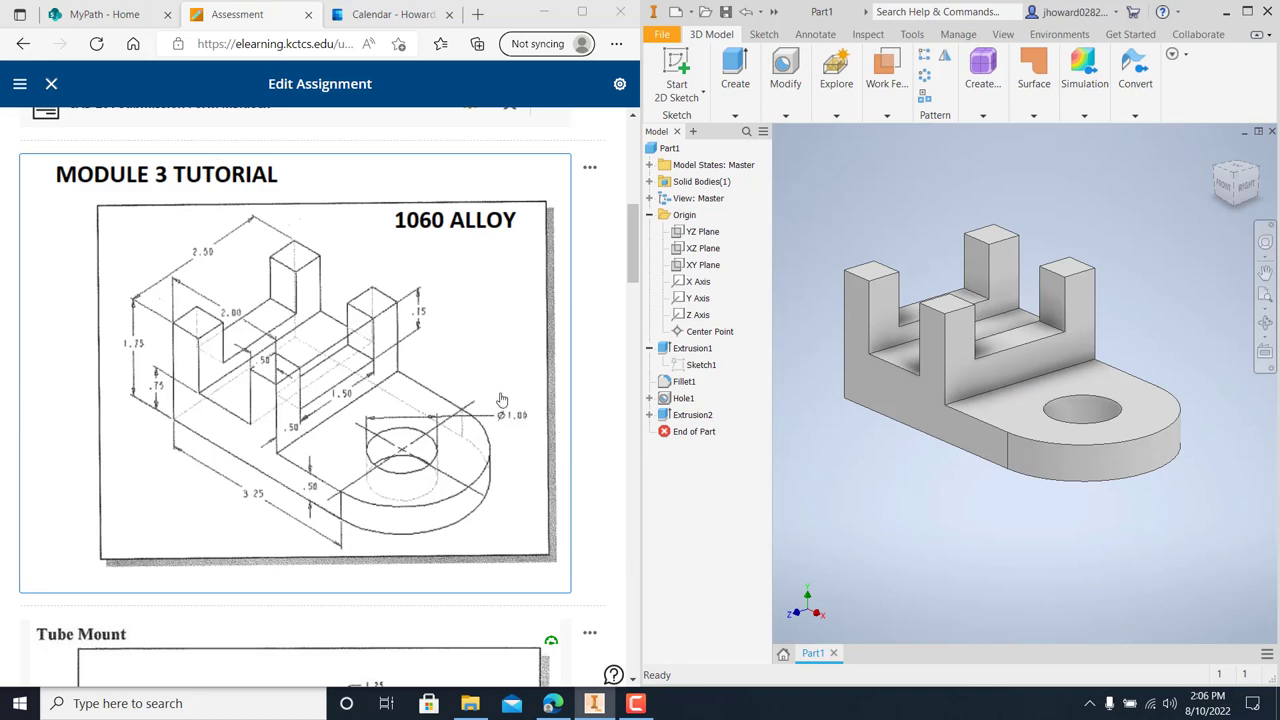
pyautogui.moveTo(242, 485)
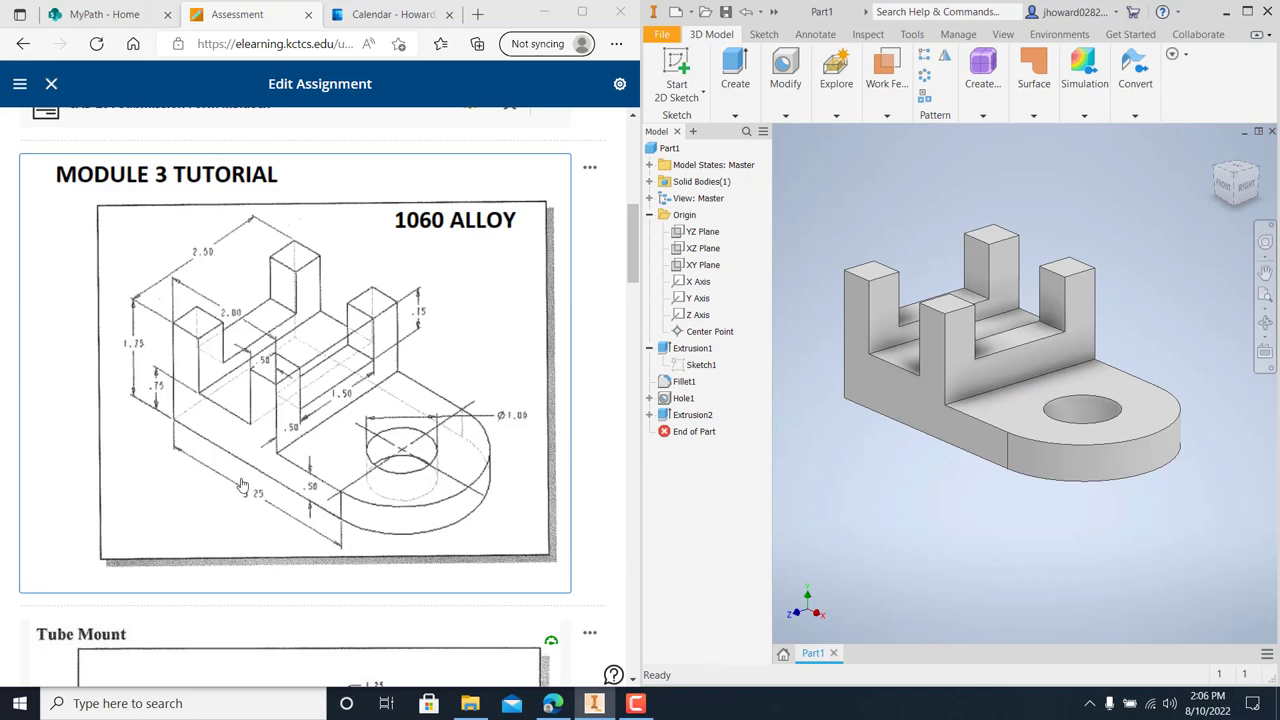
pyautogui.moveTo(348, 403)
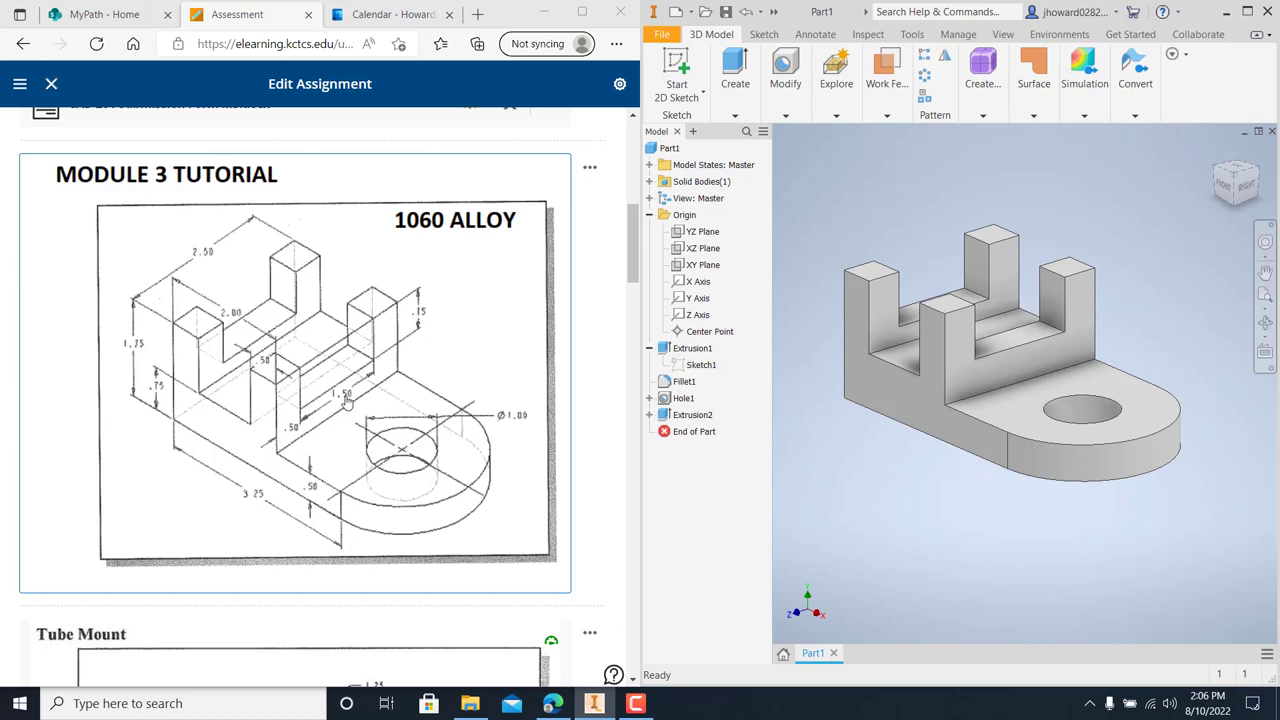
pyautogui.moveTo(503, 235)
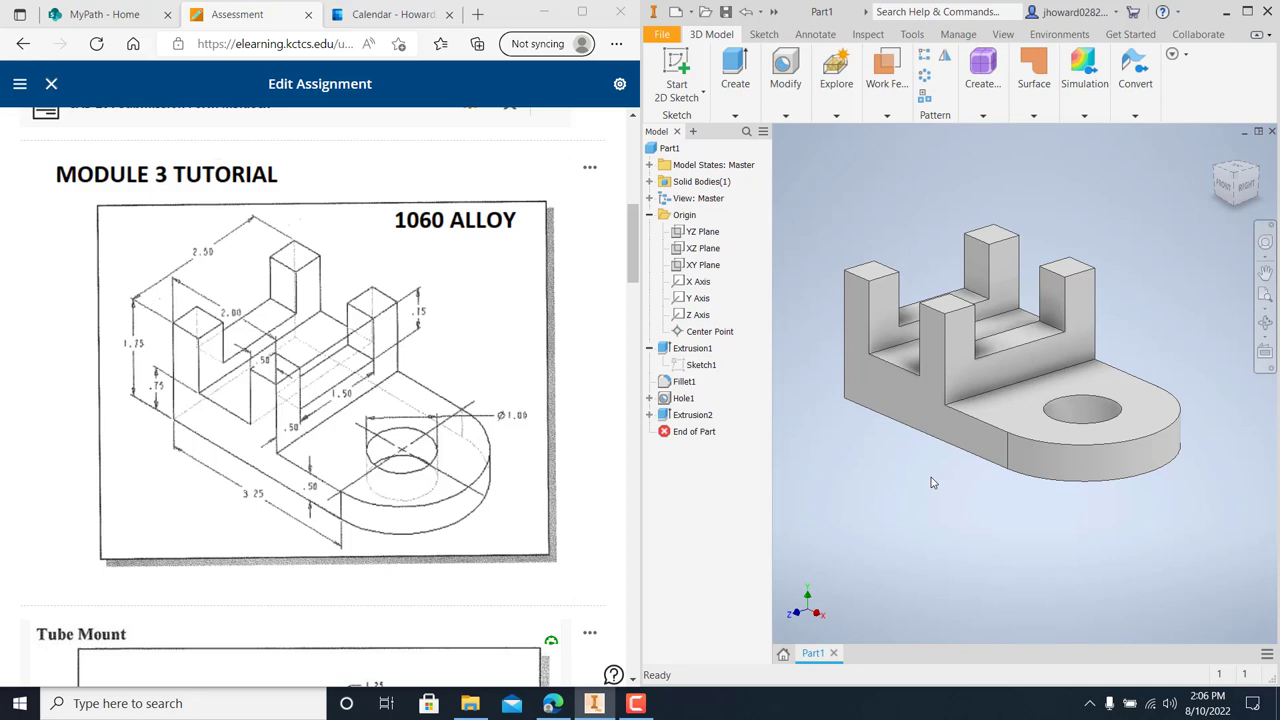
# Open iProperties for Part1 from its right-click menu
pyautogui.click(669, 148)
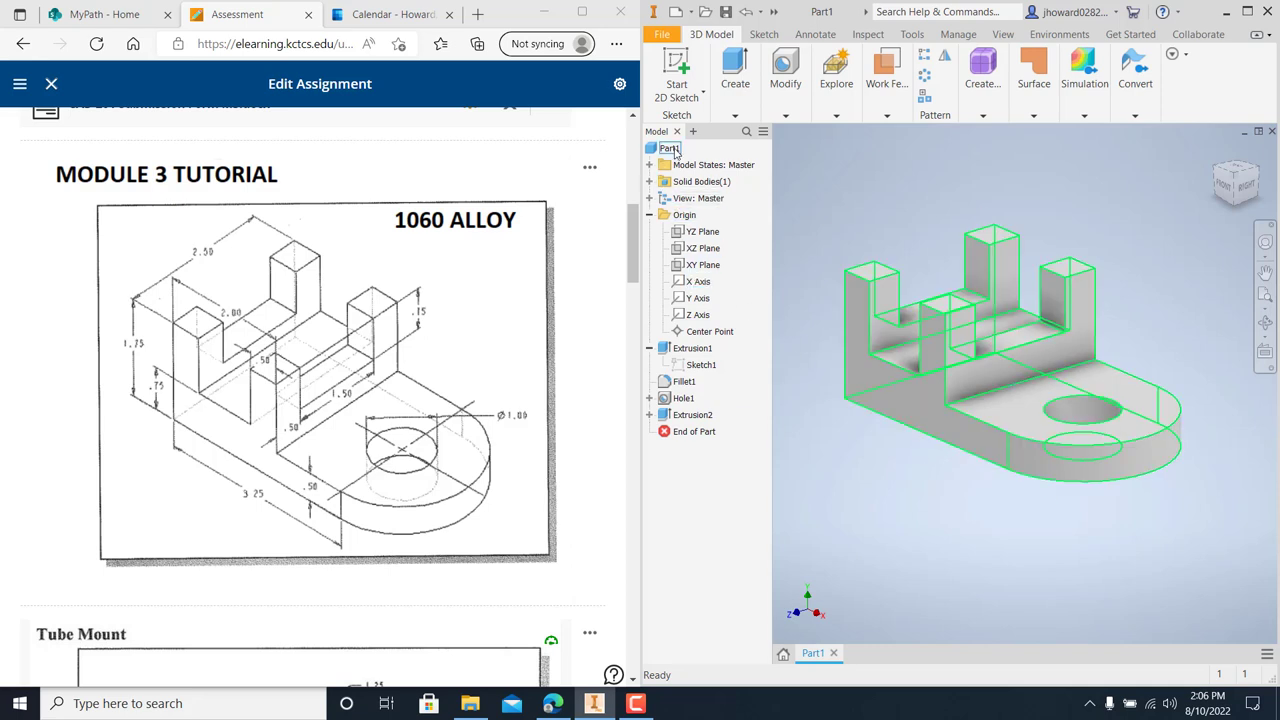
pyautogui.rightClick(668, 147)
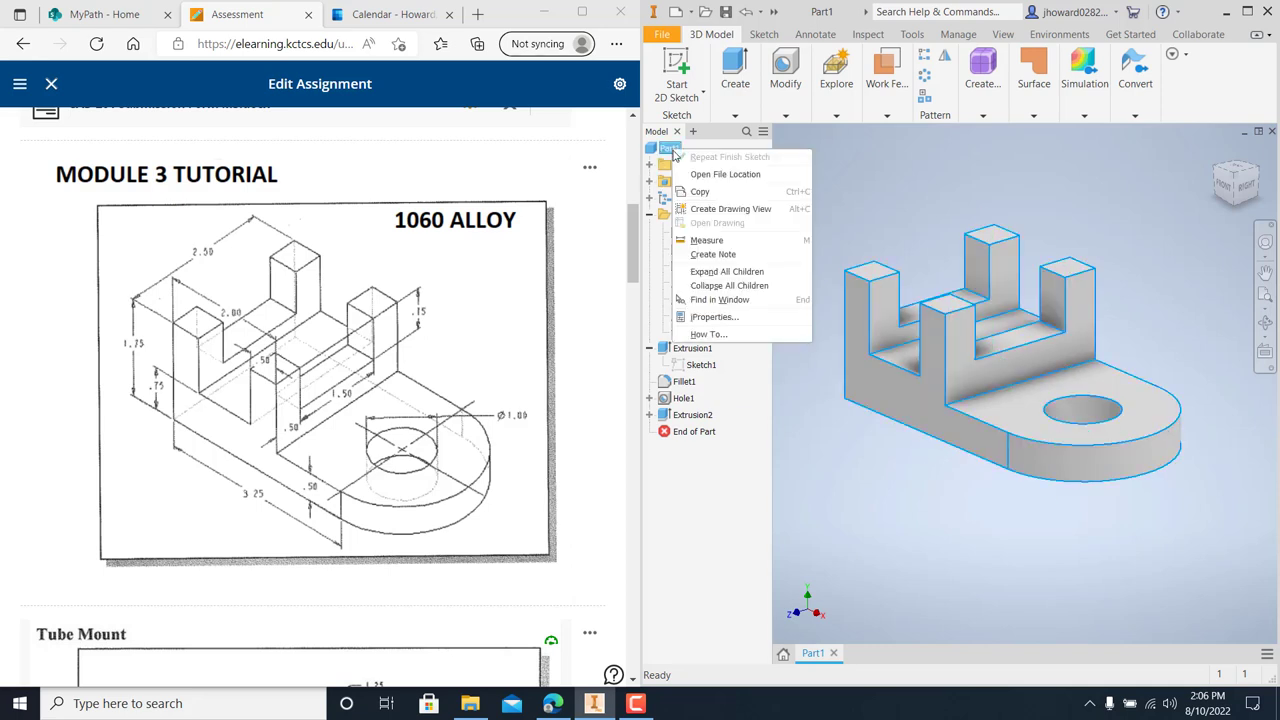
pyautogui.moveTo(905, 152)
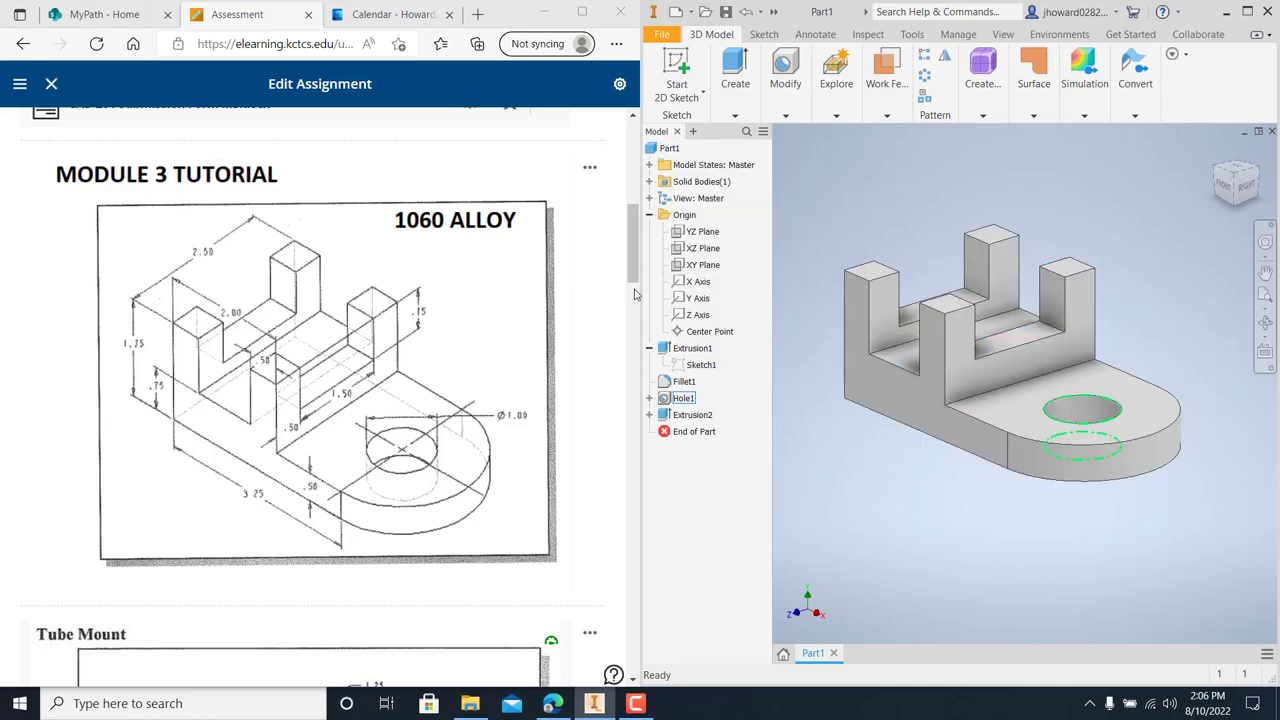
pyautogui.click(668, 148)
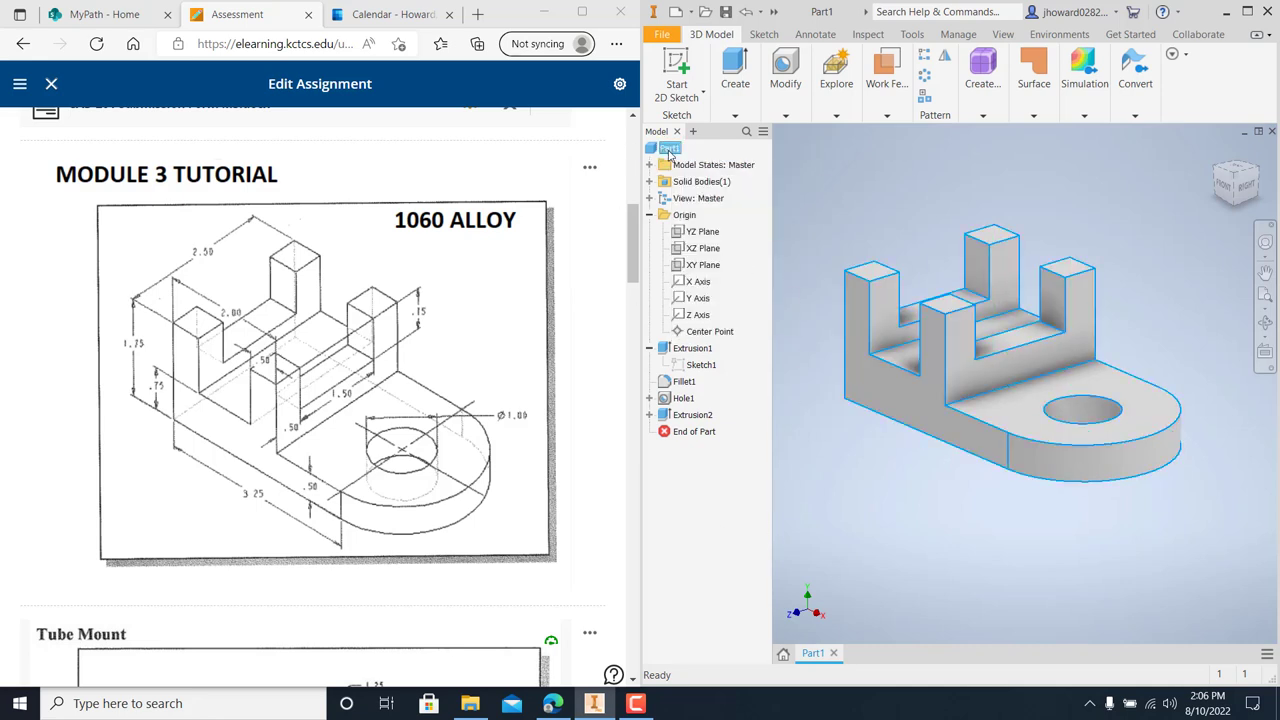
pyautogui.rightClick(668, 147)
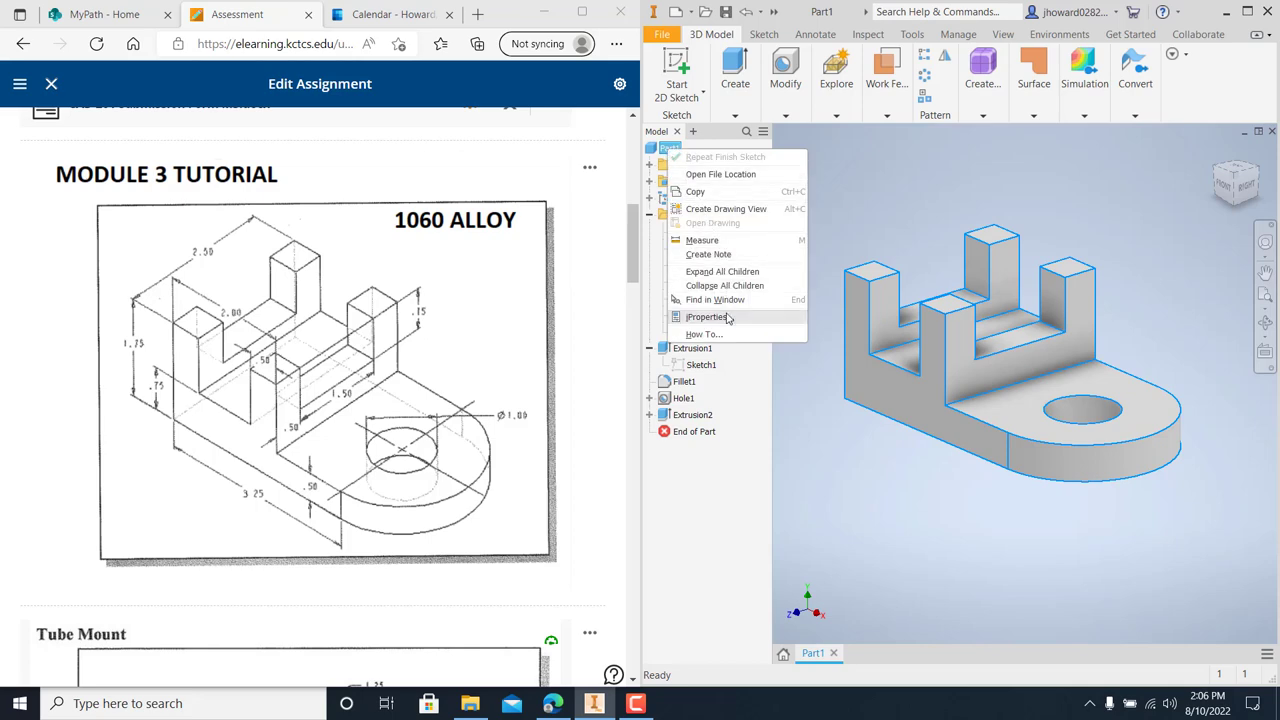
pyautogui.click(708, 317)
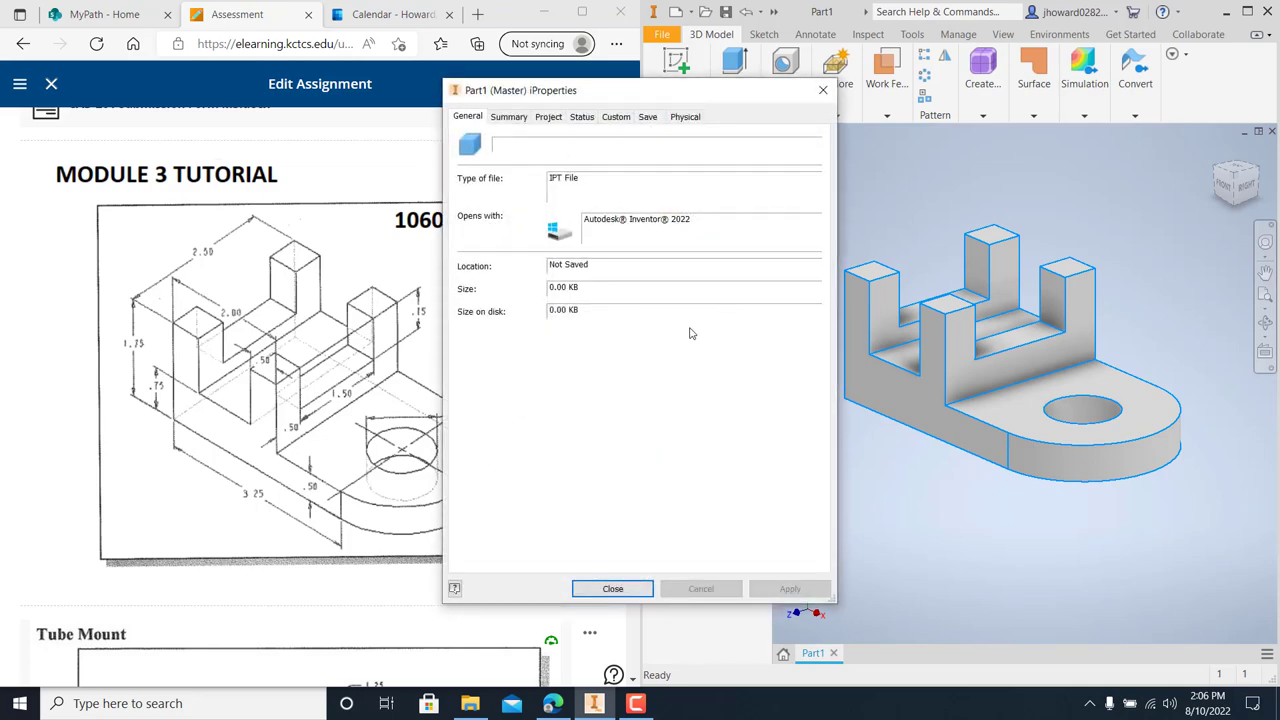
pyautogui.moveTo(1063, 340)
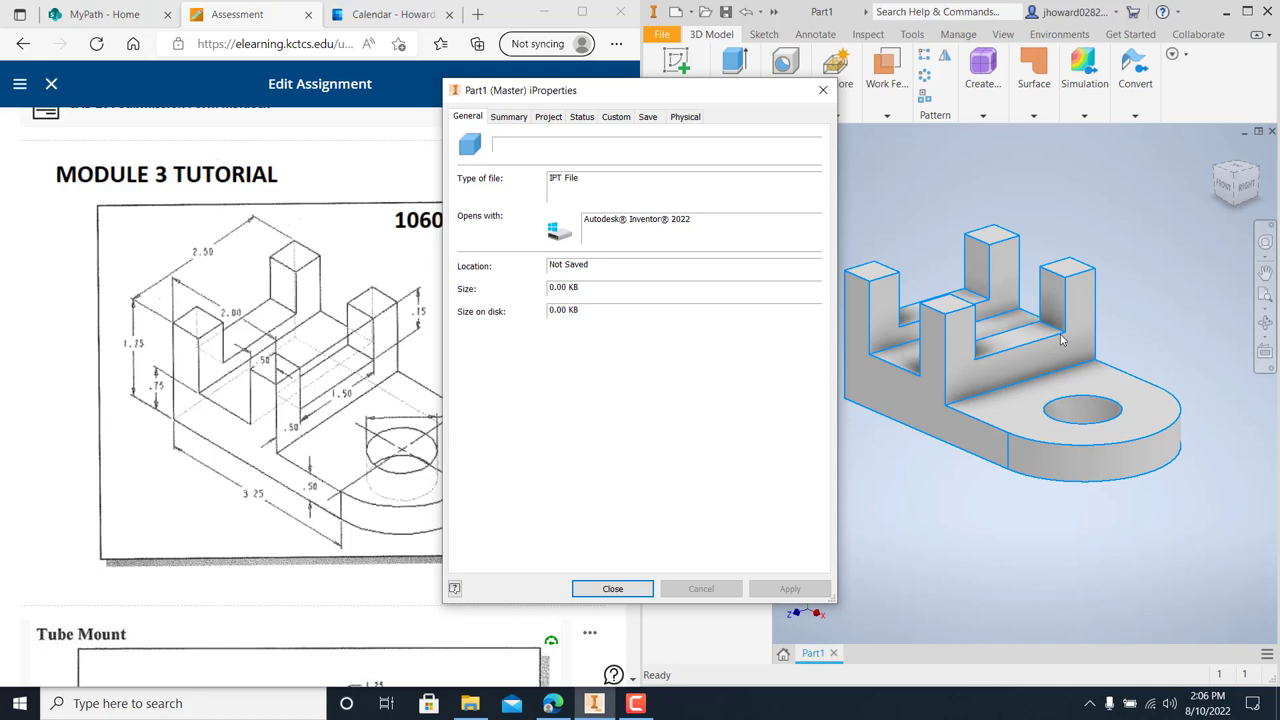
pyautogui.moveTo(508, 116)
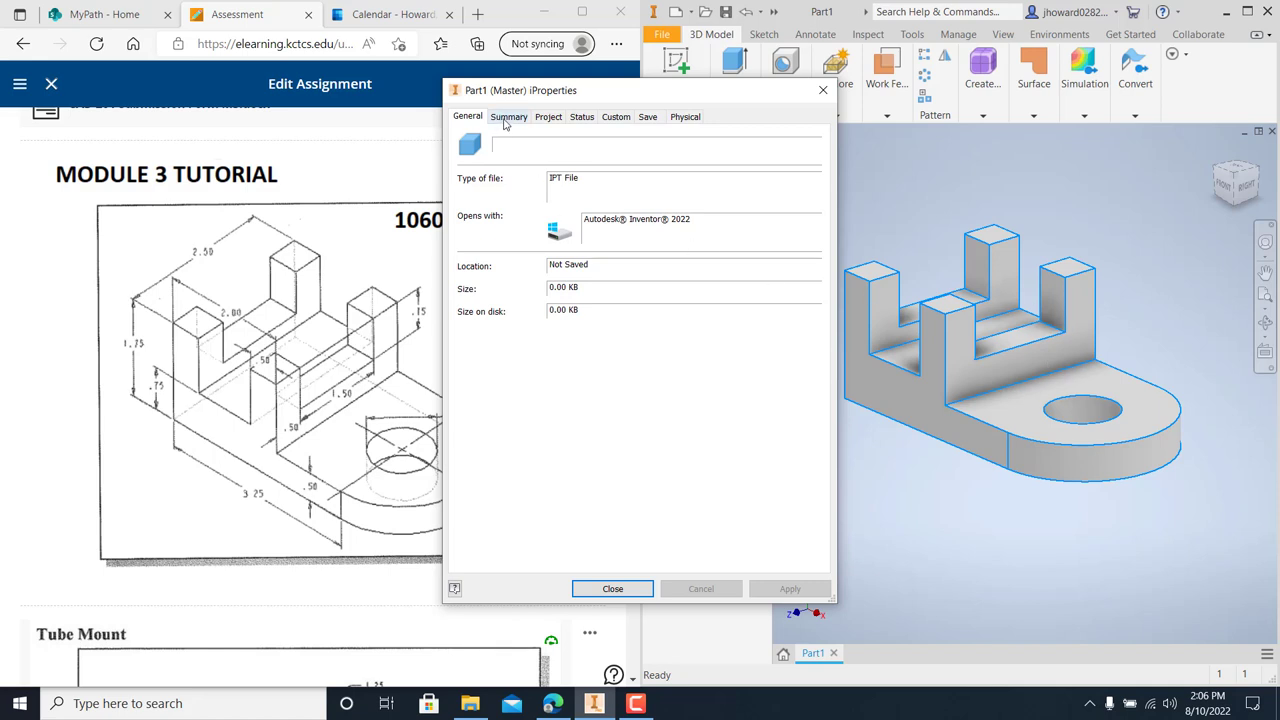
# Enter MODULE 3 as the Title on the Summary tab
pyautogui.click(509, 116)
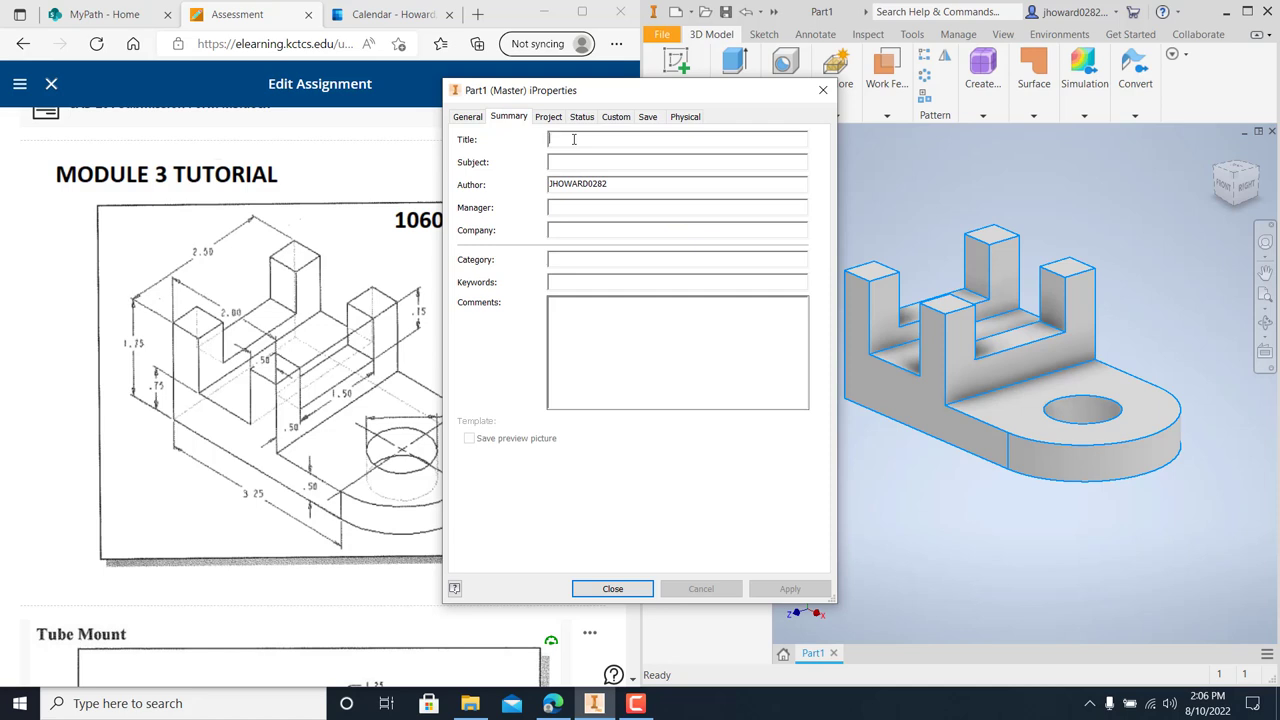
pyautogui.moveTo(612, 157)
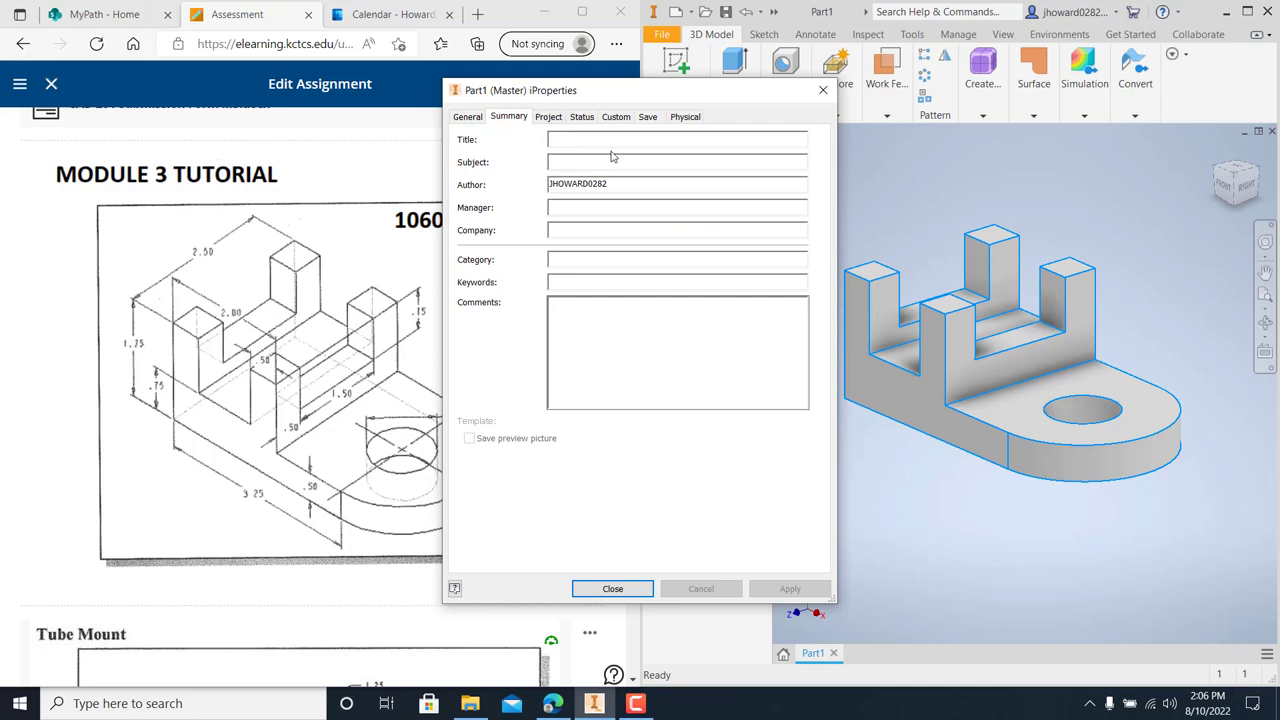
pyautogui.write('MO')
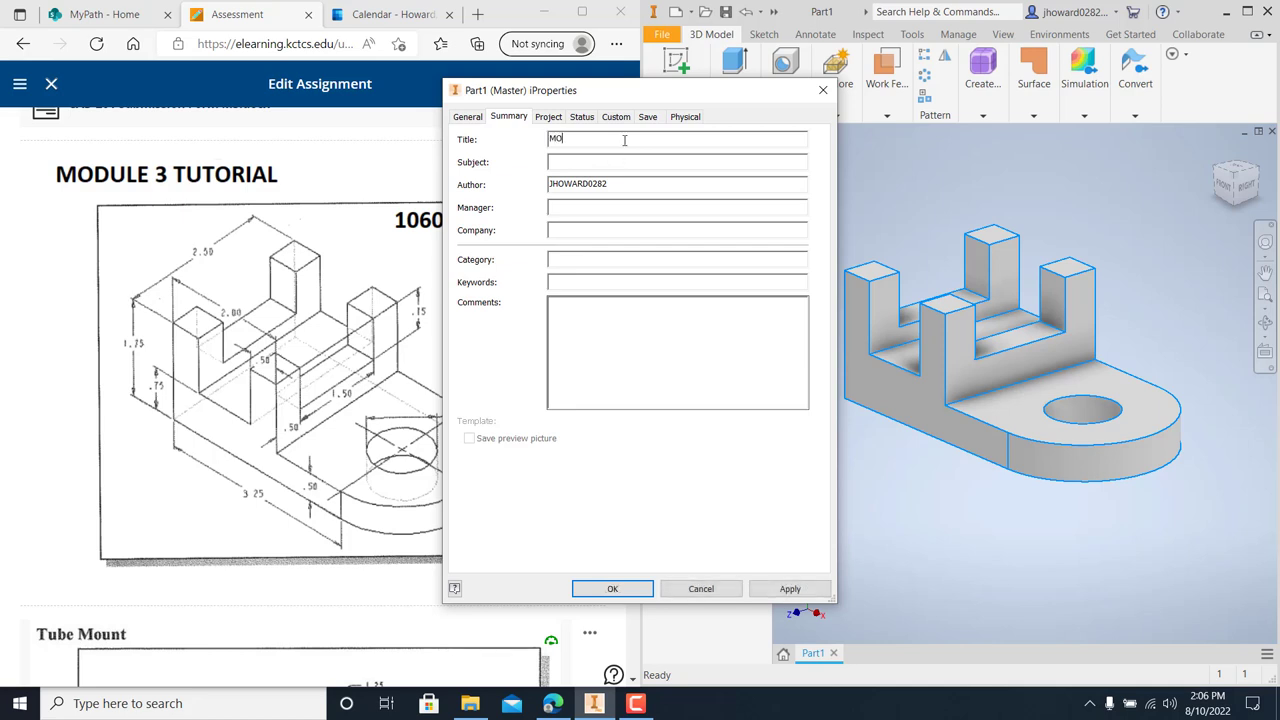
pyautogui.write('DULE')
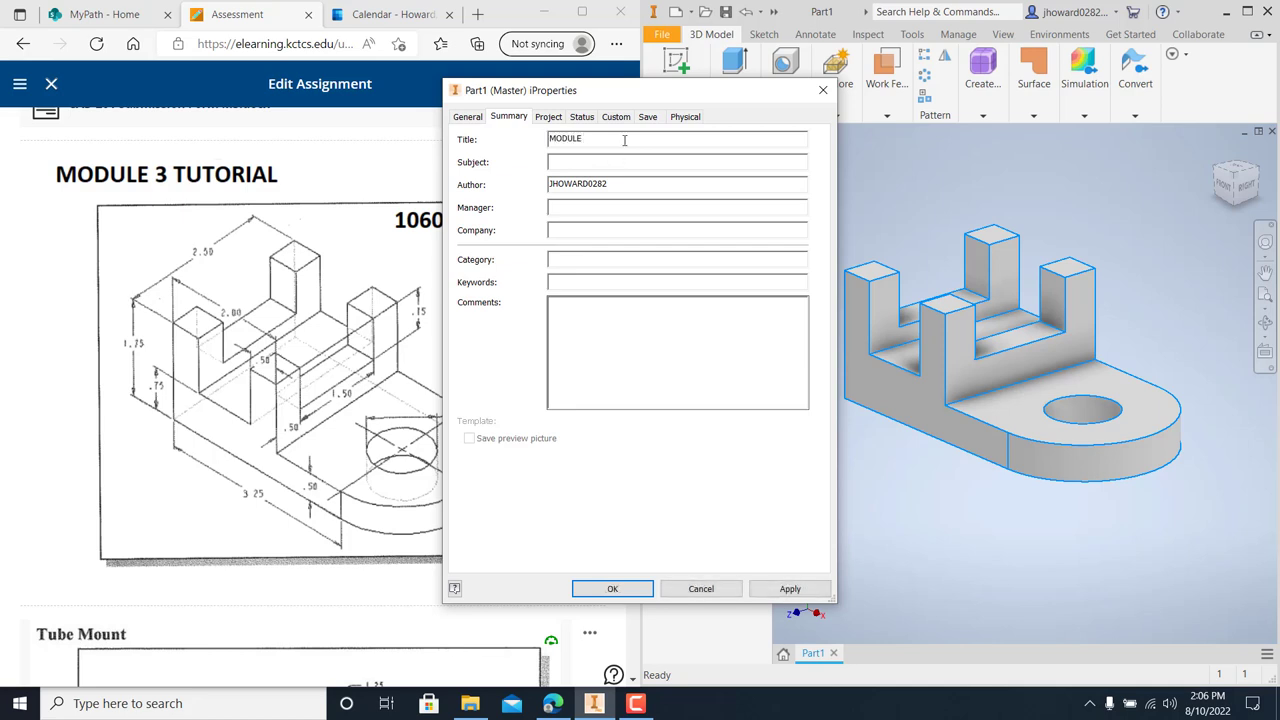
pyautogui.write('3')
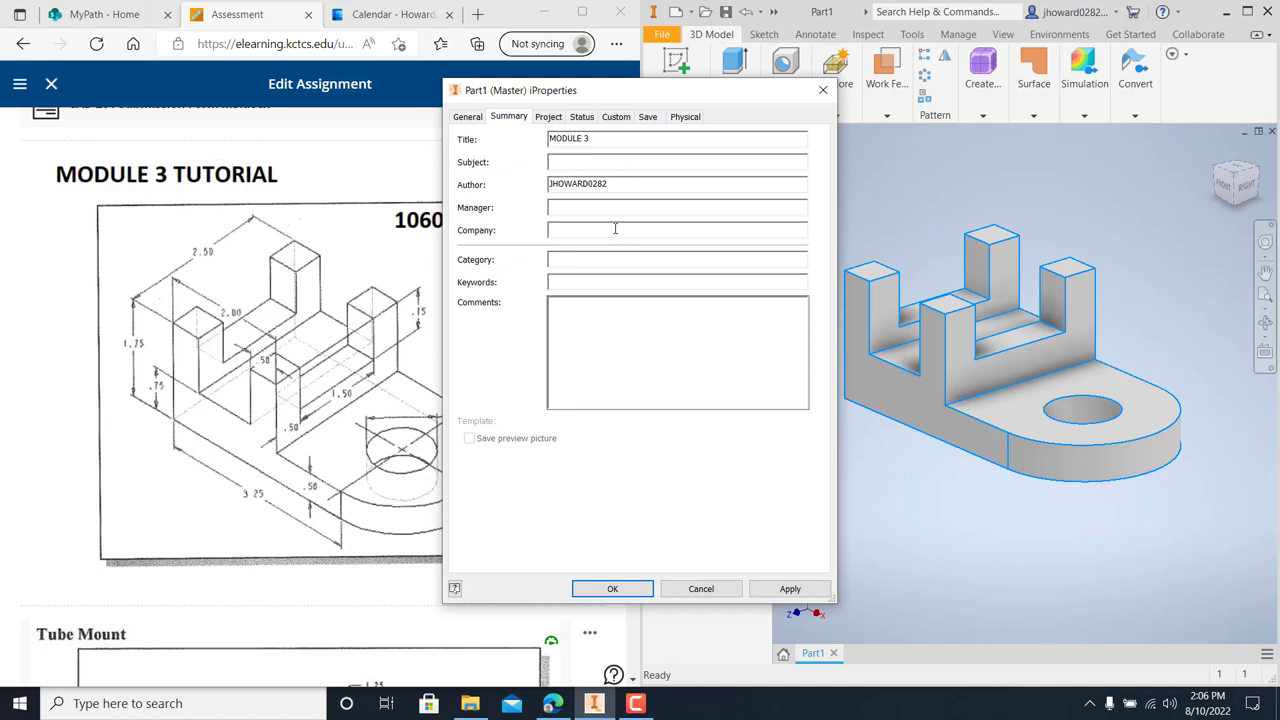
pyautogui.moveTo(633, 485)
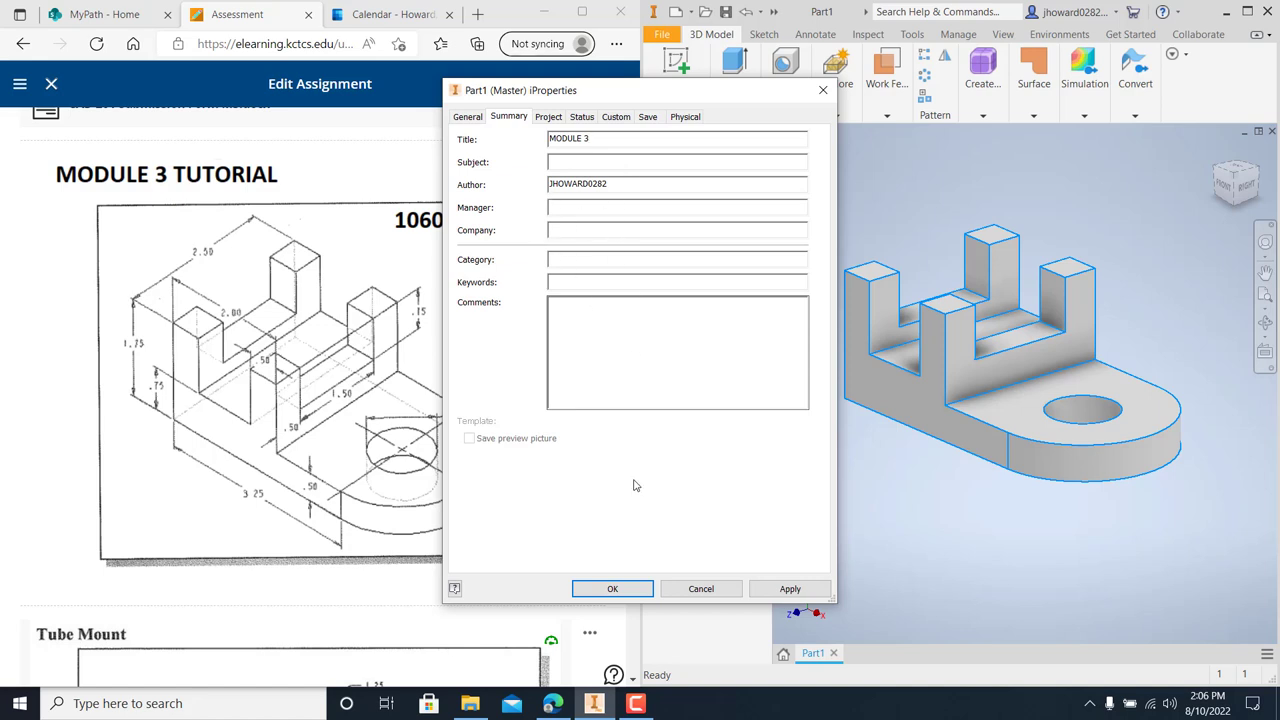
# Set the Estimated Cost to 9.50 on the Project tab and view Status
pyautogui.click(548, 116)
pyautogui.write('$')
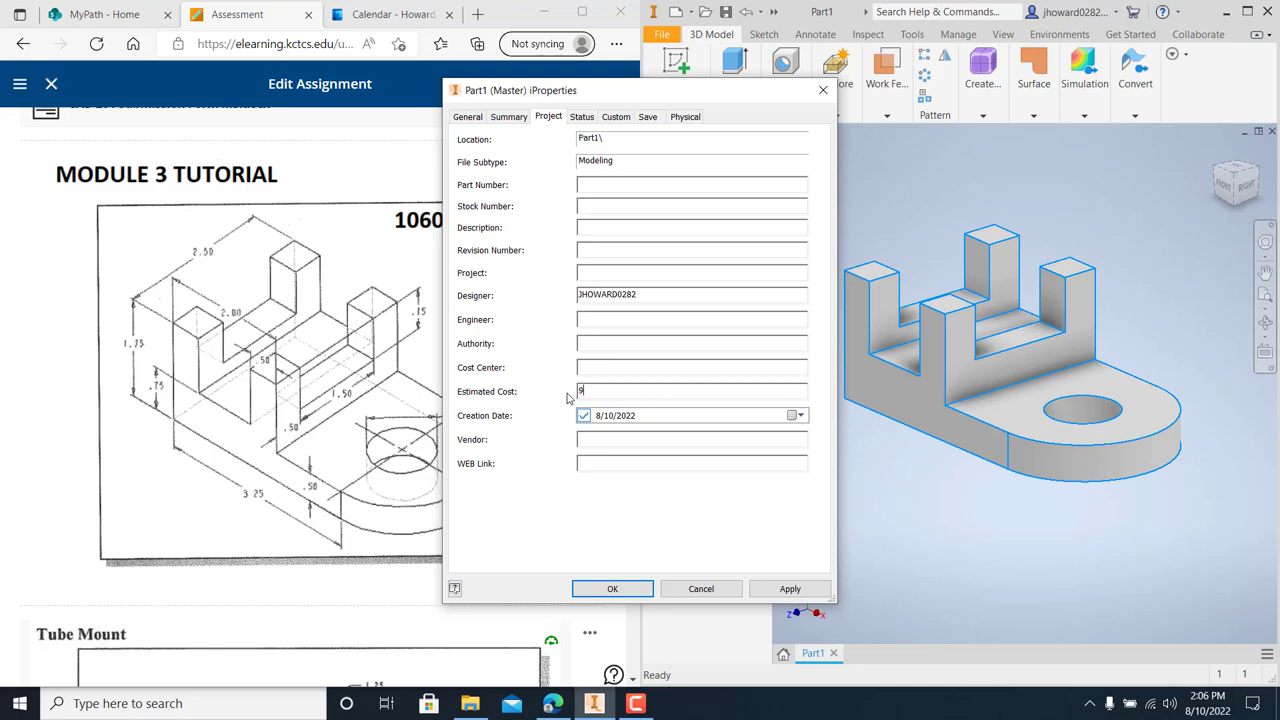
pyautogui.write('.50')
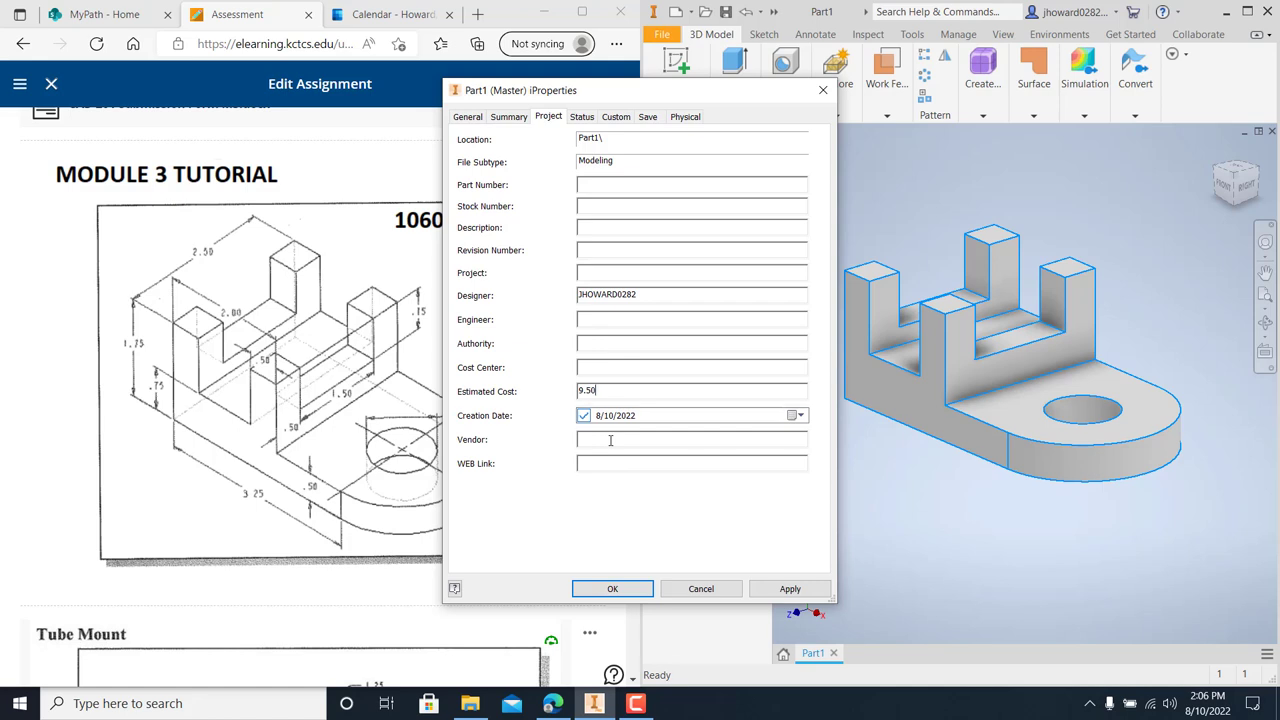
pyautogui.click(581, 116)
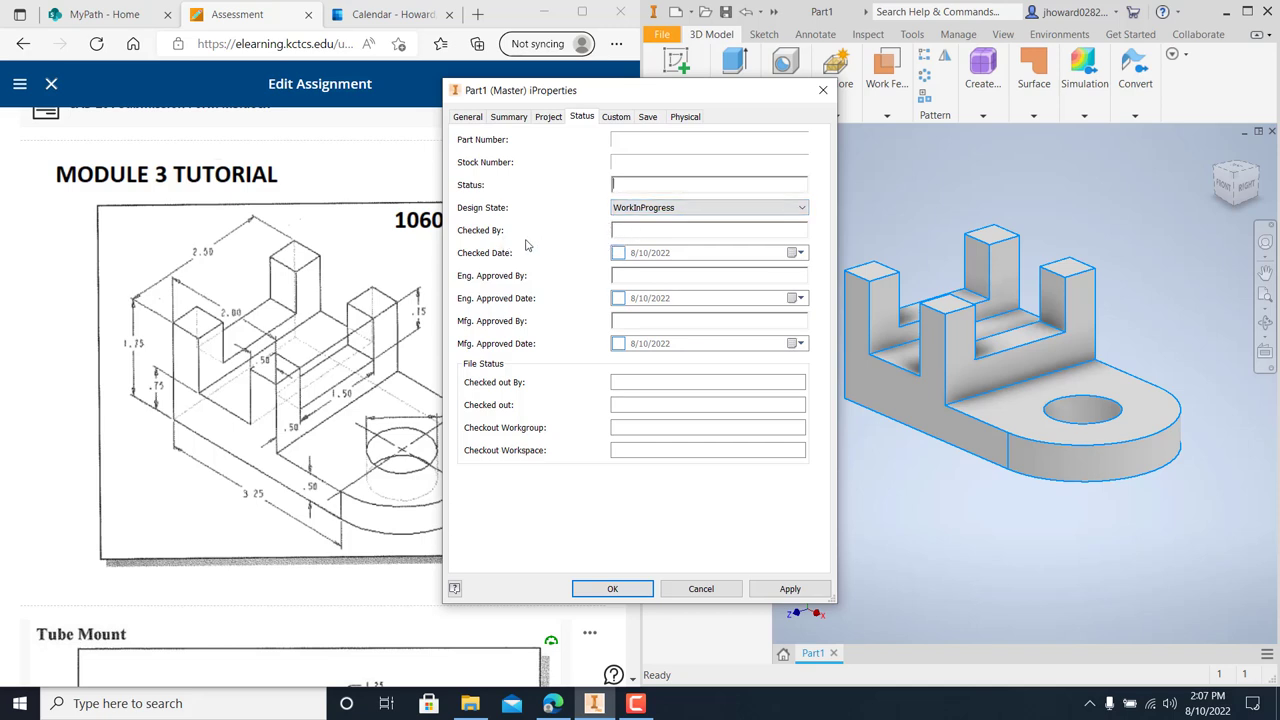
pyautogui.moveTo(513, 287)
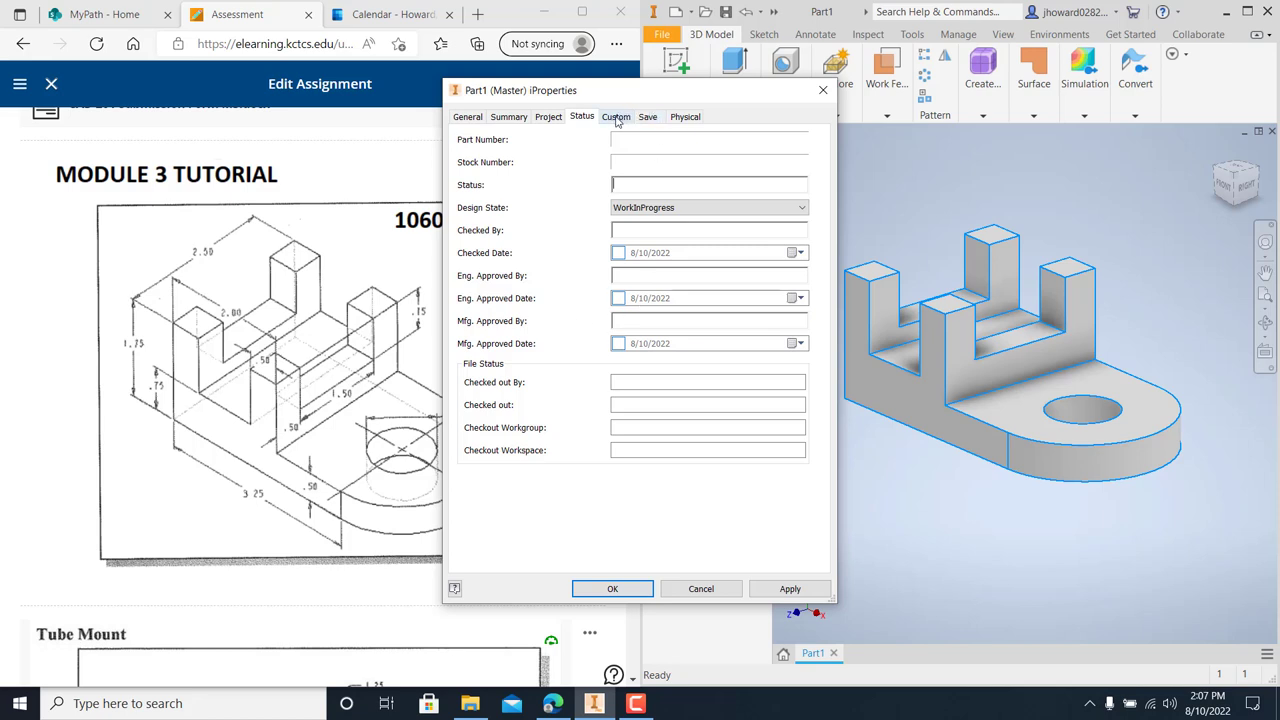
# Browse the Custom, Save and Physical tabs of Part1's iProperties
pyautogui.click(616, 116)
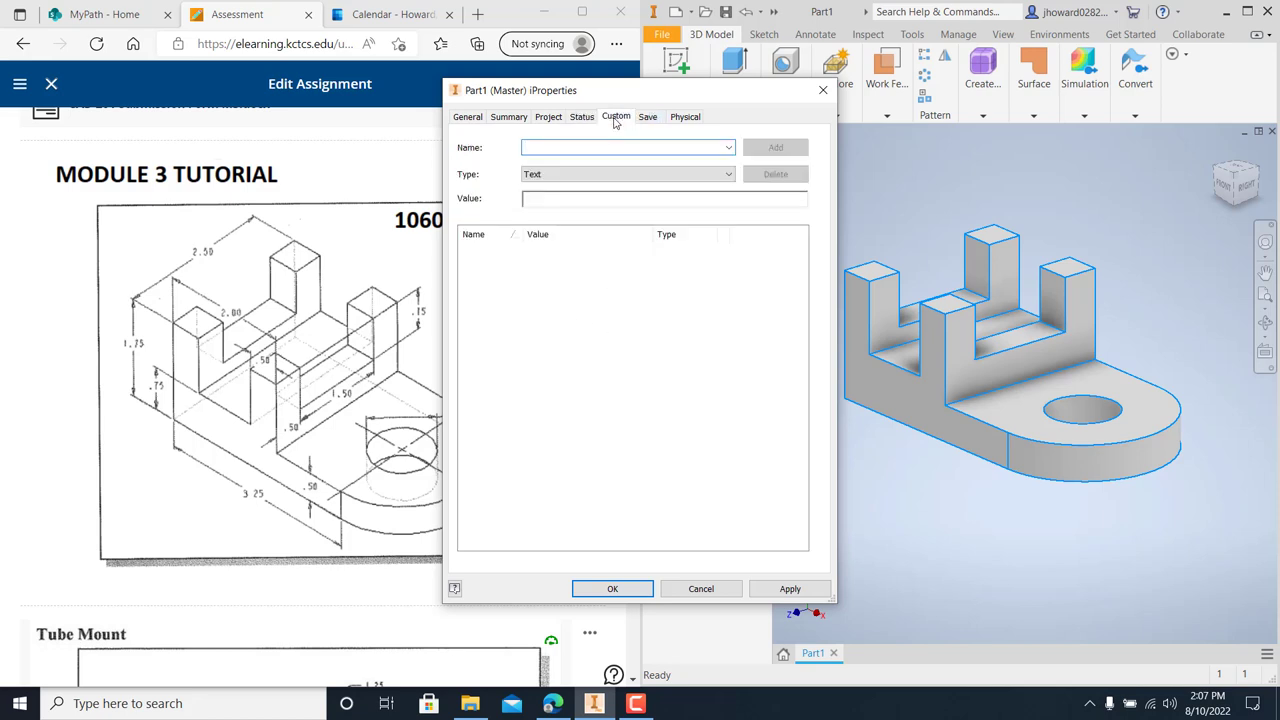
pyautogui.click(648, 116)
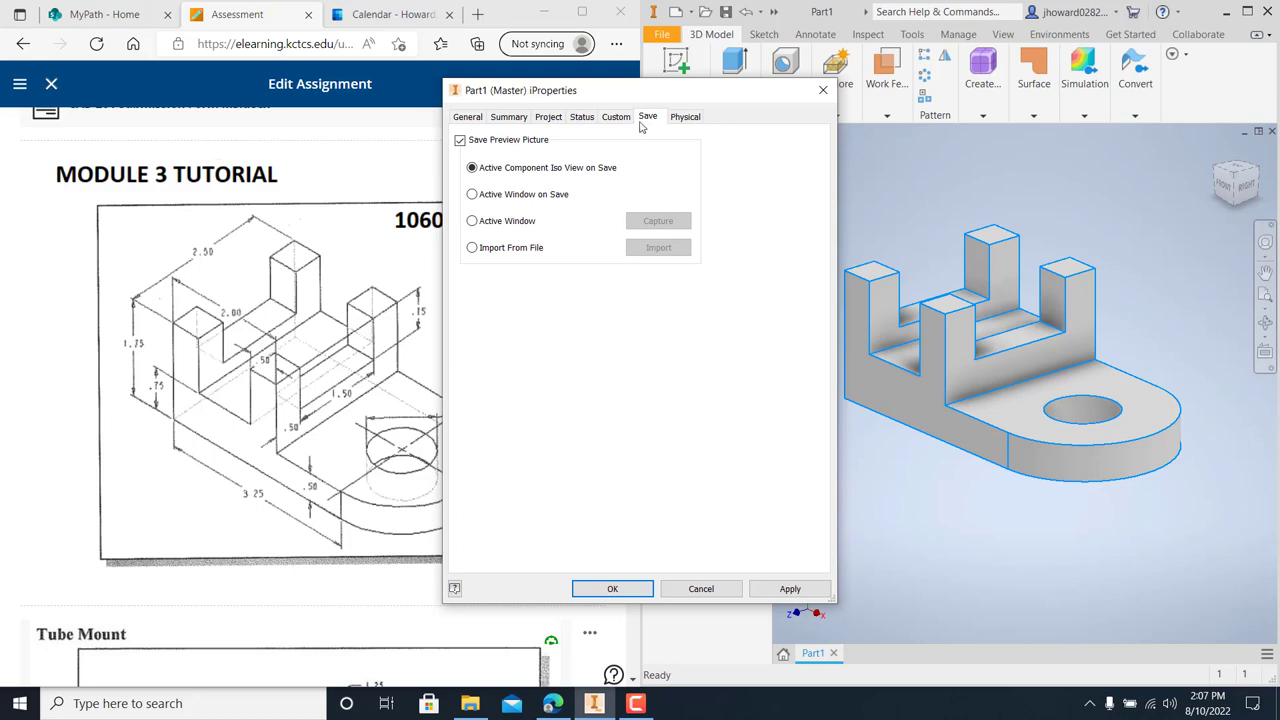
pyautogui.click(685, 116)
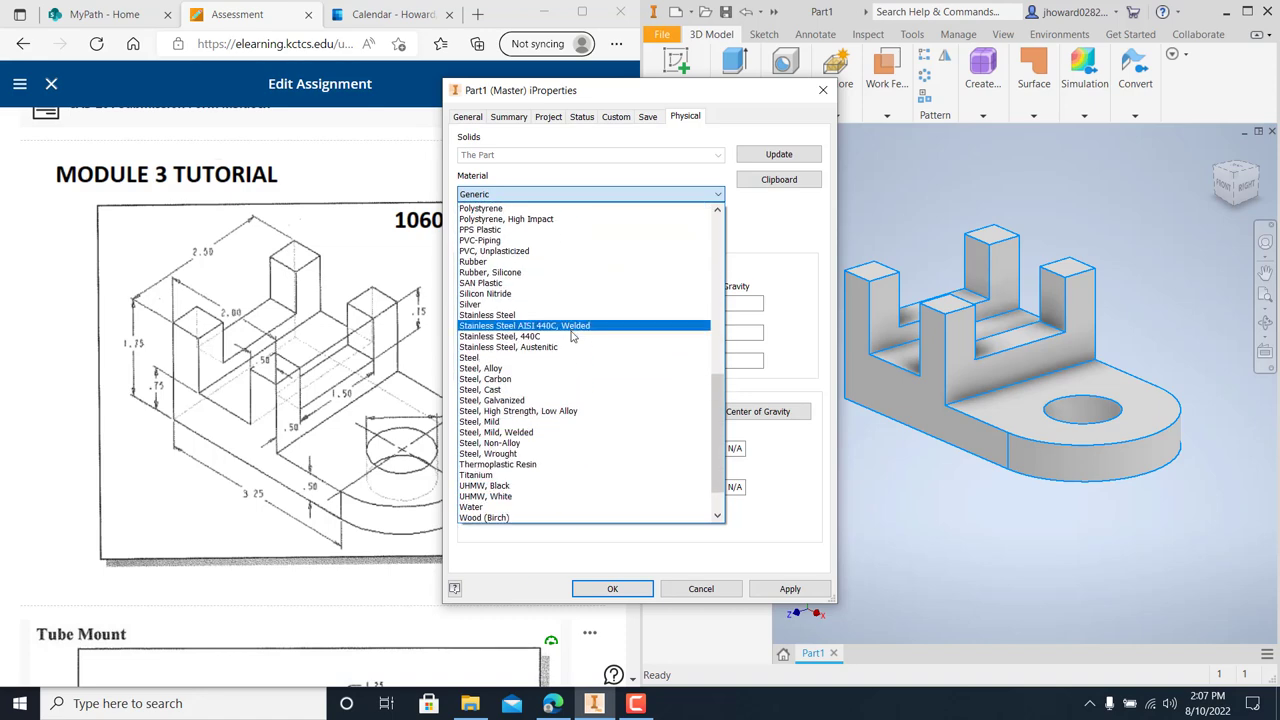
# Choose Steel, Alloy from the Physical tab's material list
pyautogui.click(480, 368)
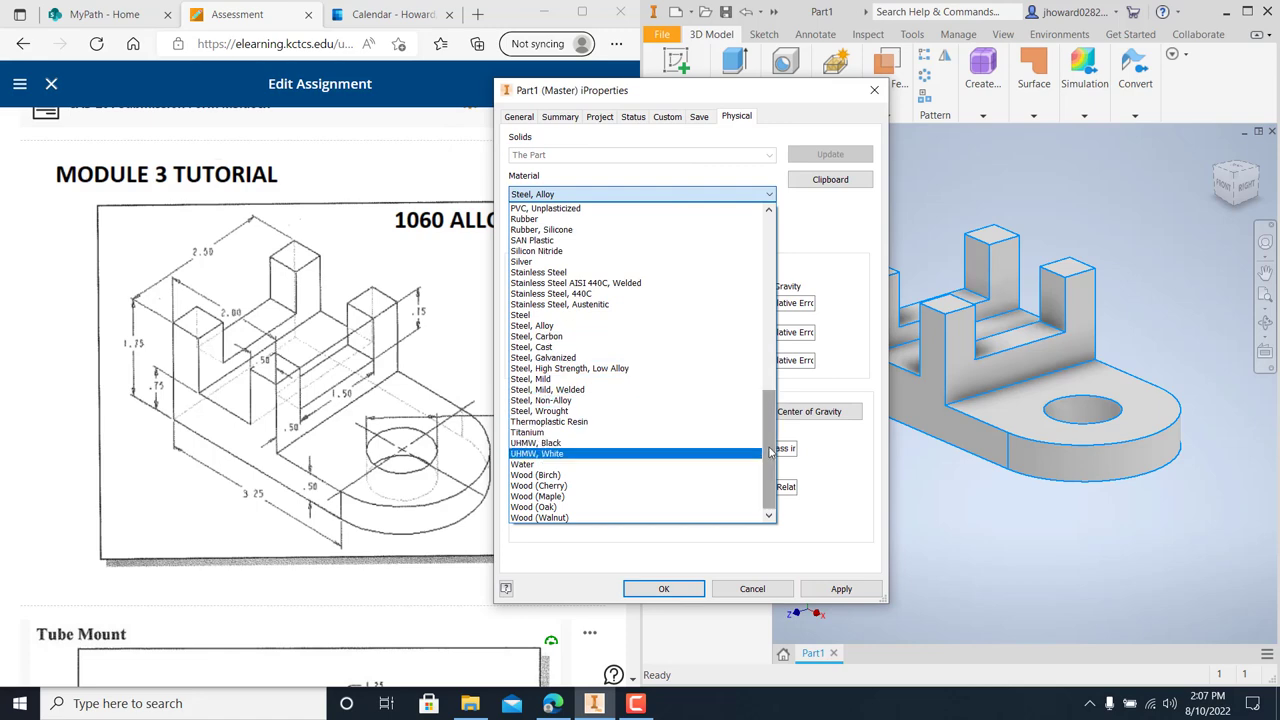
pyautogui.scroll(3)
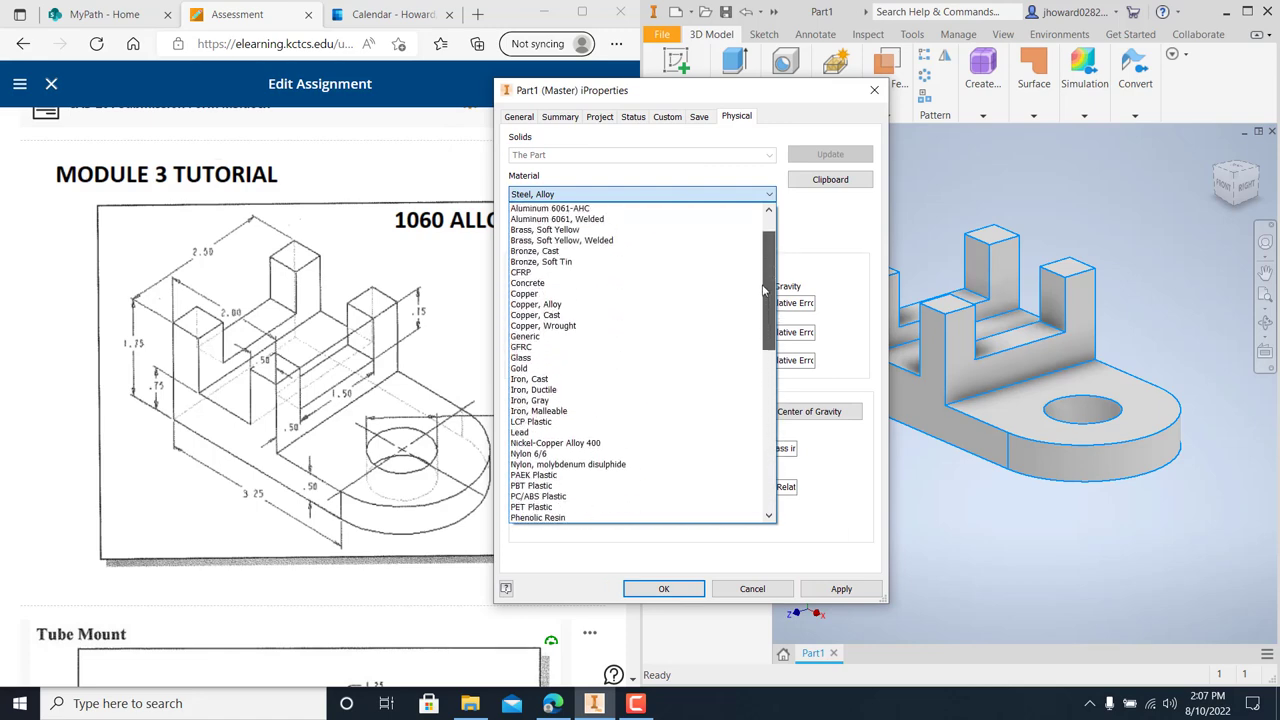
pyautogui.scroll(3)
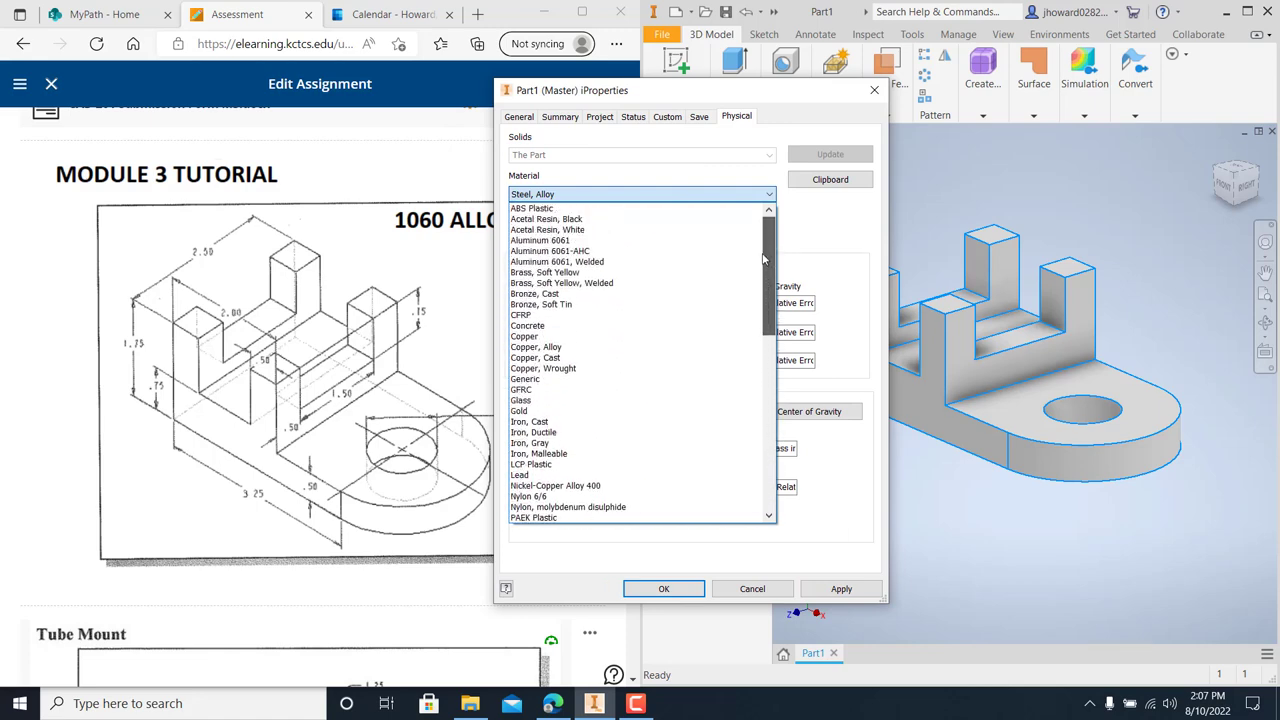
pyautogui.scroll(-3)
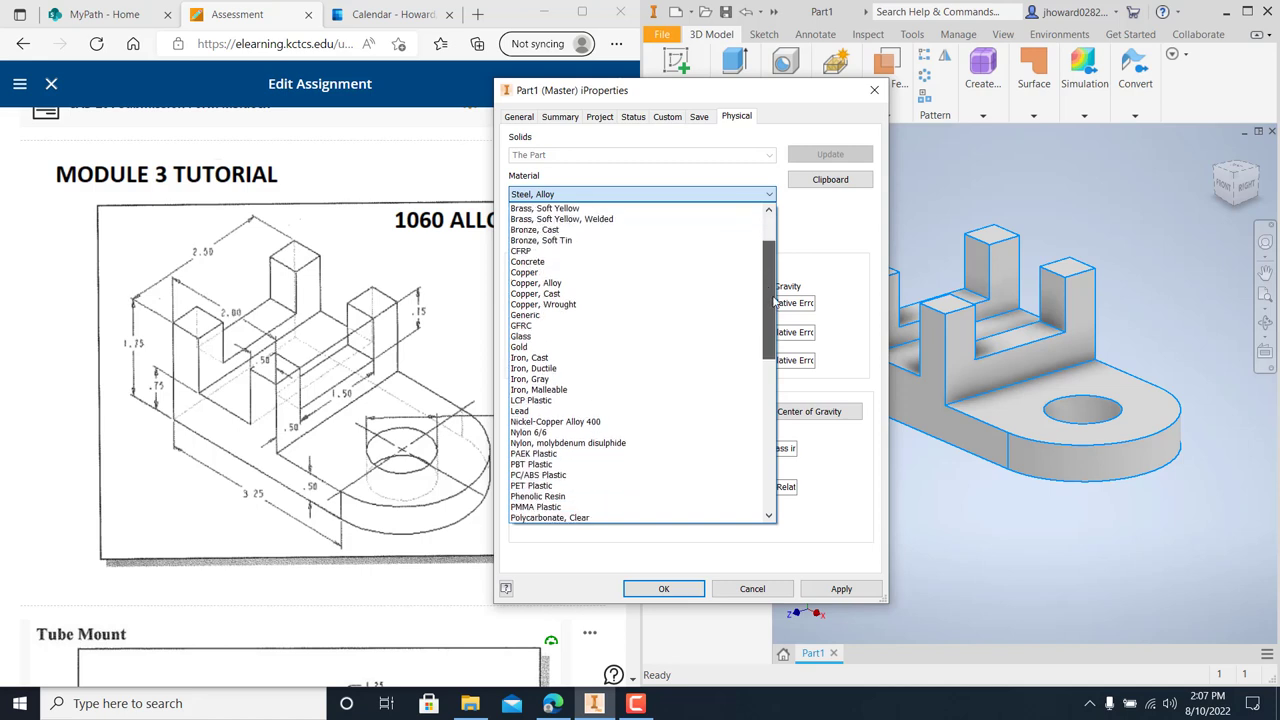
pyautogui.moveTo(770, 277)
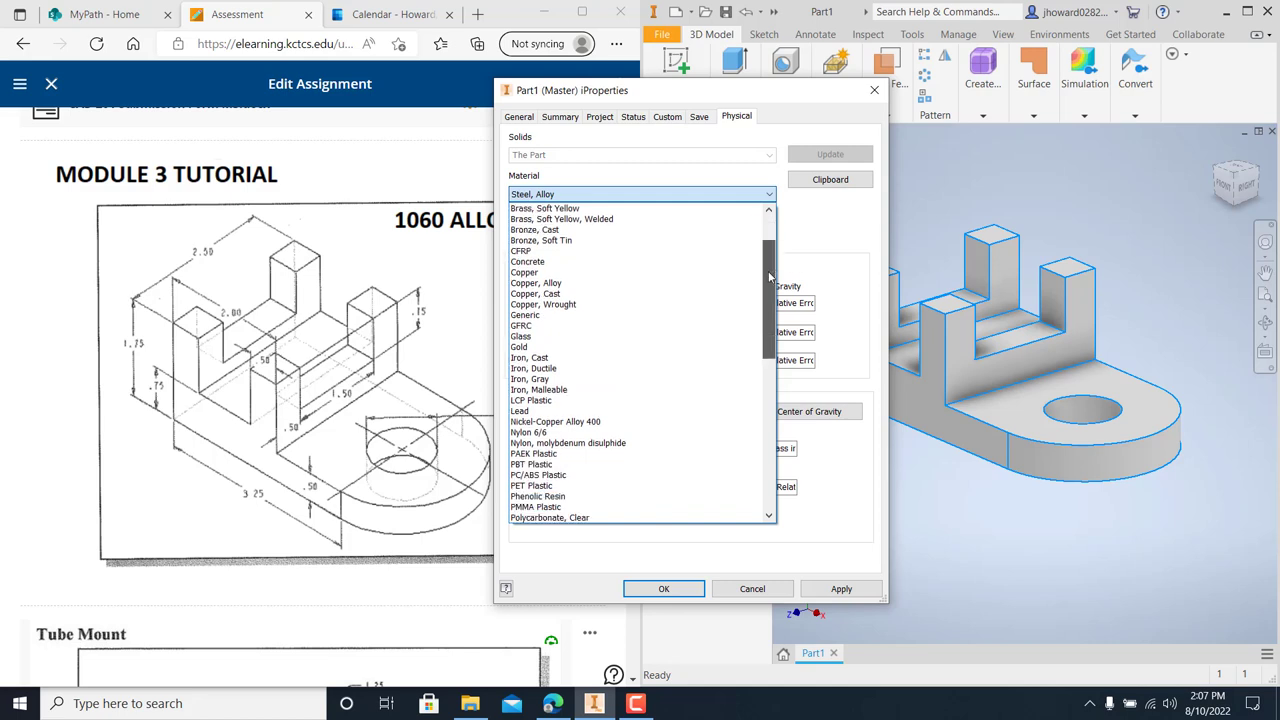
pyautogui.scroll(-3)
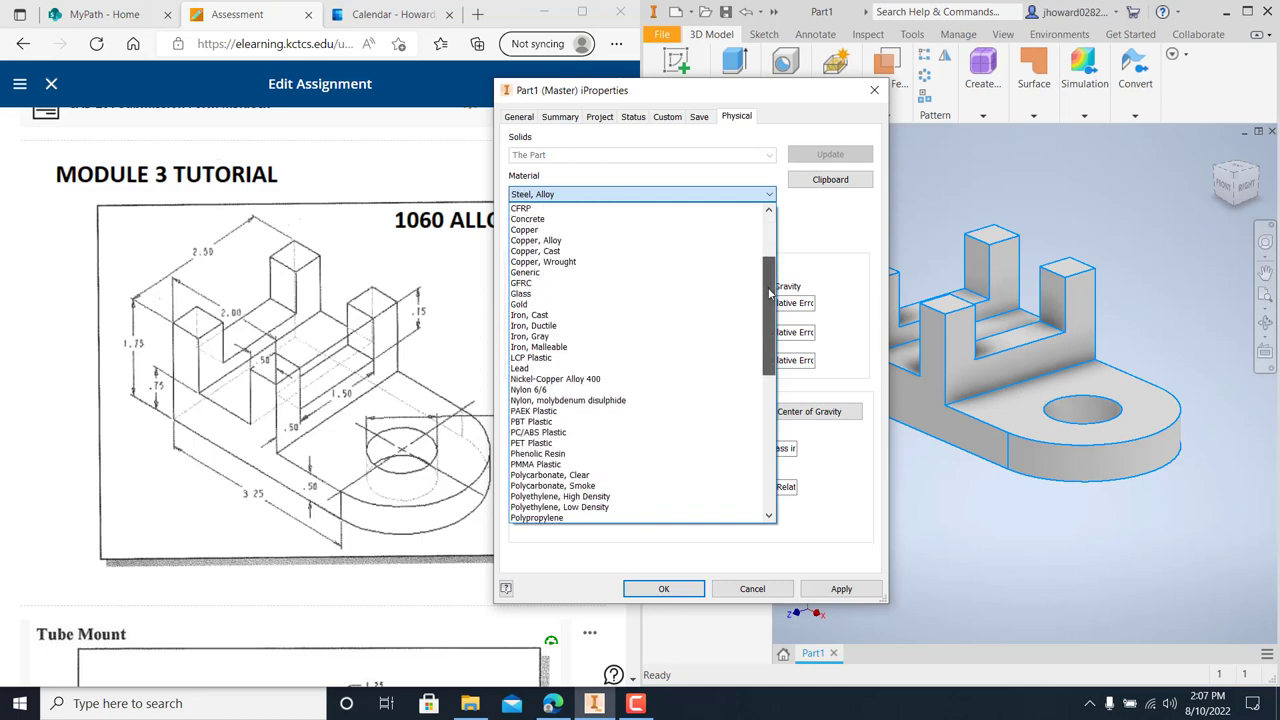
pyautogui.scroll(-3)
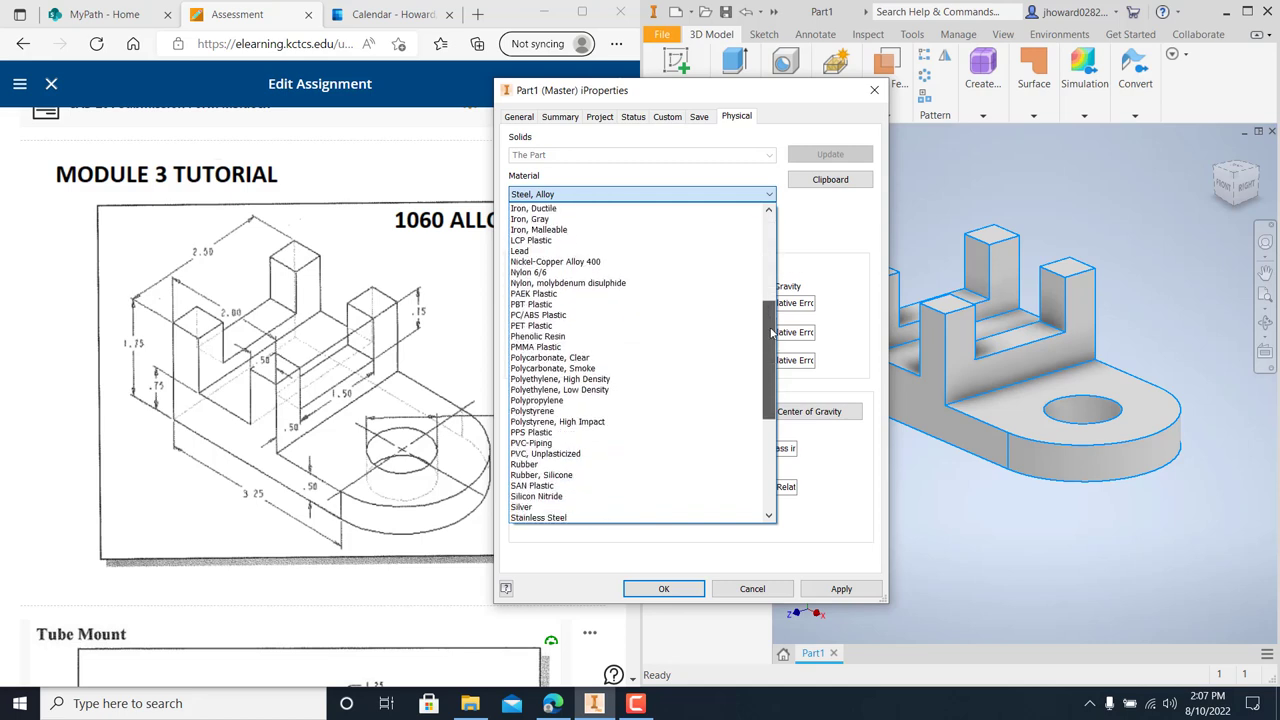
pyautogui.click(640, 194)
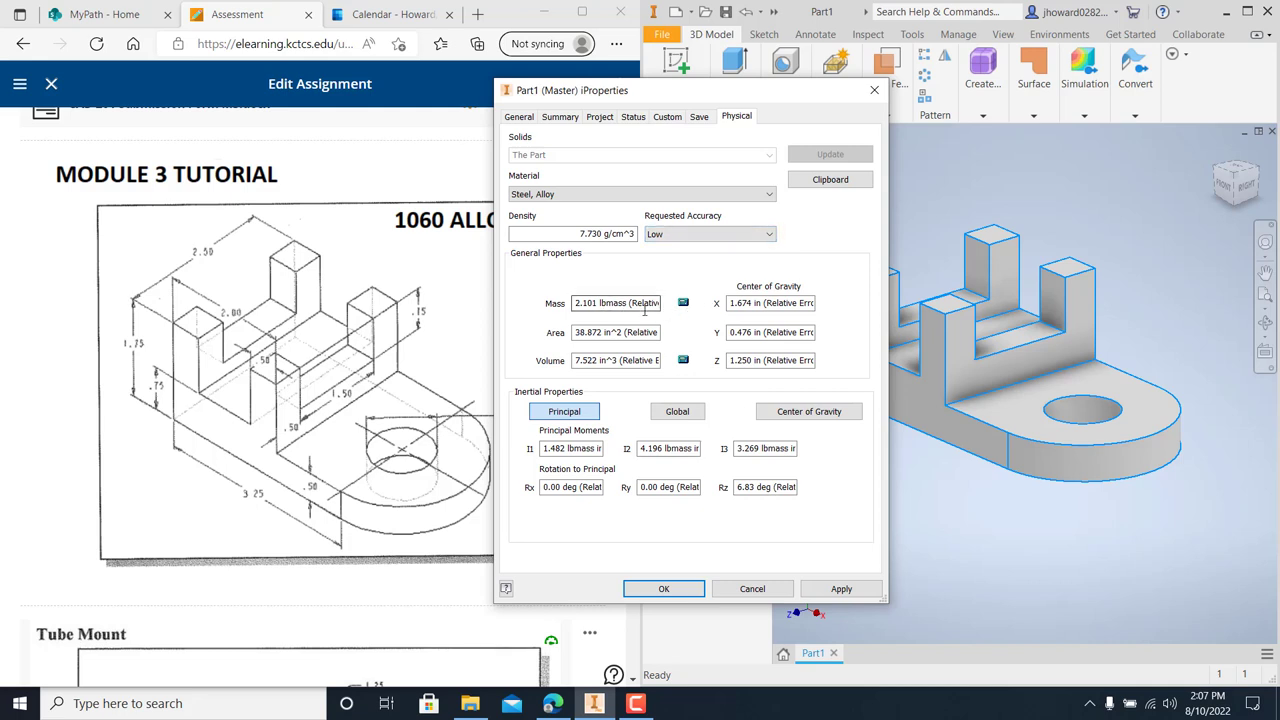
# Apply Steel, Alloy and show center-of-gravity mass moments (Ixx 1.520, Iyy 4.158, Izz 3.269)
pyautogui.click(840, 588)
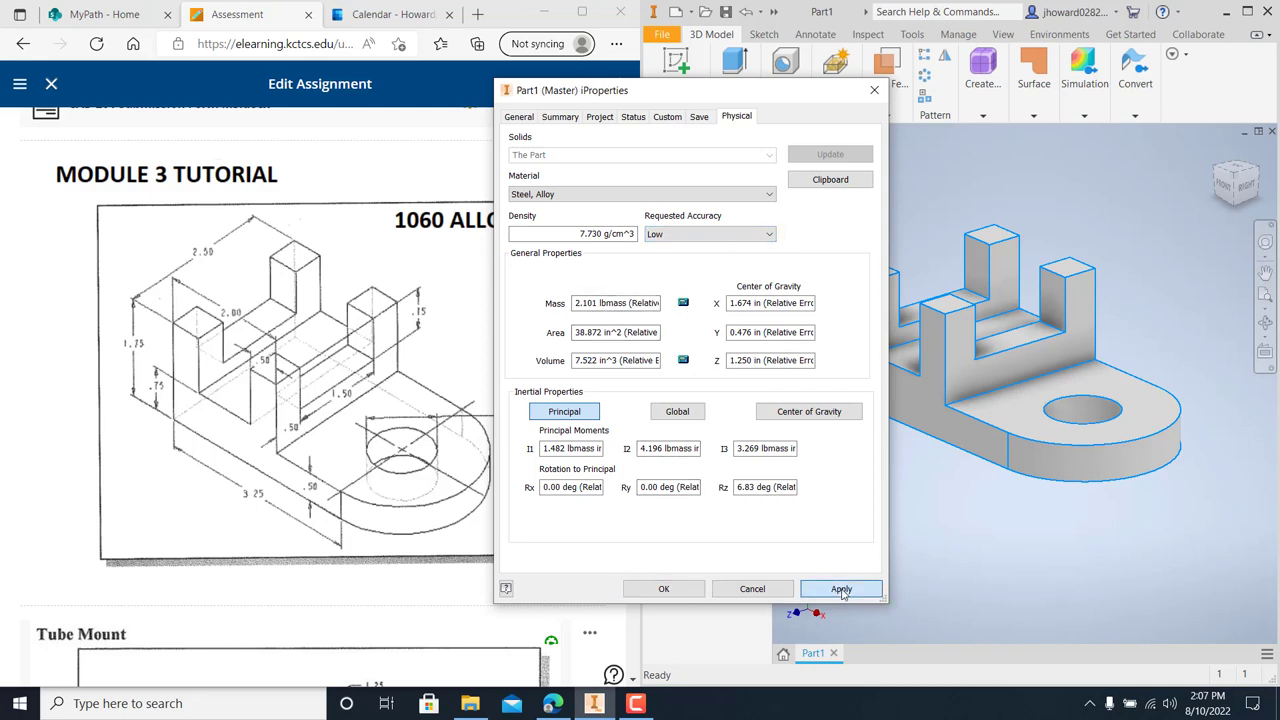
pyautogui.click(840, 588)
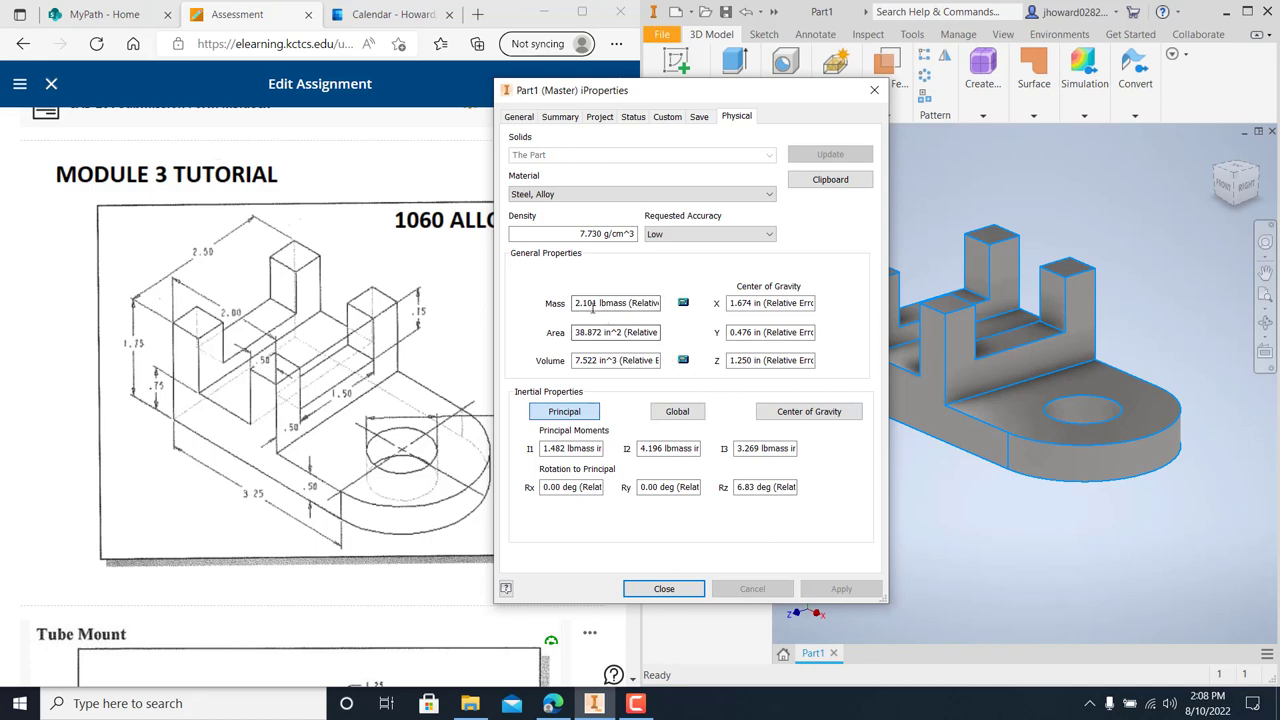
pyautogui.moveTo(607, 336)
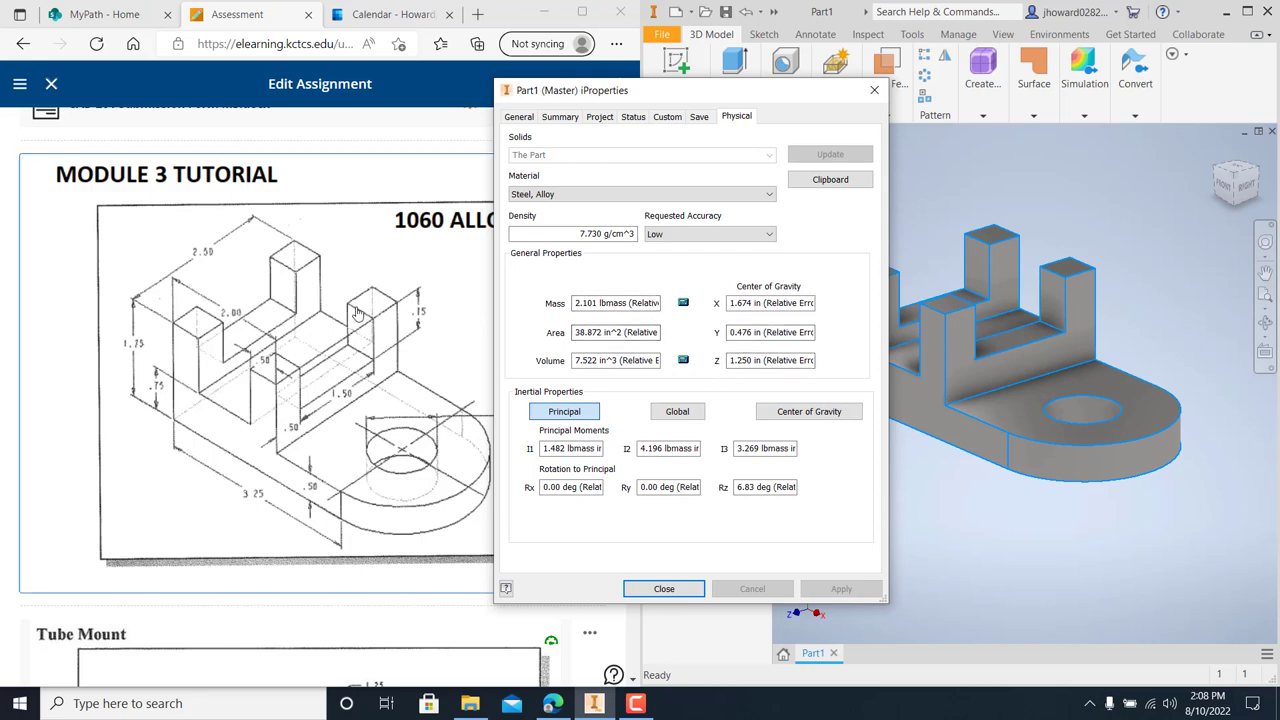
pyautogui.moveTo(335, 405)
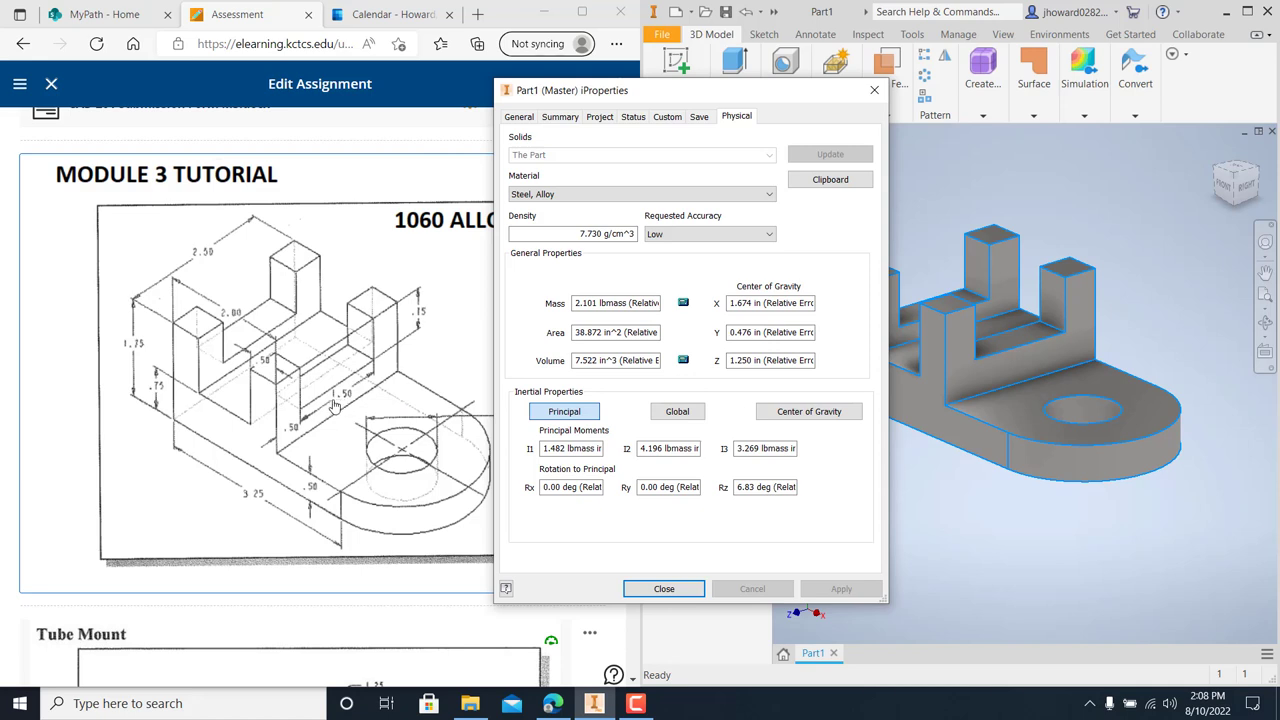
pyautogui.moveTo(335, 405)
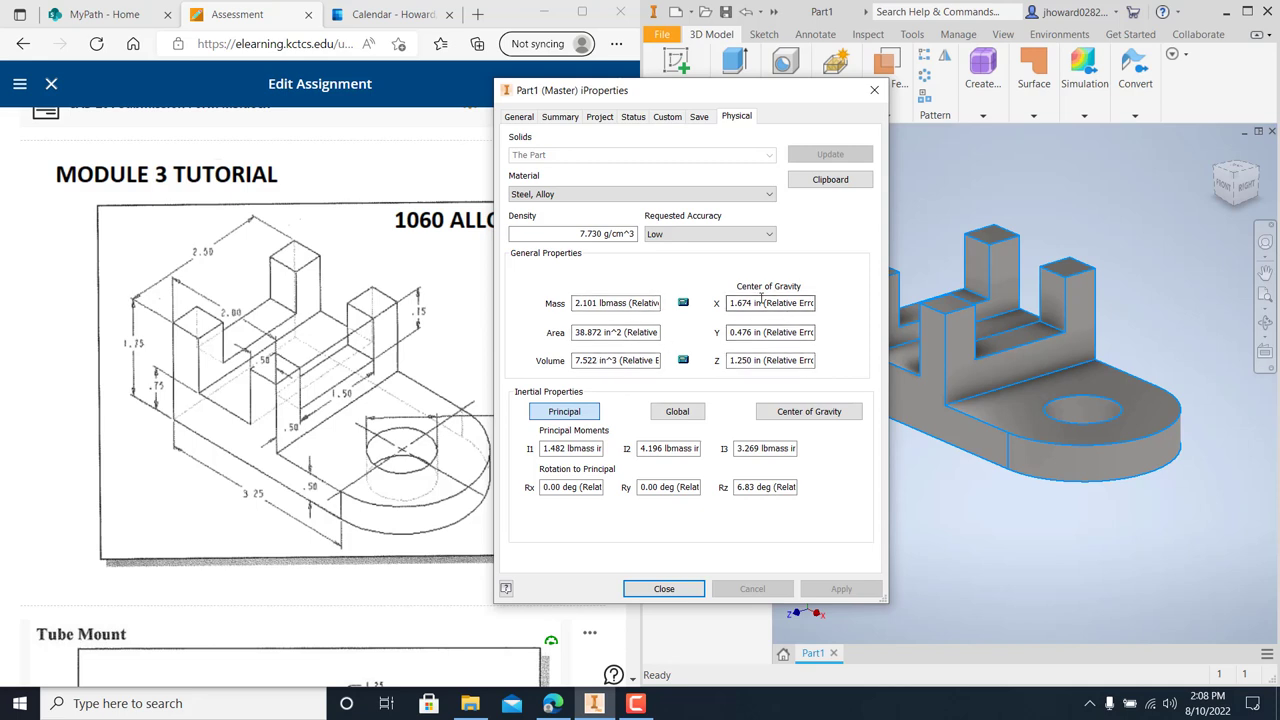
pyautogui.moveTo(798, 327)
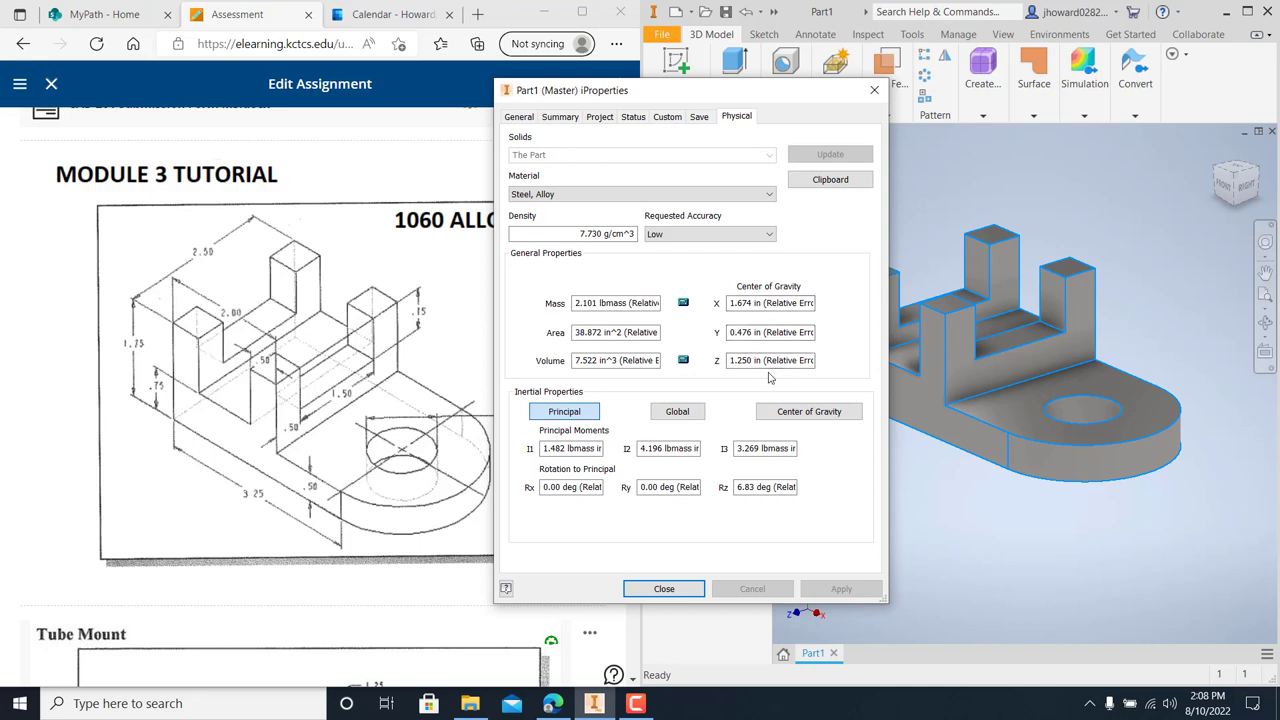
pyautogui.click(808, 411)
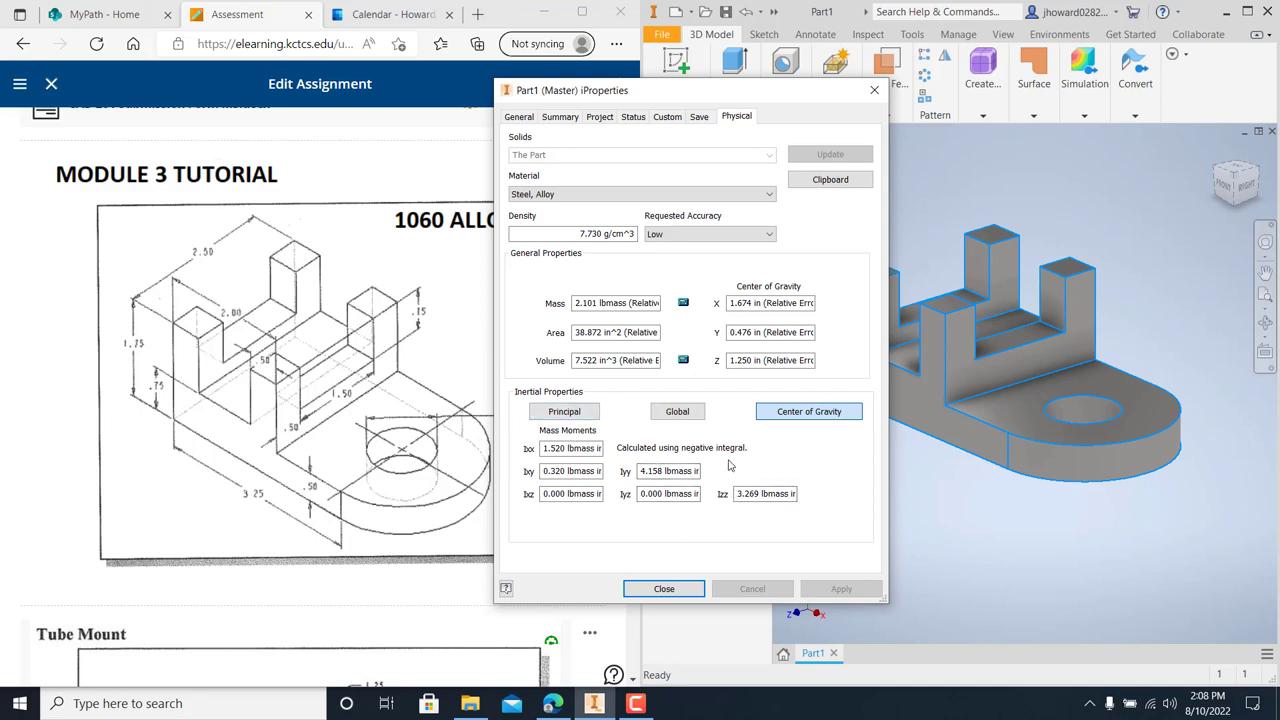
pyautogui.moveTo(664, 588)
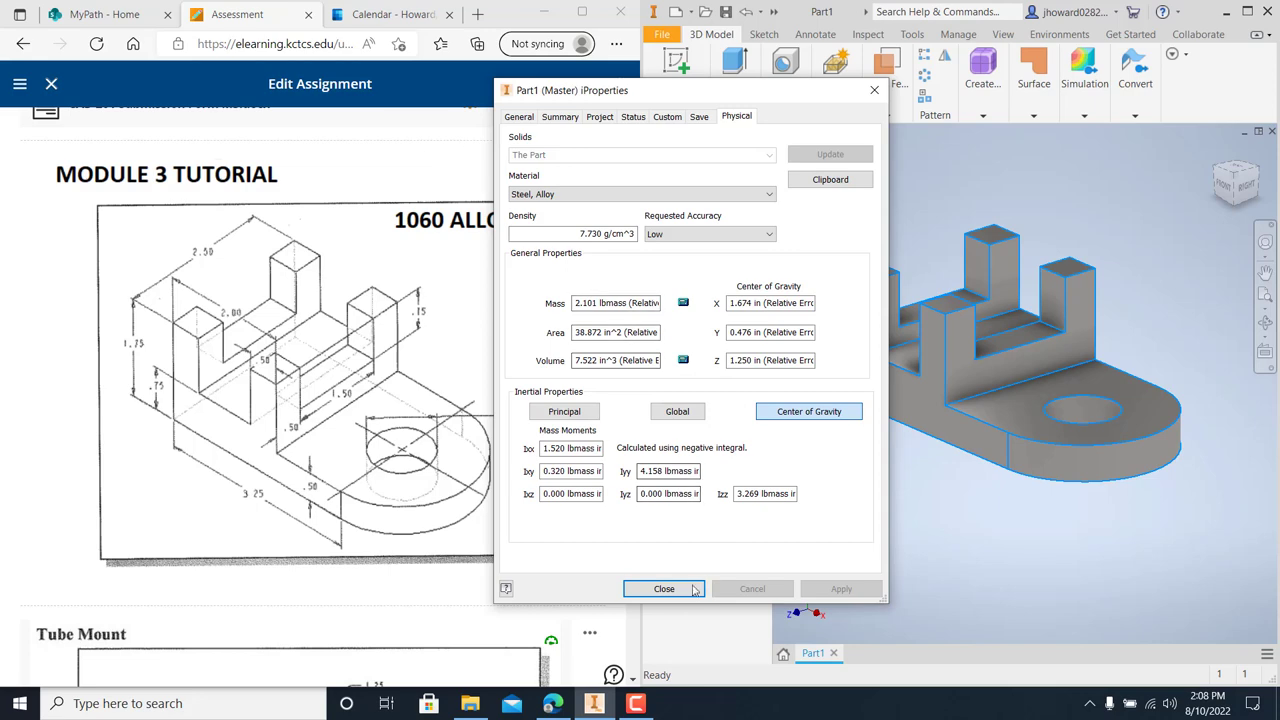
# Reopen Part1's iProperties to check principal moments (I1 1.482, I2 4.196, I3 3.269), then close
pyautogui.click(663, 588)
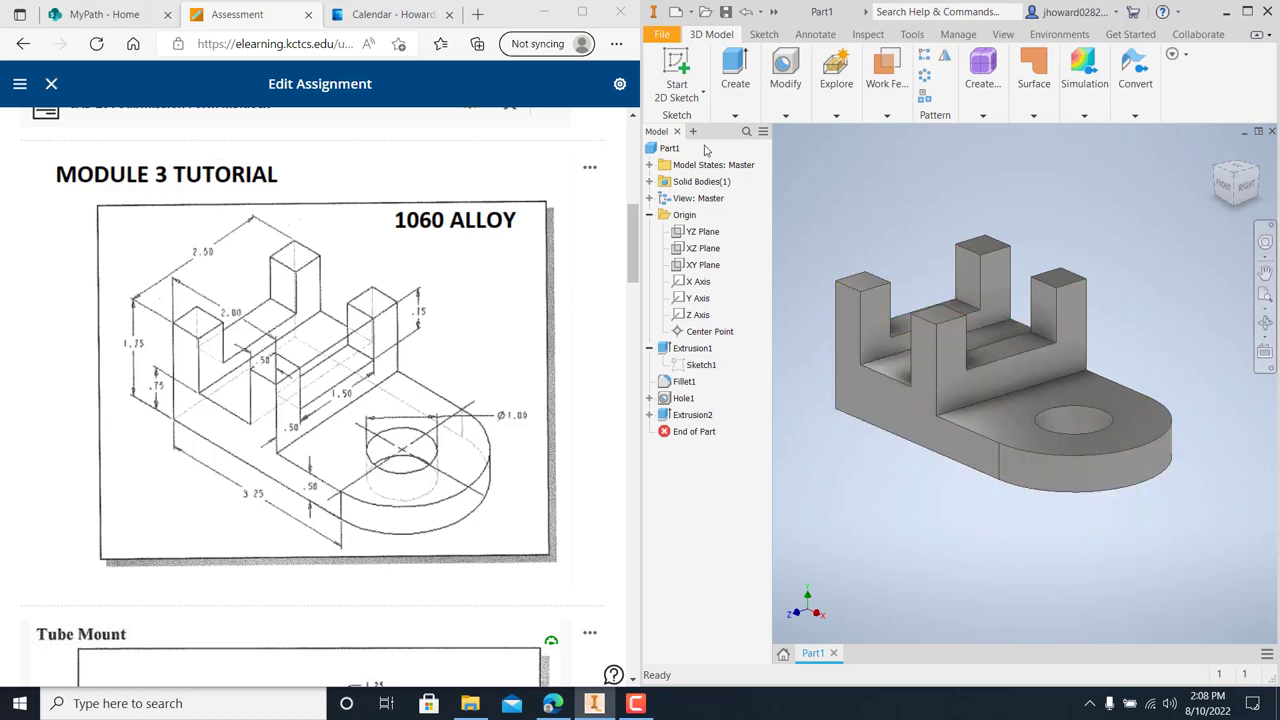
pyautogui.rightClick(669, 148)
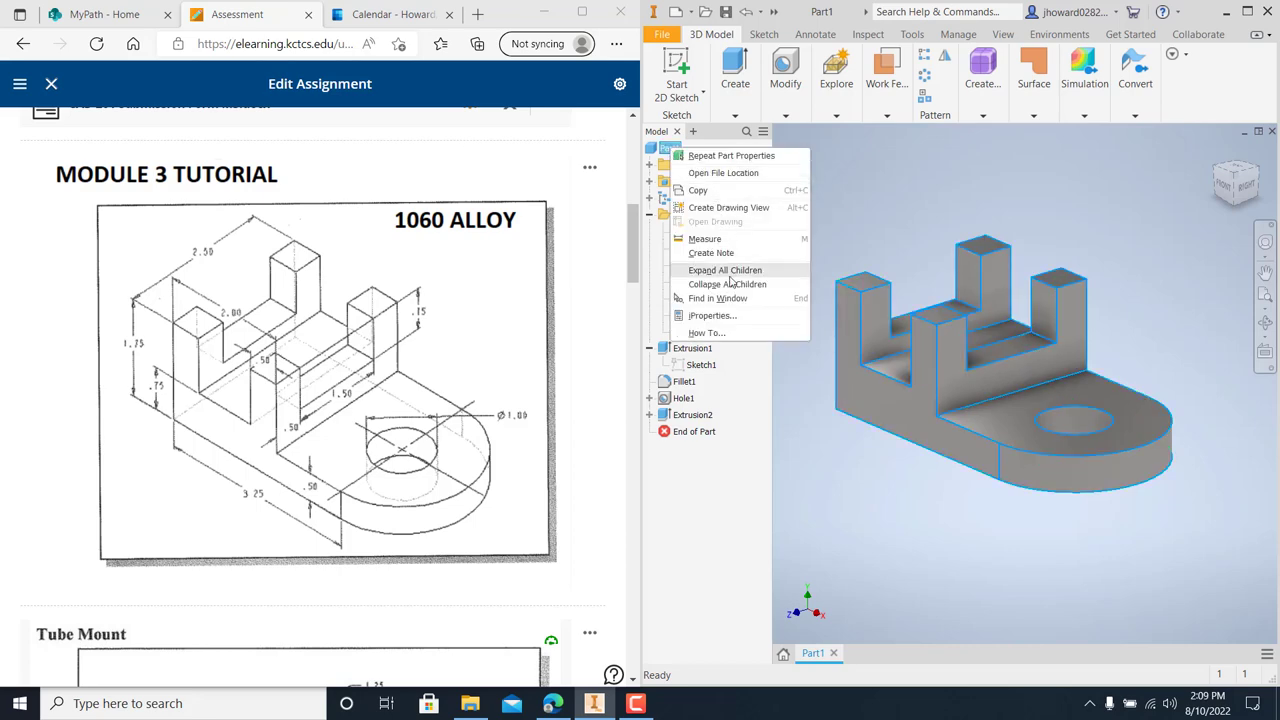
pyautogui.click(711, 315)
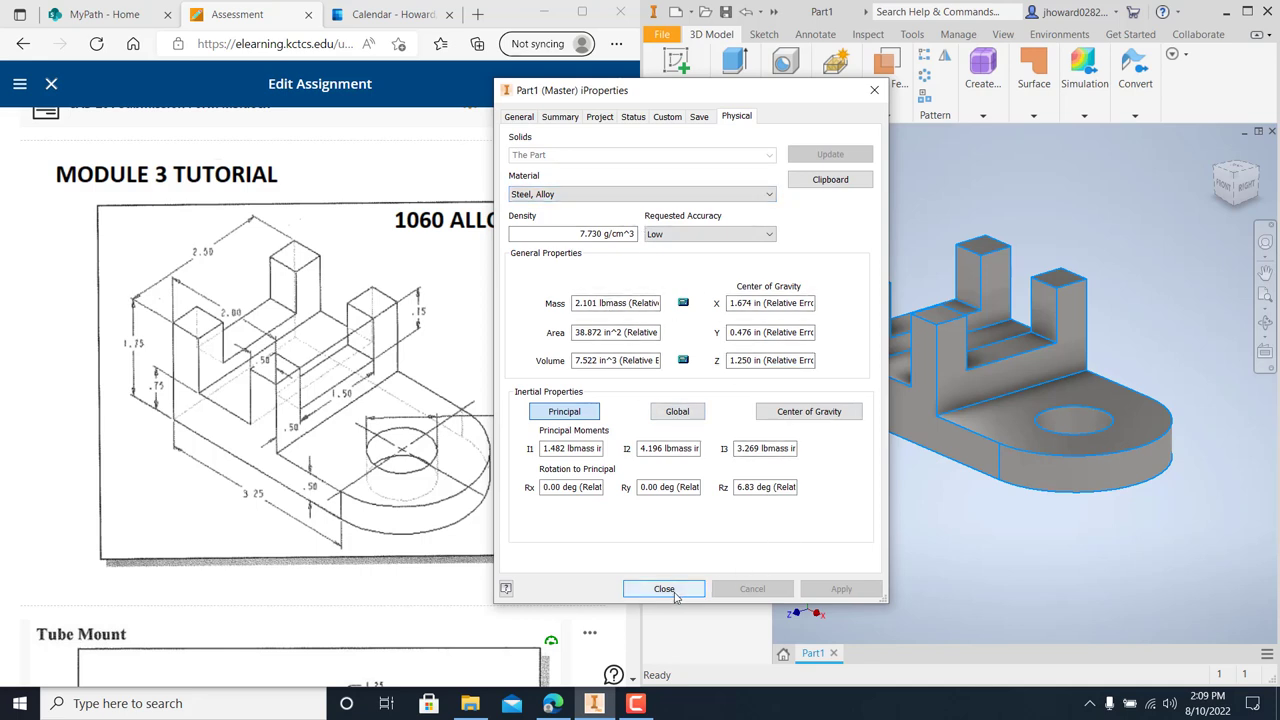
pyautogui.click(663, 588)
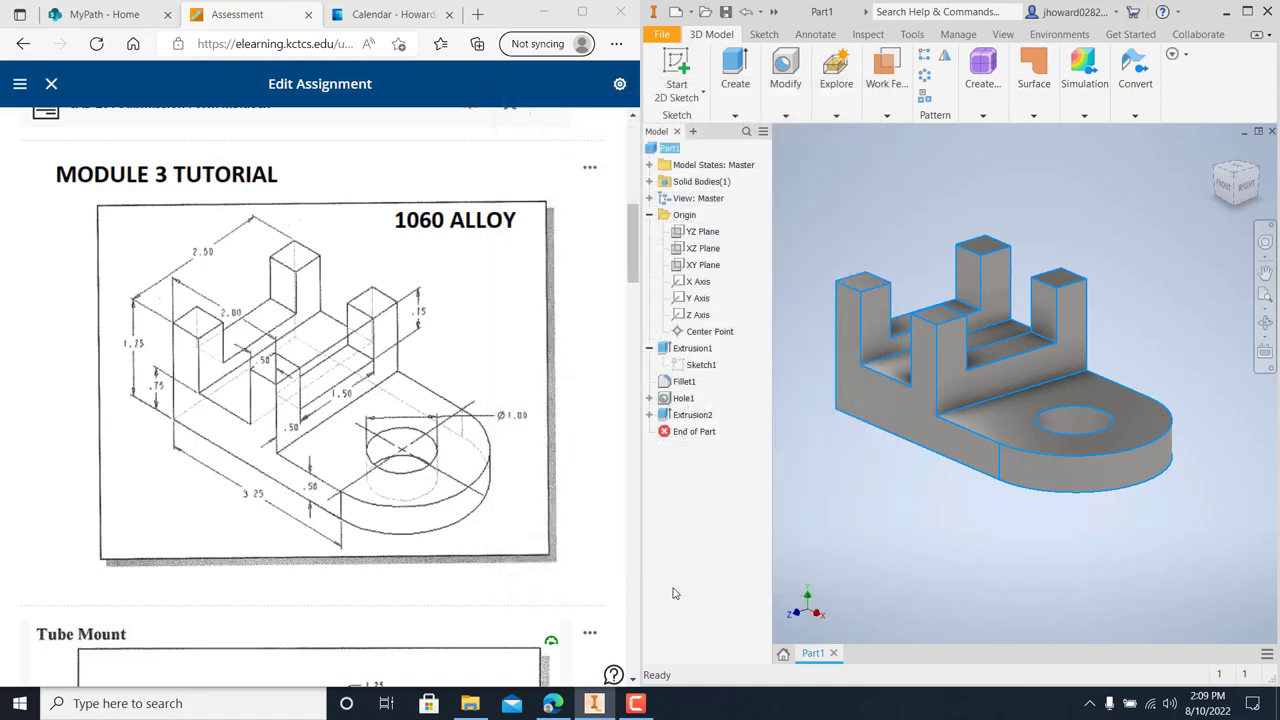
pyautogui.moveTo(588, 504)
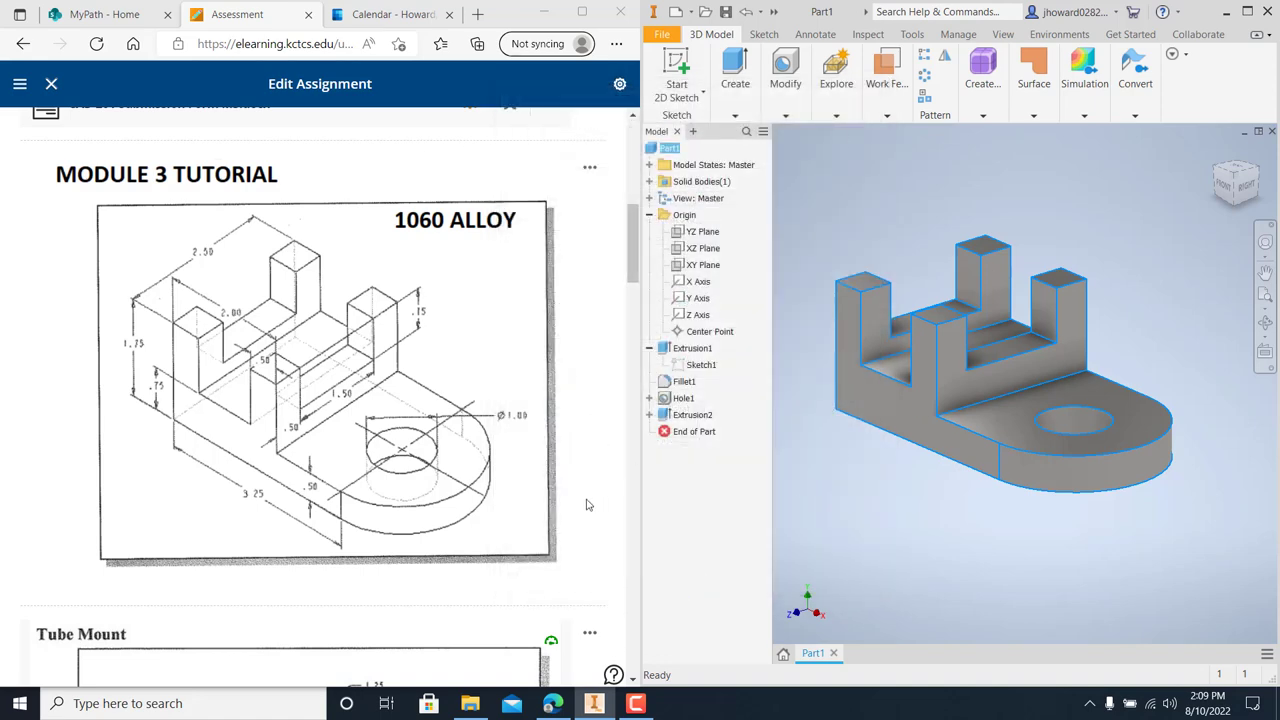
pyautogui.moveTo(315, 703)
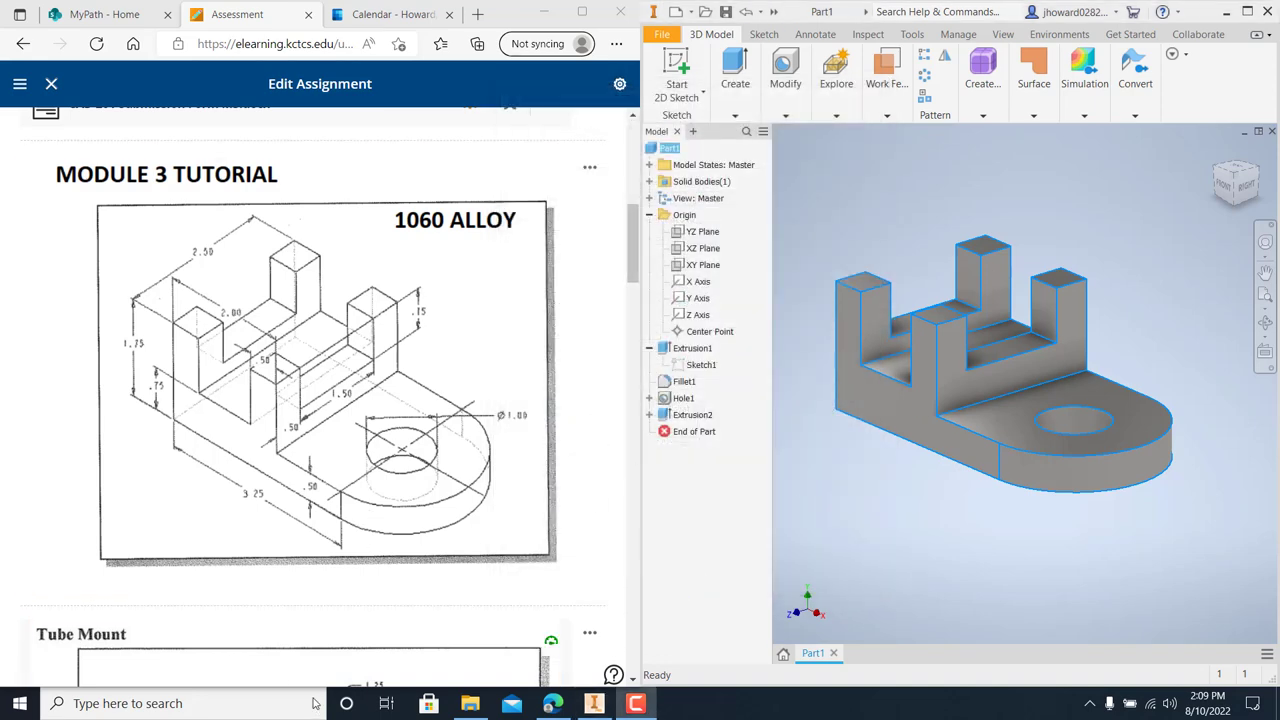